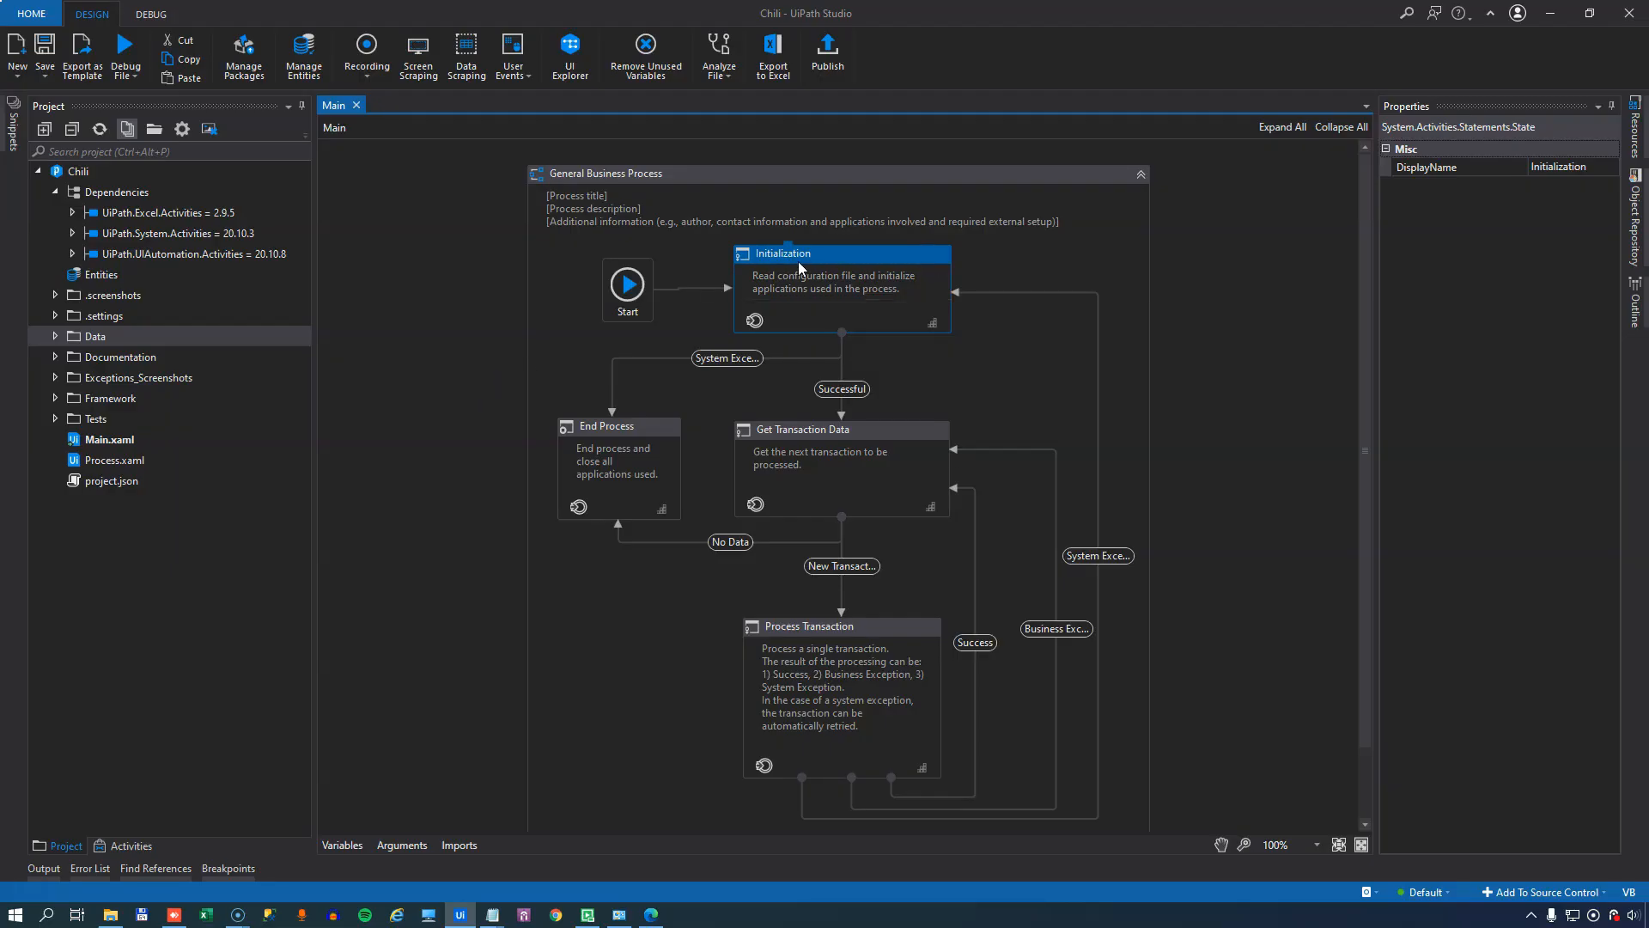
mouse_move(886, 264)
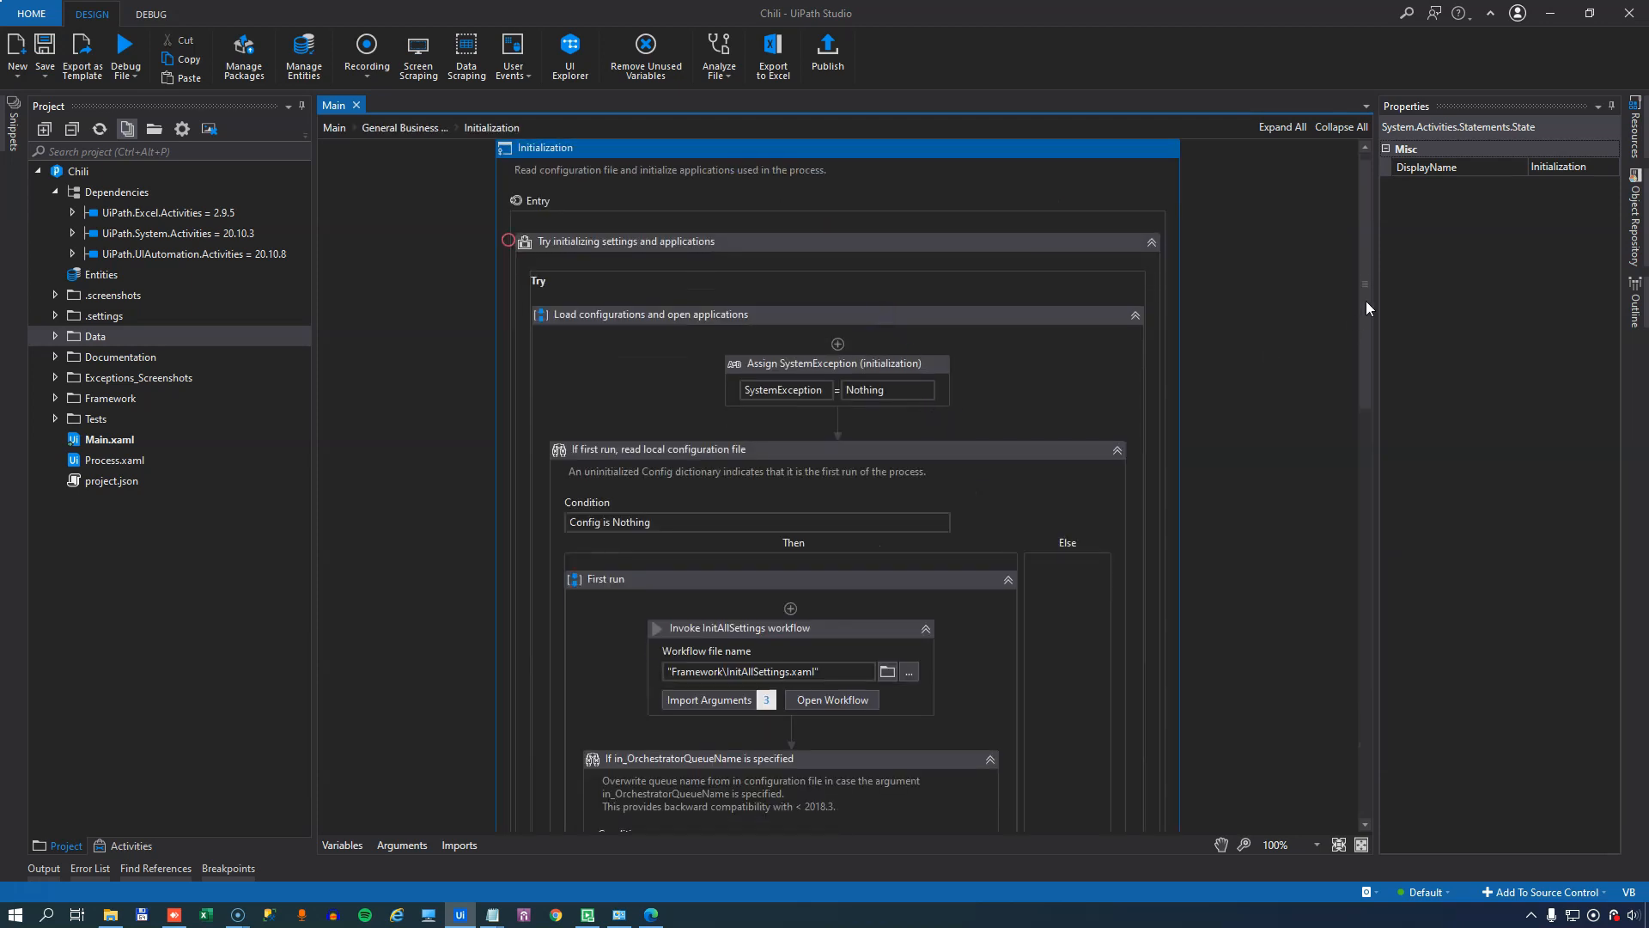
- Scroll through the Initialization state's Try block down to the First run sequence
scroll(down, 3)
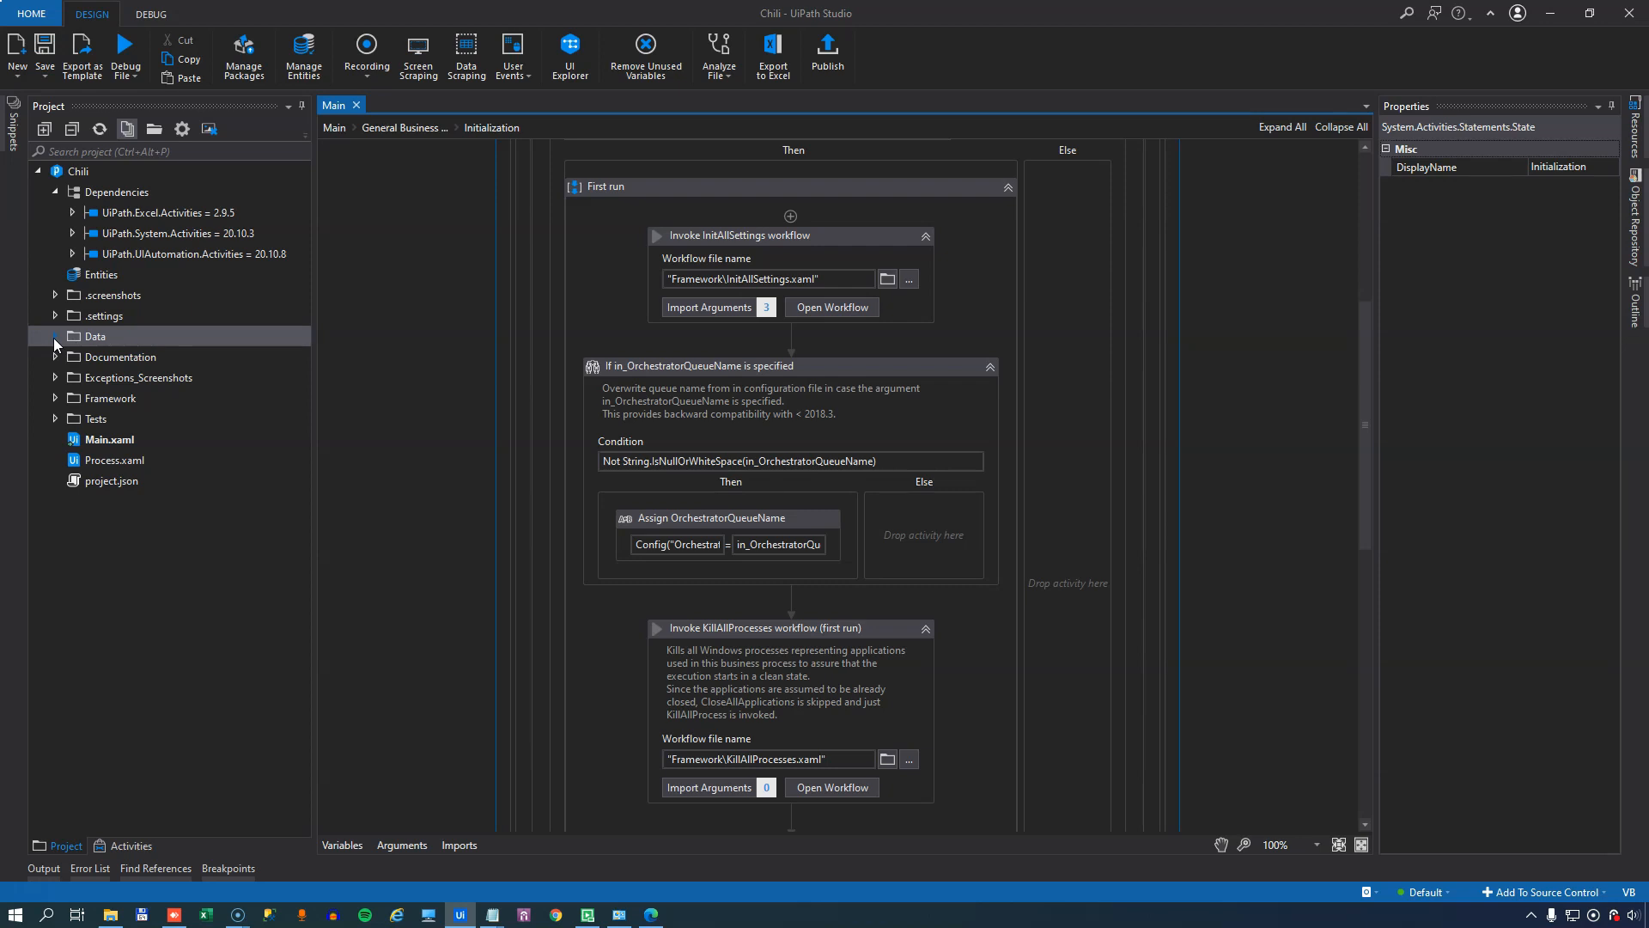
- In Config.xlsx Settings, replace the Orchestrator queue name in B2 with Orders
click(55, 335)
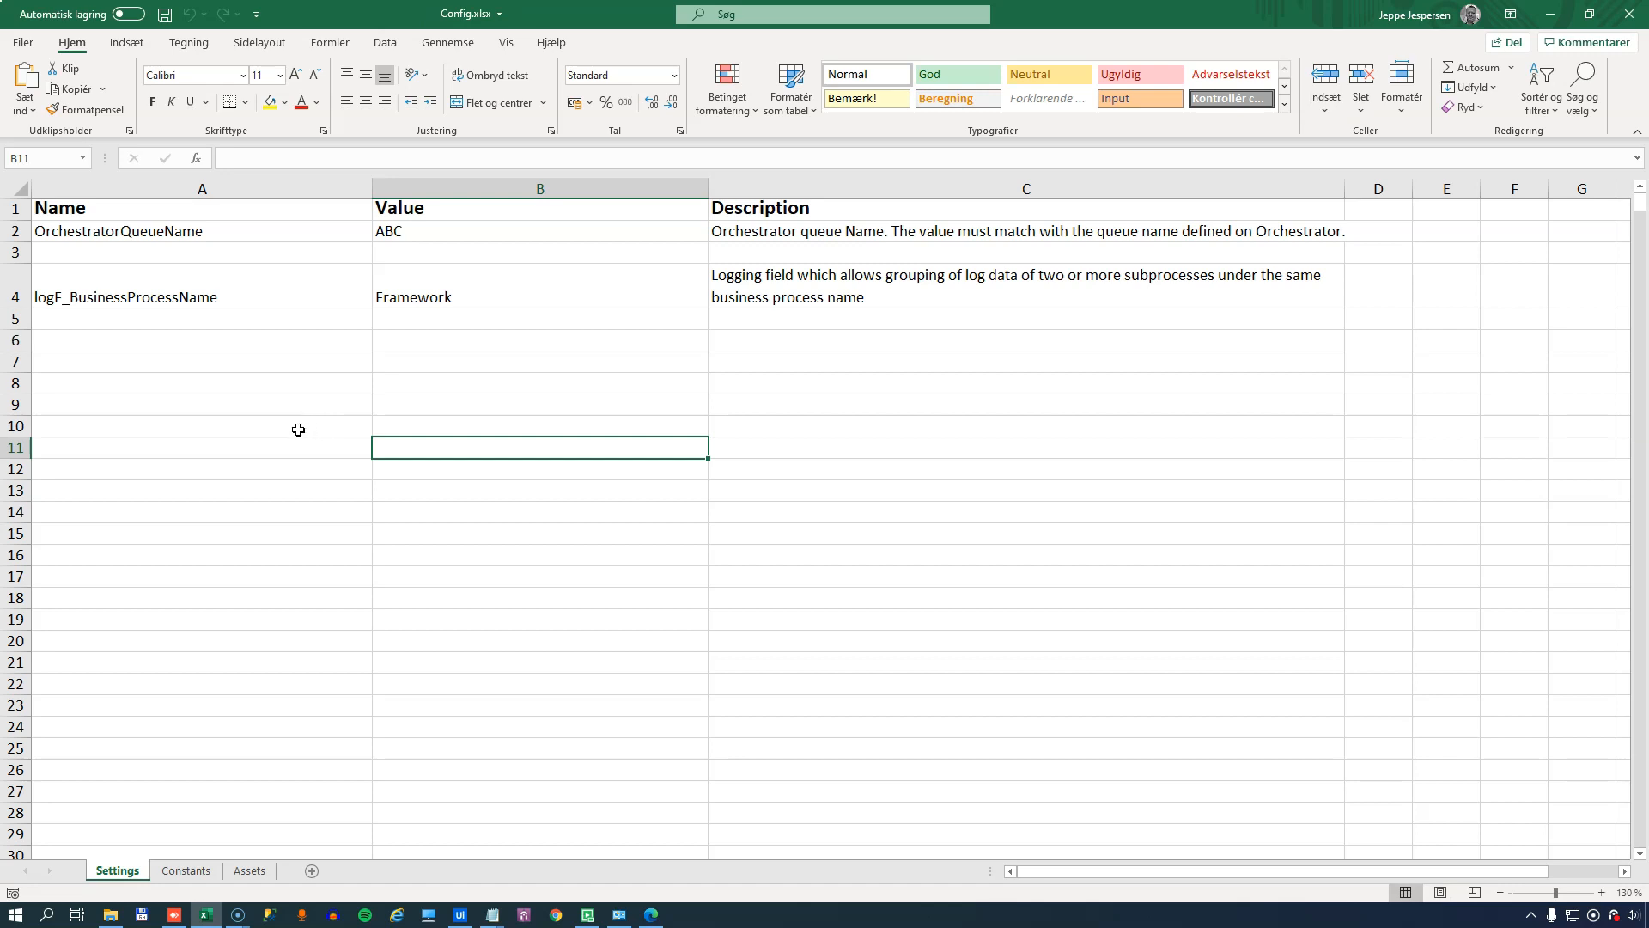
click(540, 230)
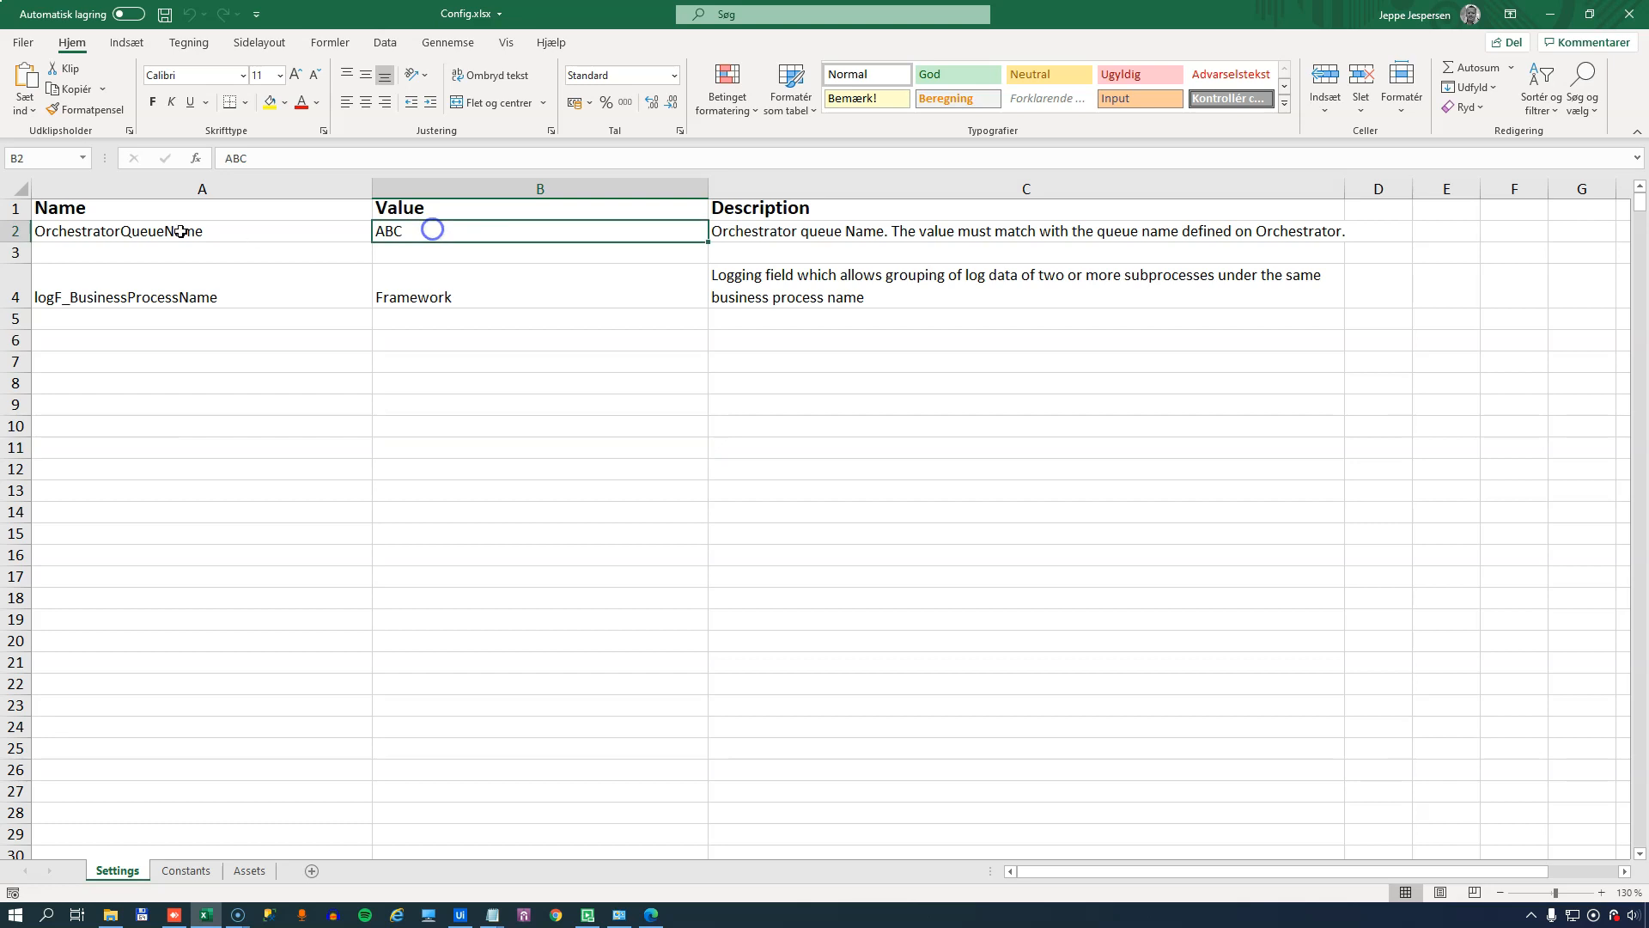
mouse_move(550, 249)
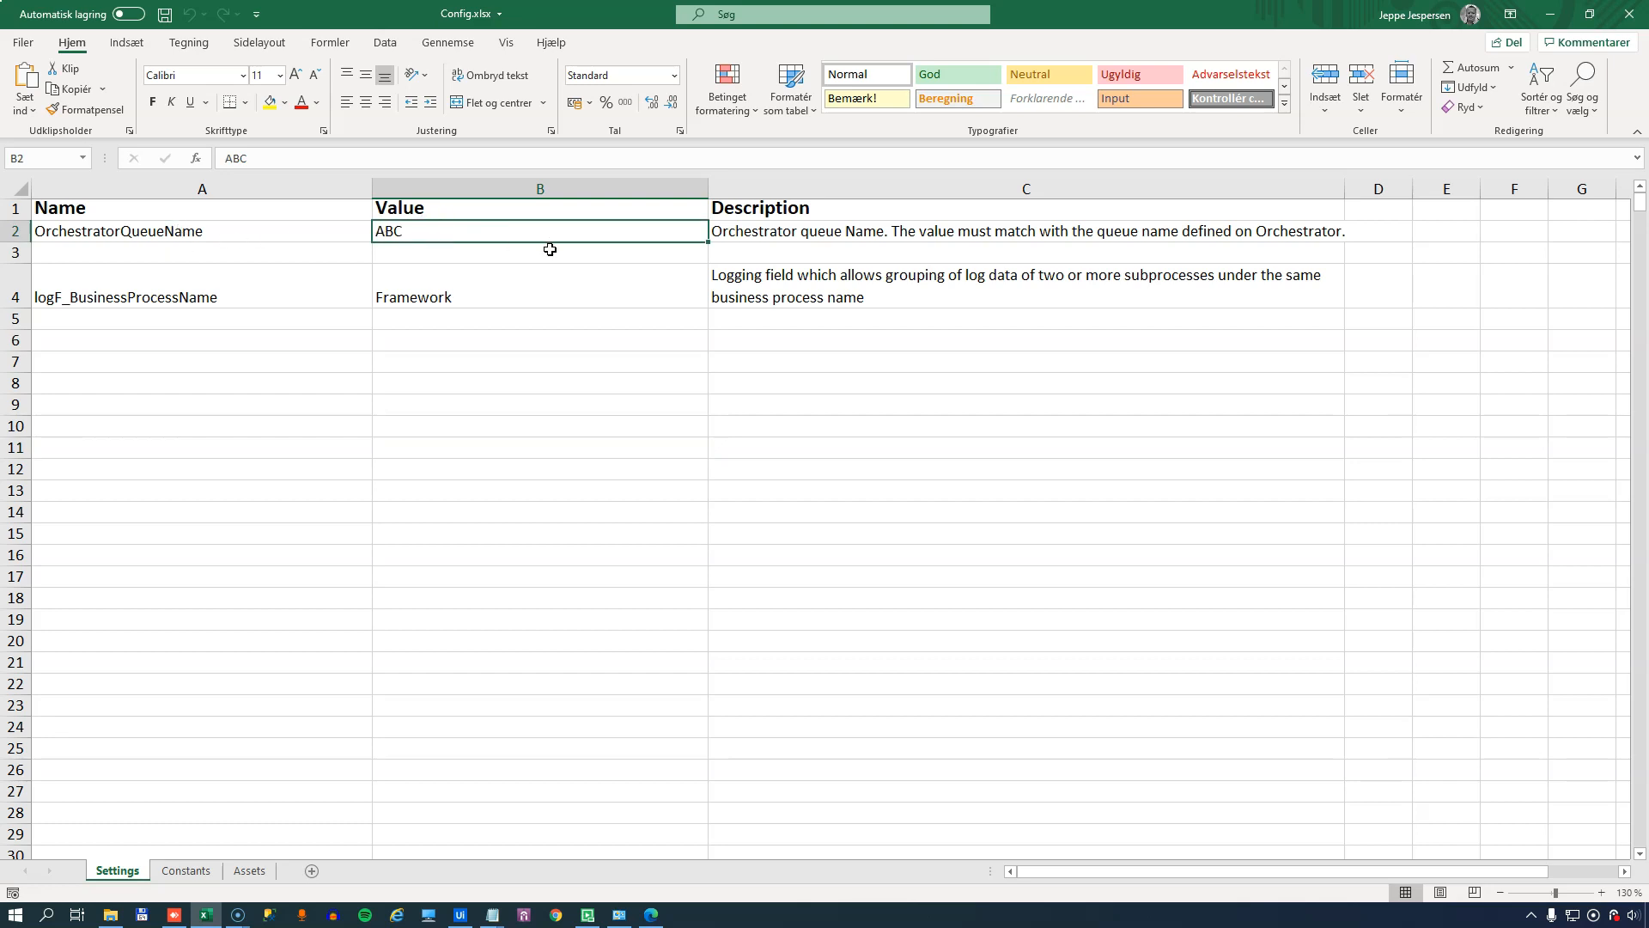
text(Orders)
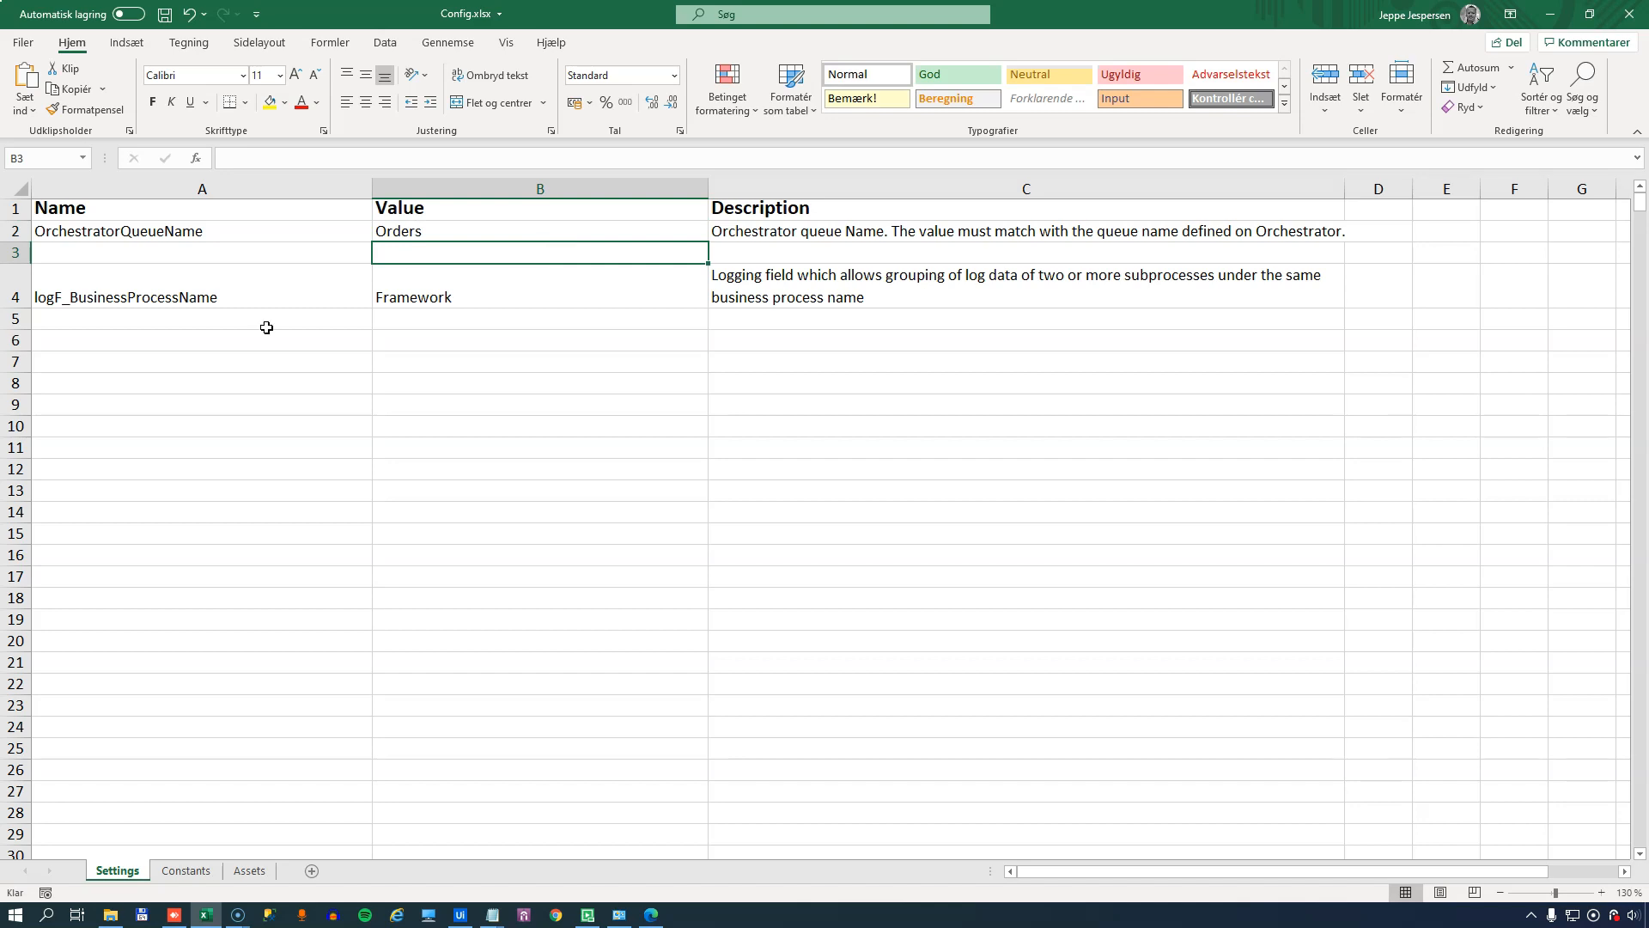
mouse_move(259, 323)
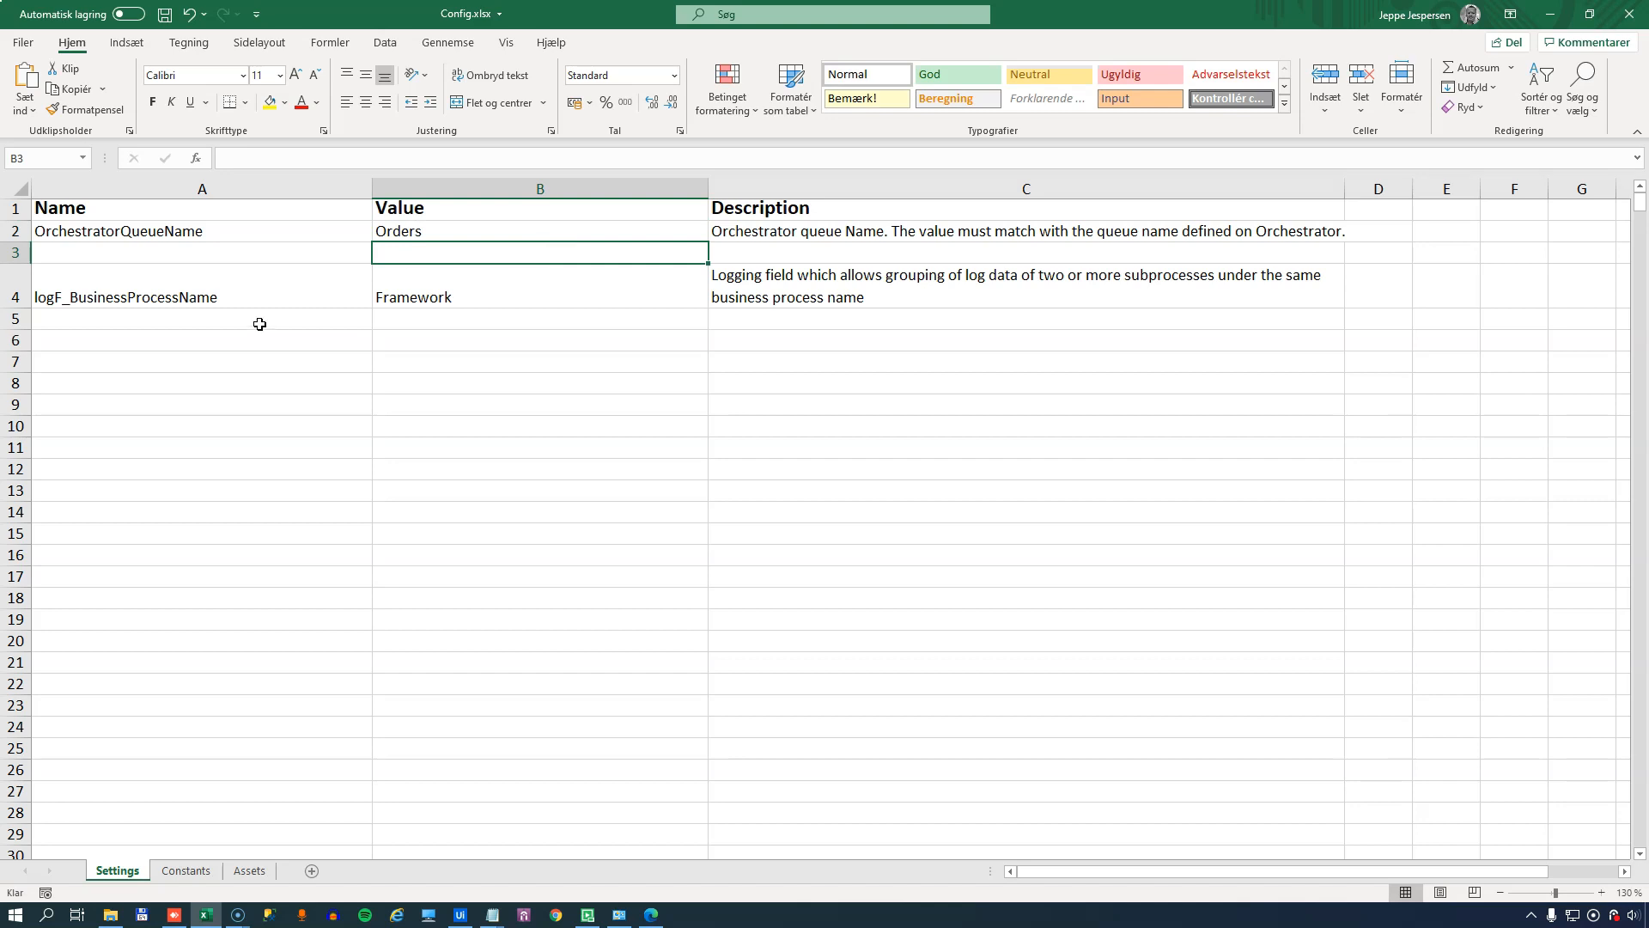
- Add a websiteUrl setting with value en.chiliklaus.dk in row 5, then save
text(websiteUrl)
click(540, 318)
text(en.chiliklaus.dk)
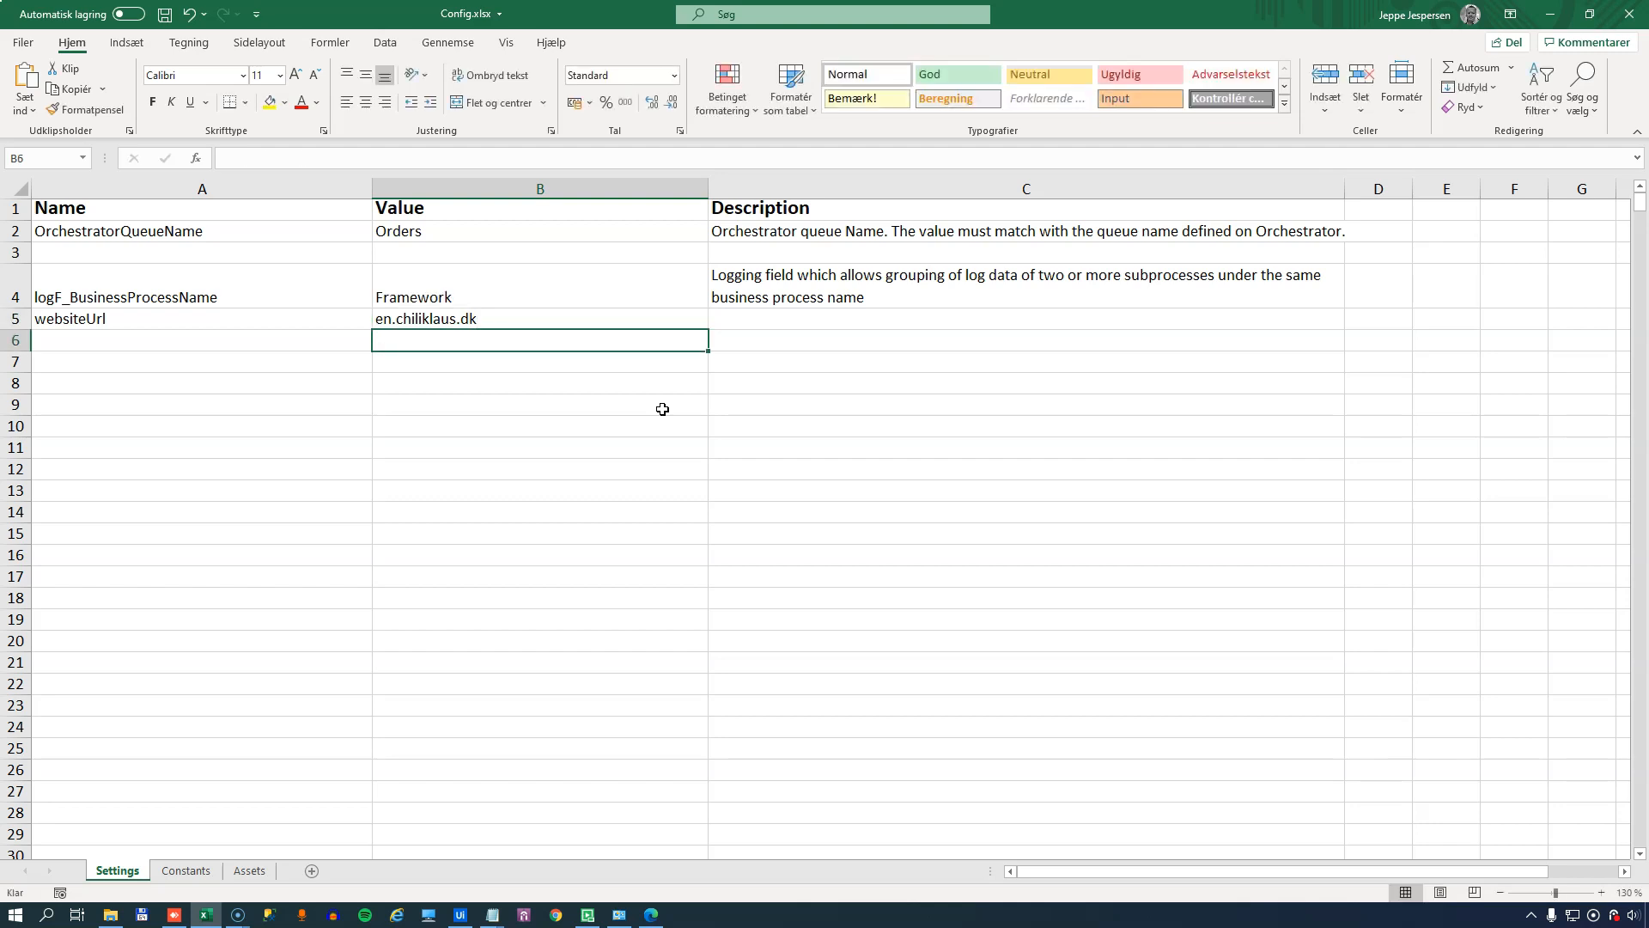
text(price)
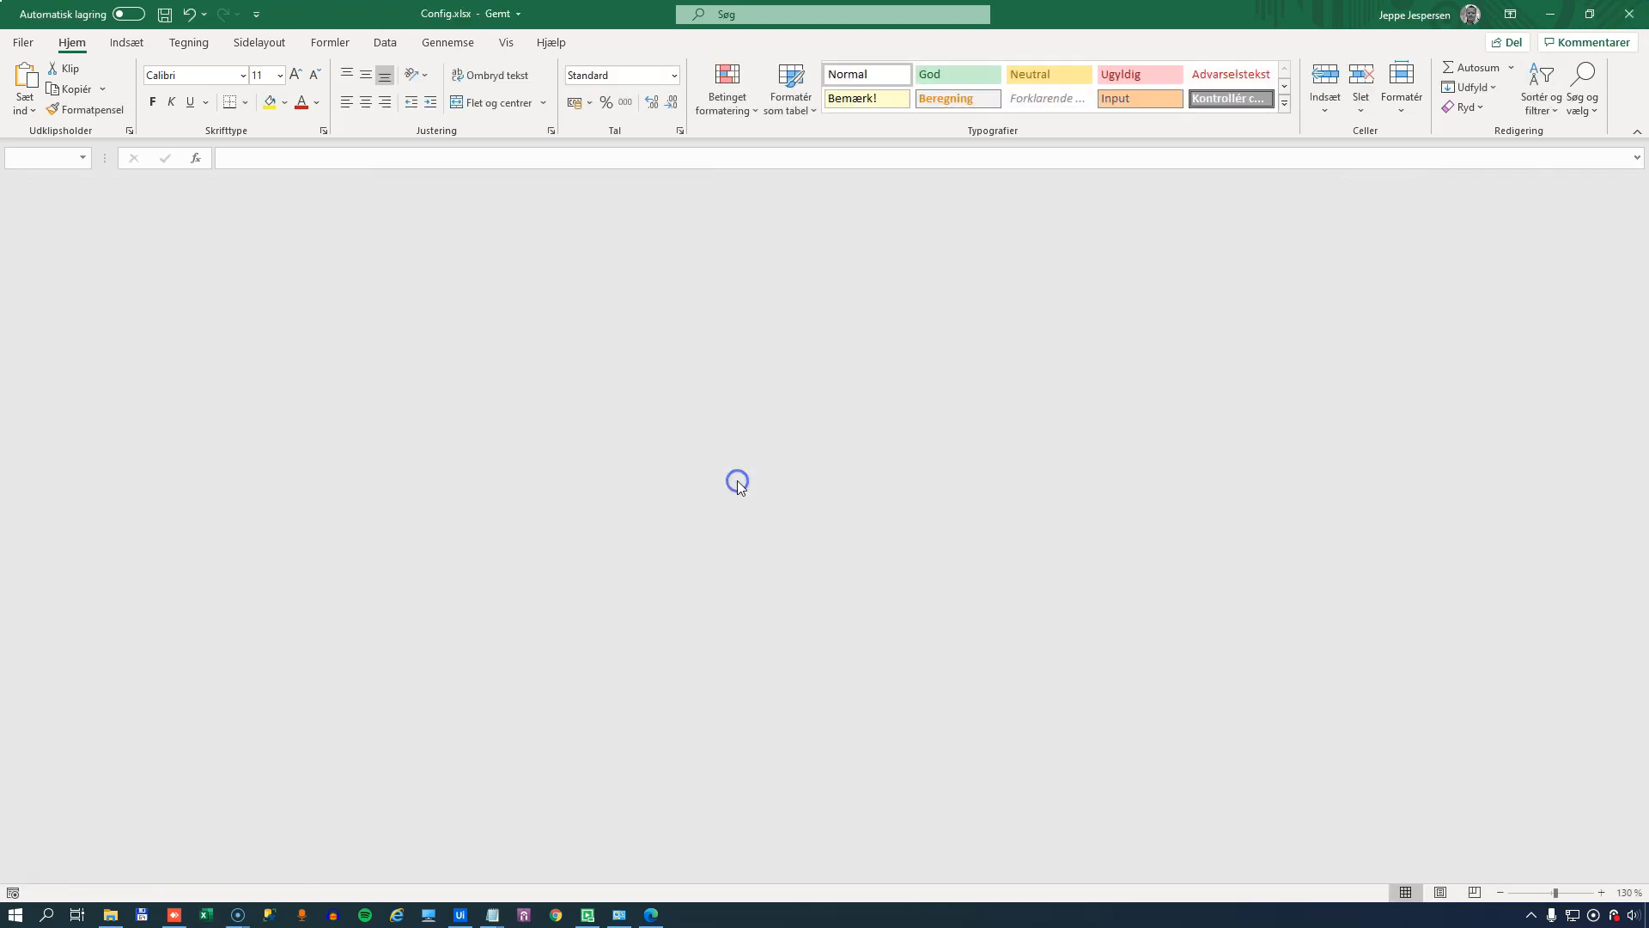
- Locate the Invoke KillAllProcesses activity and expand the Framework folder listing KillAllProcesses.xaml
click(460, 914)
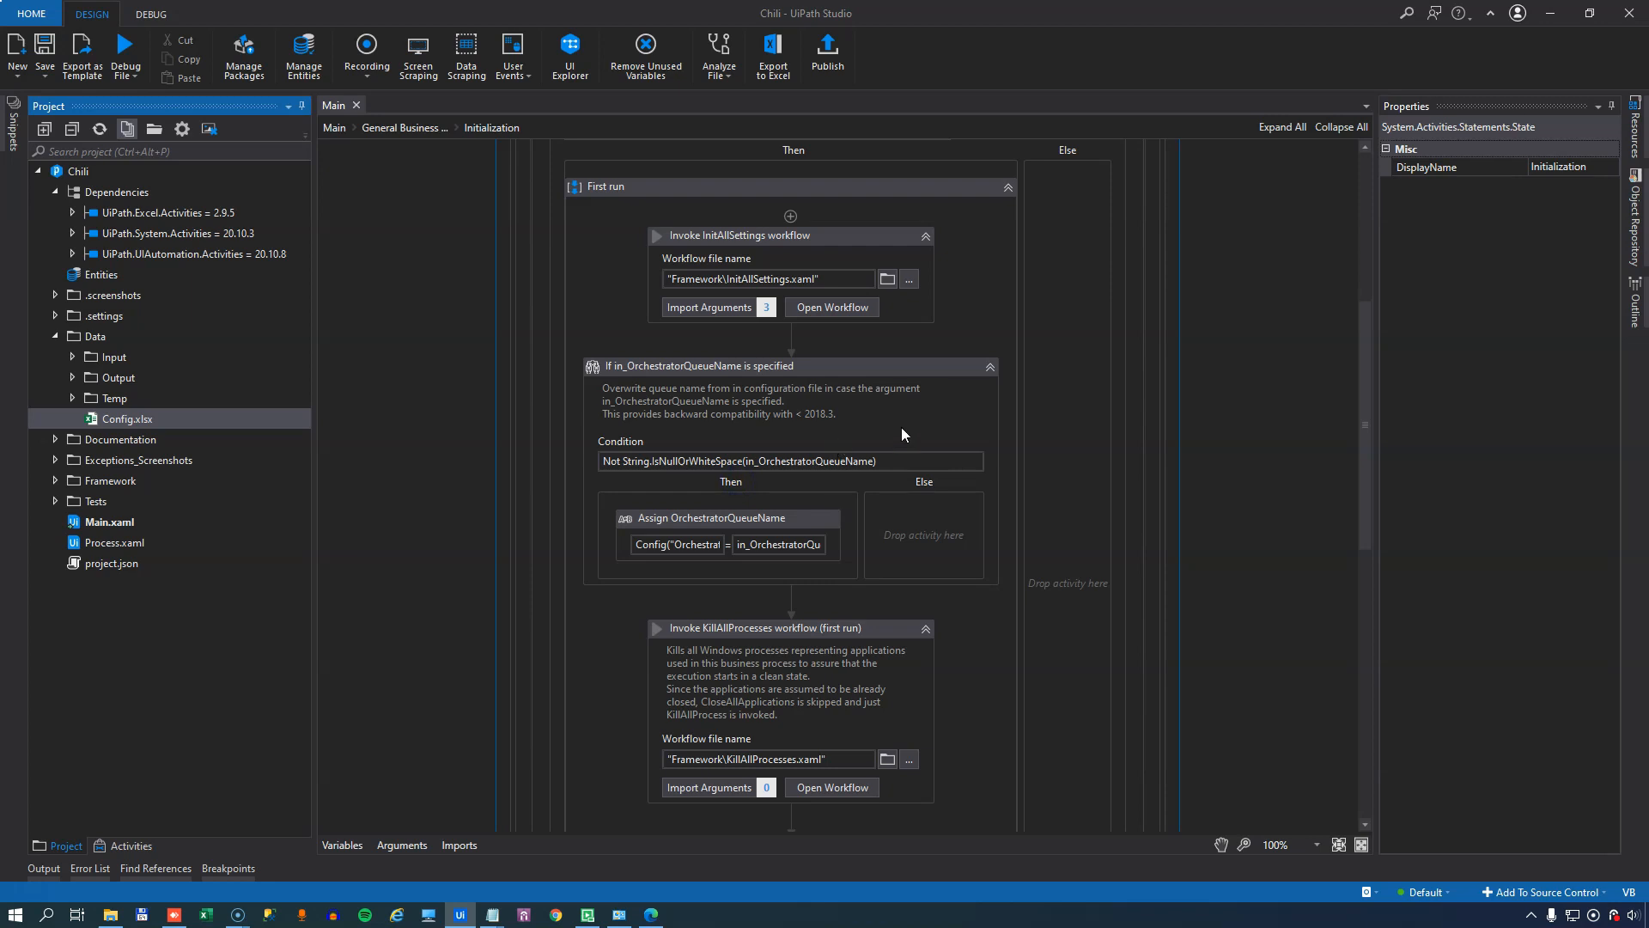
scroll(down, 3)
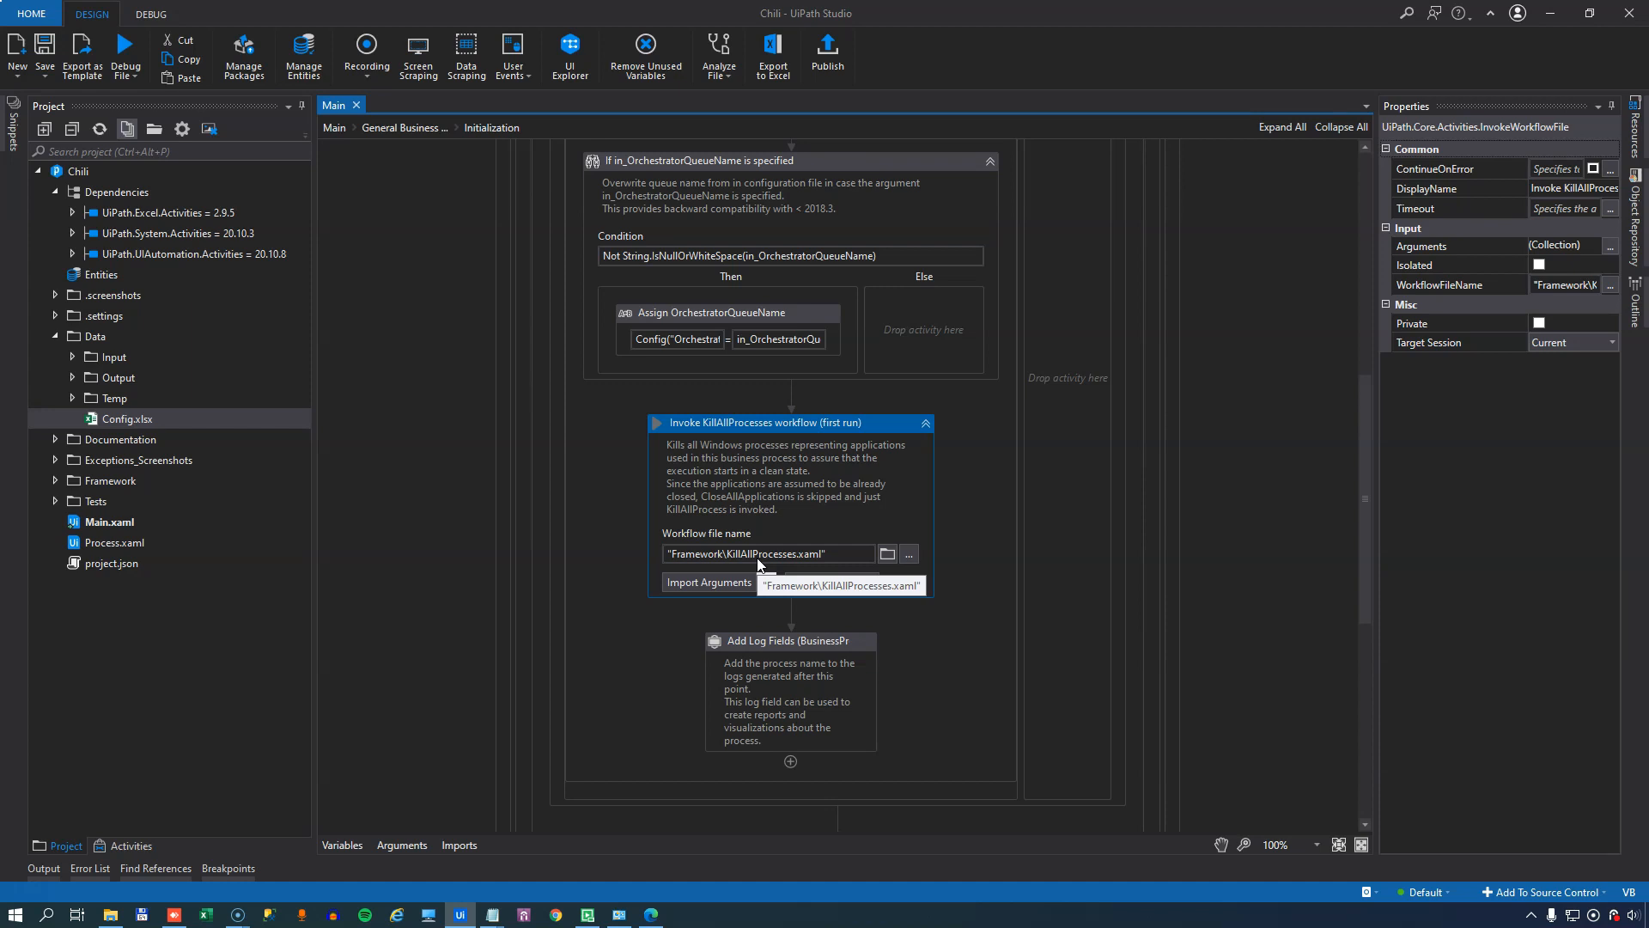
mouse_move(745, 557)
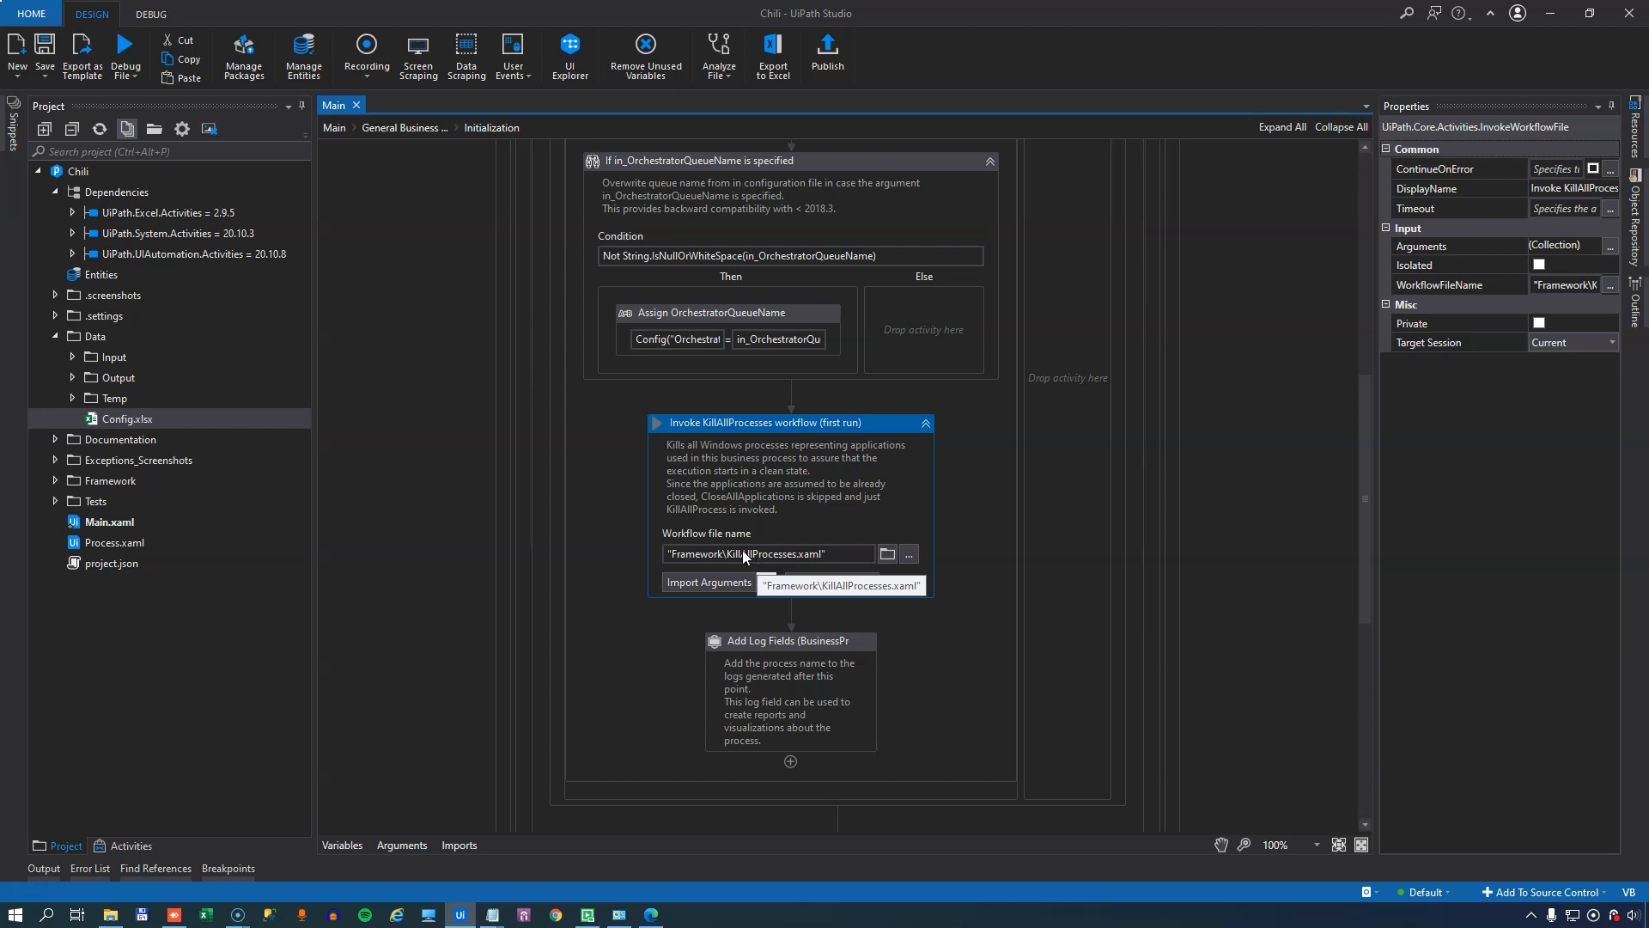
click(55, 481)
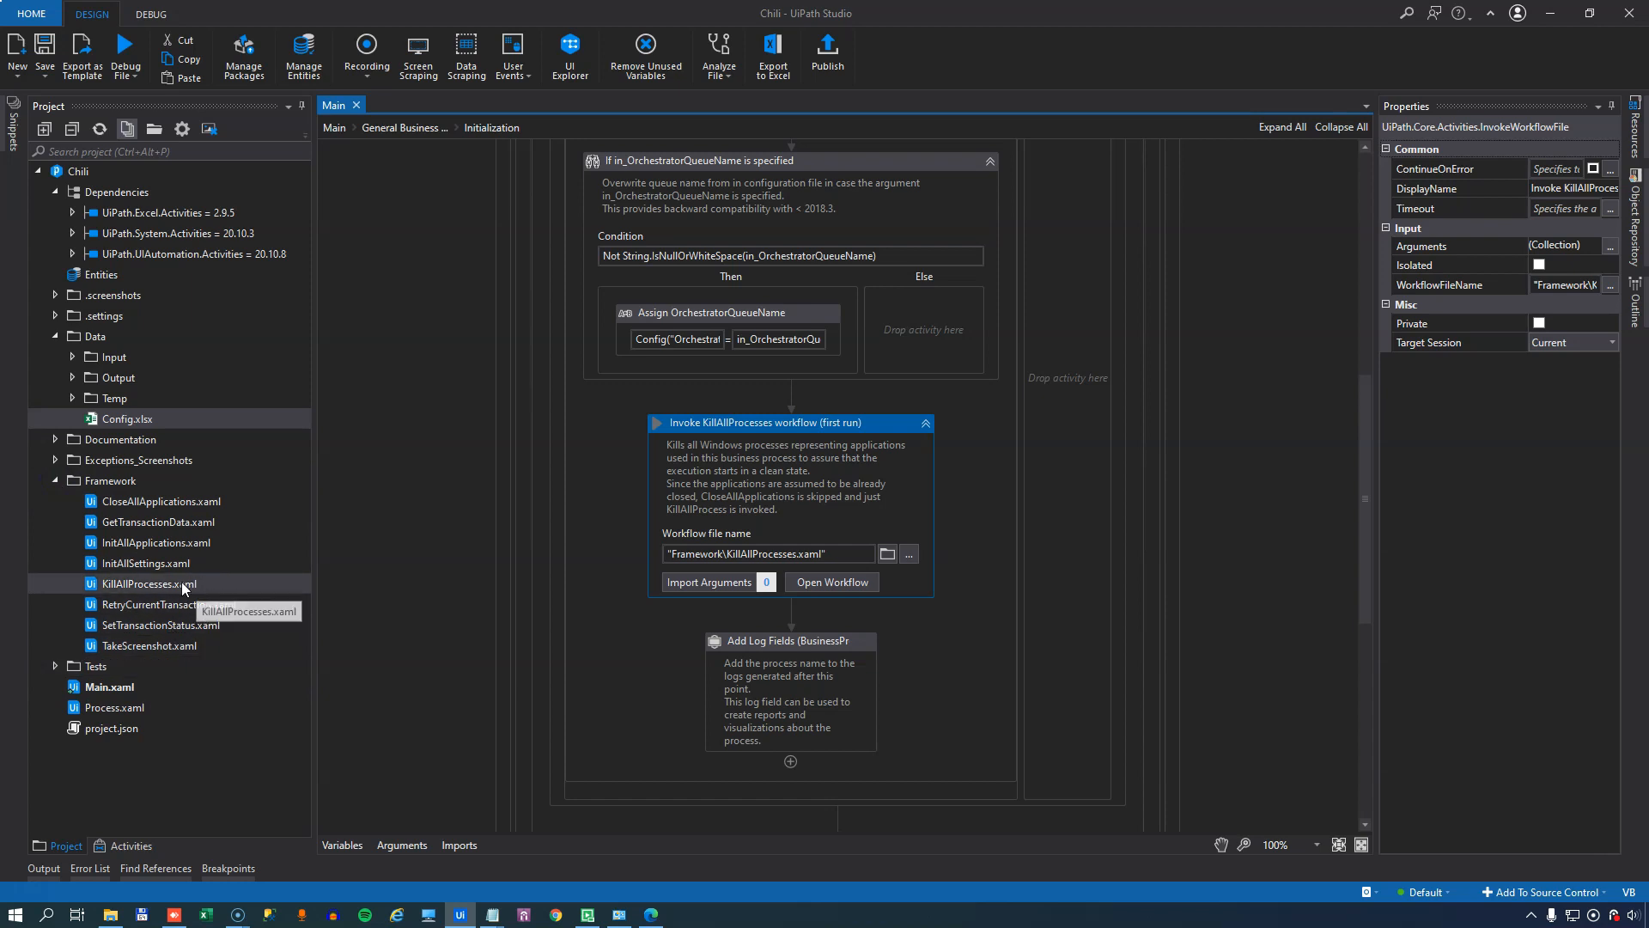
- In KillAllProcesses.xaml, add a Kill Process activity after the log message and return to Main
double_click(151, 583)
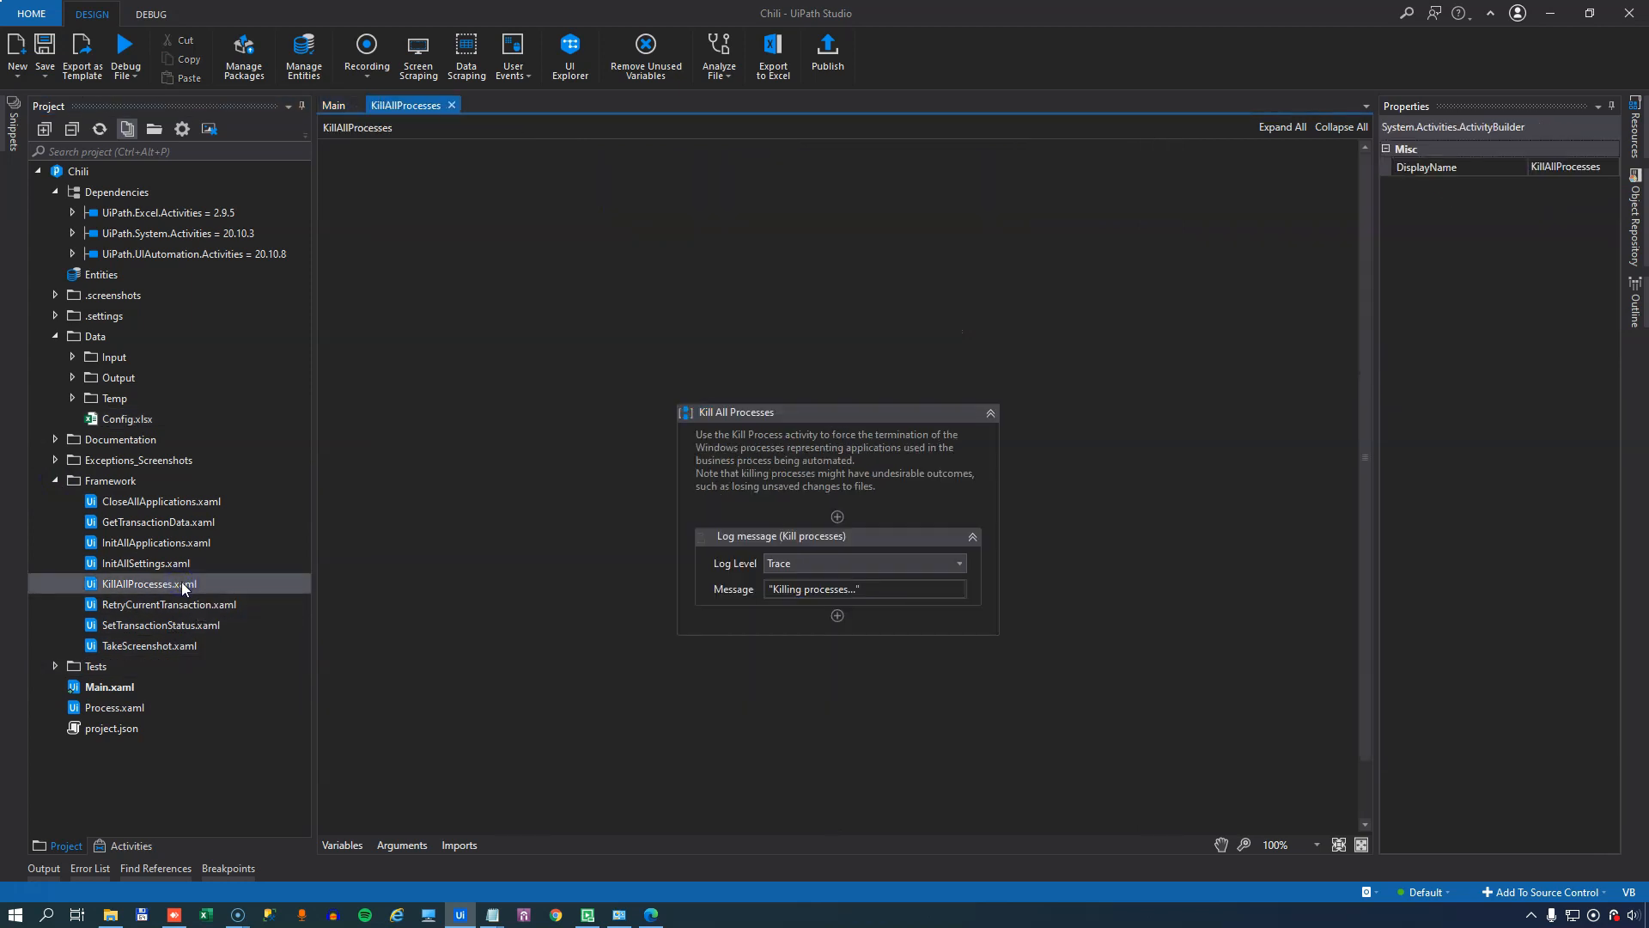
click(130, 846)
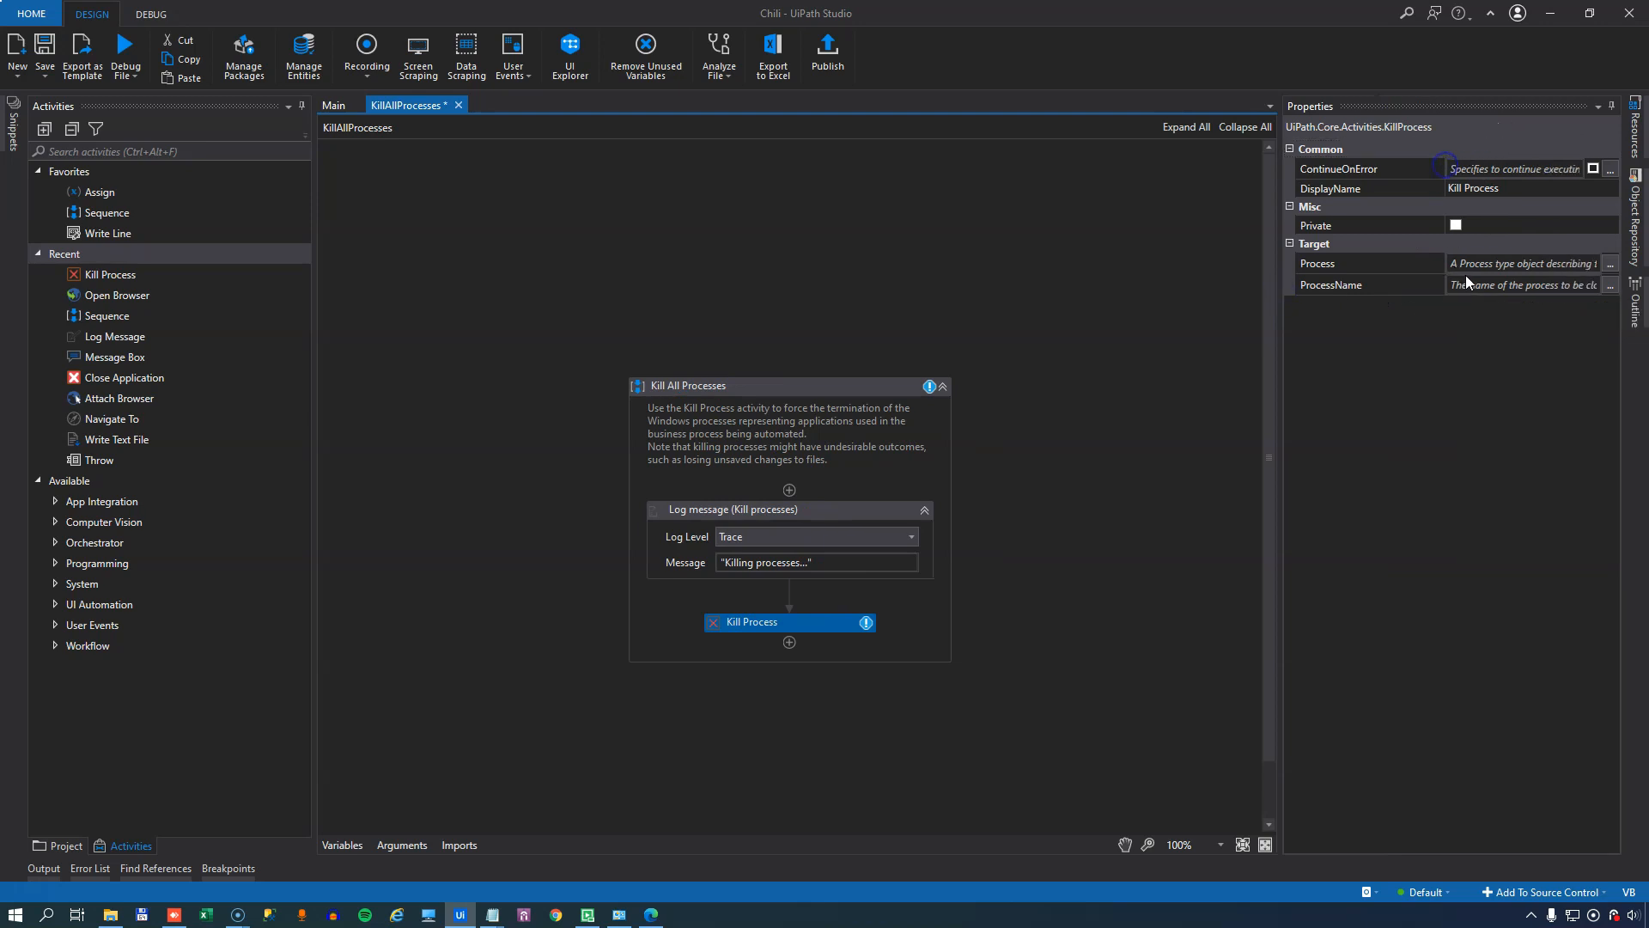
text(ch)
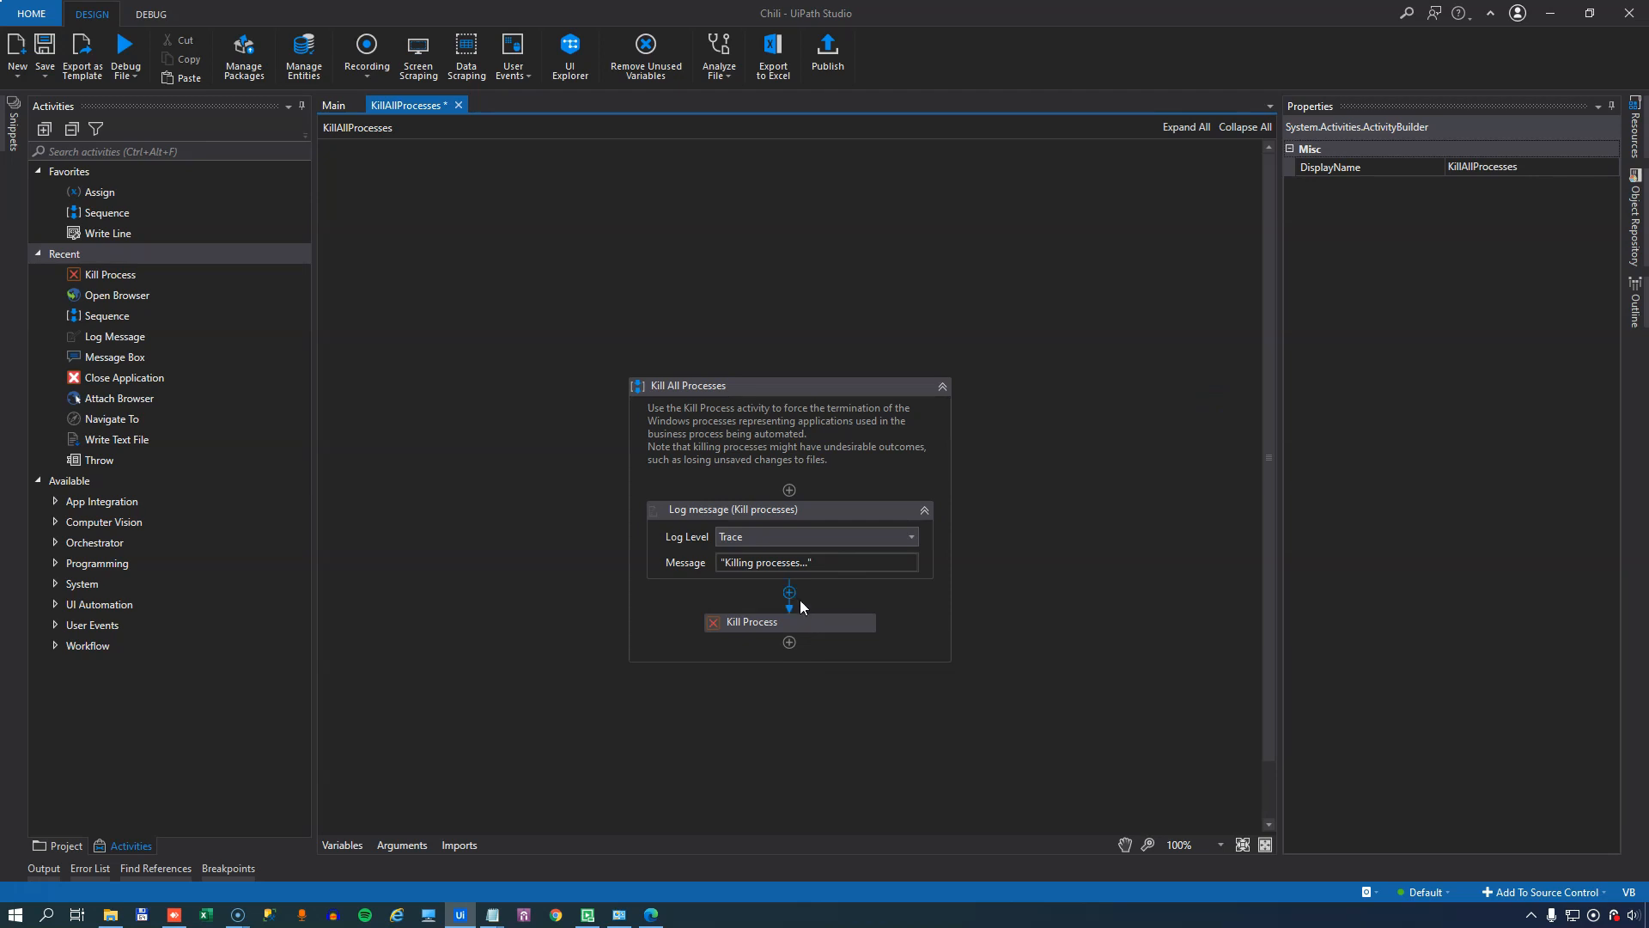
mouse_move(780, 622)
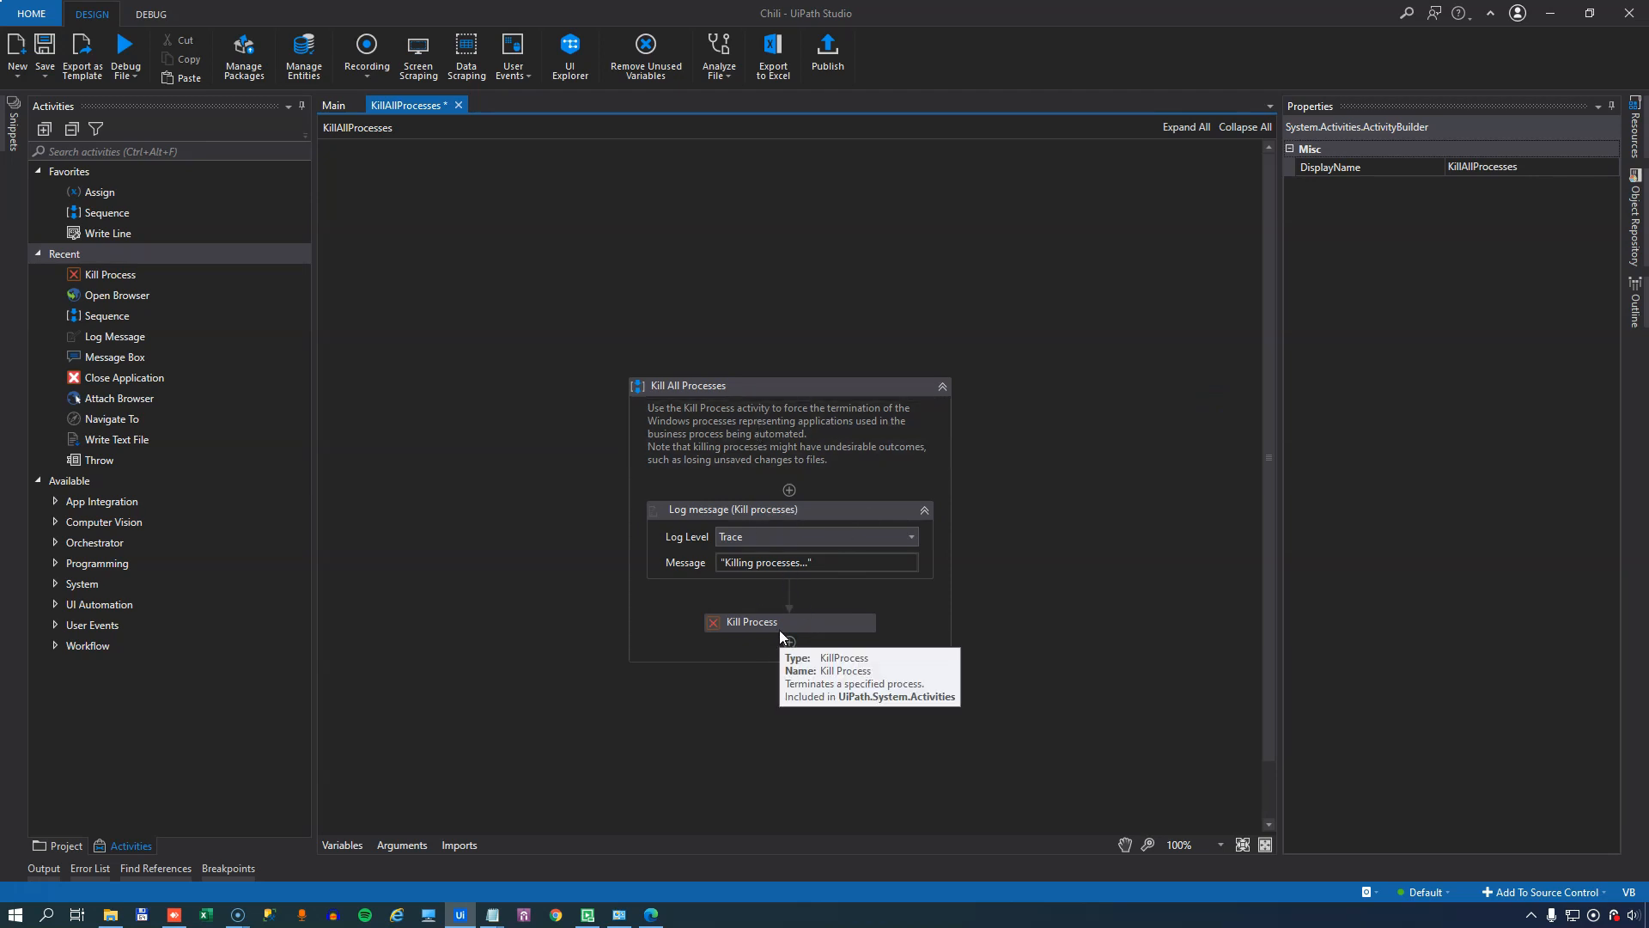
mouse_move(1004, 671)
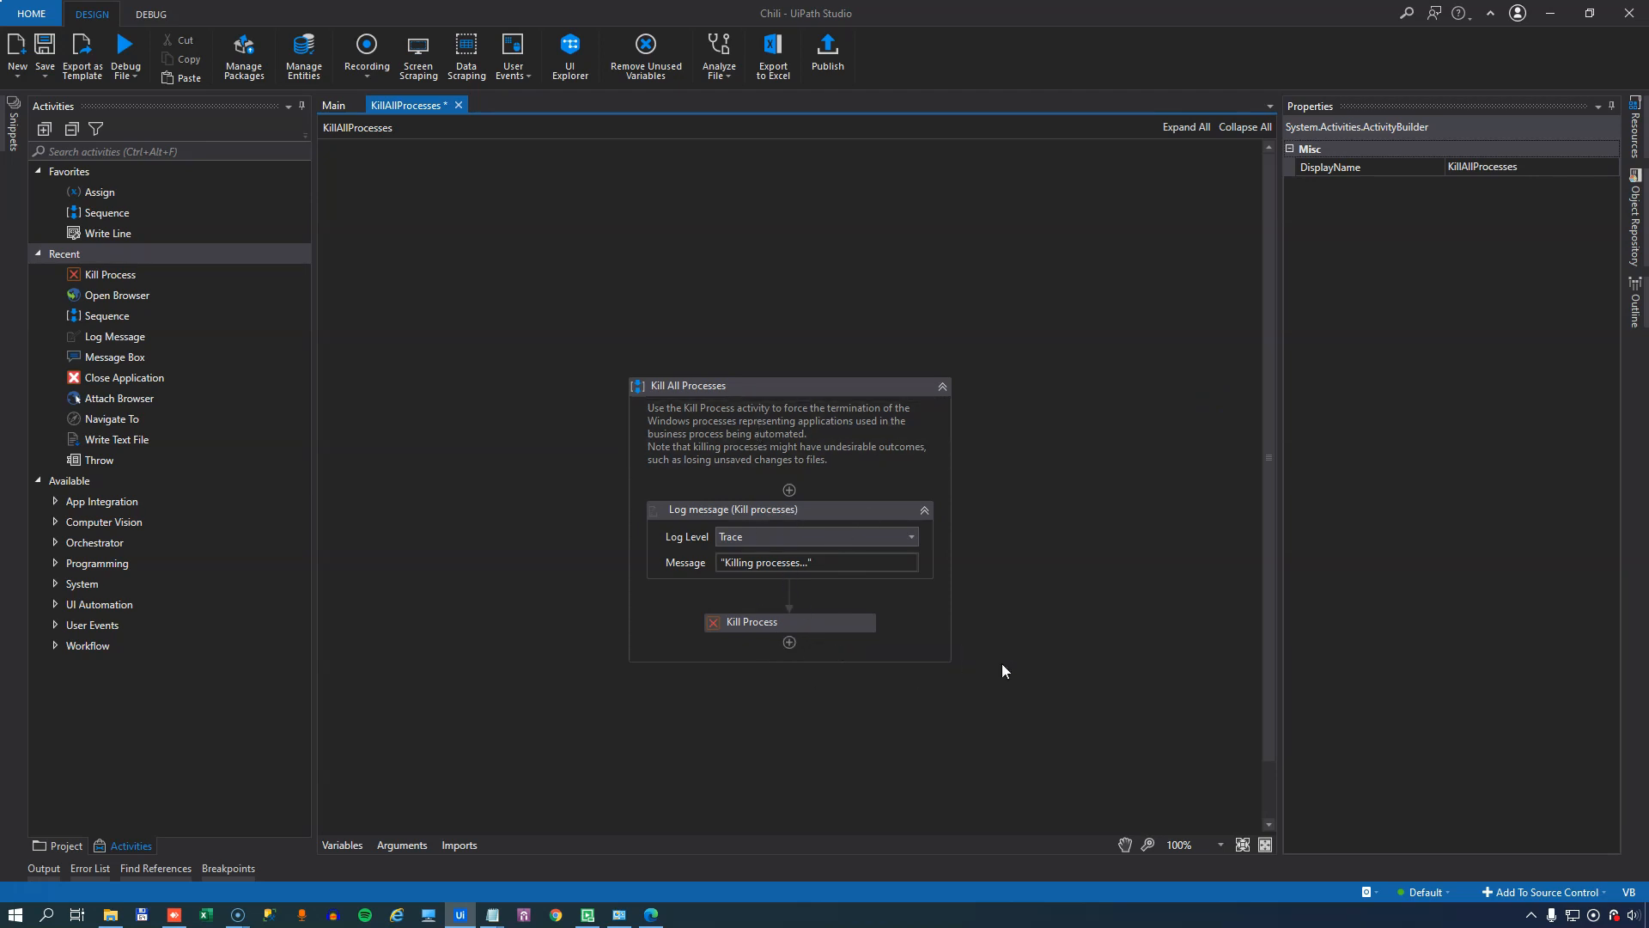
click(44, 50)
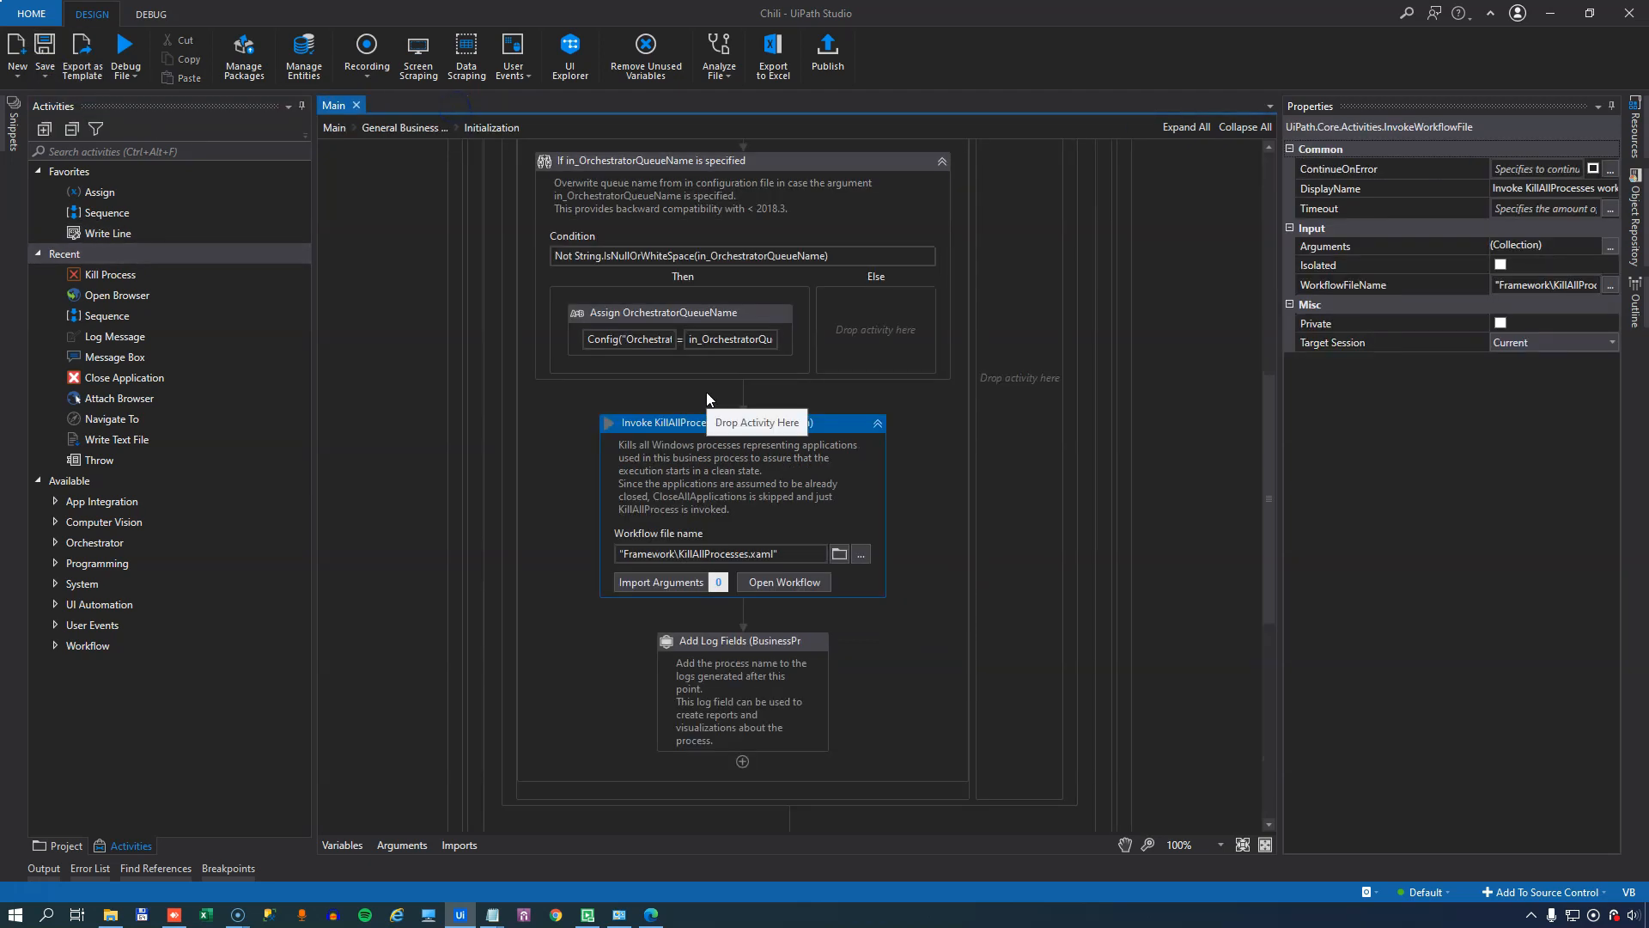
- In InitAllApplications, add an Open Browser activity with Chrome as browser type
scroll(down, 3)
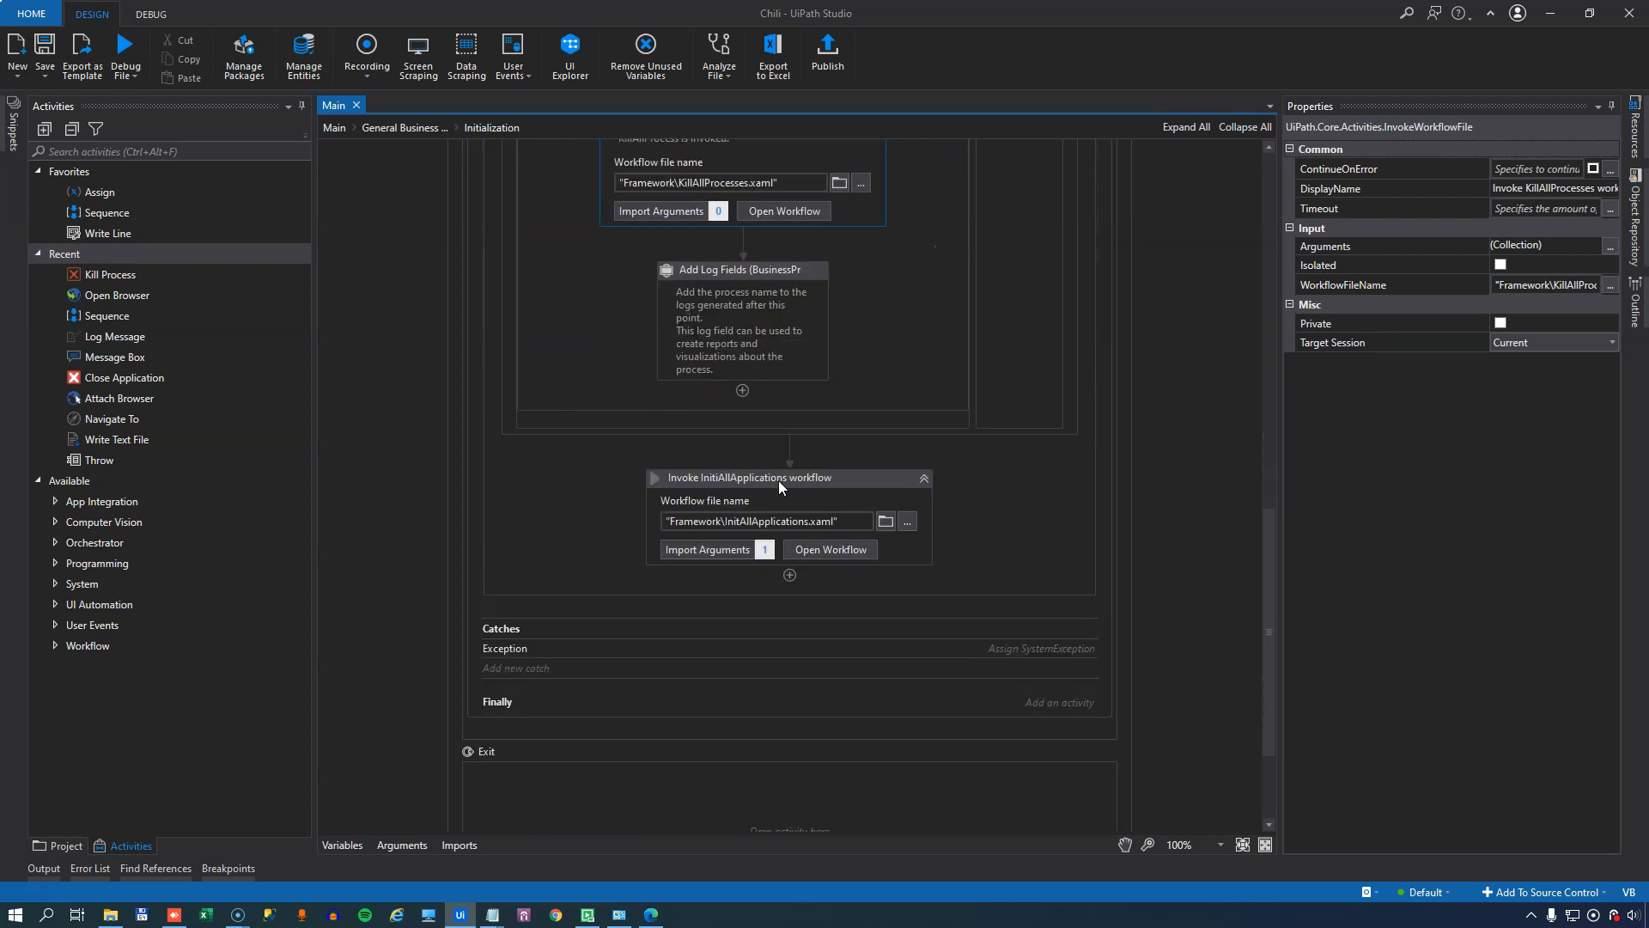
click(751, 478)
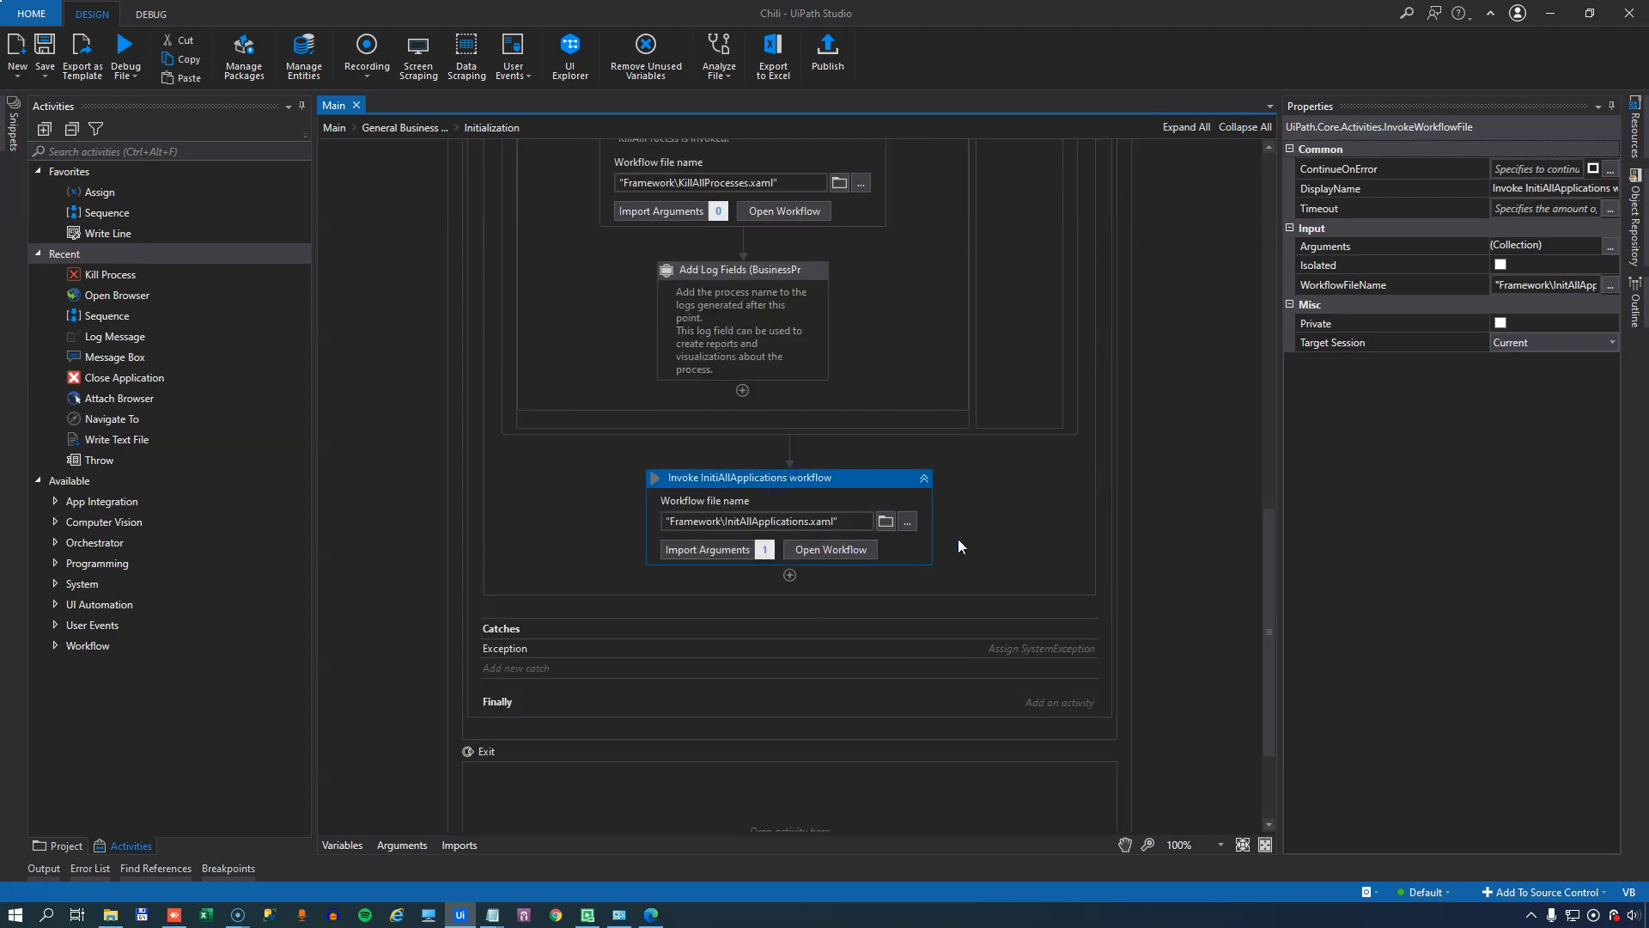
mouse_move(957, 540)
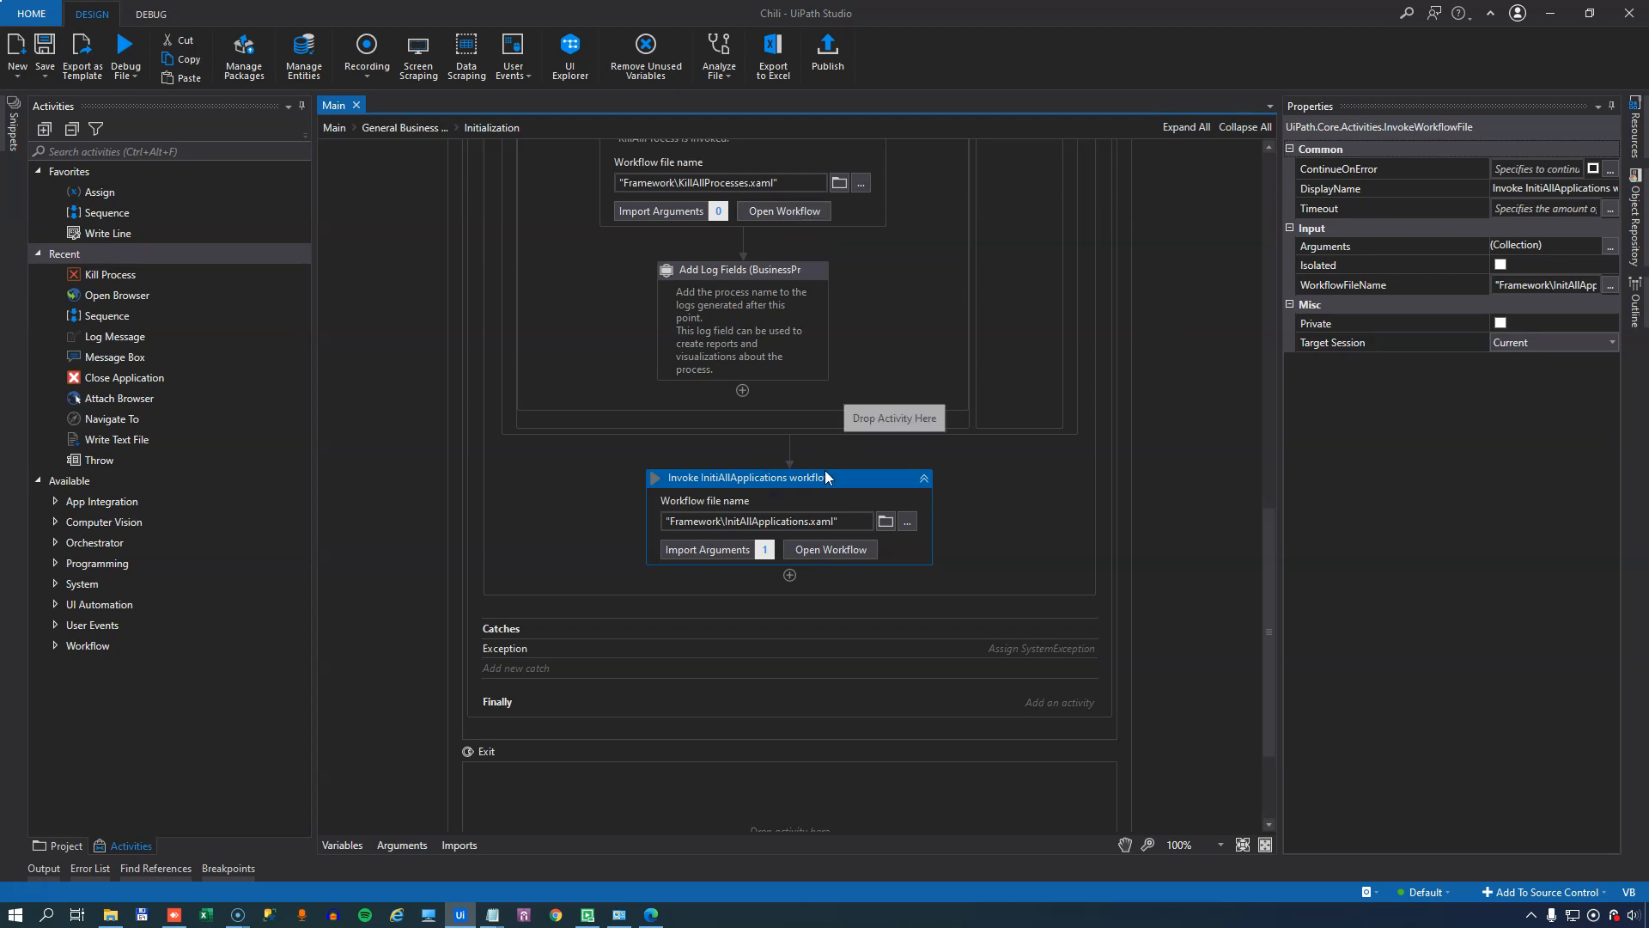
mouse_move(825, 477)
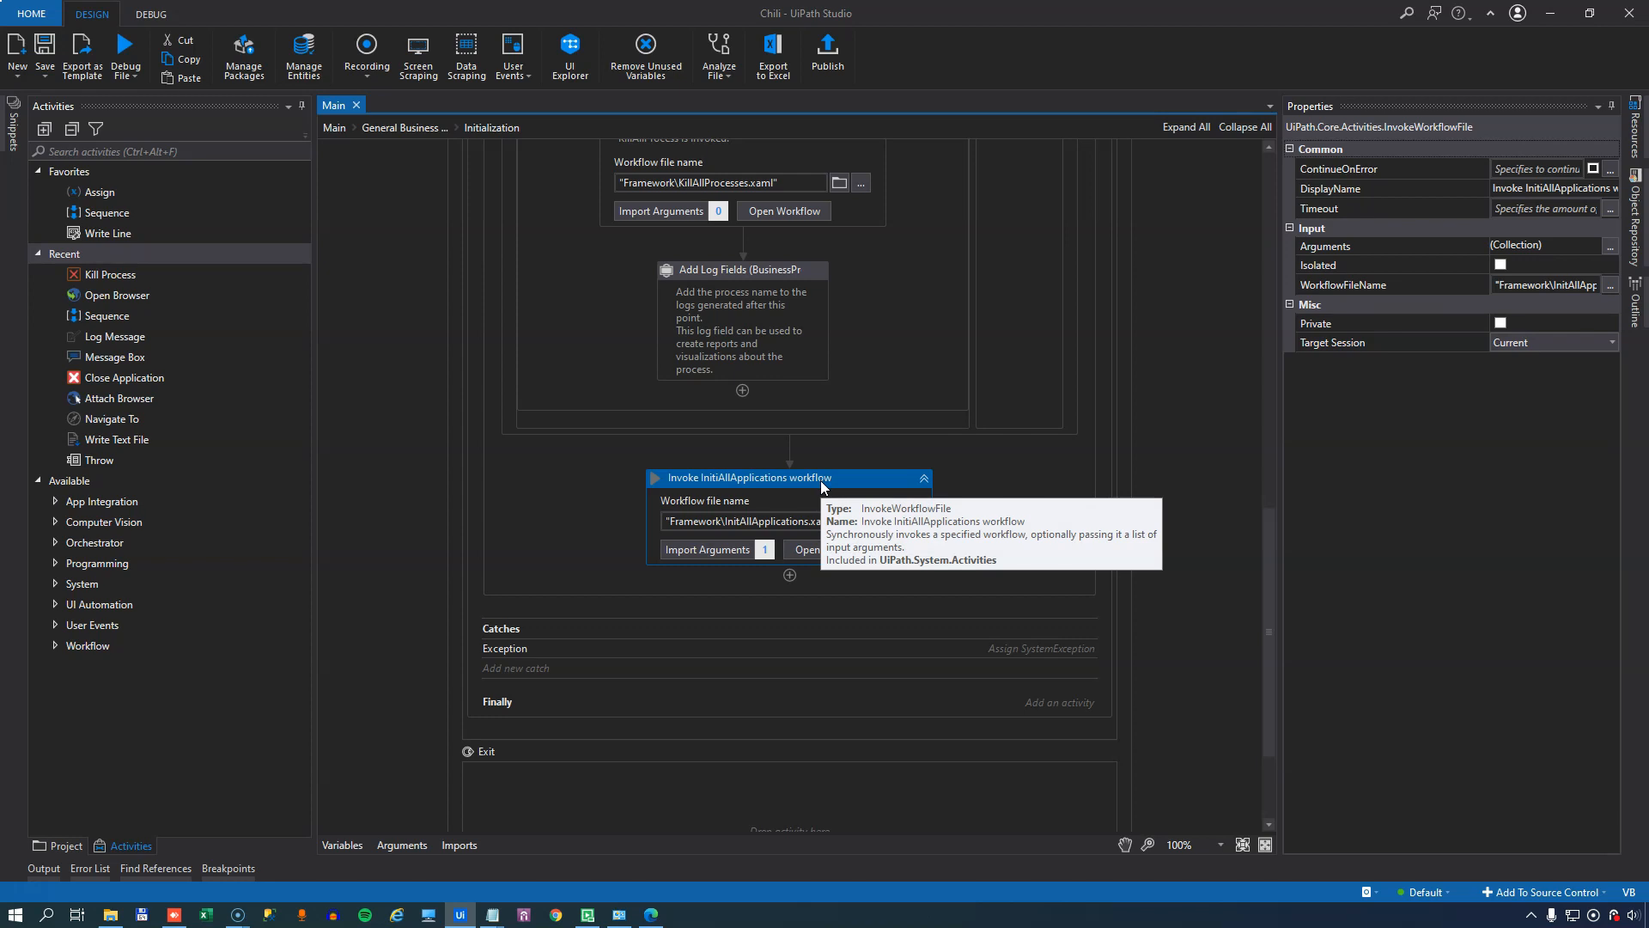
mouse_move(828, 550)
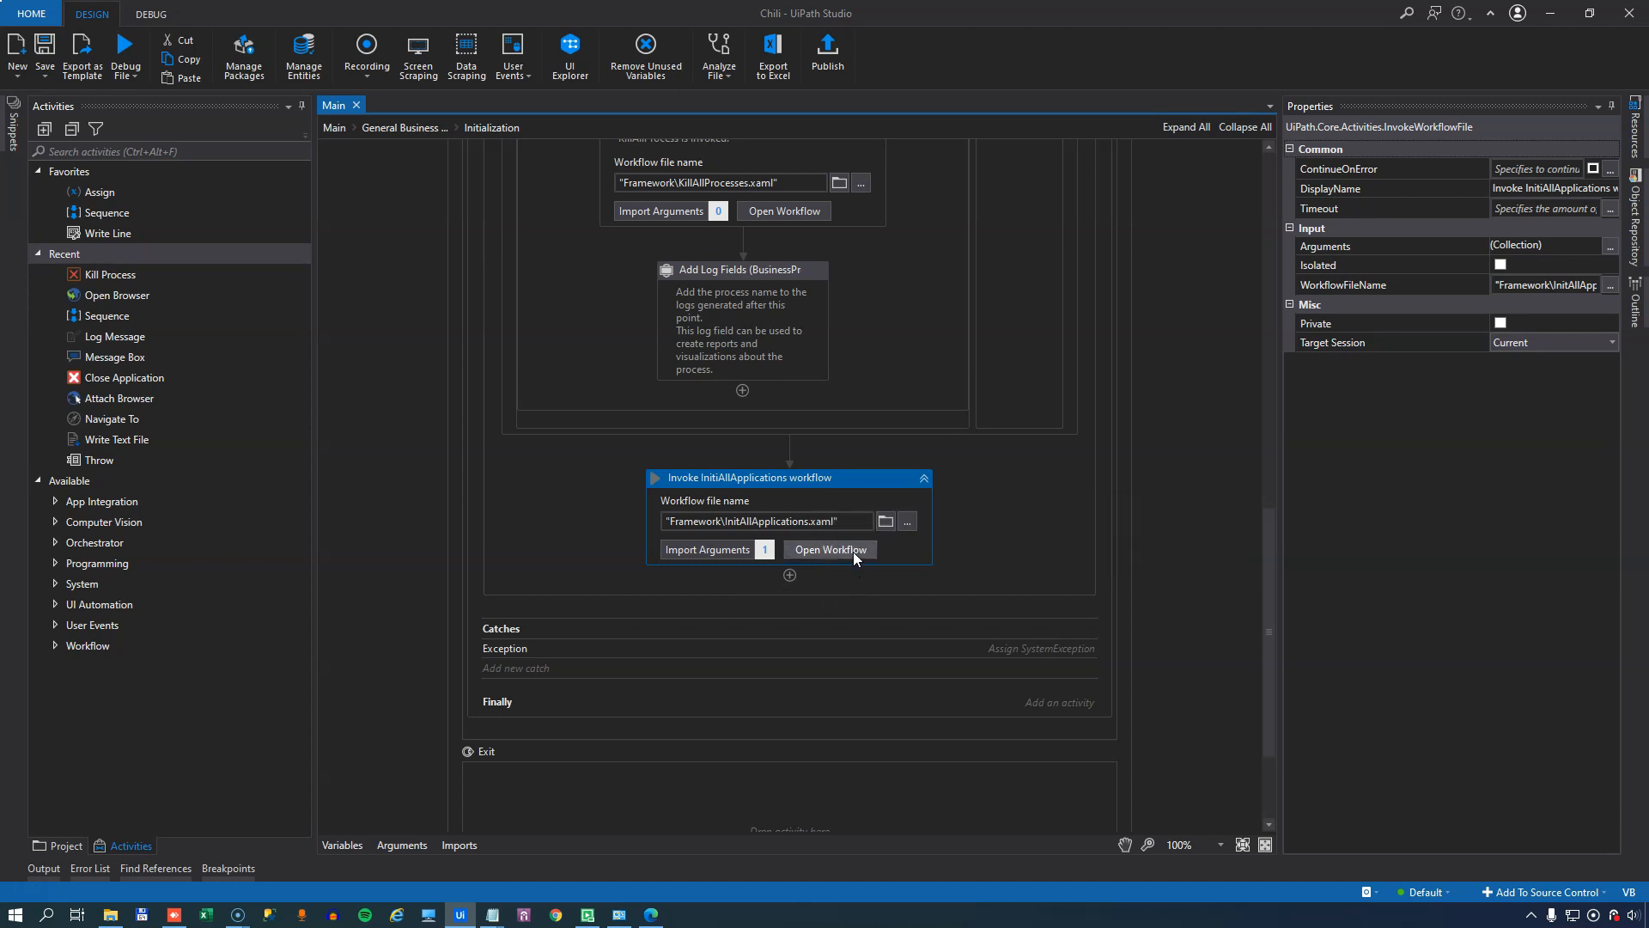
click(828, 550)
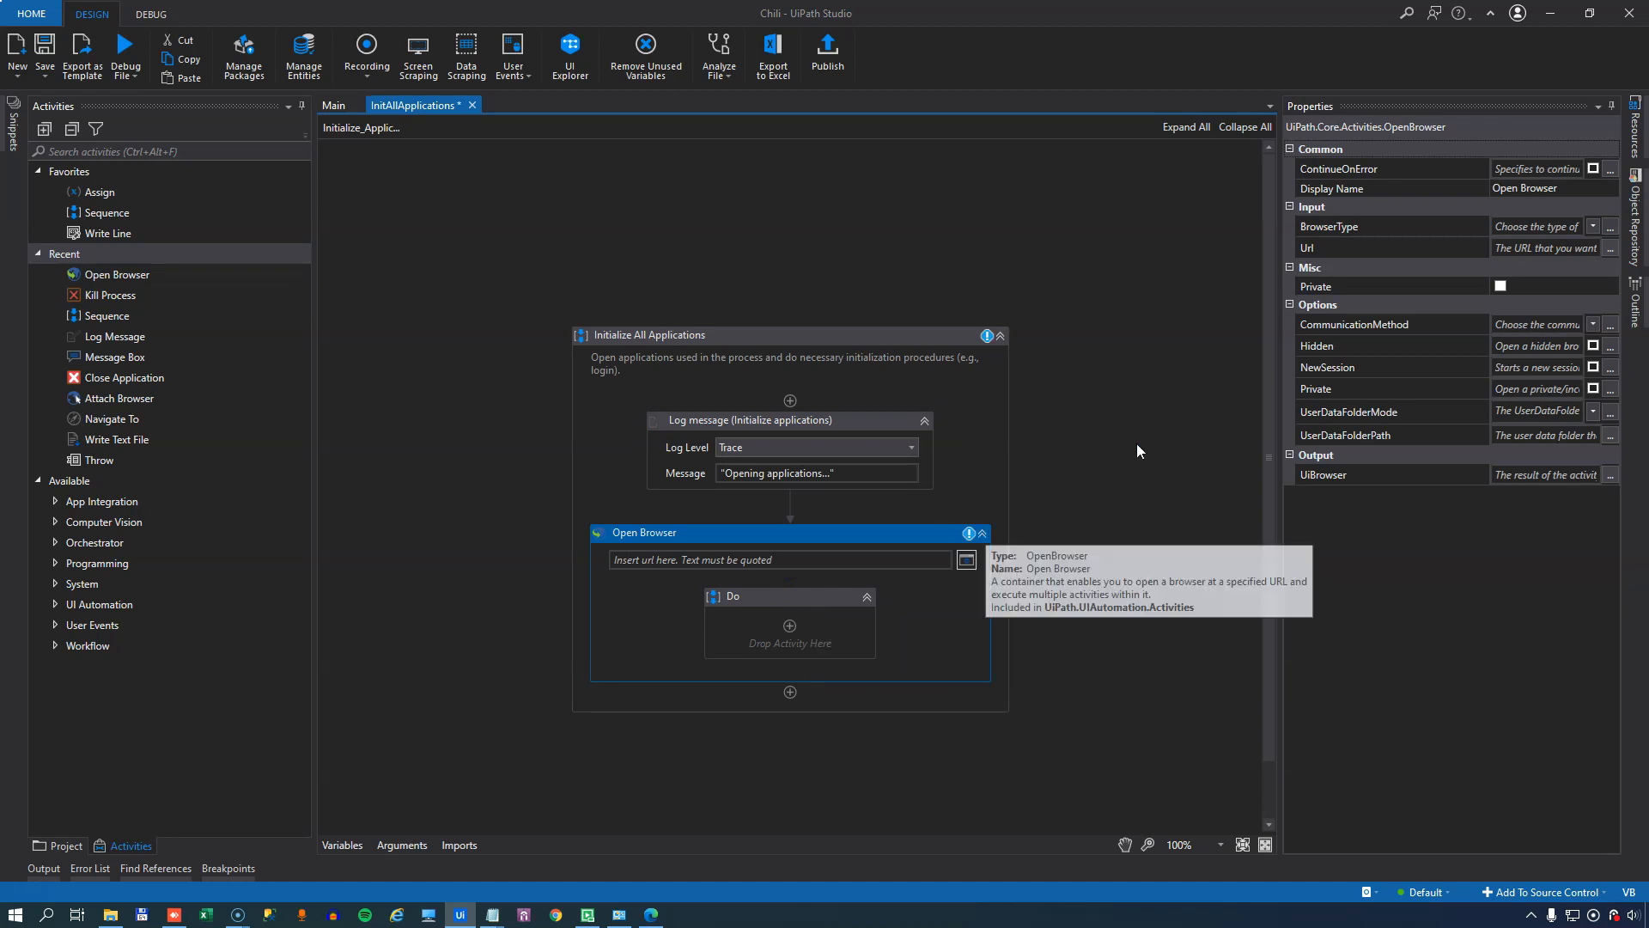
click(1594, 227)
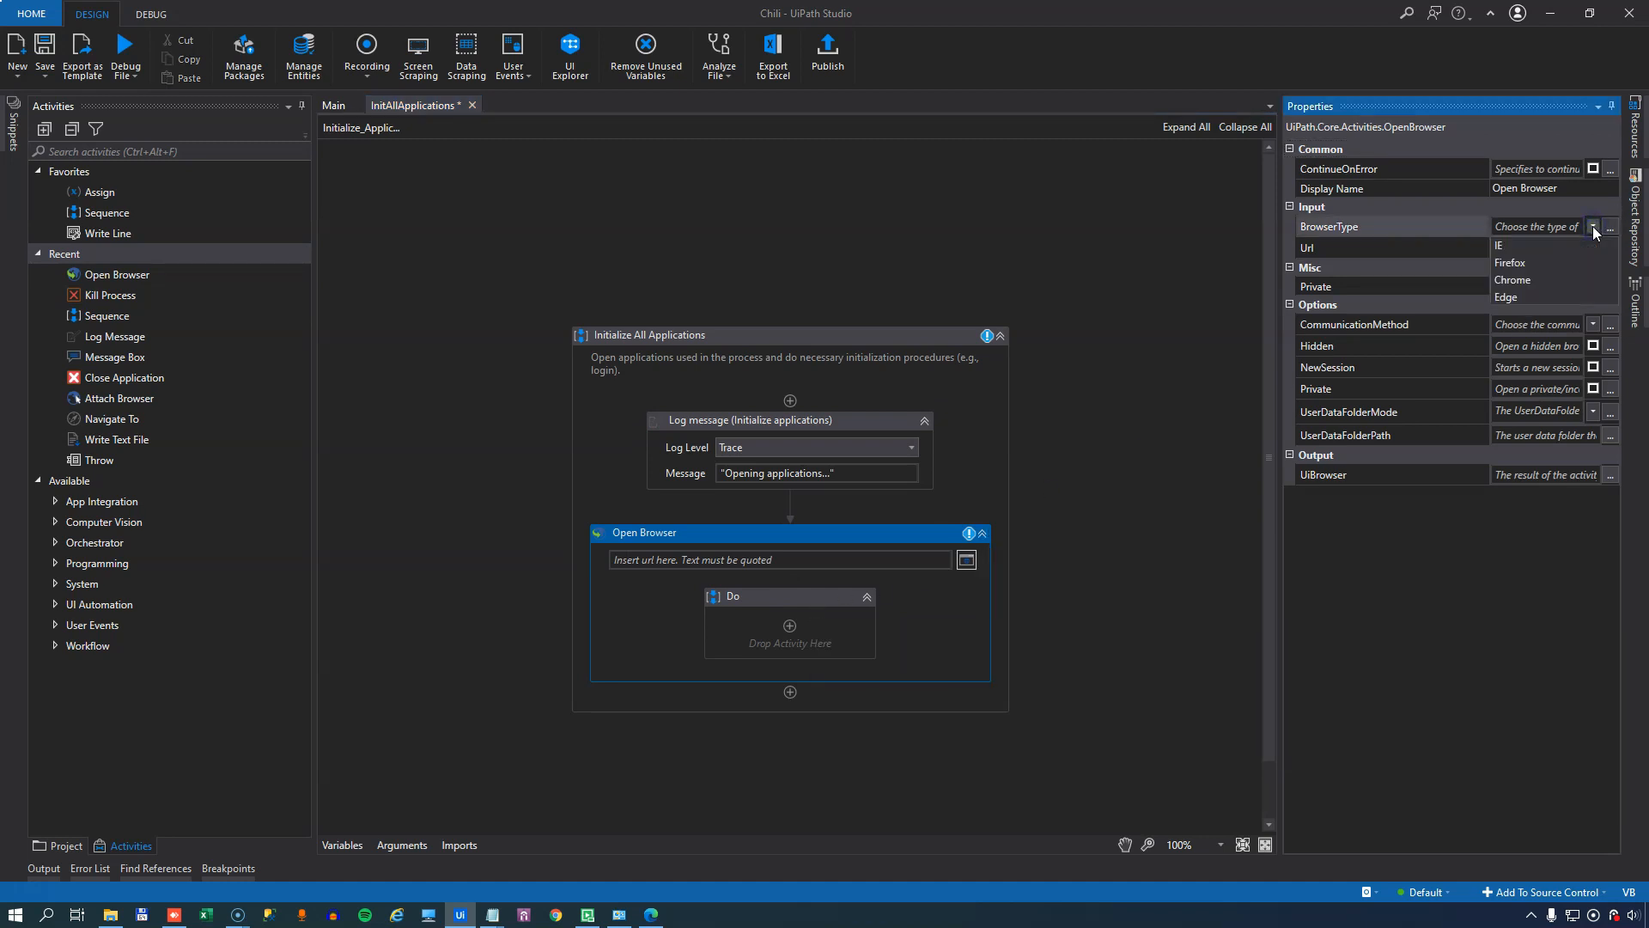
click(1512, 280)
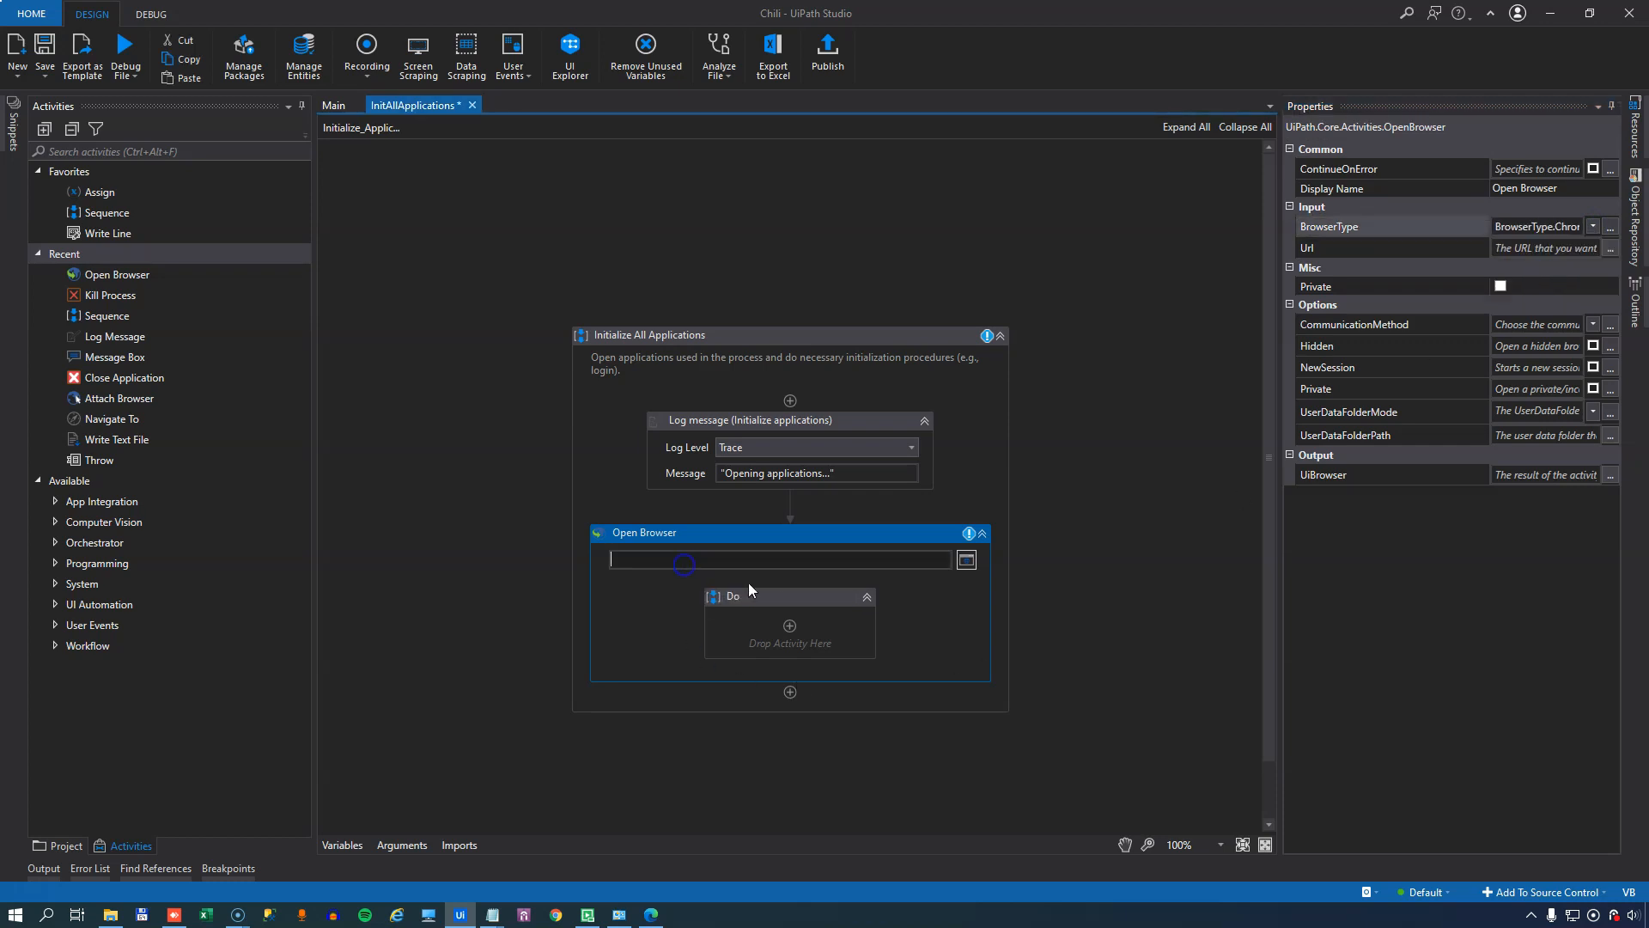
mouse_move(766, 687)
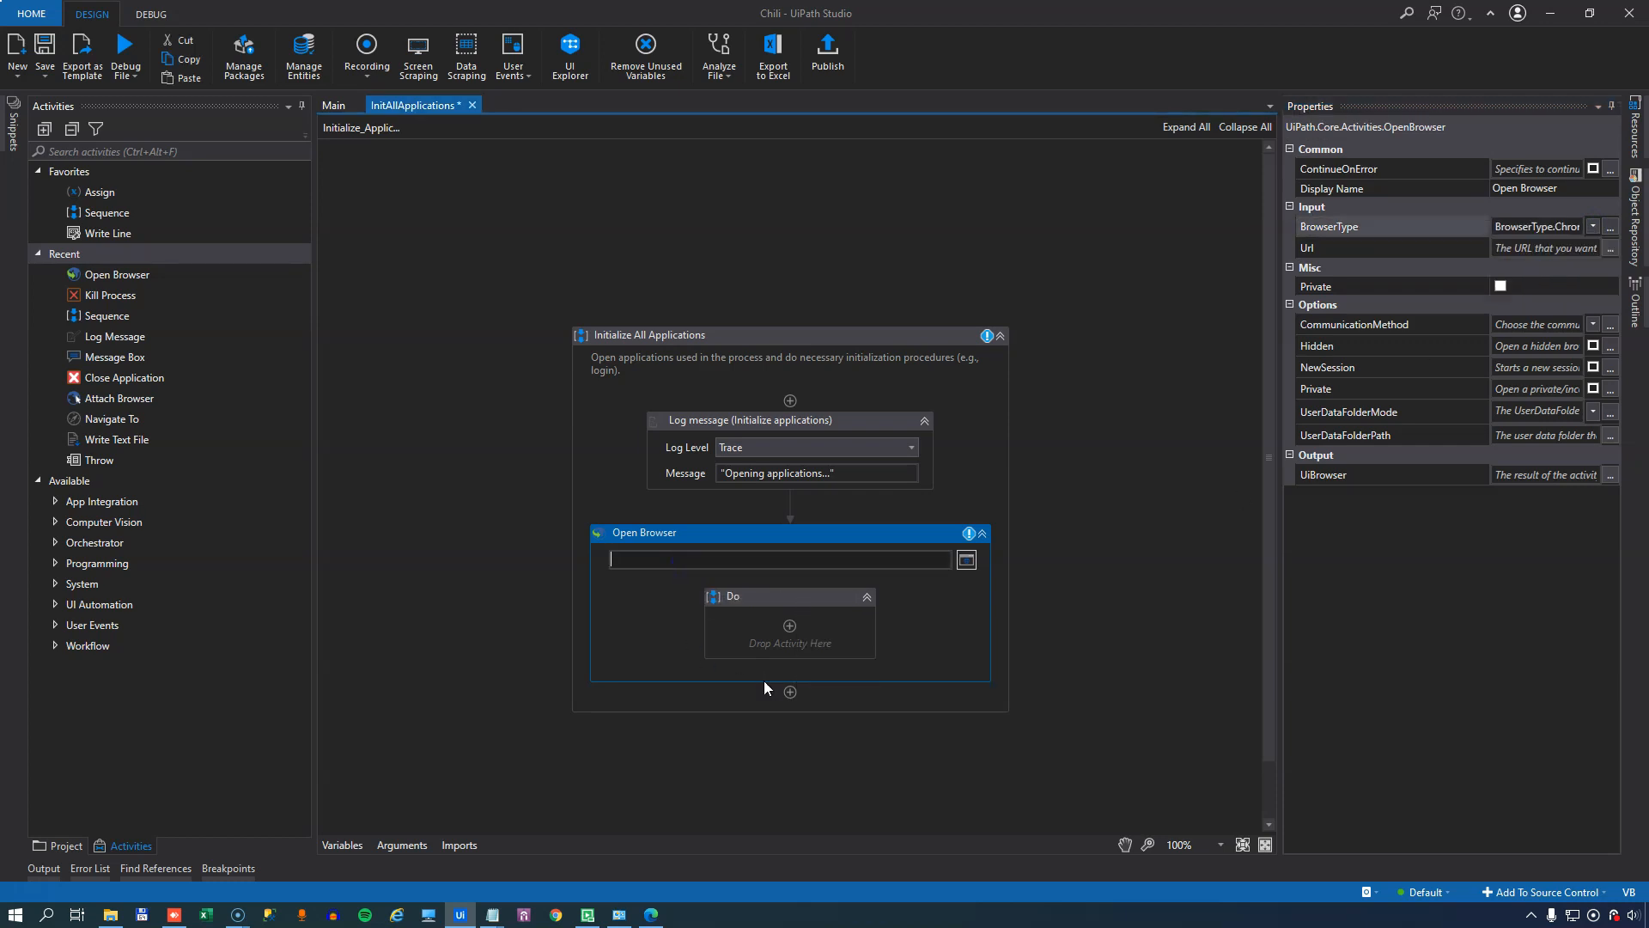
mouse_move(617, 741)
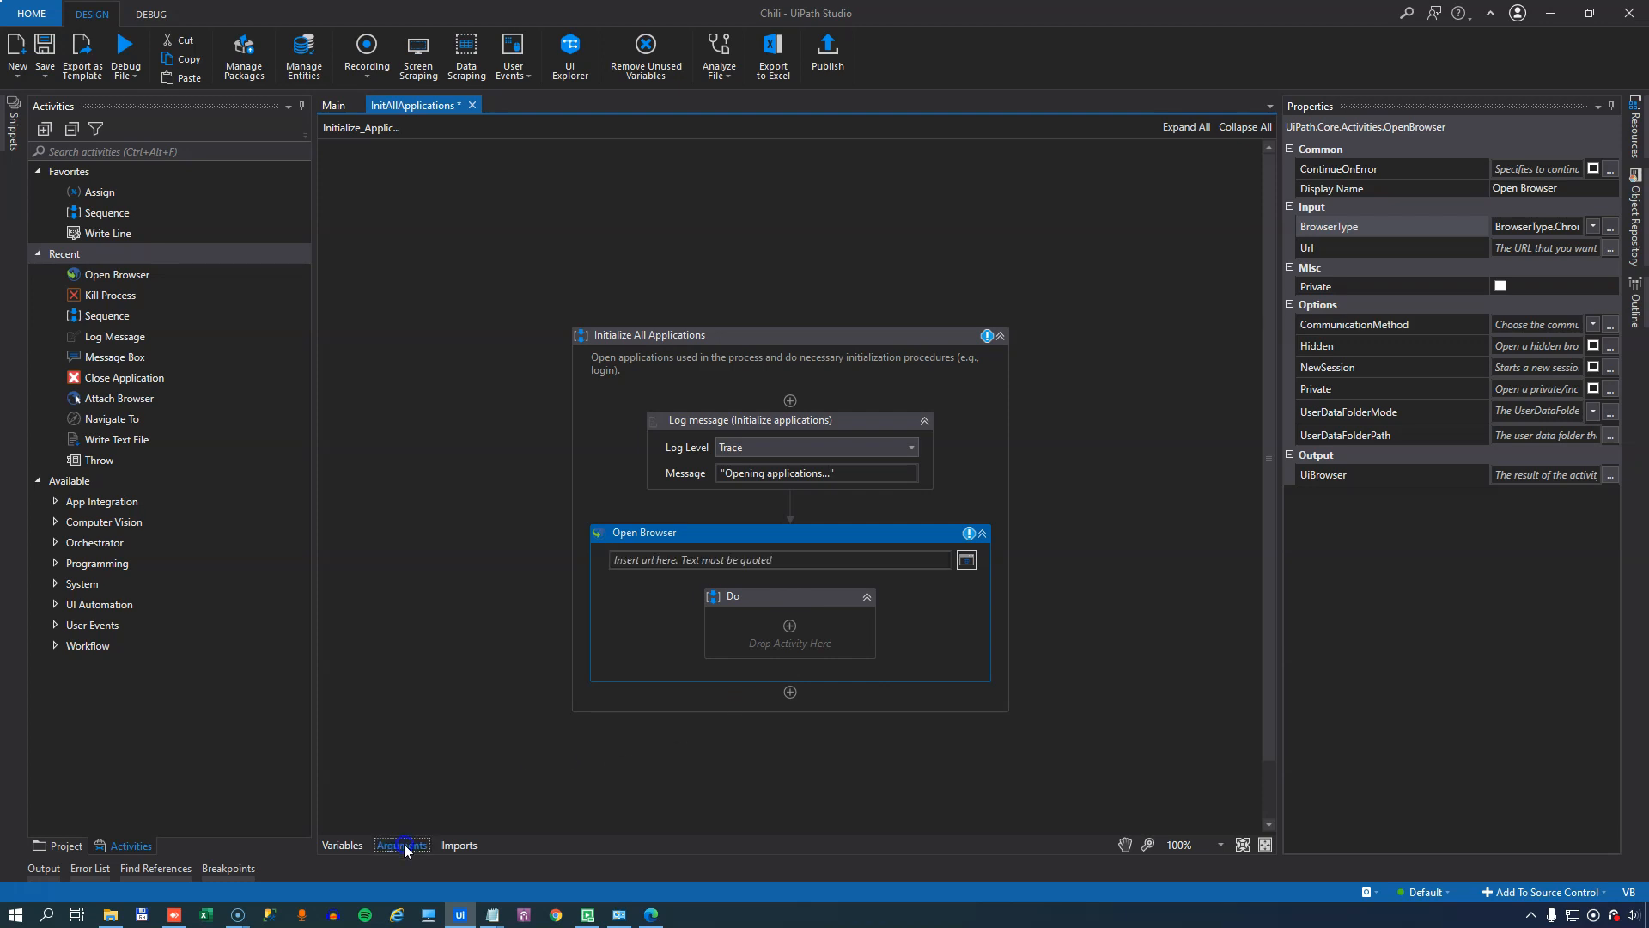
- Set the Open Browser URL to in_Config("websiteUrl").ToString and commit it
click(402, 846)
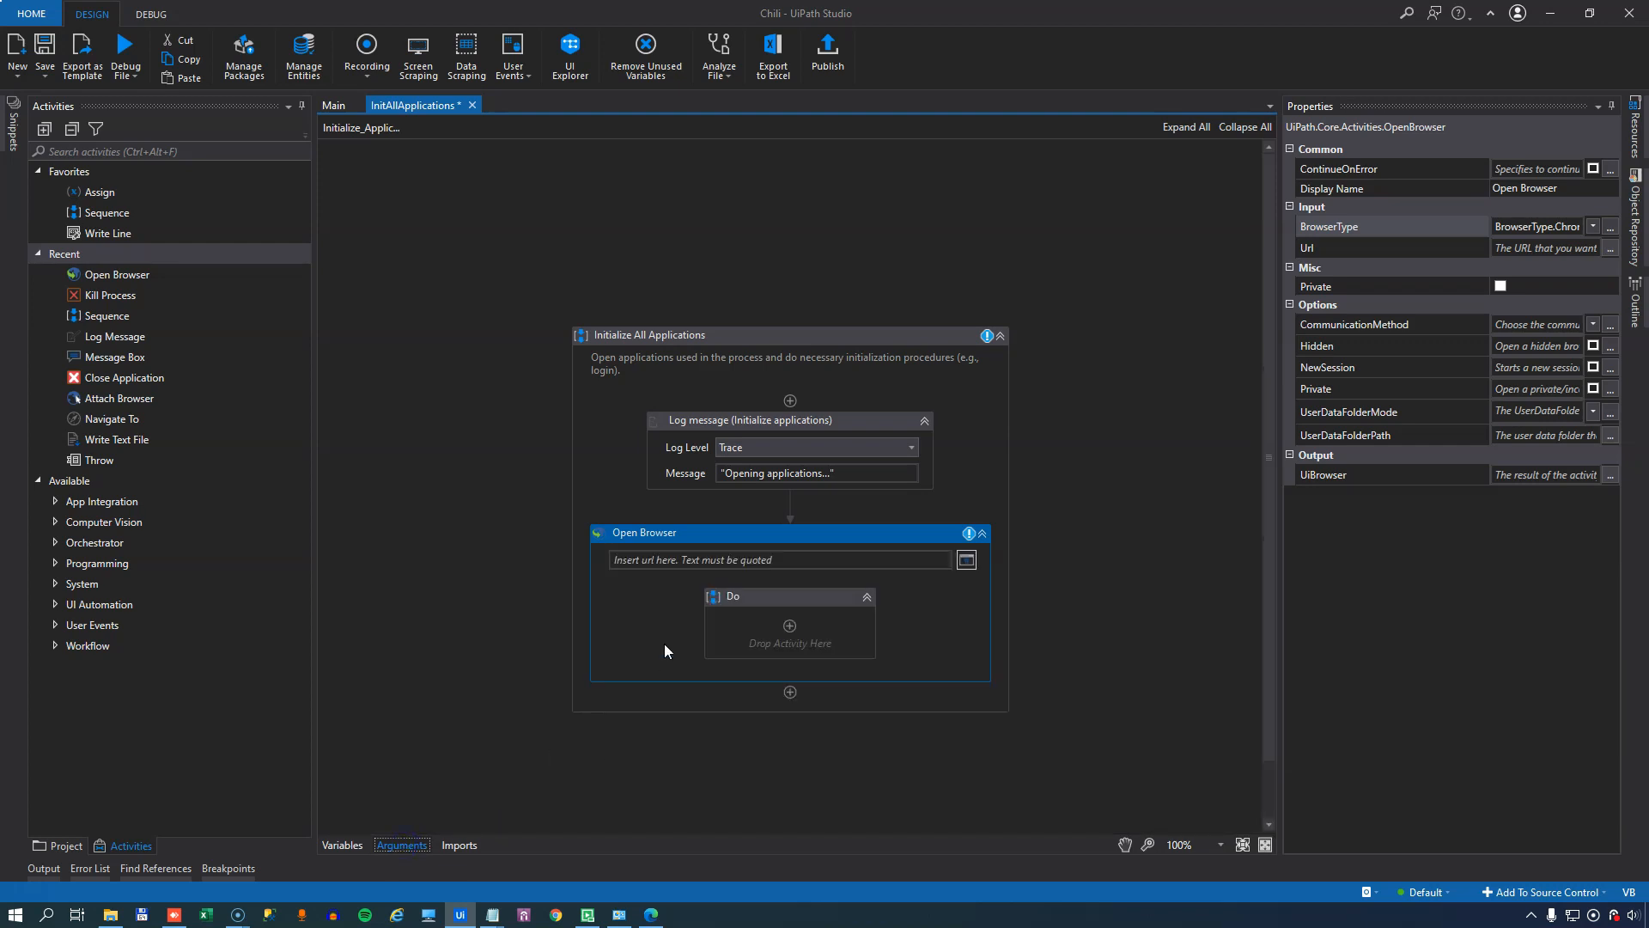
text(In)
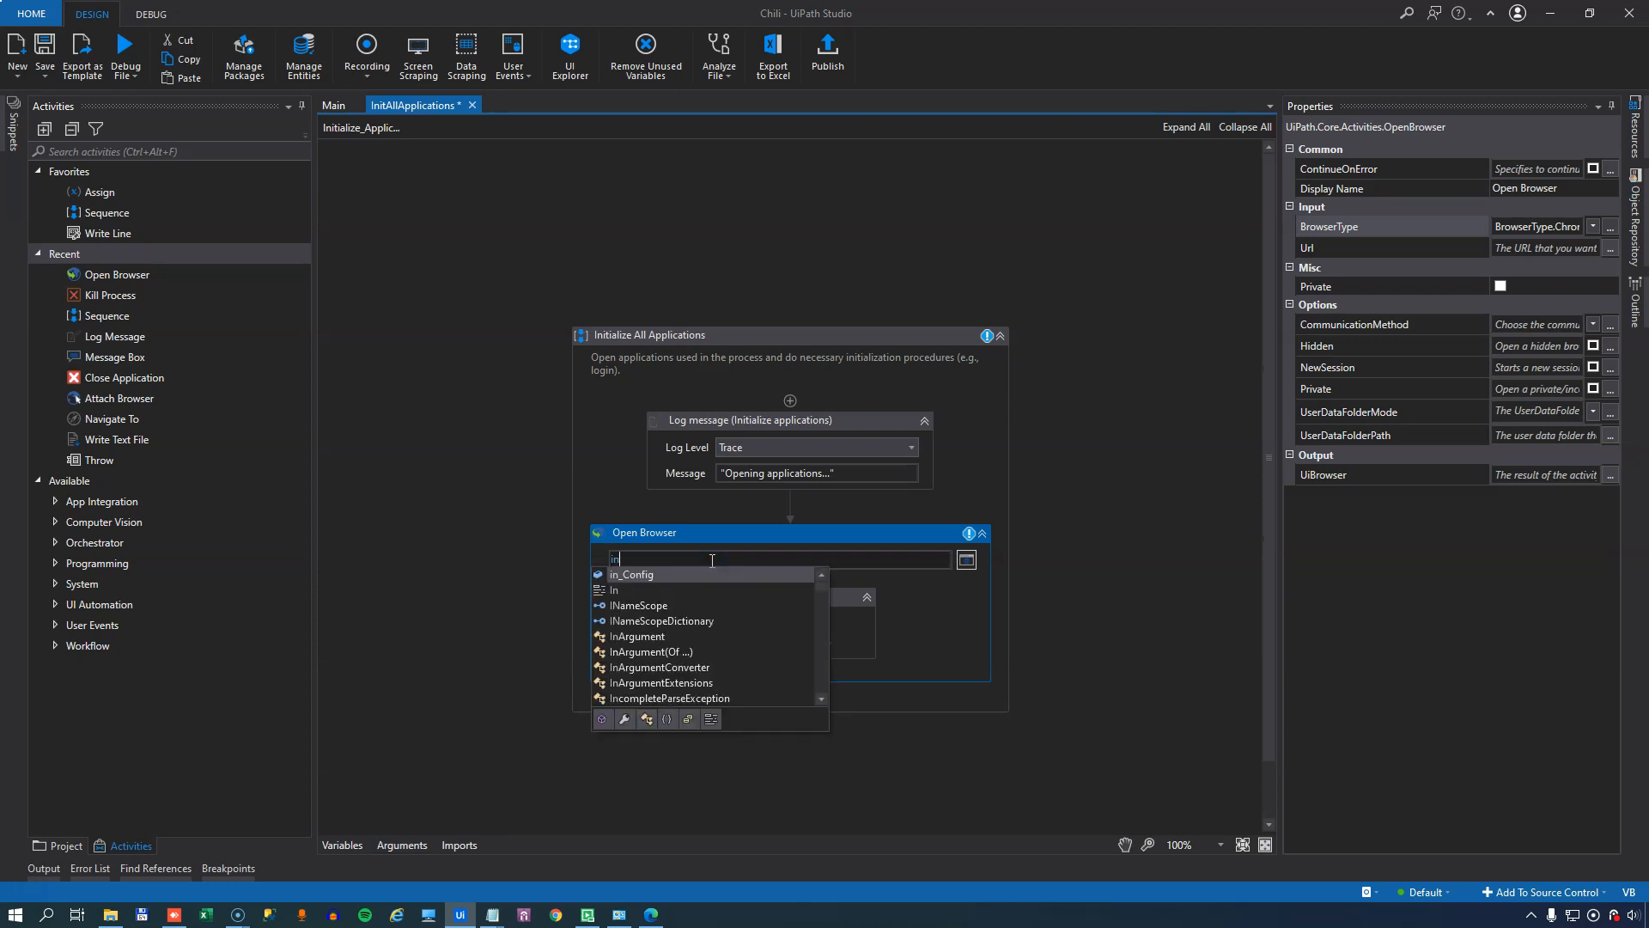
click(632, 574)
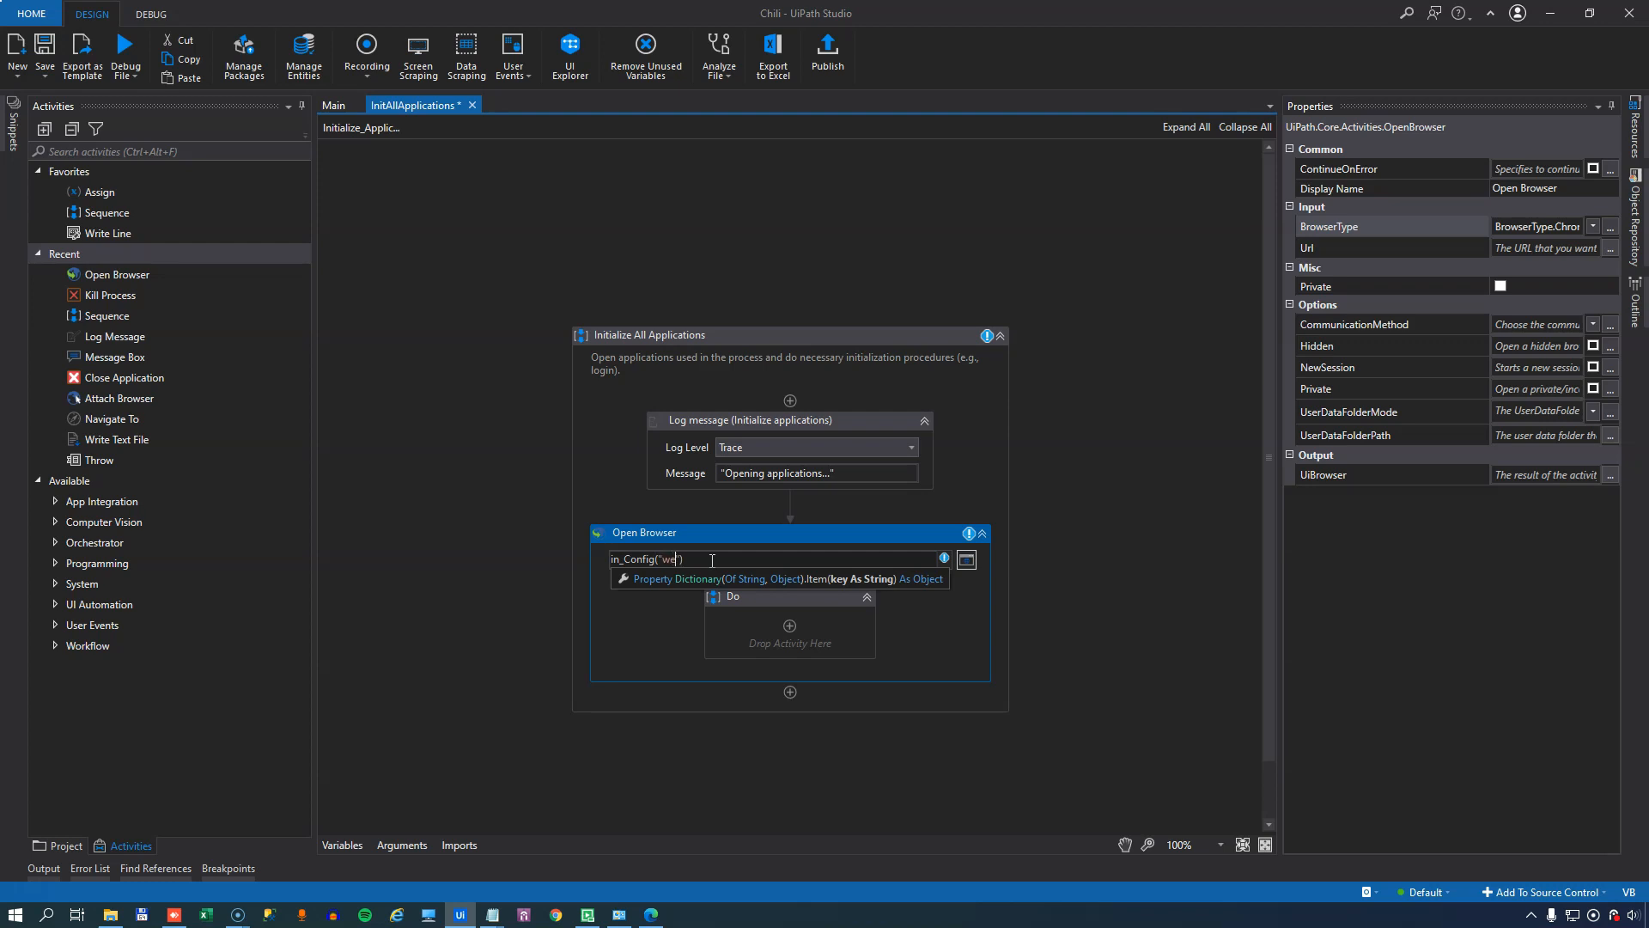
text(websiteUrl)
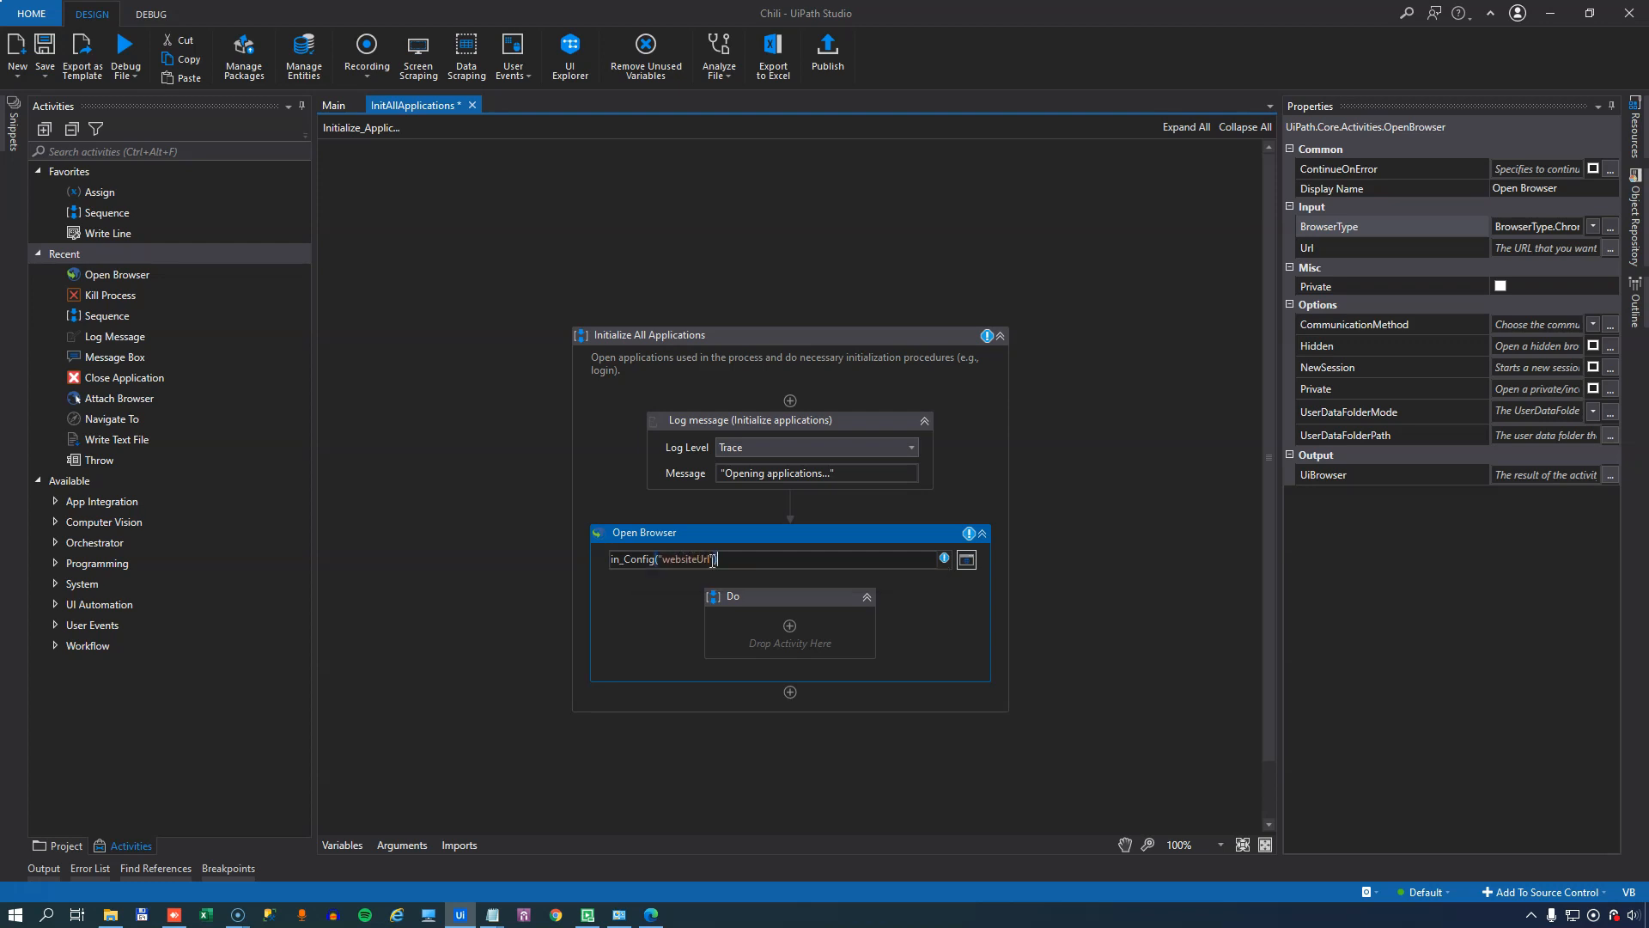
text(.ToString)
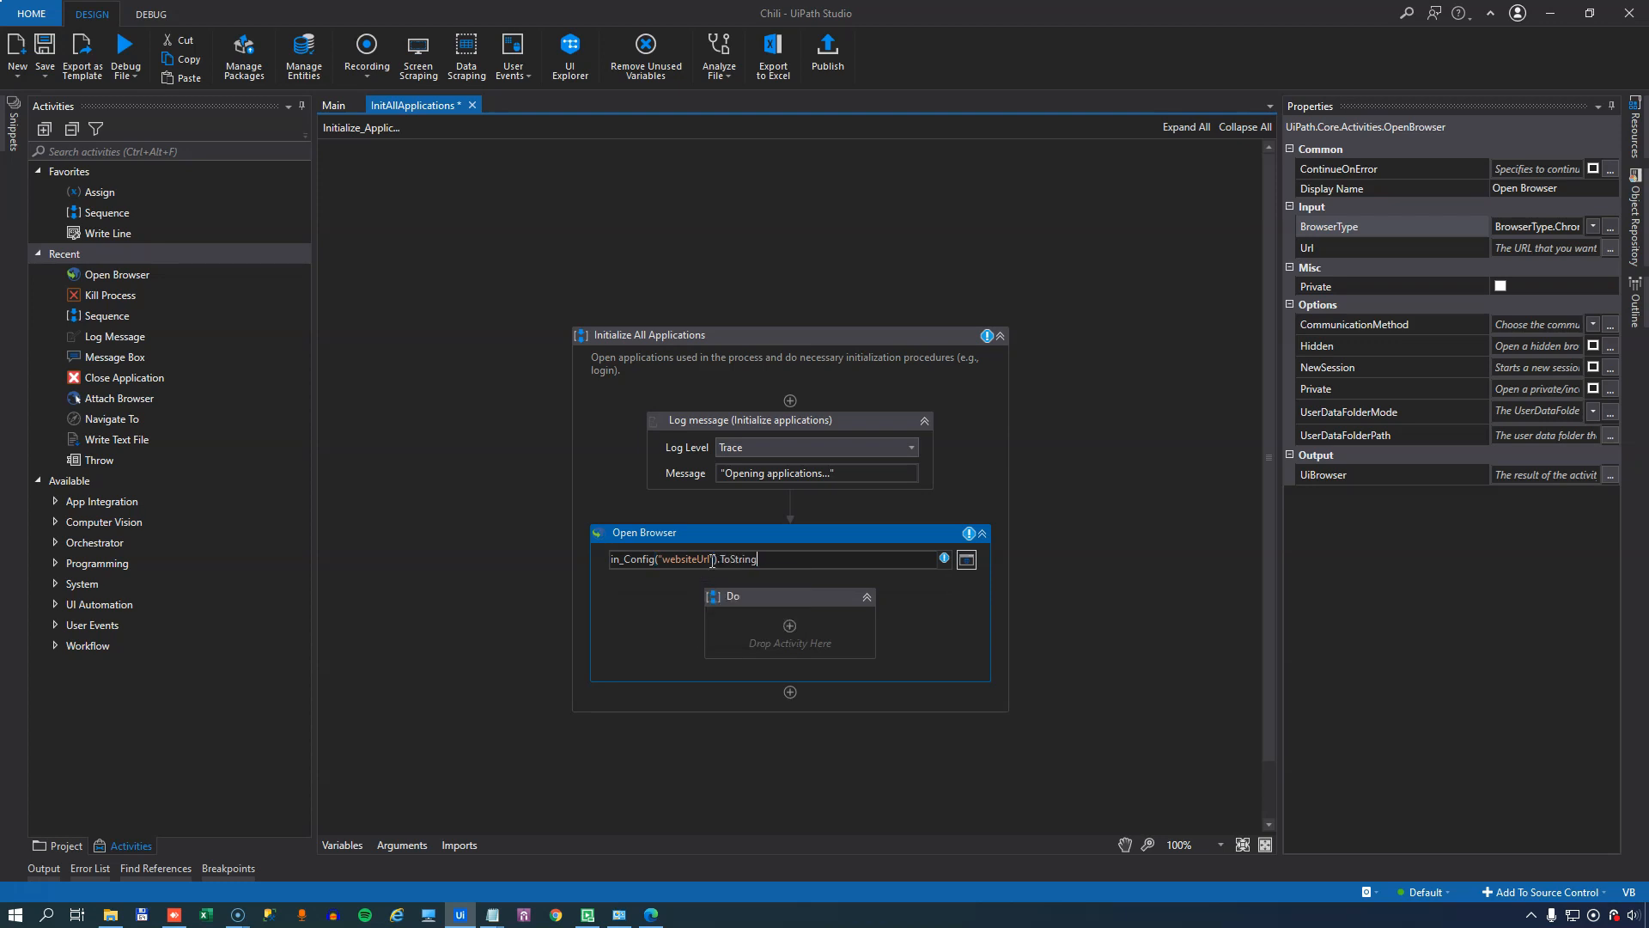
click(1076, 617)
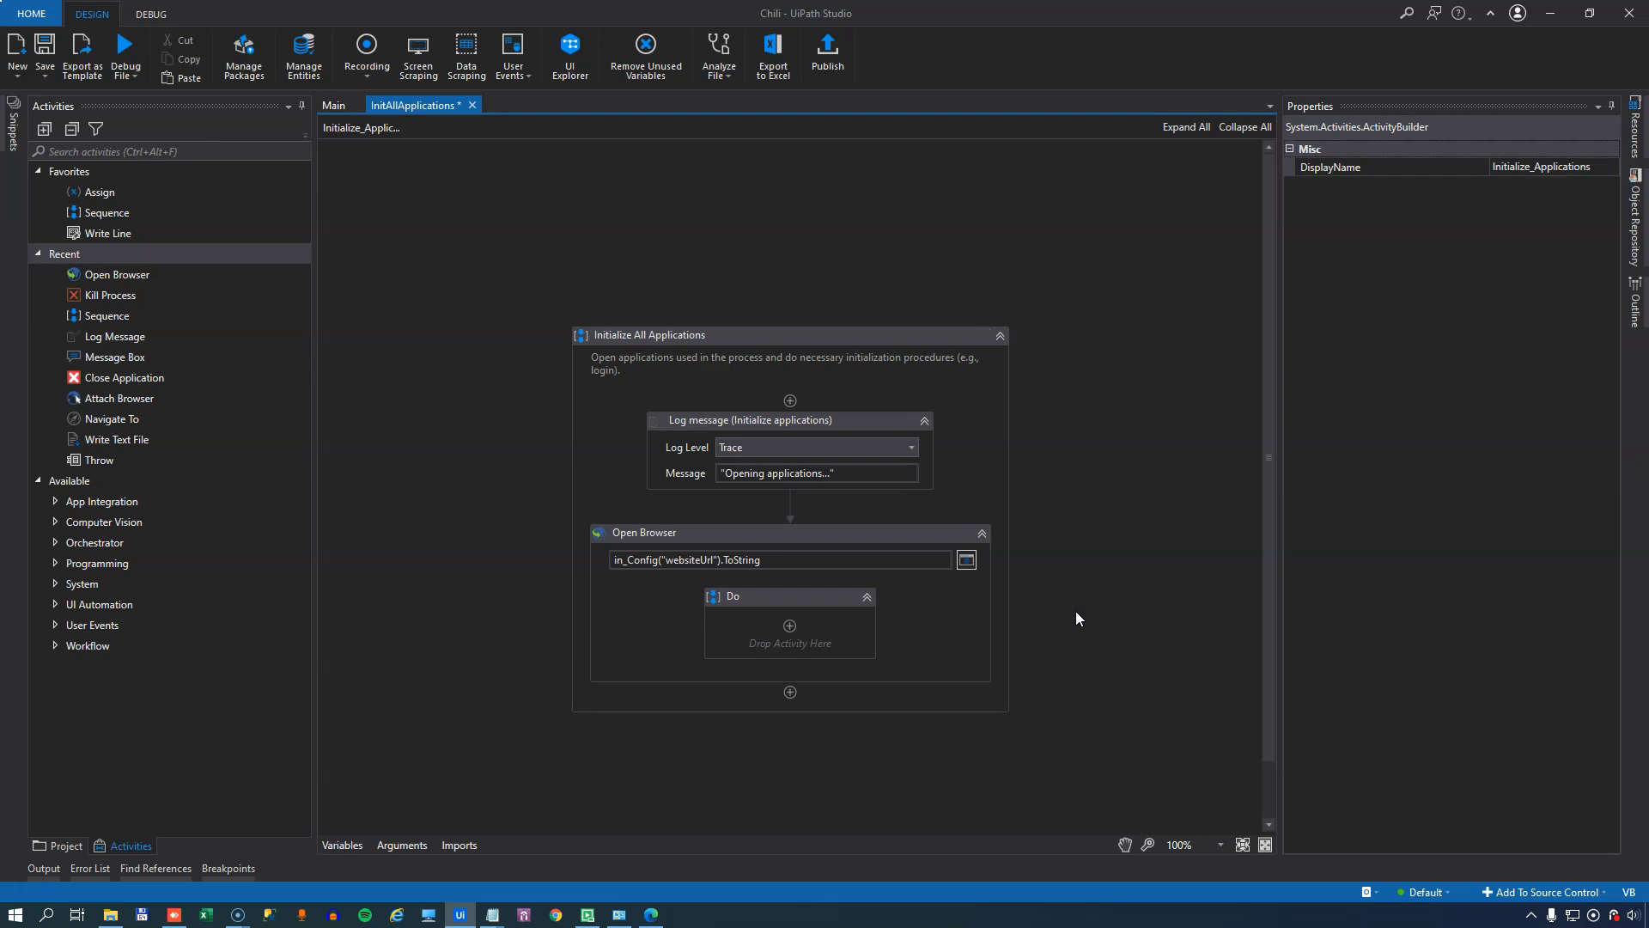
mouse_move(751, 274)
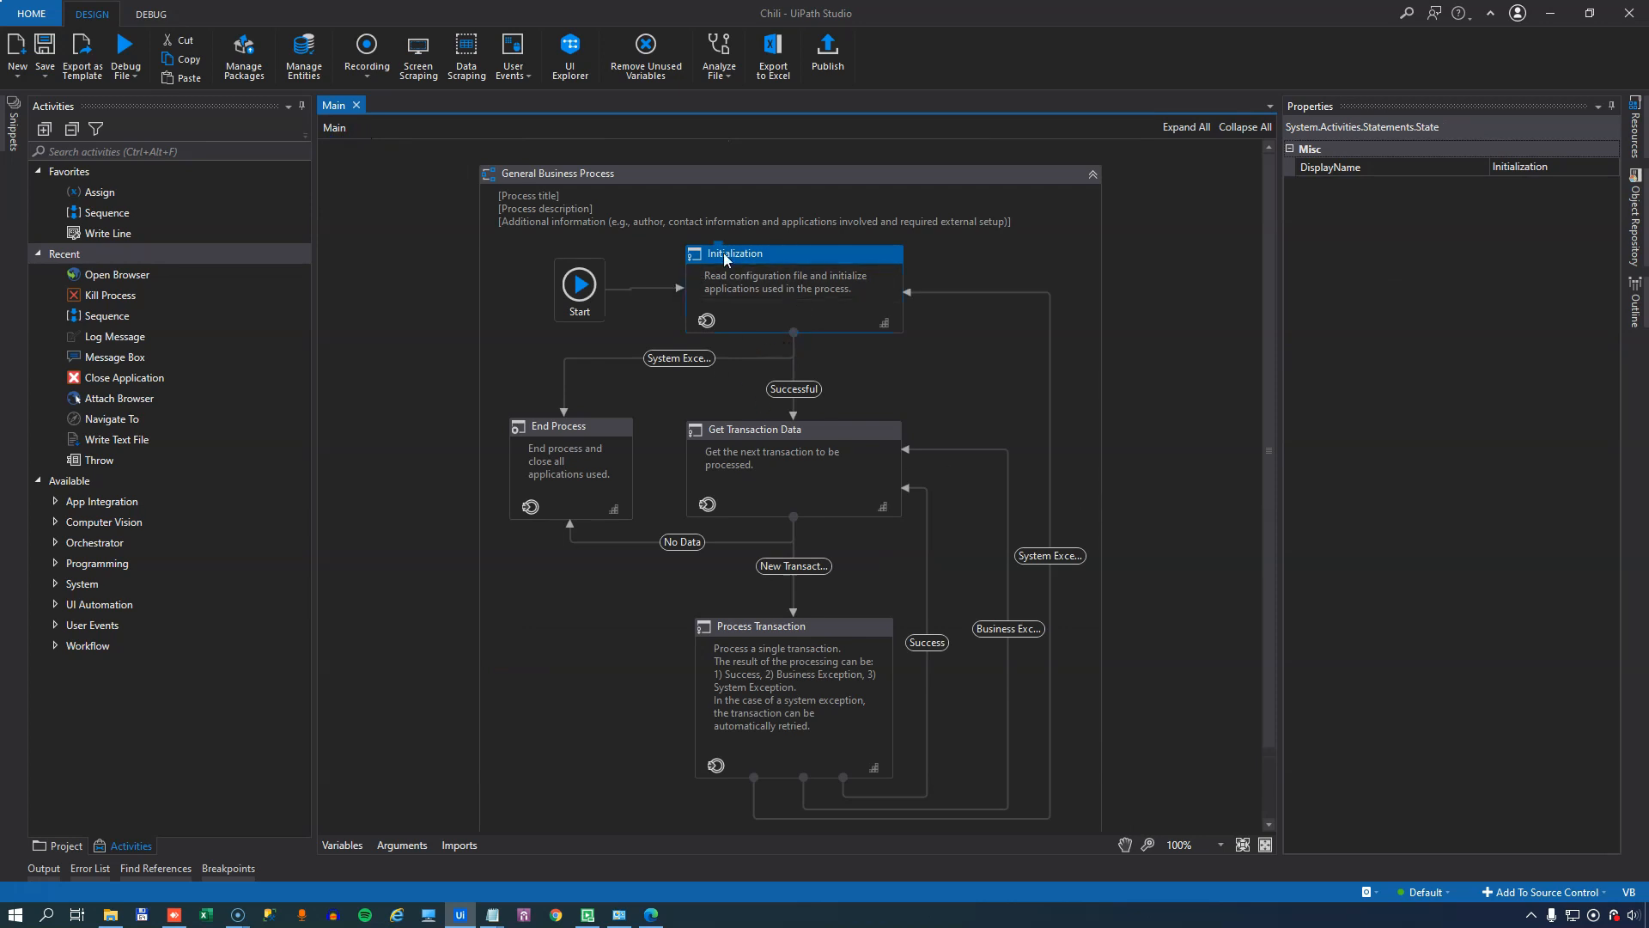
mouse_move(775, 332)
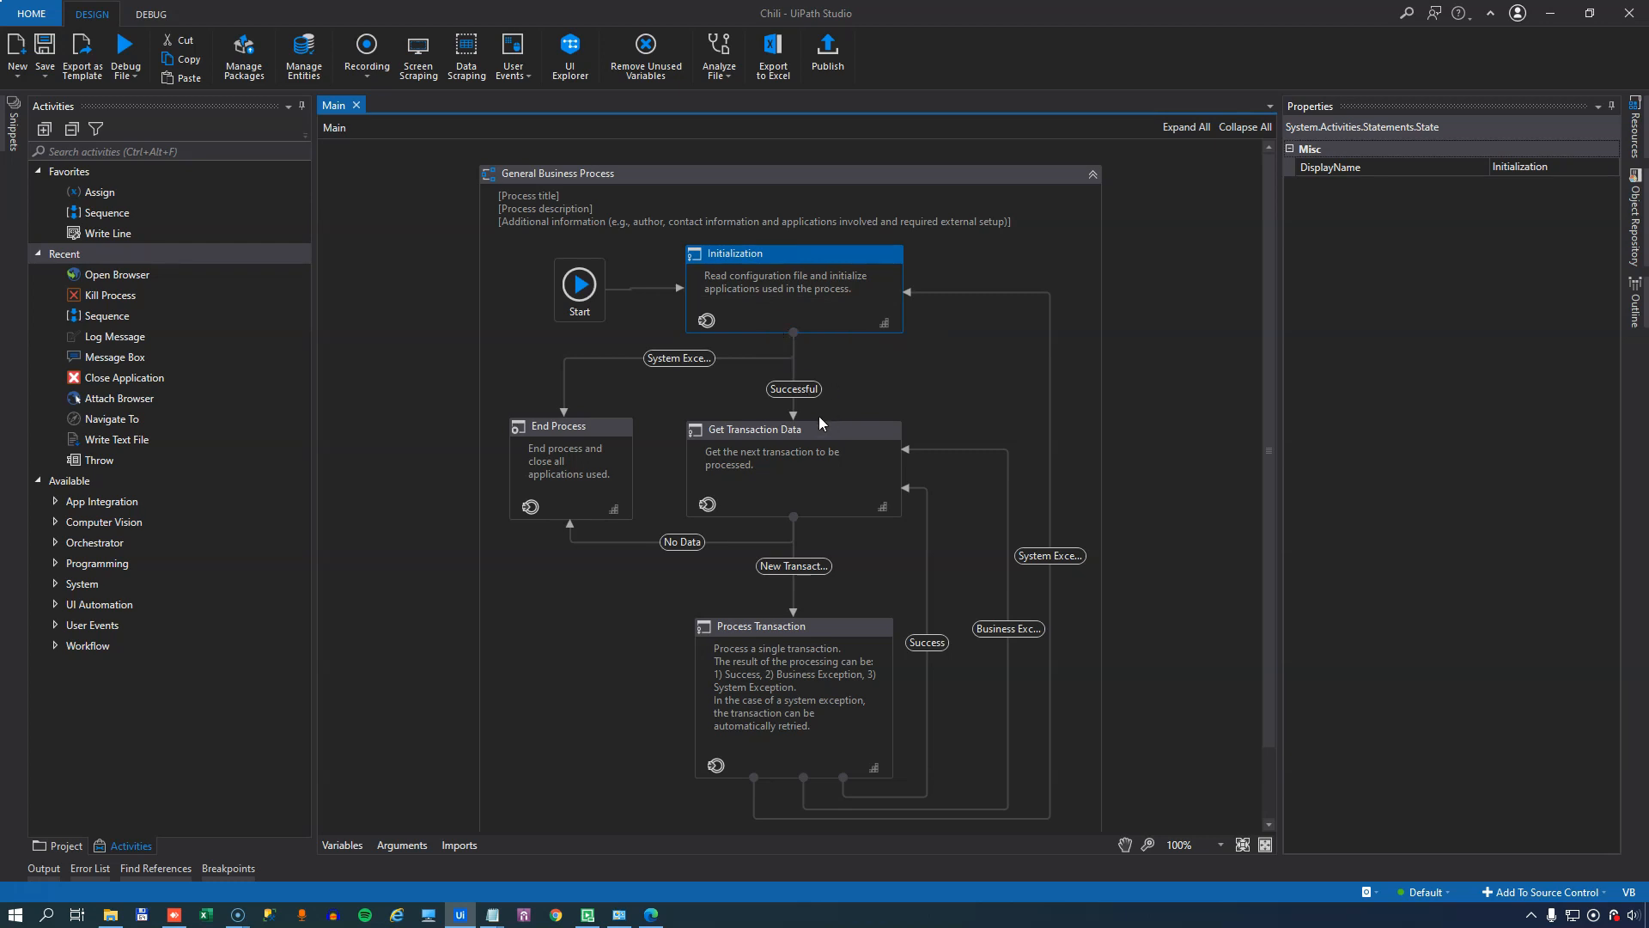
- Back on Main's diagram, select the Get Transaction Data state
click(753, 429)
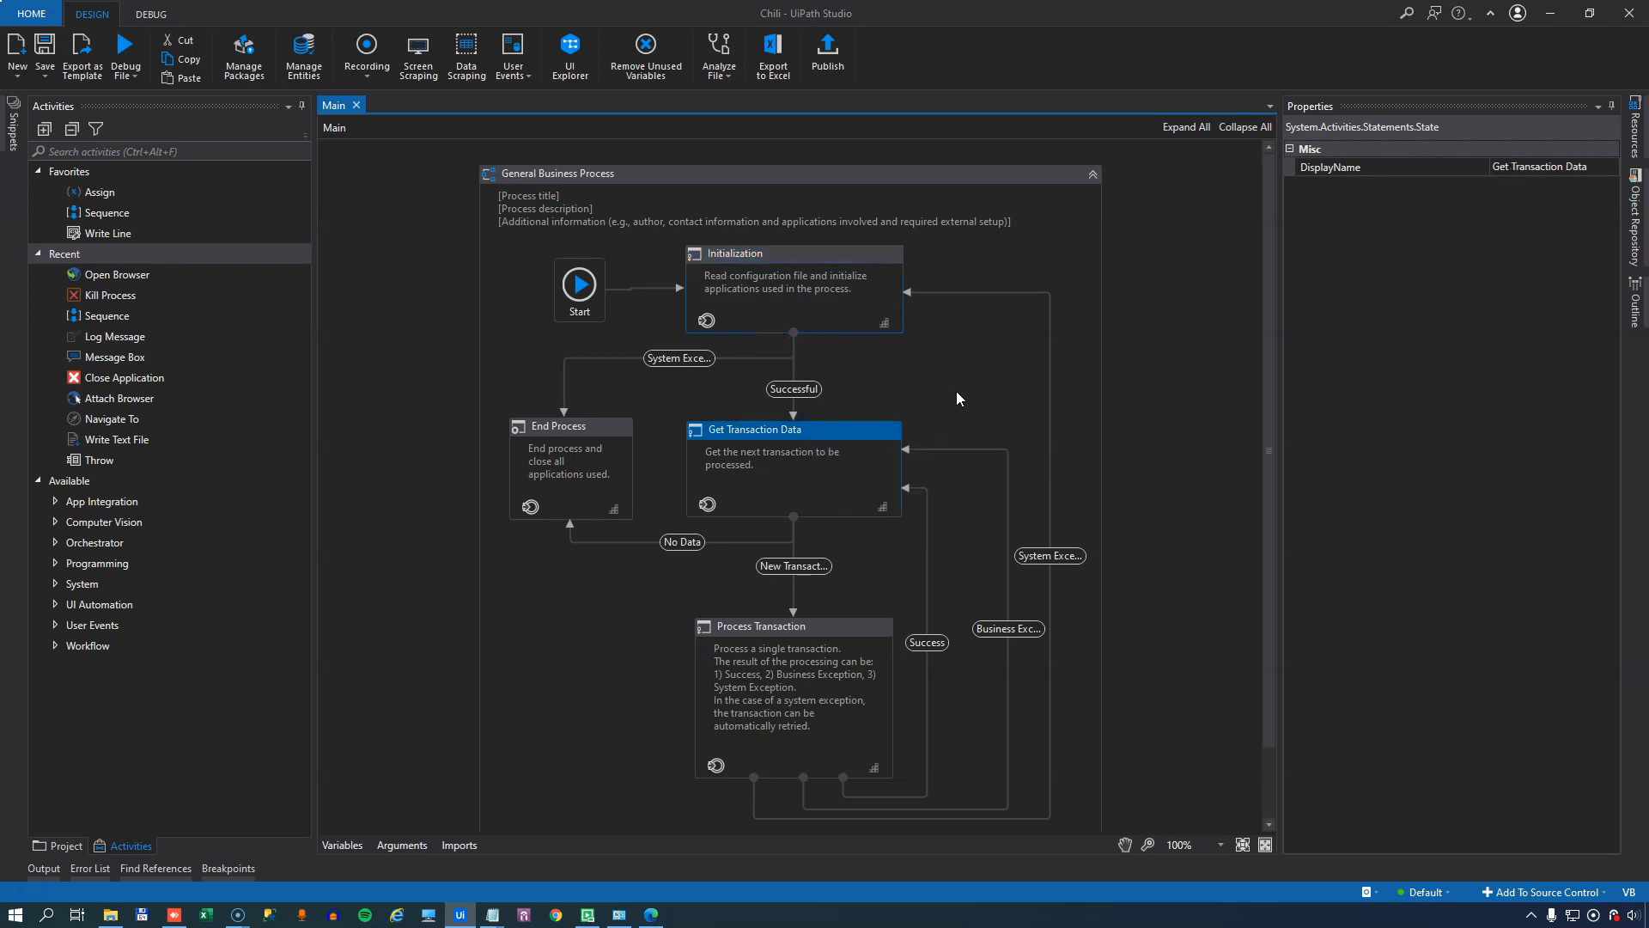
mouse_move(952, 389)
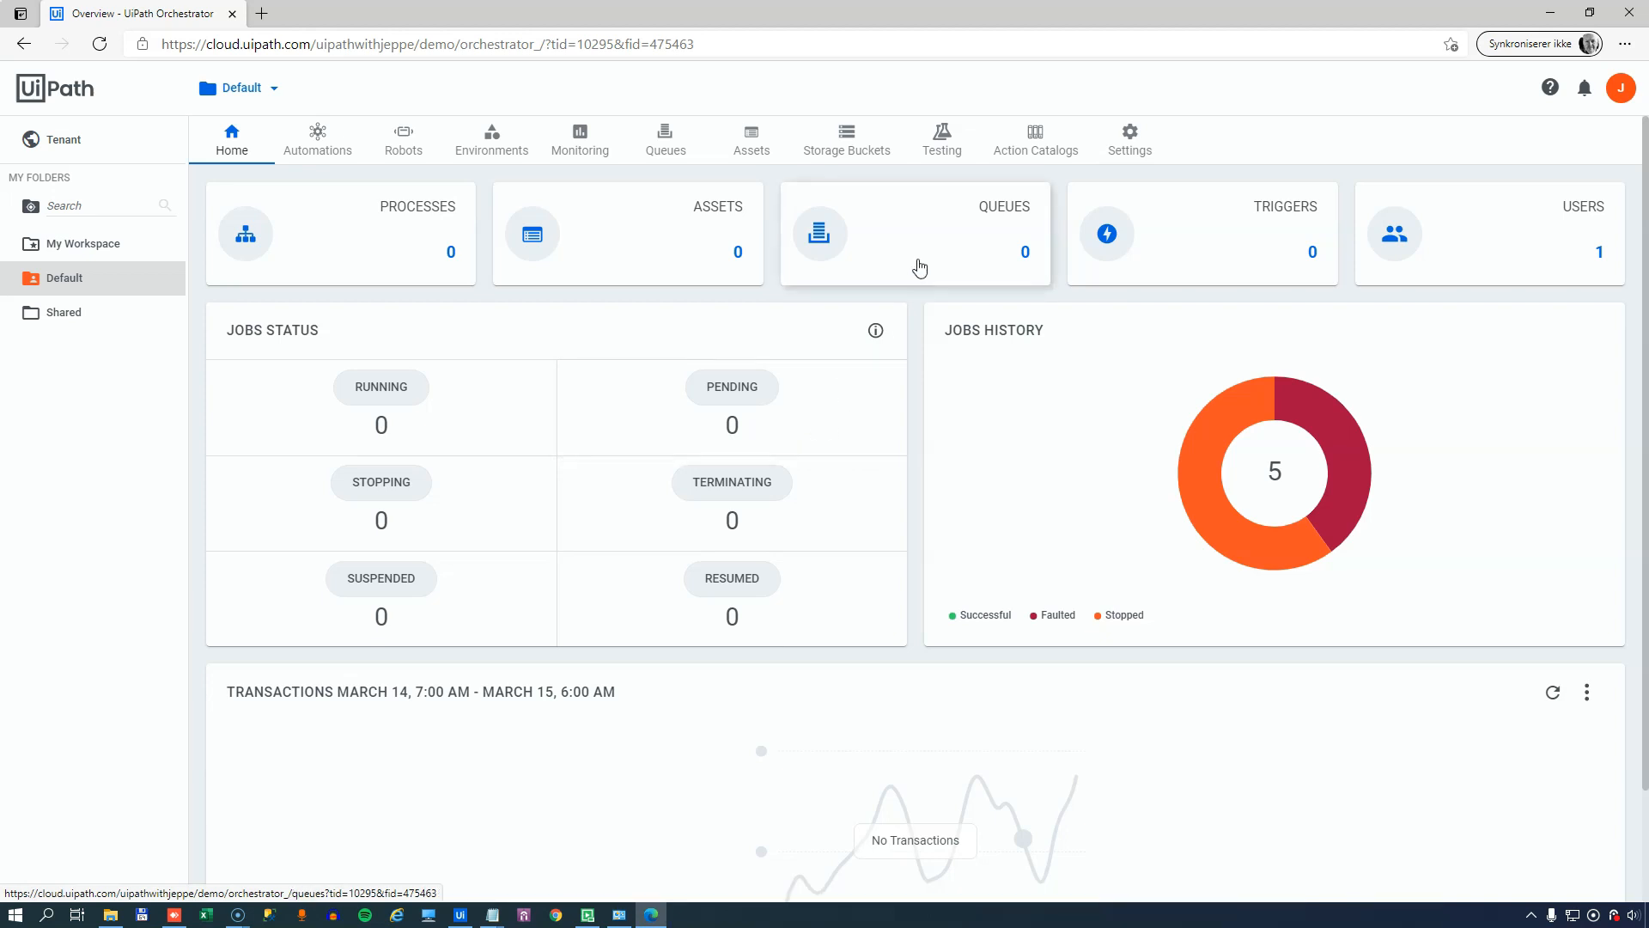
- Create an Orchestrator queue named Orders with Auto Retry Yes and max 3 retries
click(930, 260)
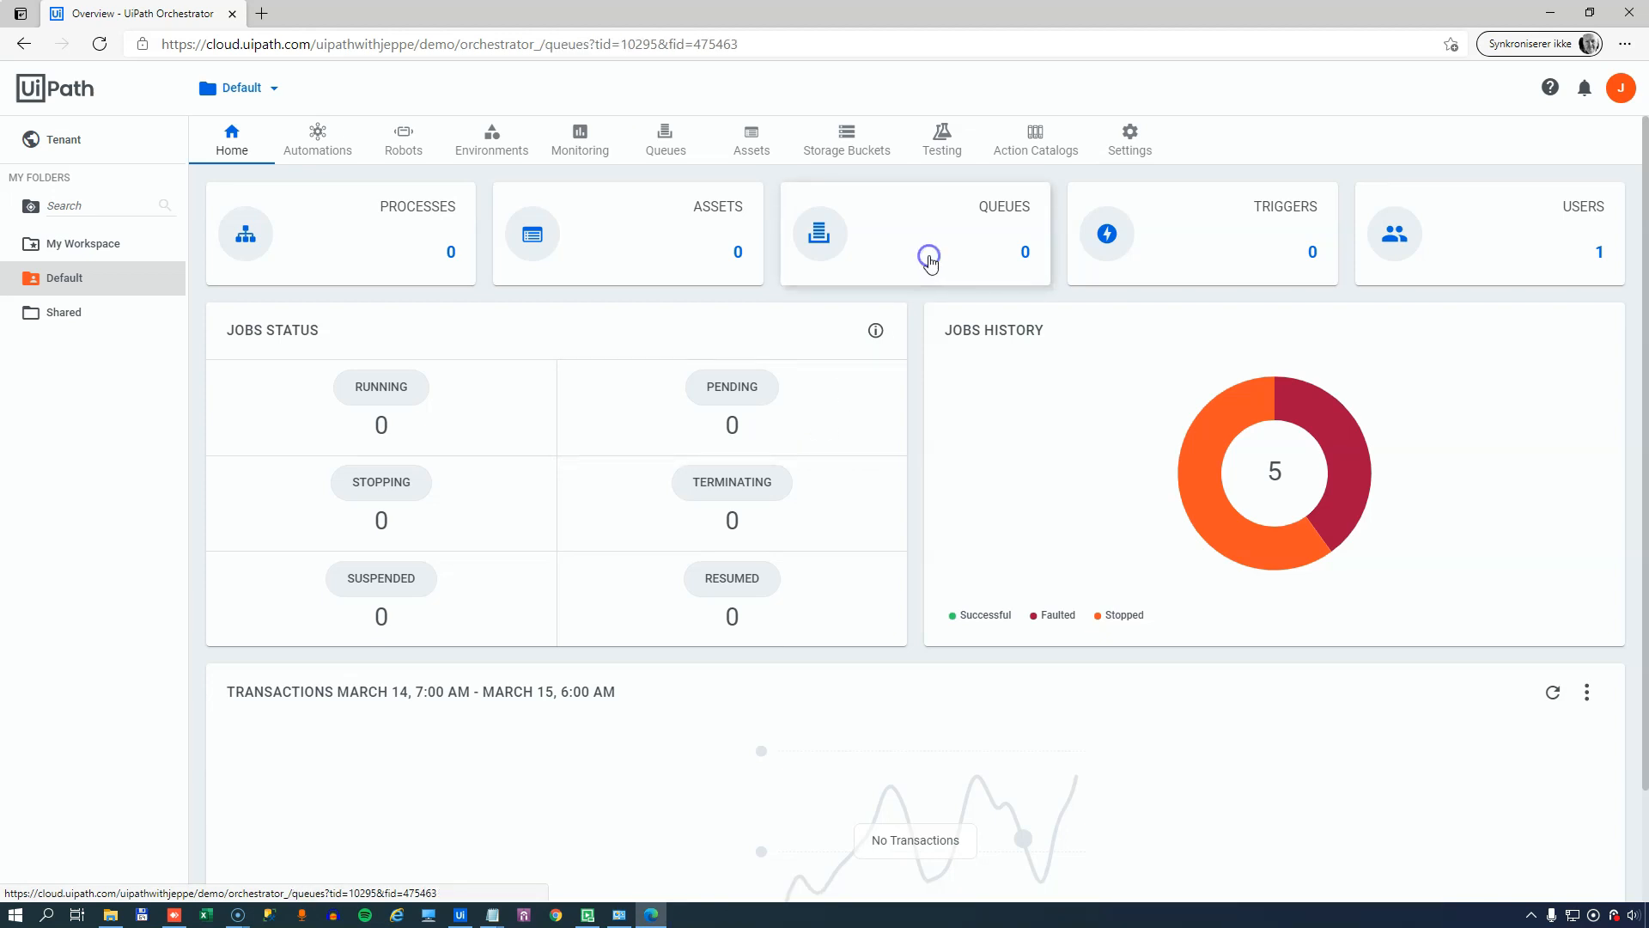
click(914, 232)
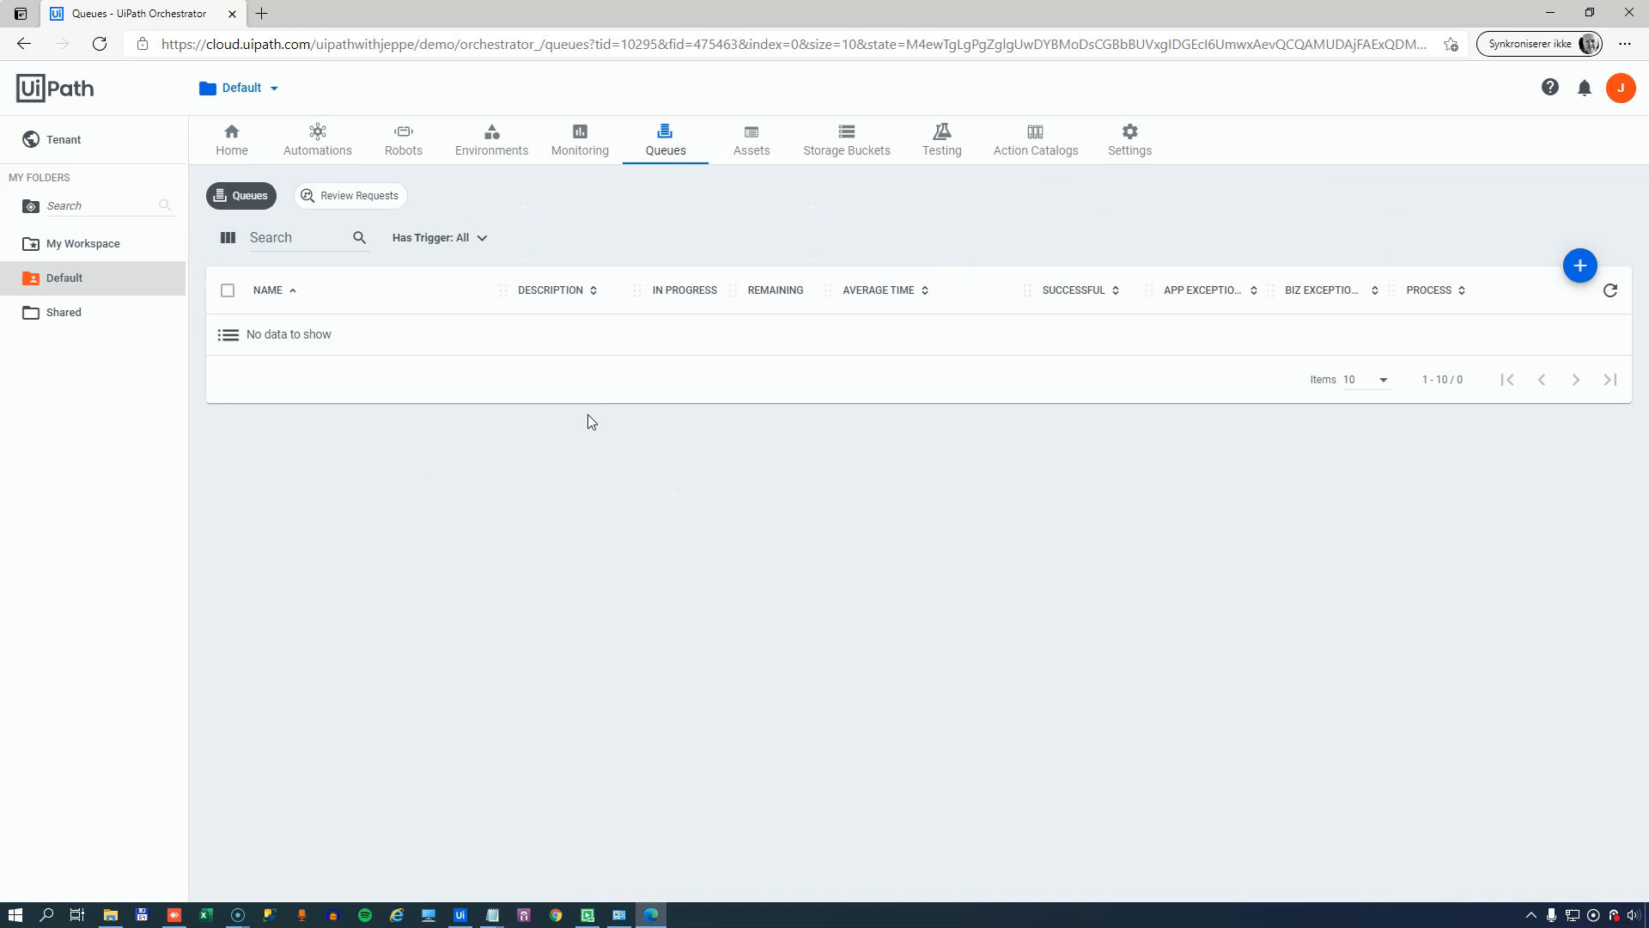
mouse_move(605, 526)
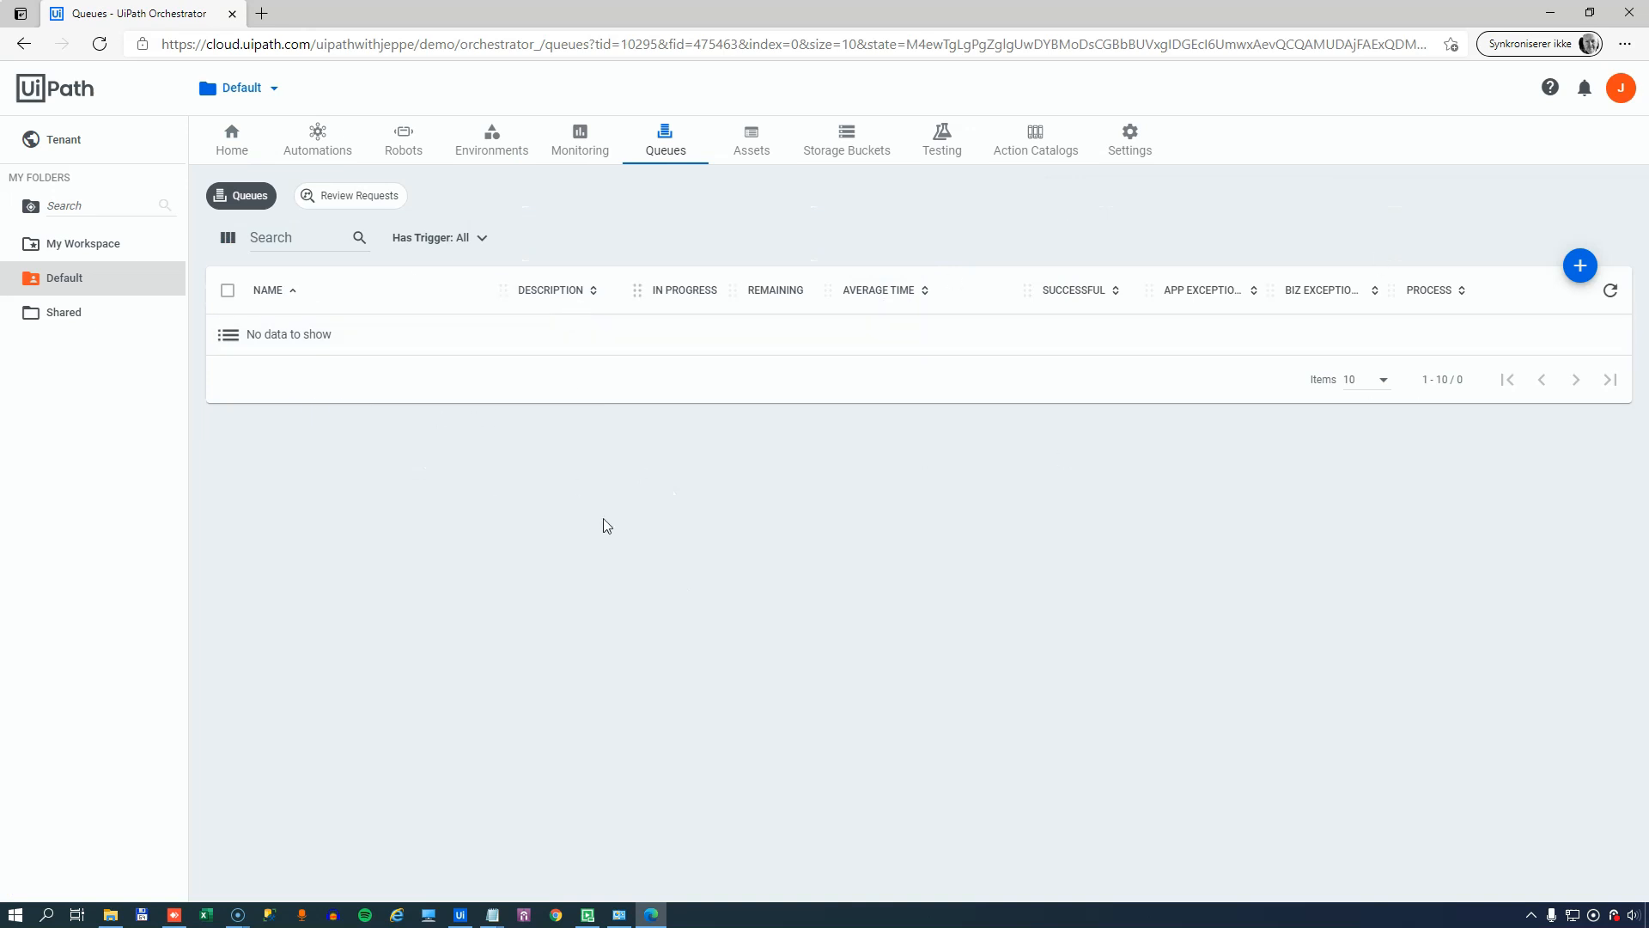
click(1579, 265)
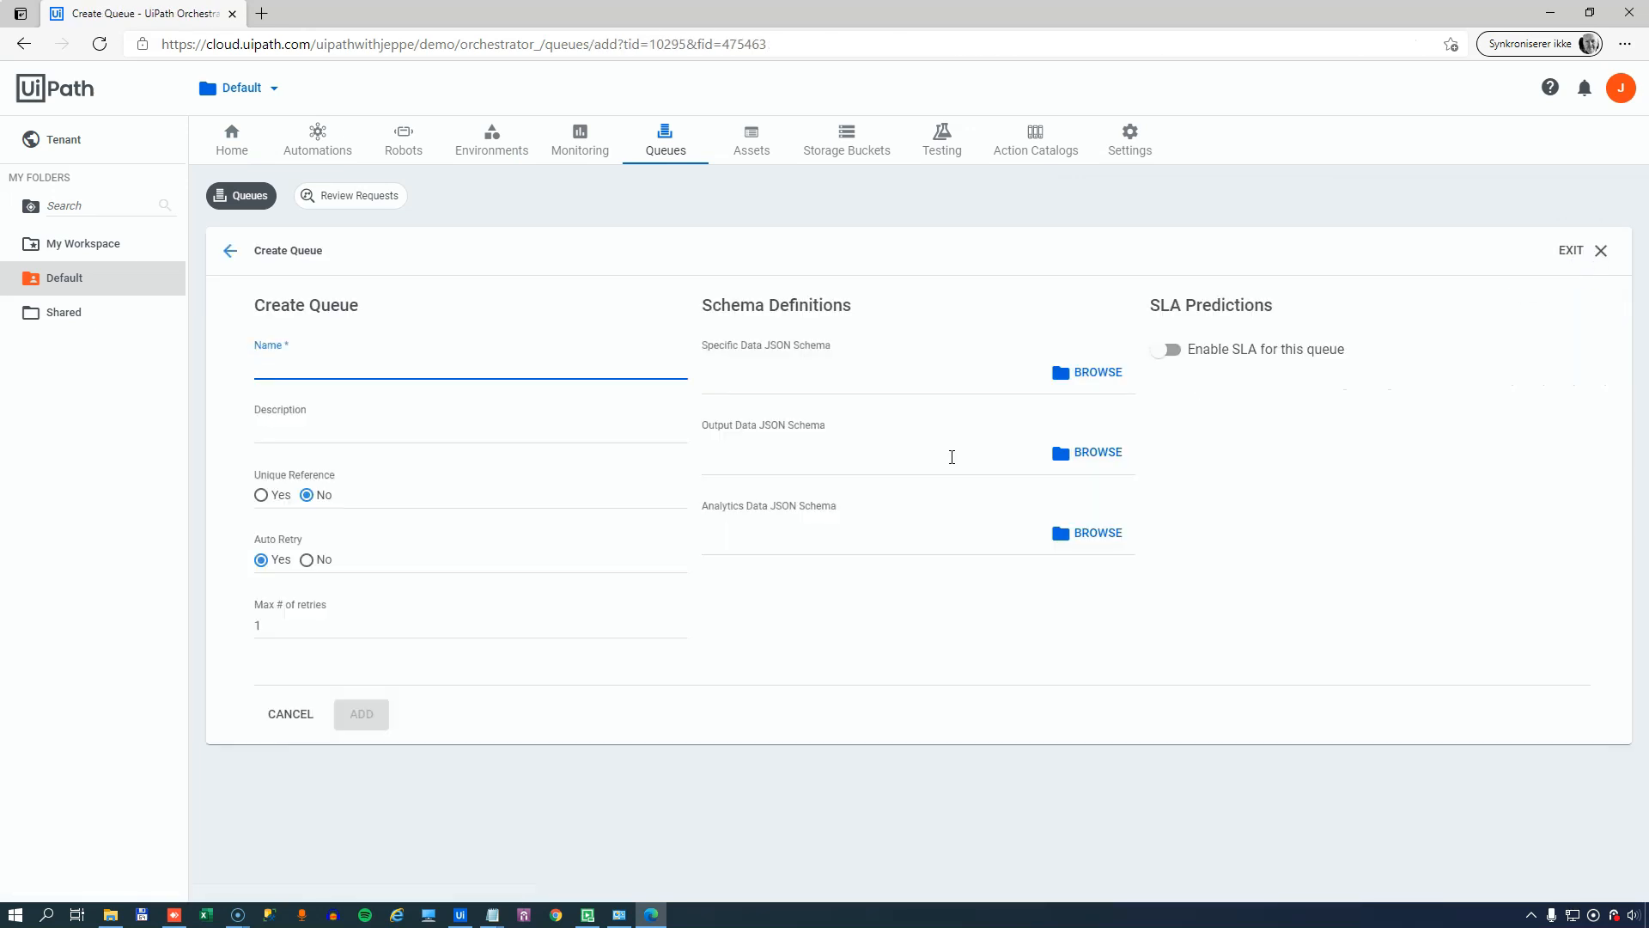
text(Orders)
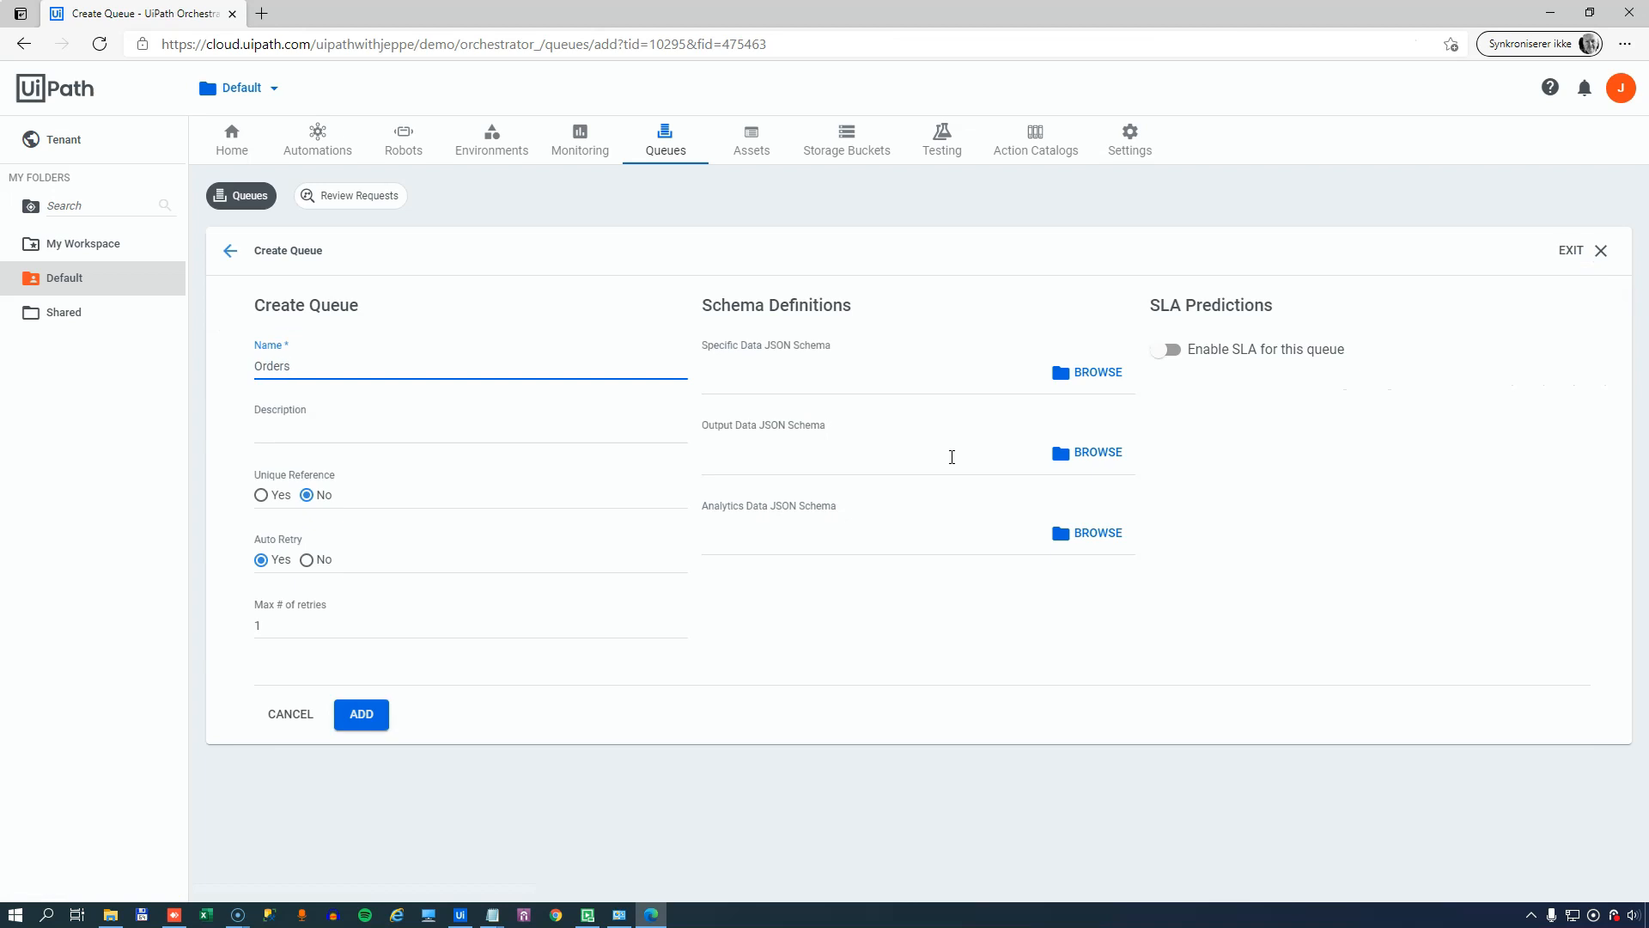
mouse_move(615, 481)
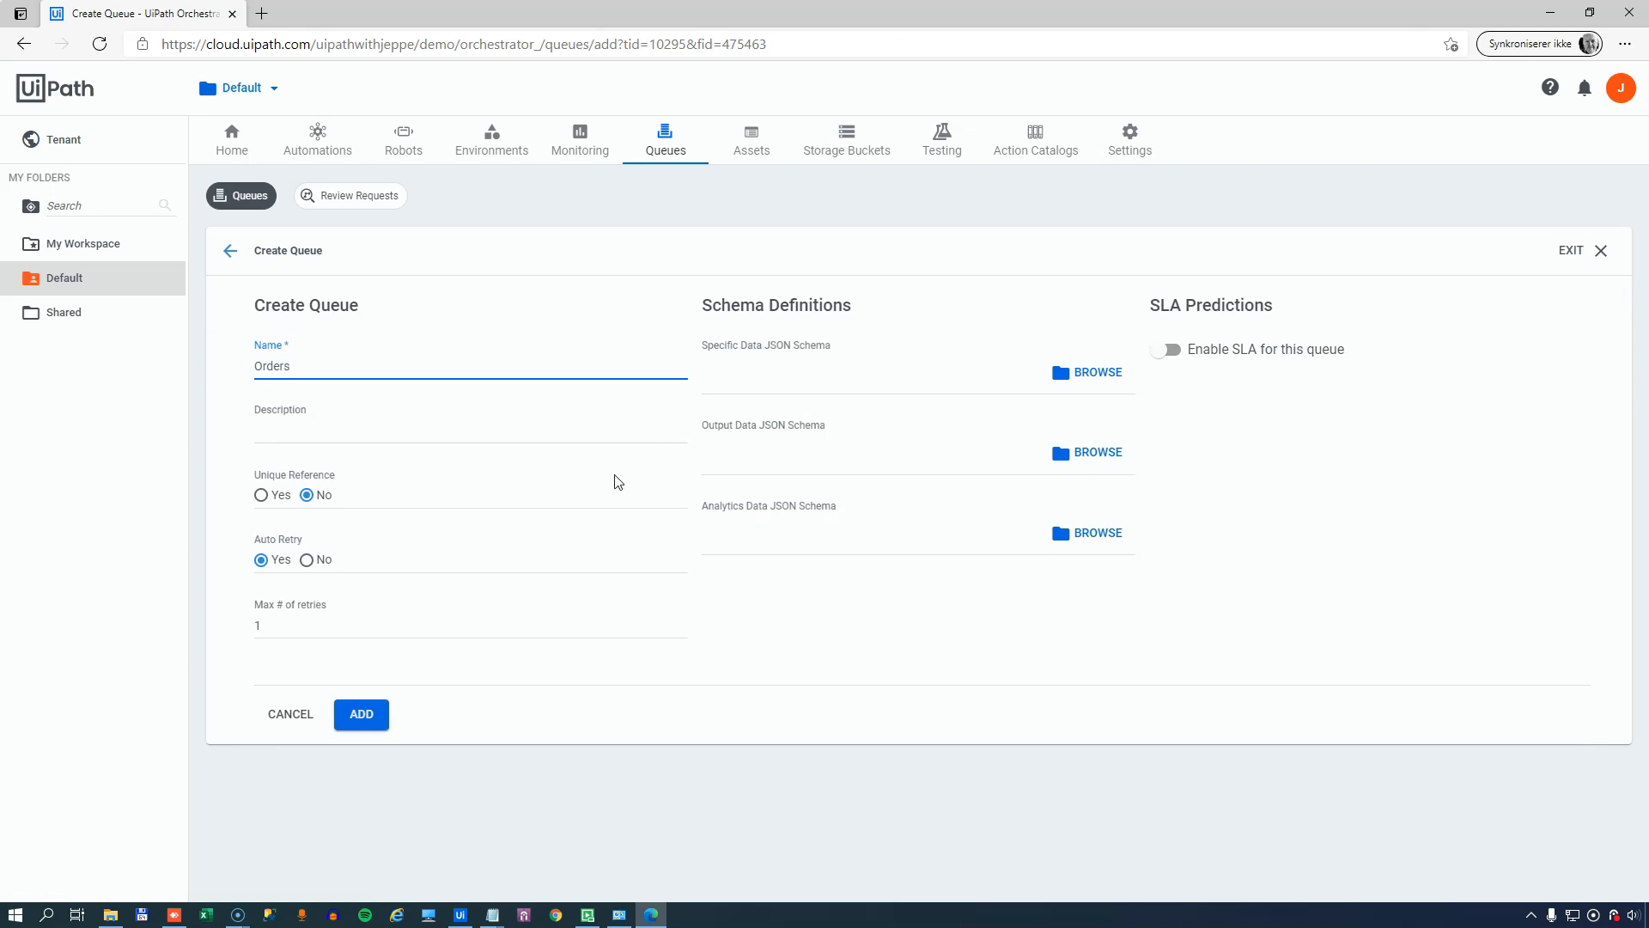
click(421, 625)
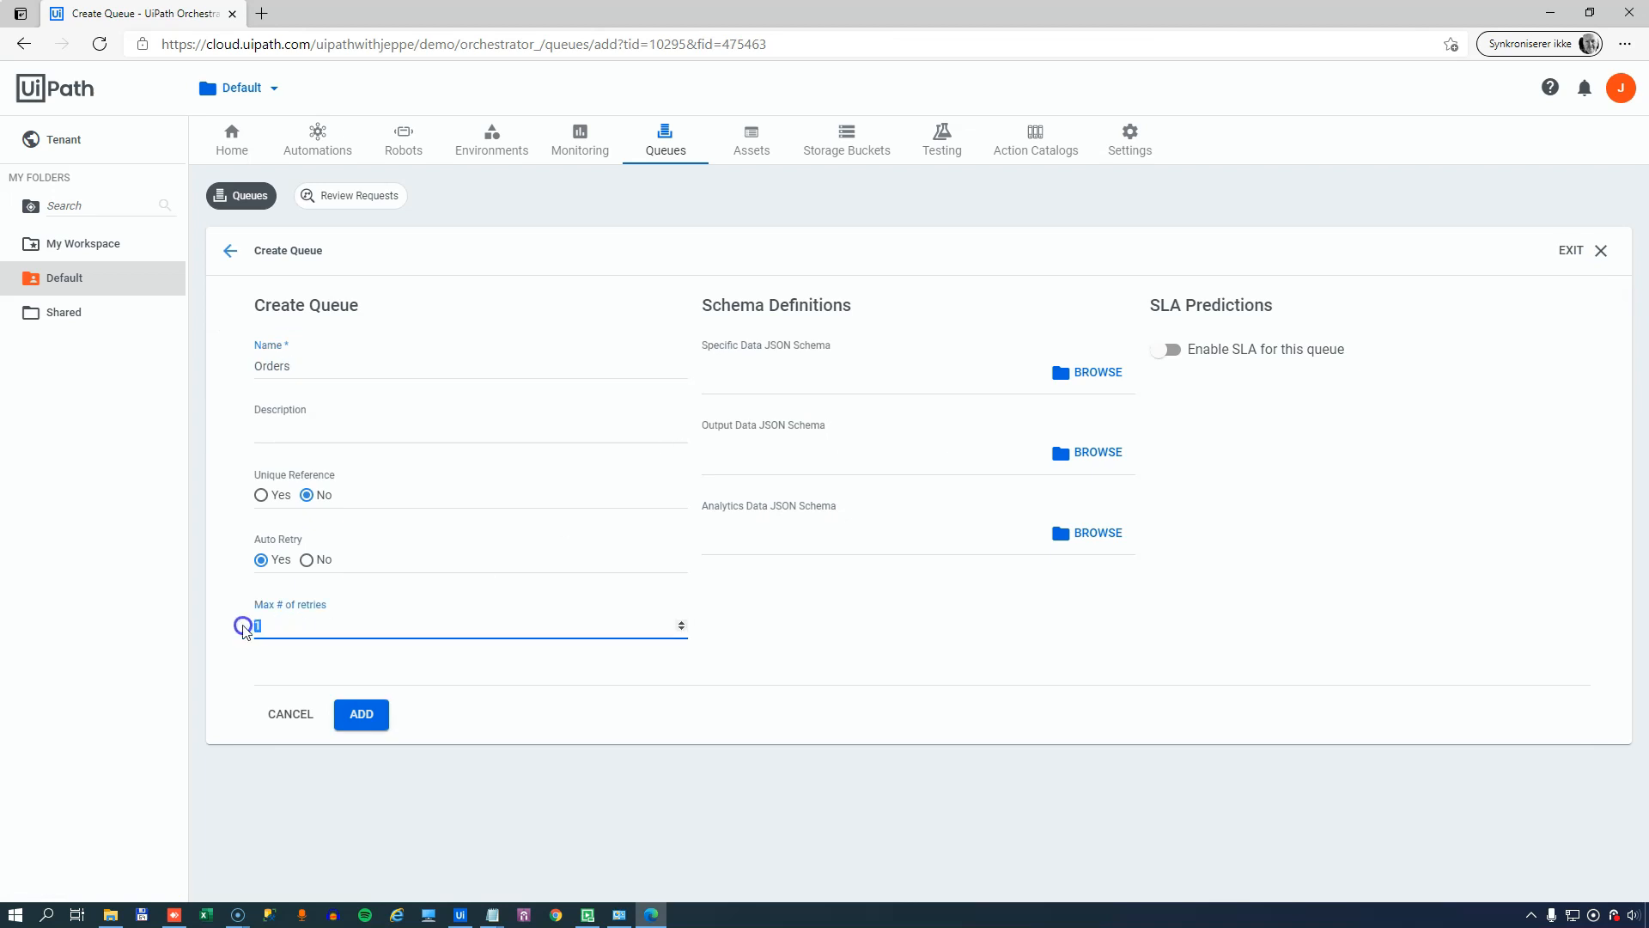
text(3)
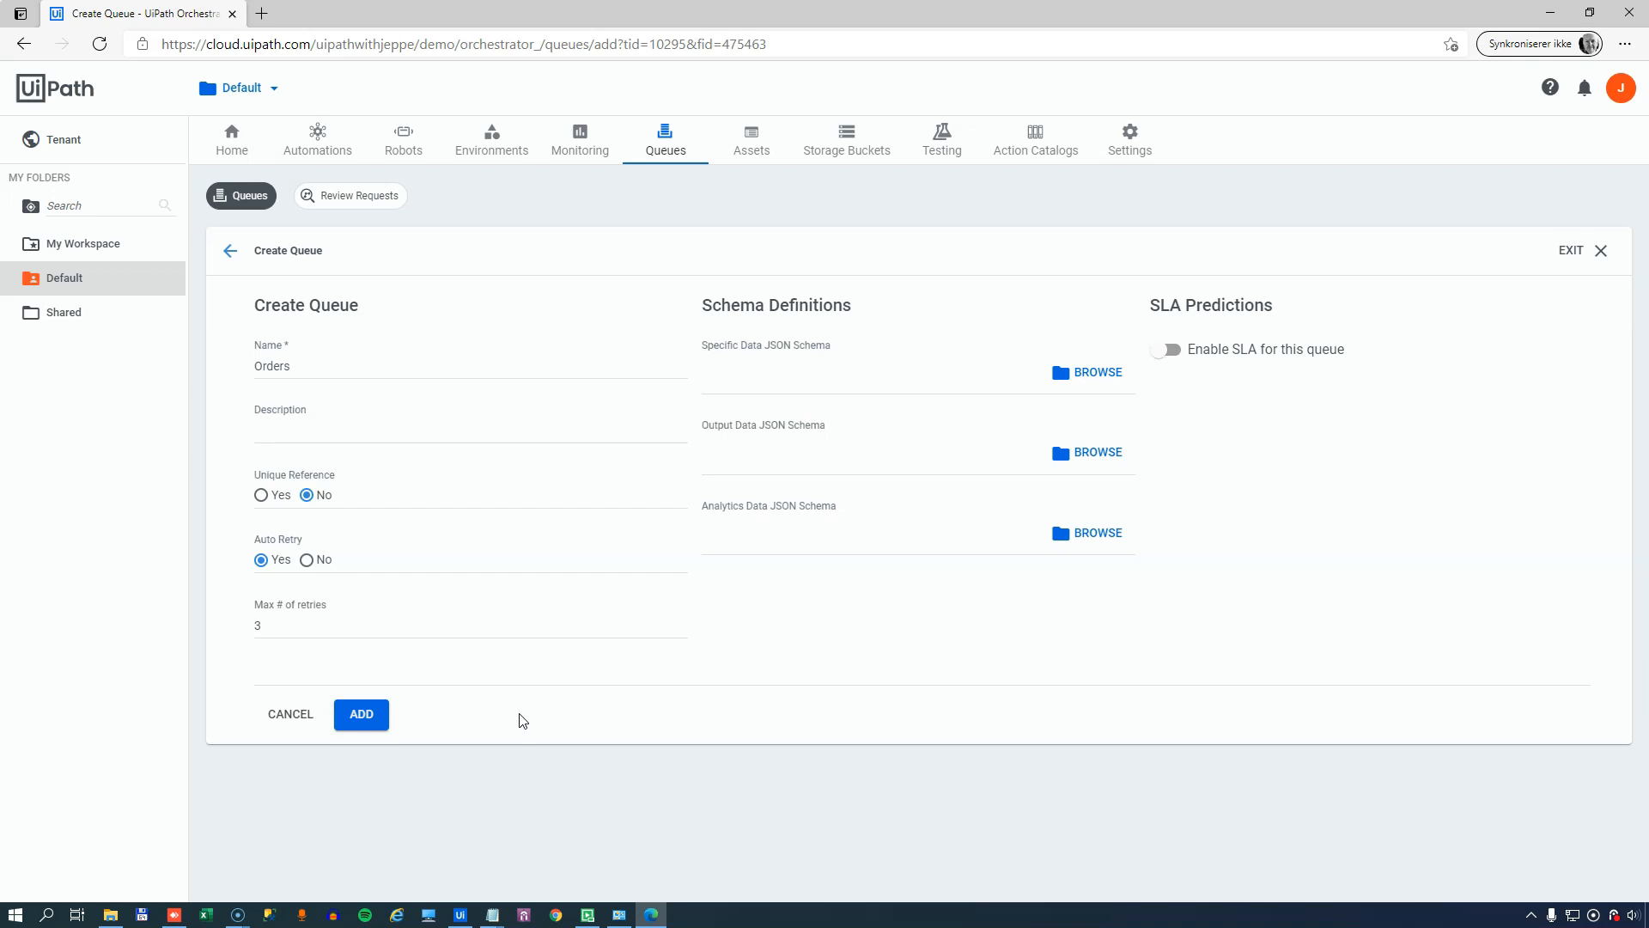
click(359, 713)
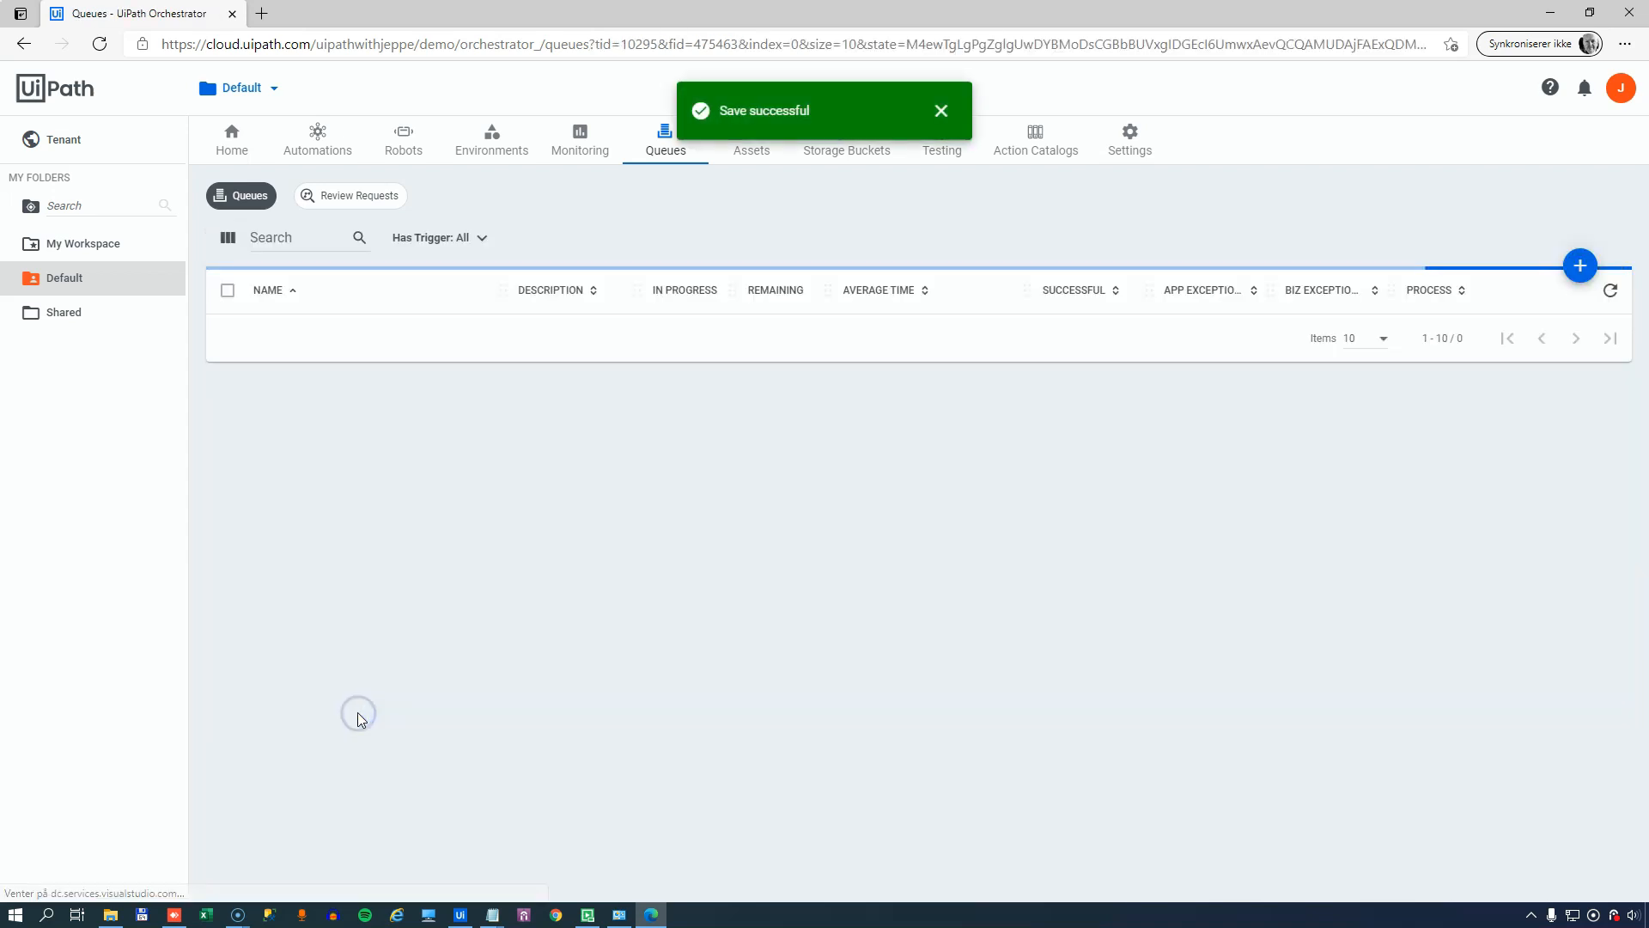
- View the Orders queue's empty transactions list, then start Upload Items from its actions
click(1610, 335)
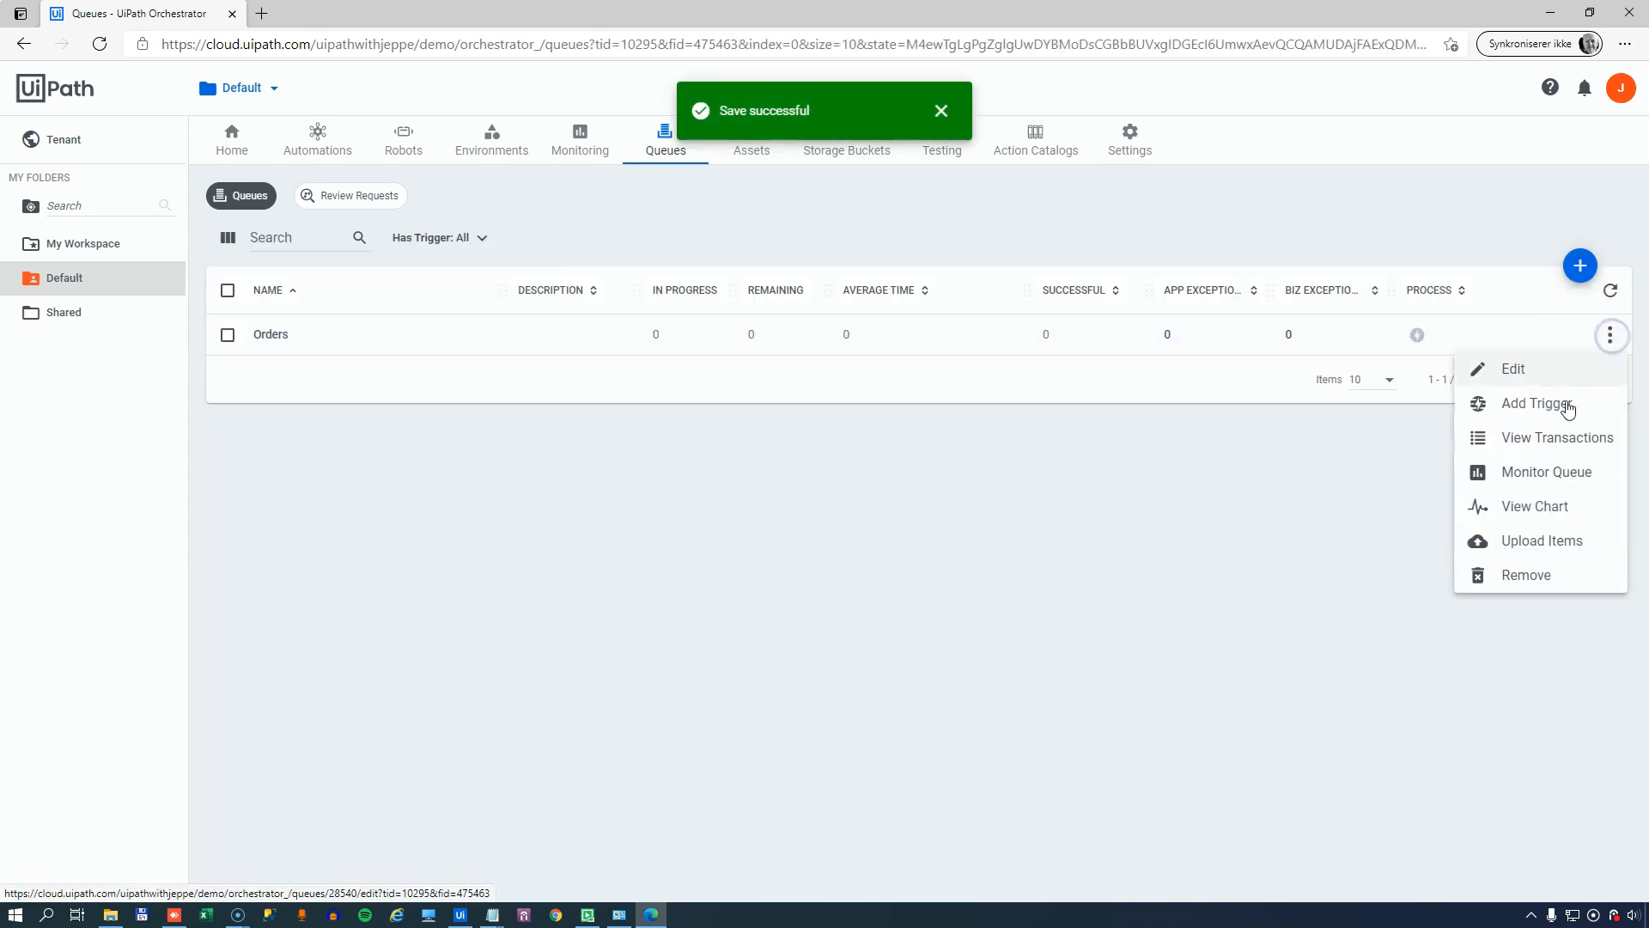
click(1559, 438)
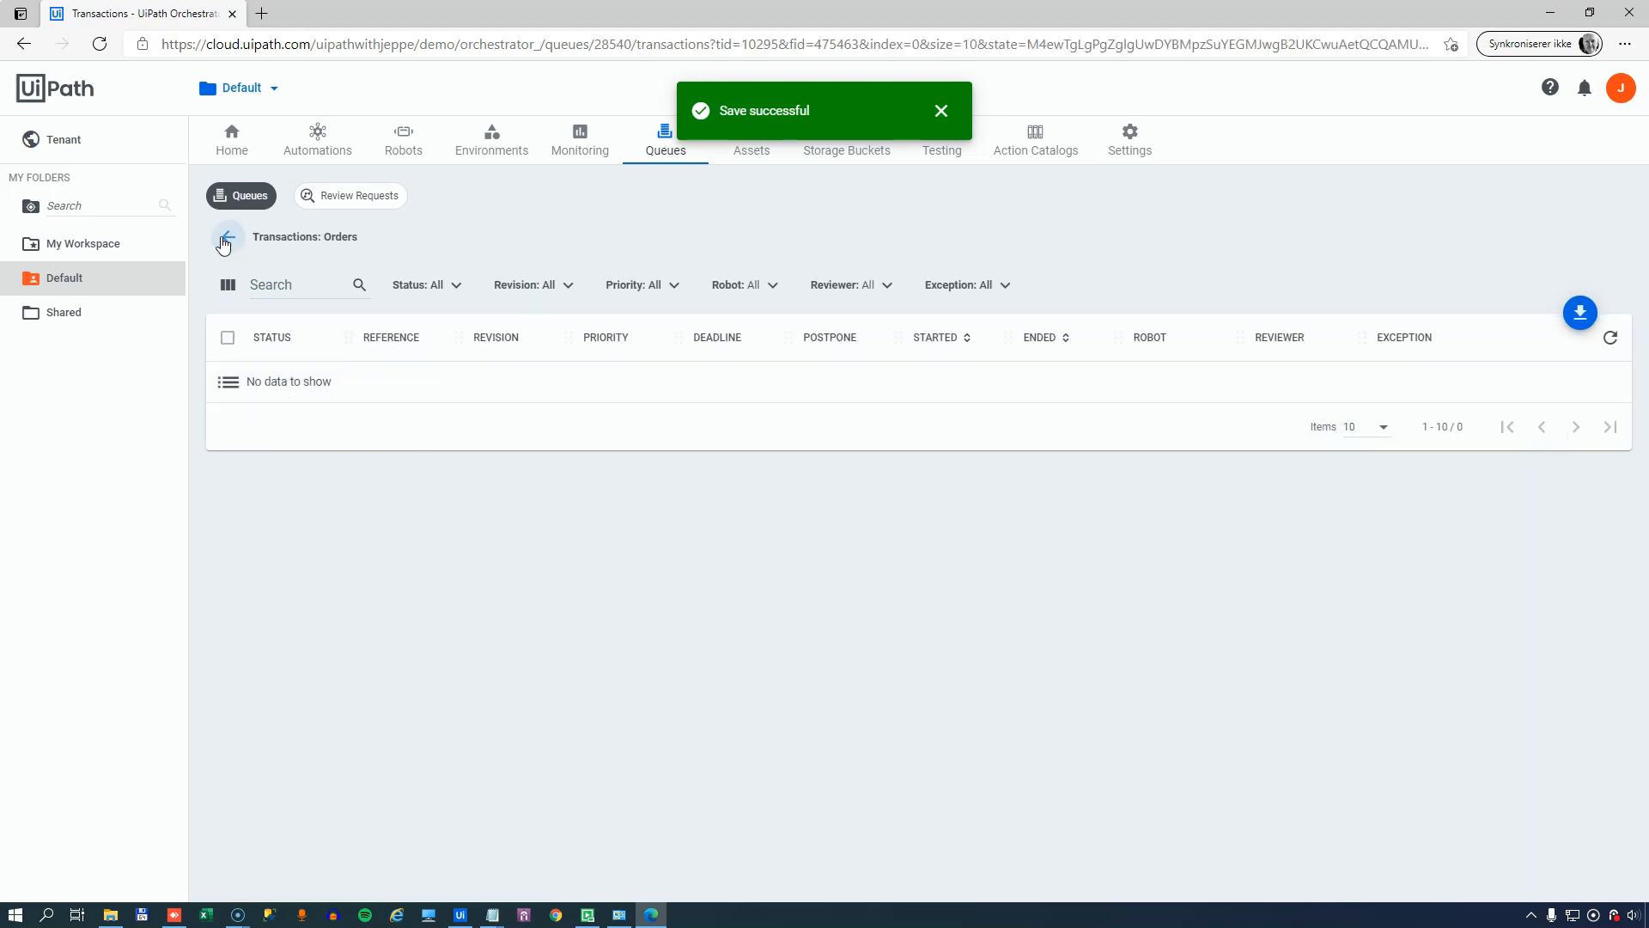
click(224, 238)
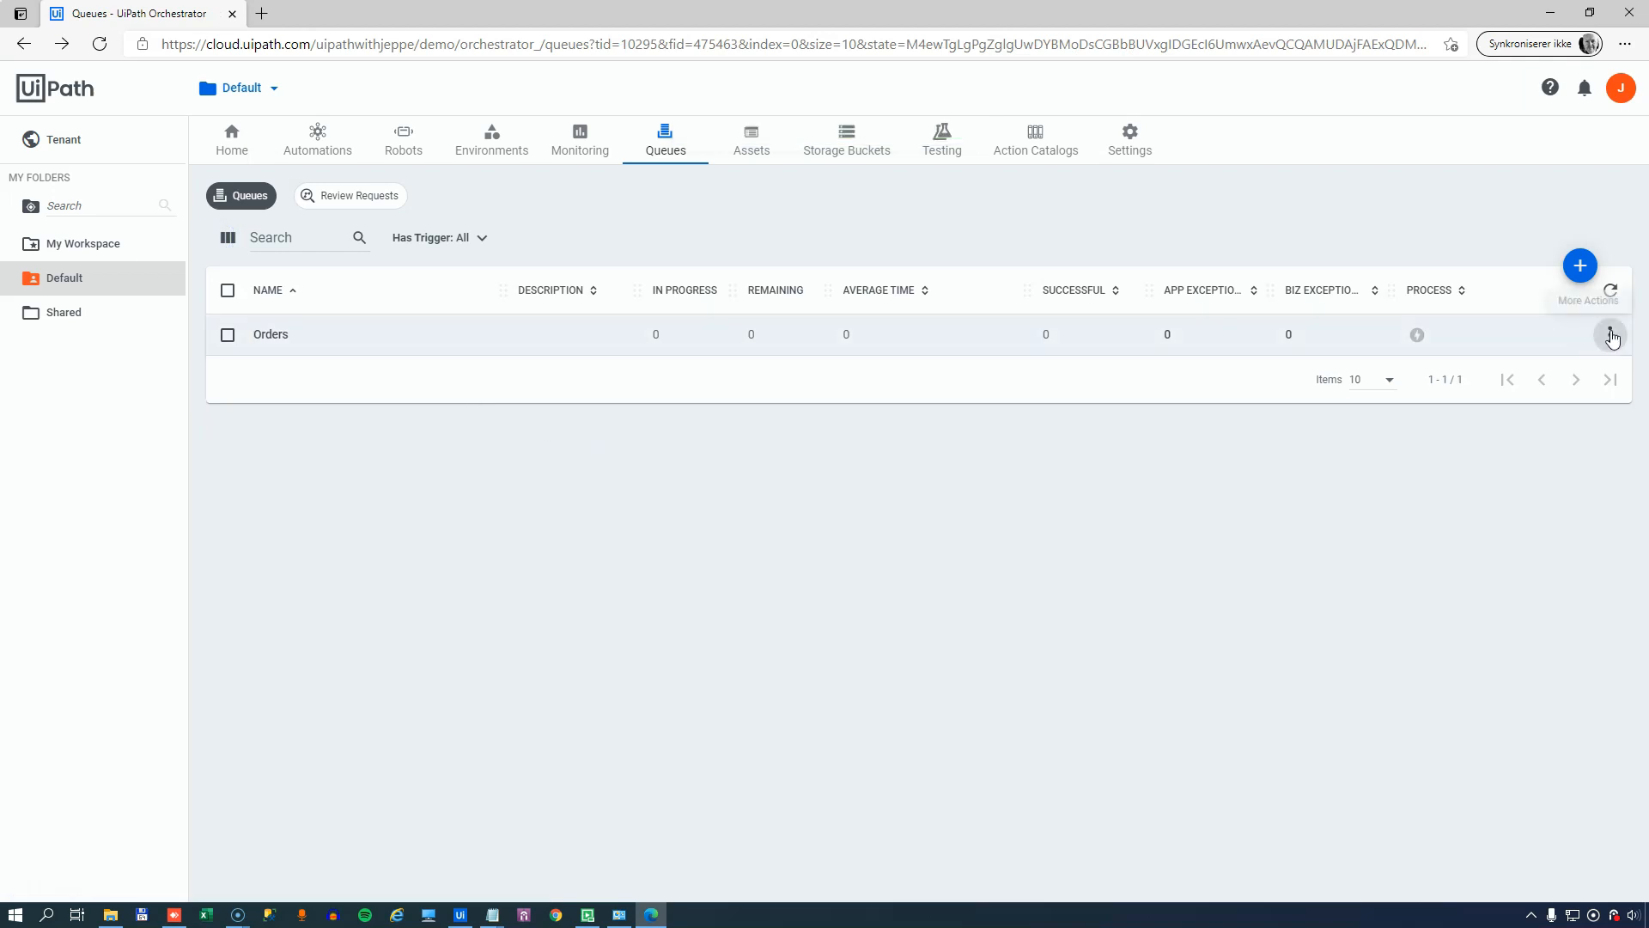
click(1548, 540)
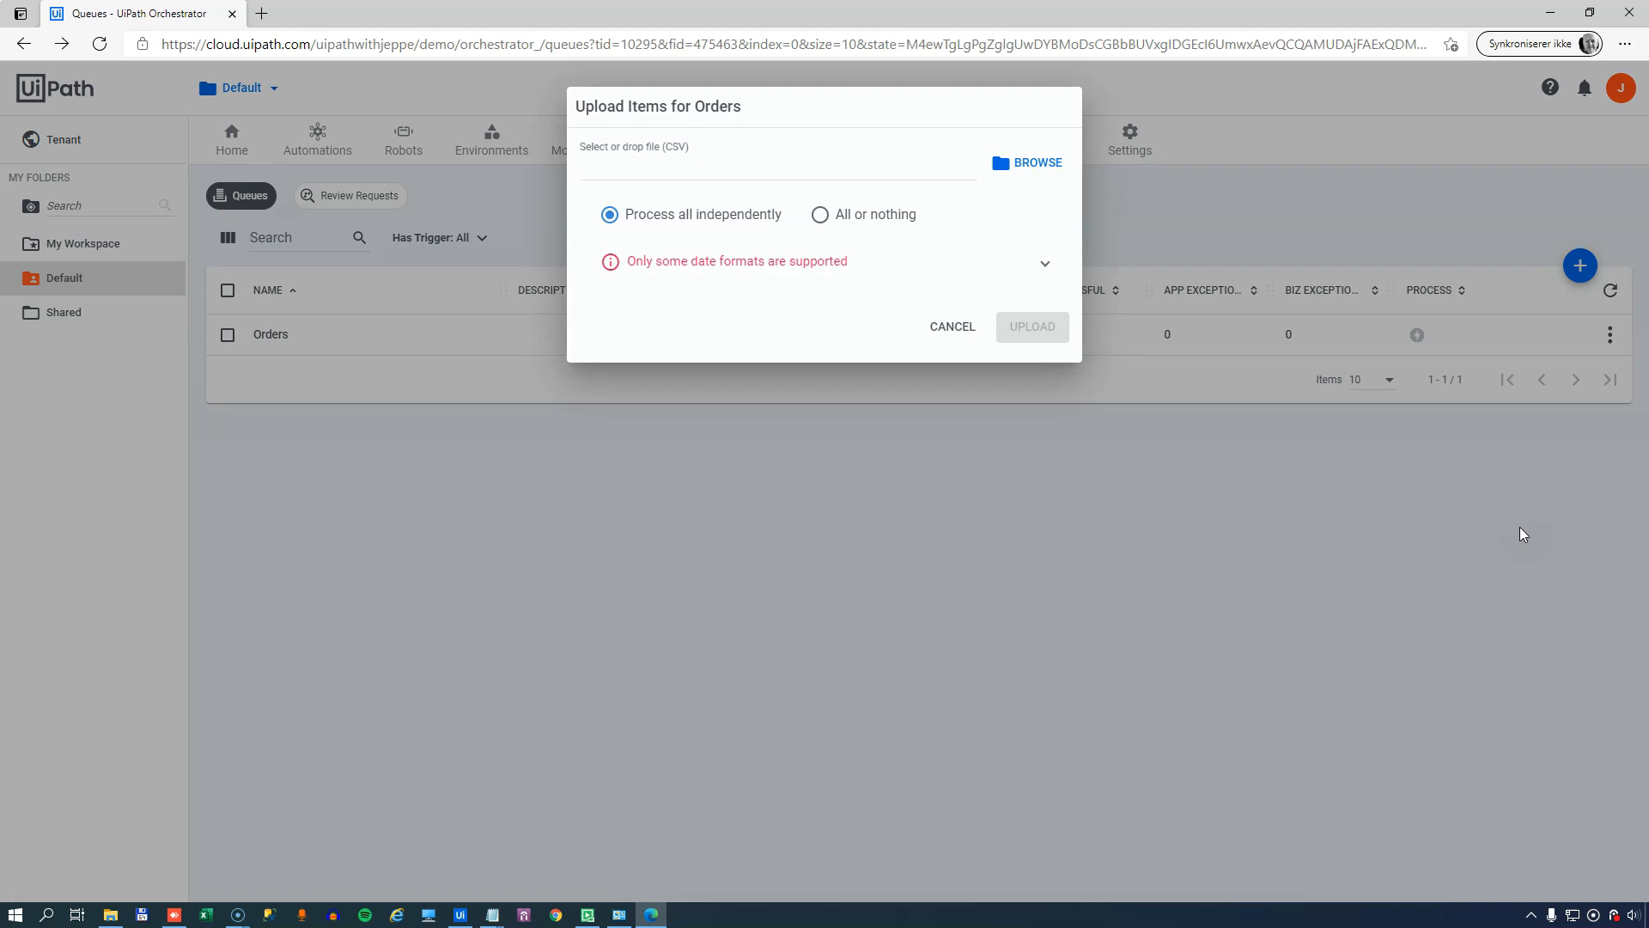
mouse_move(893, 823)
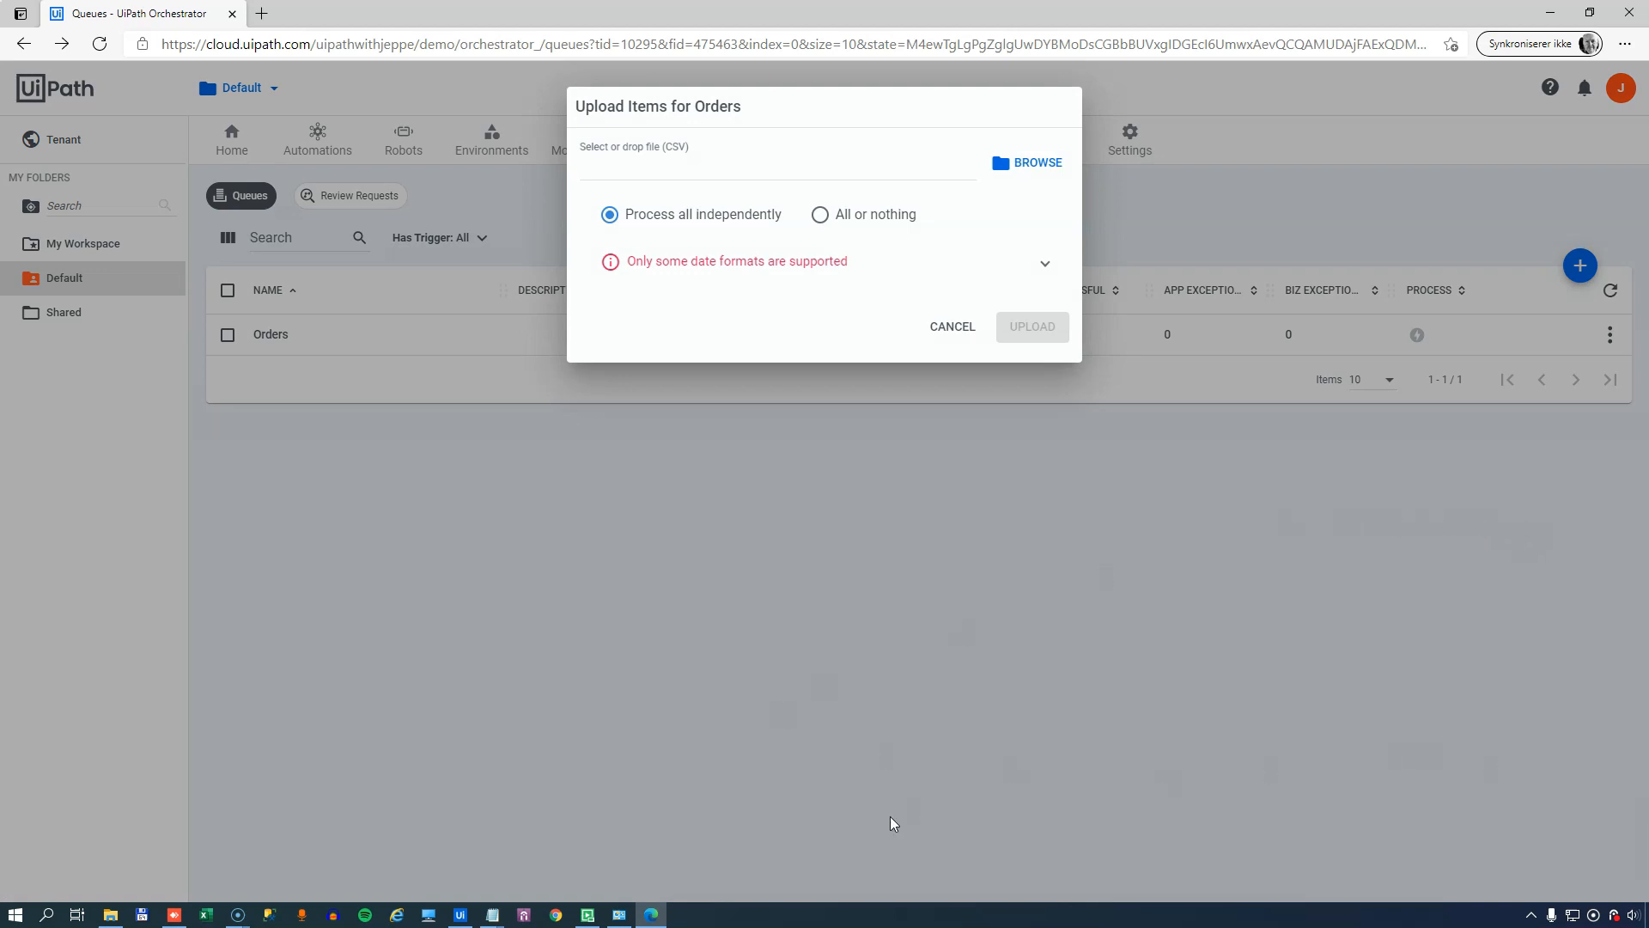
- Review orders.csv's four order rows in Notepad, then close it
click(110, 914)
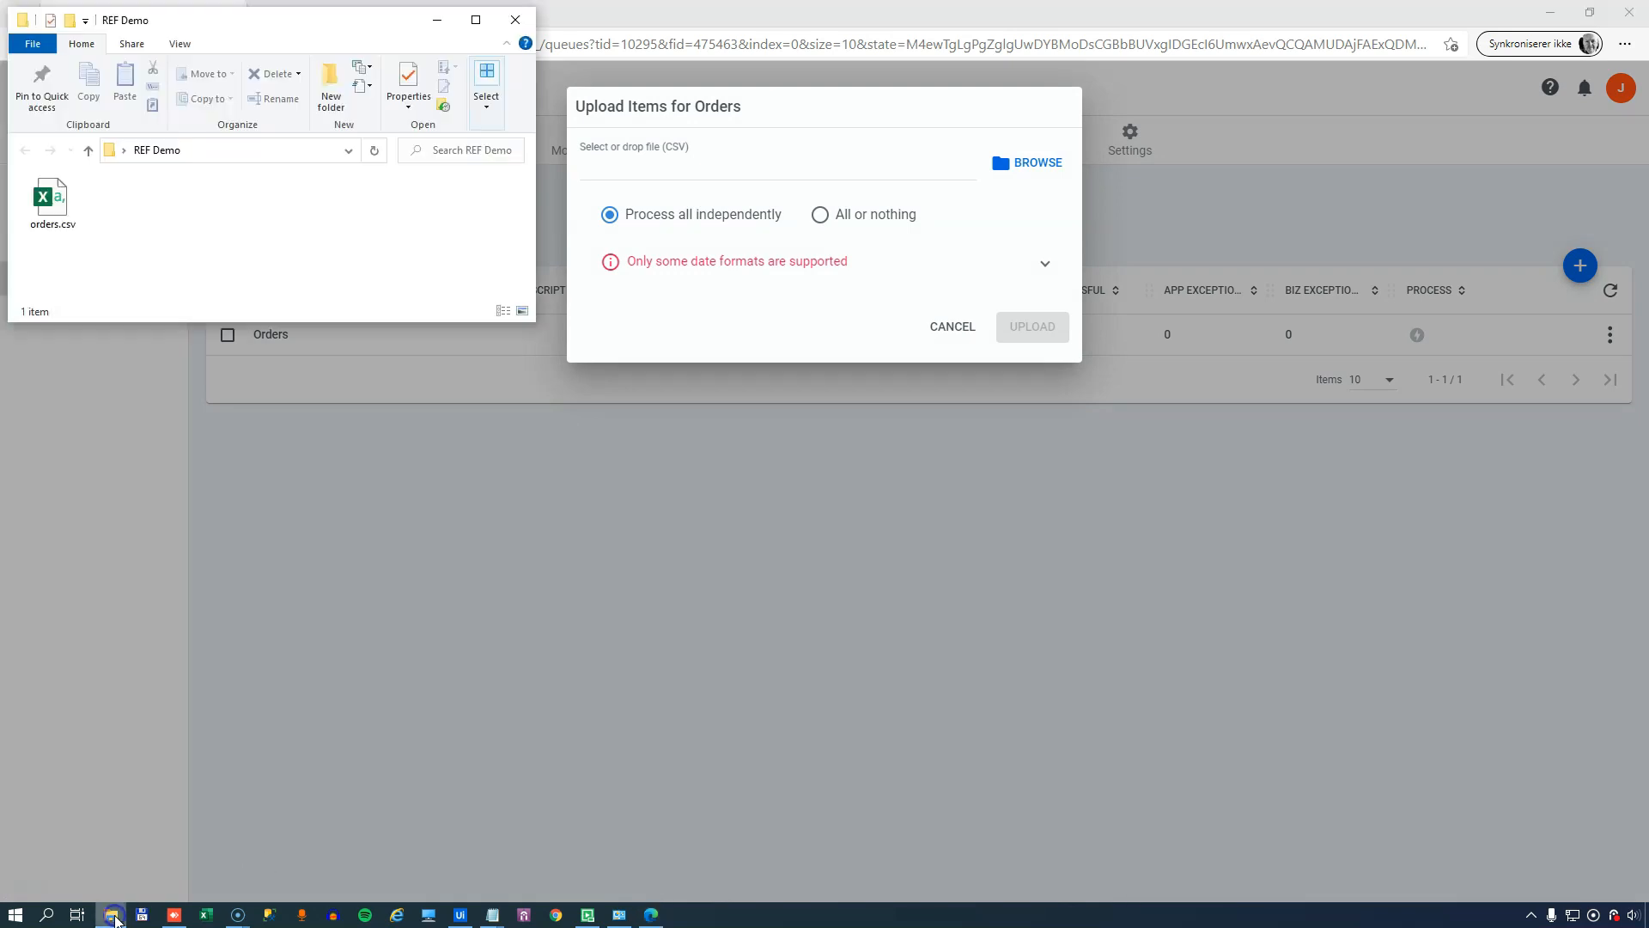
right_click(50, 196)
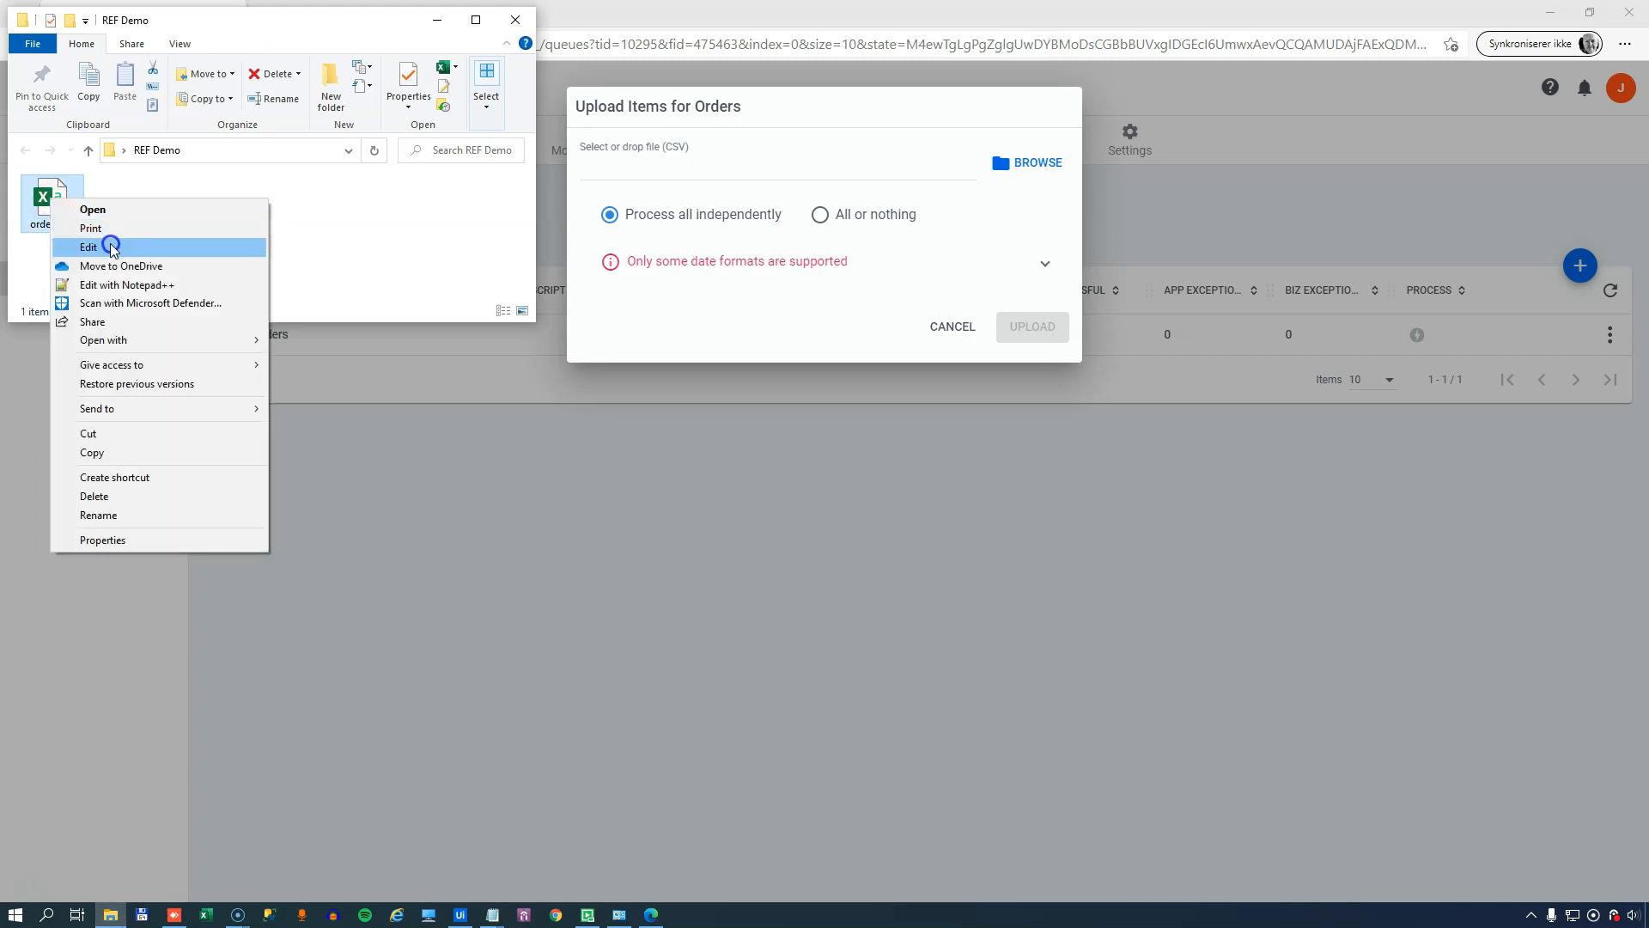
click(87, 248)
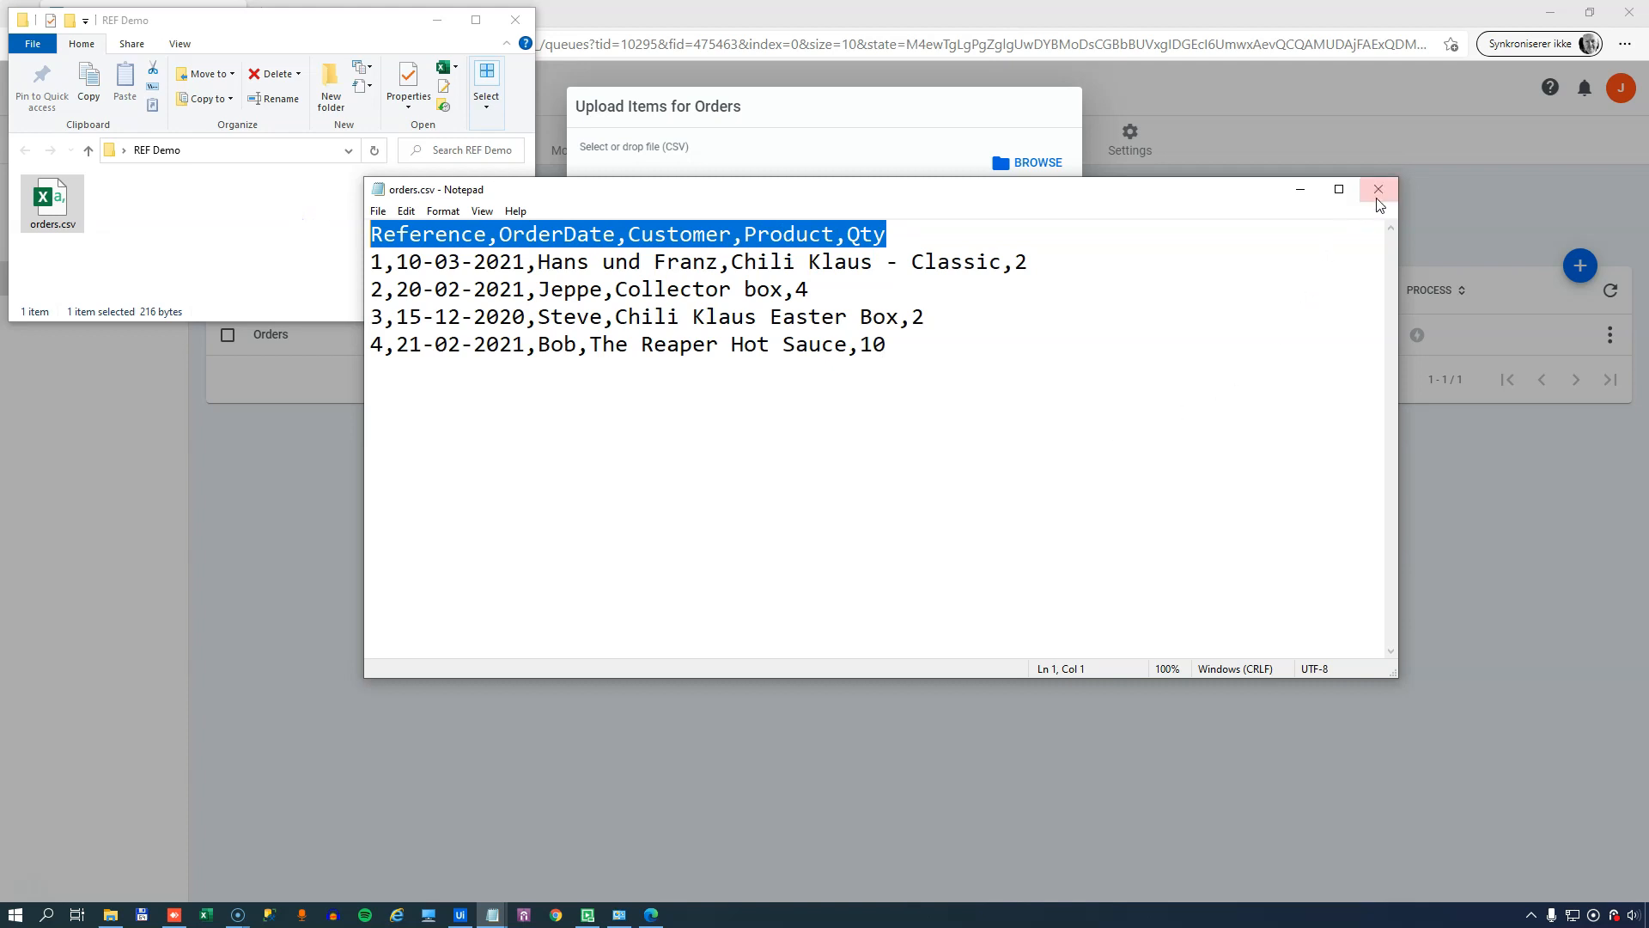
click(1378, 189)
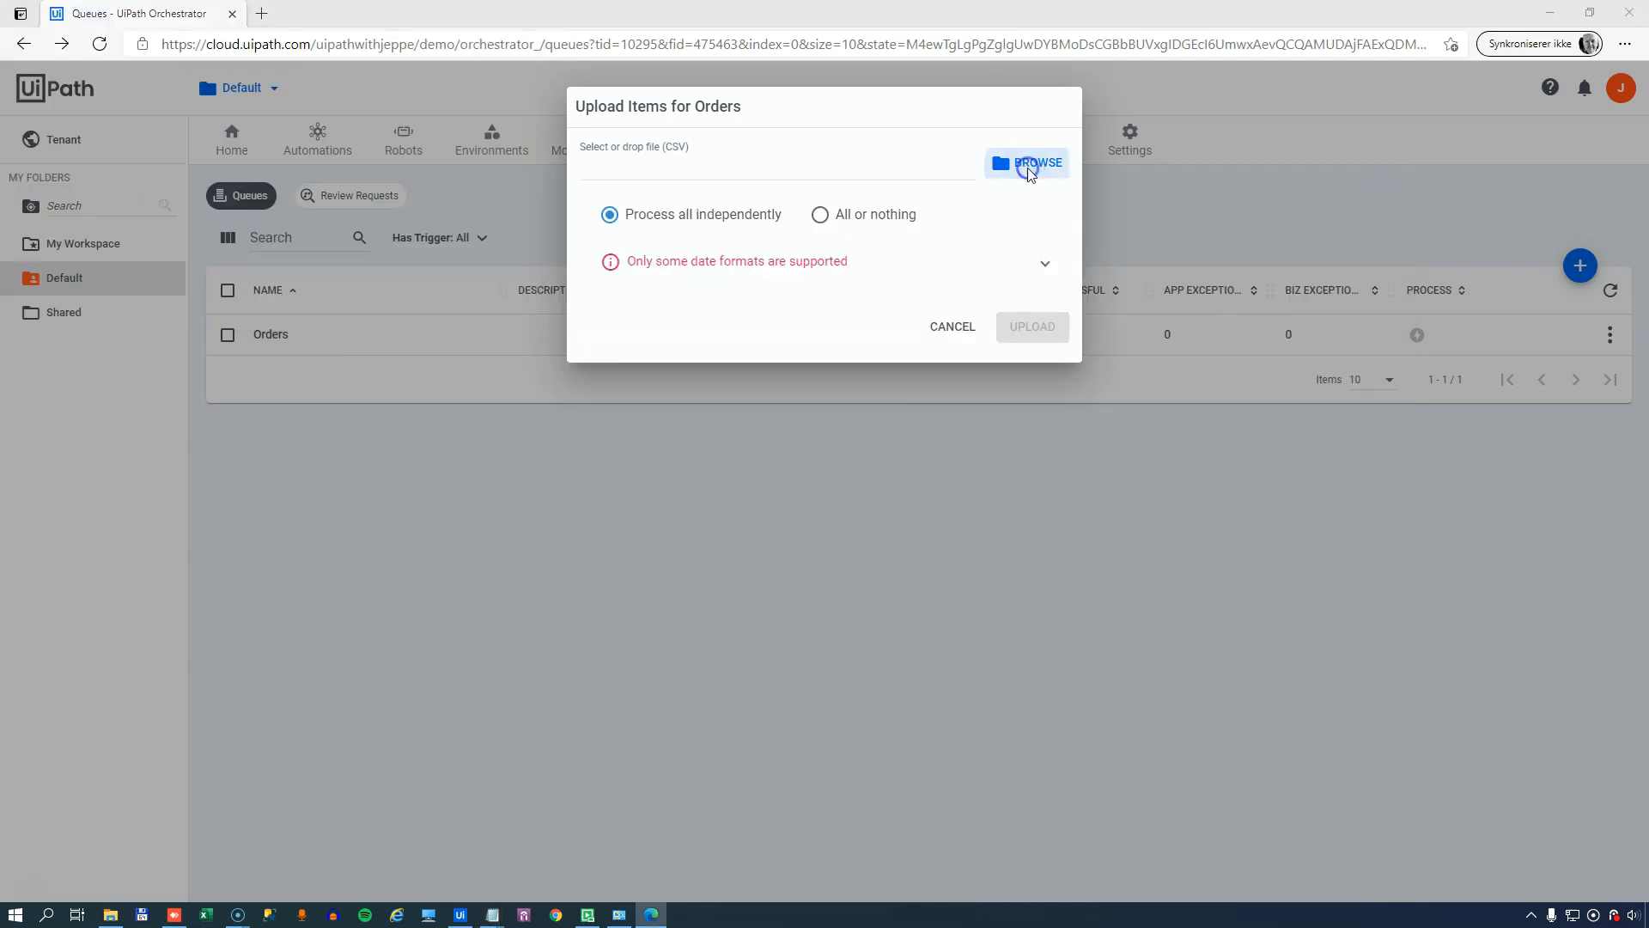
- Upload orders.csv to the Orders queue, adding its four rows as queue items
click(1027, 162)
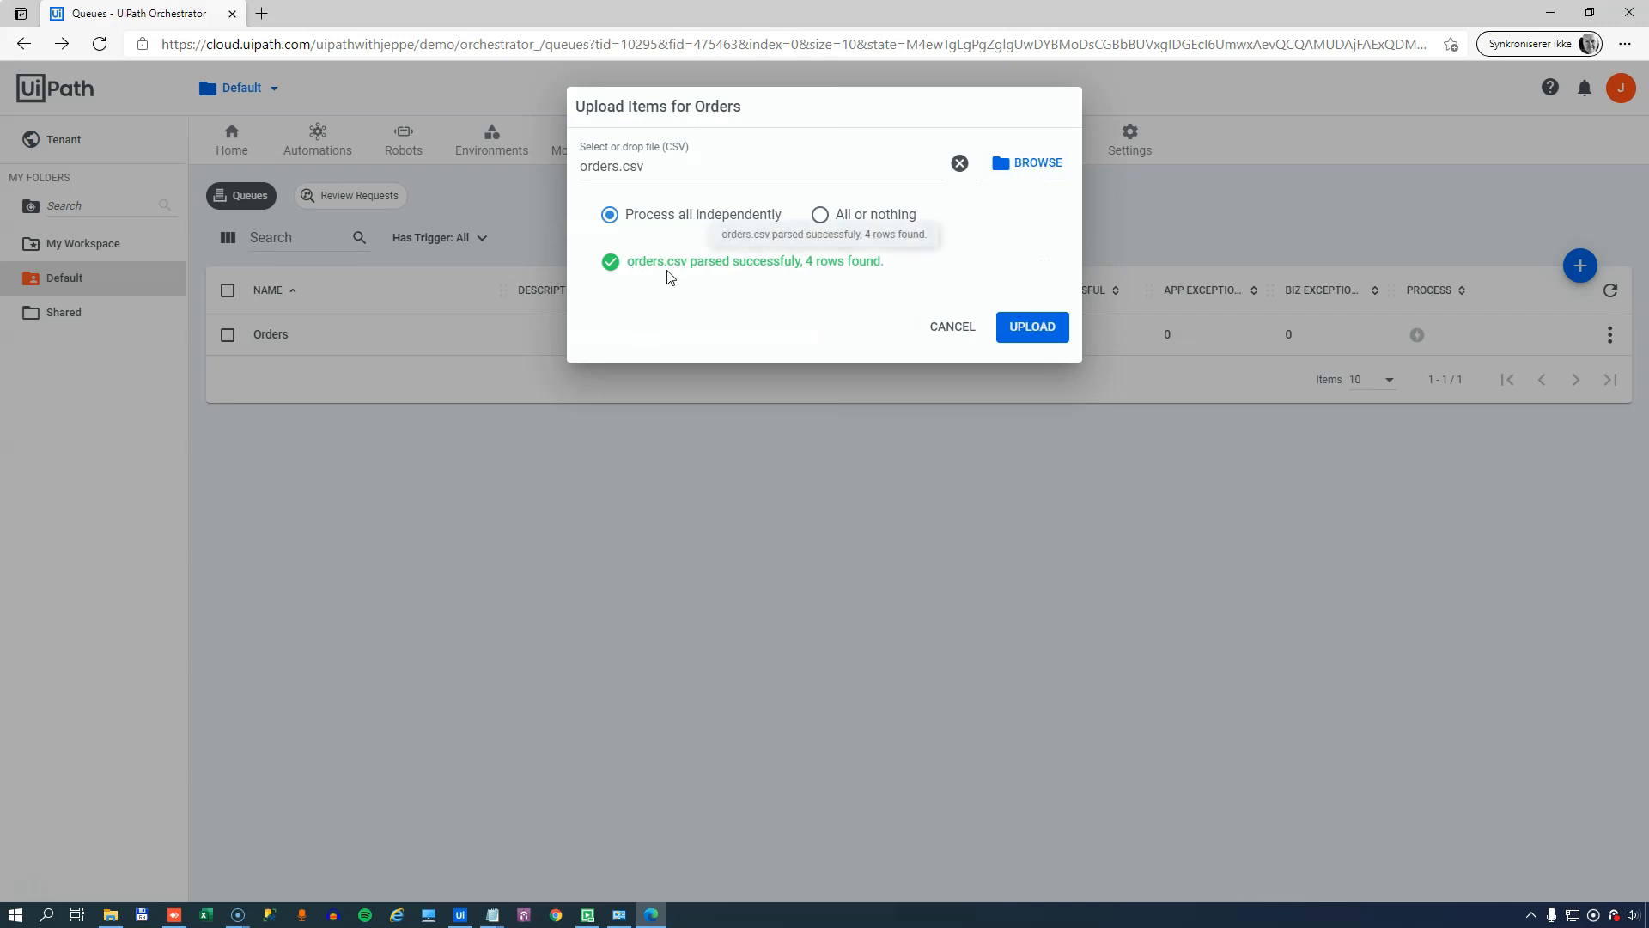
mouse_move(840, 277)
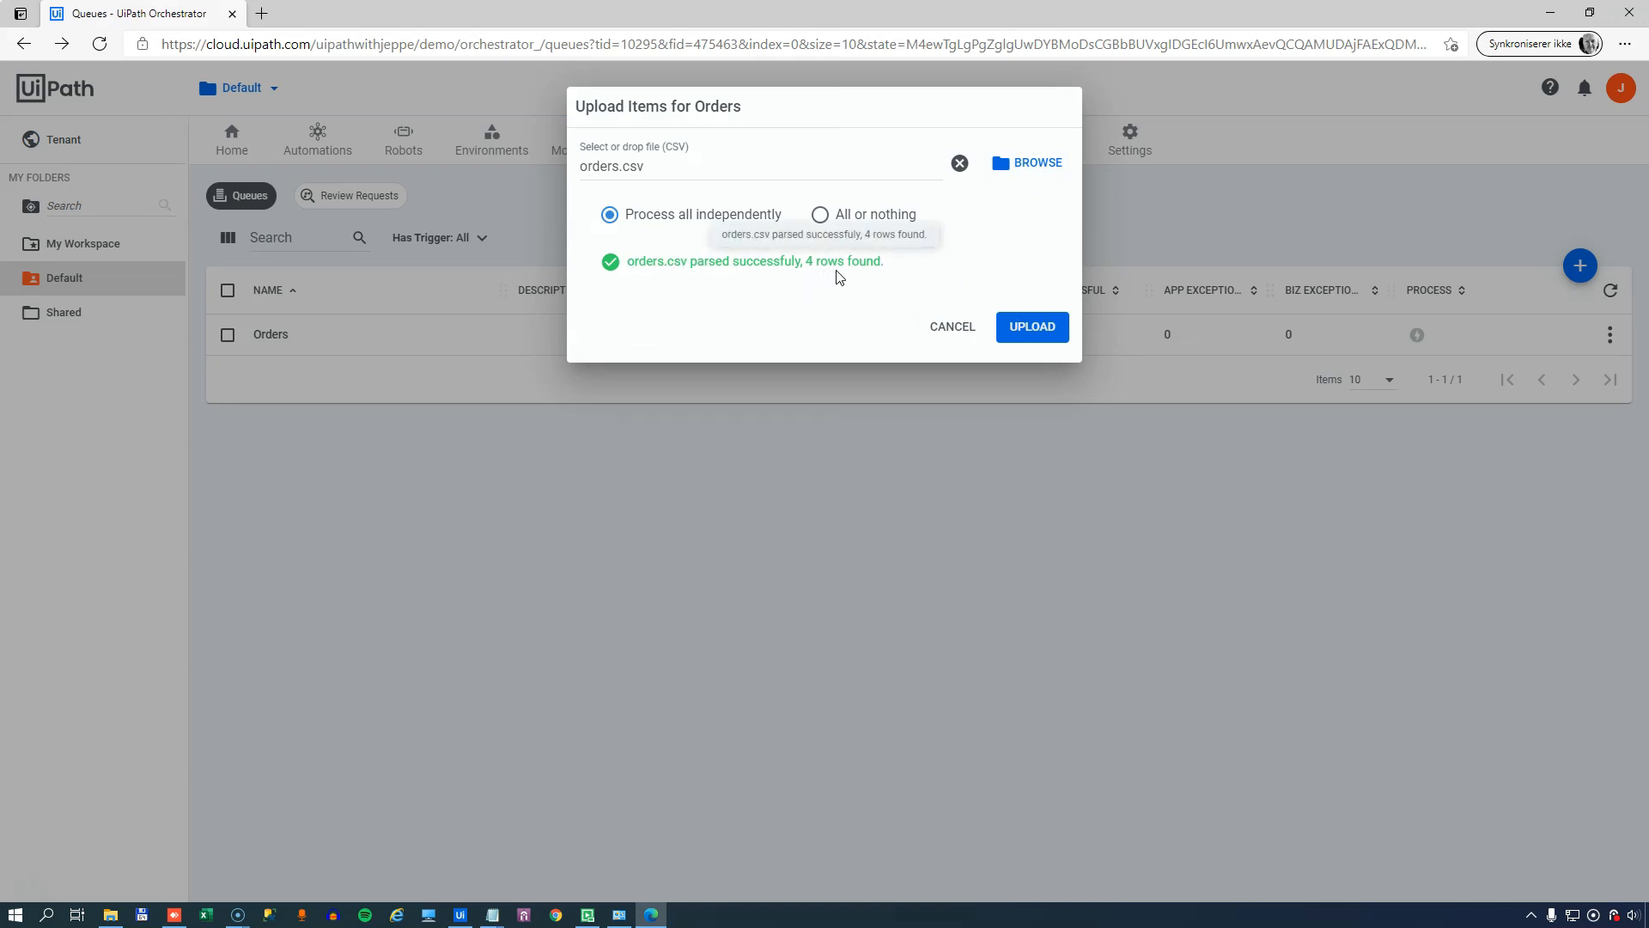
click(1031, 326)
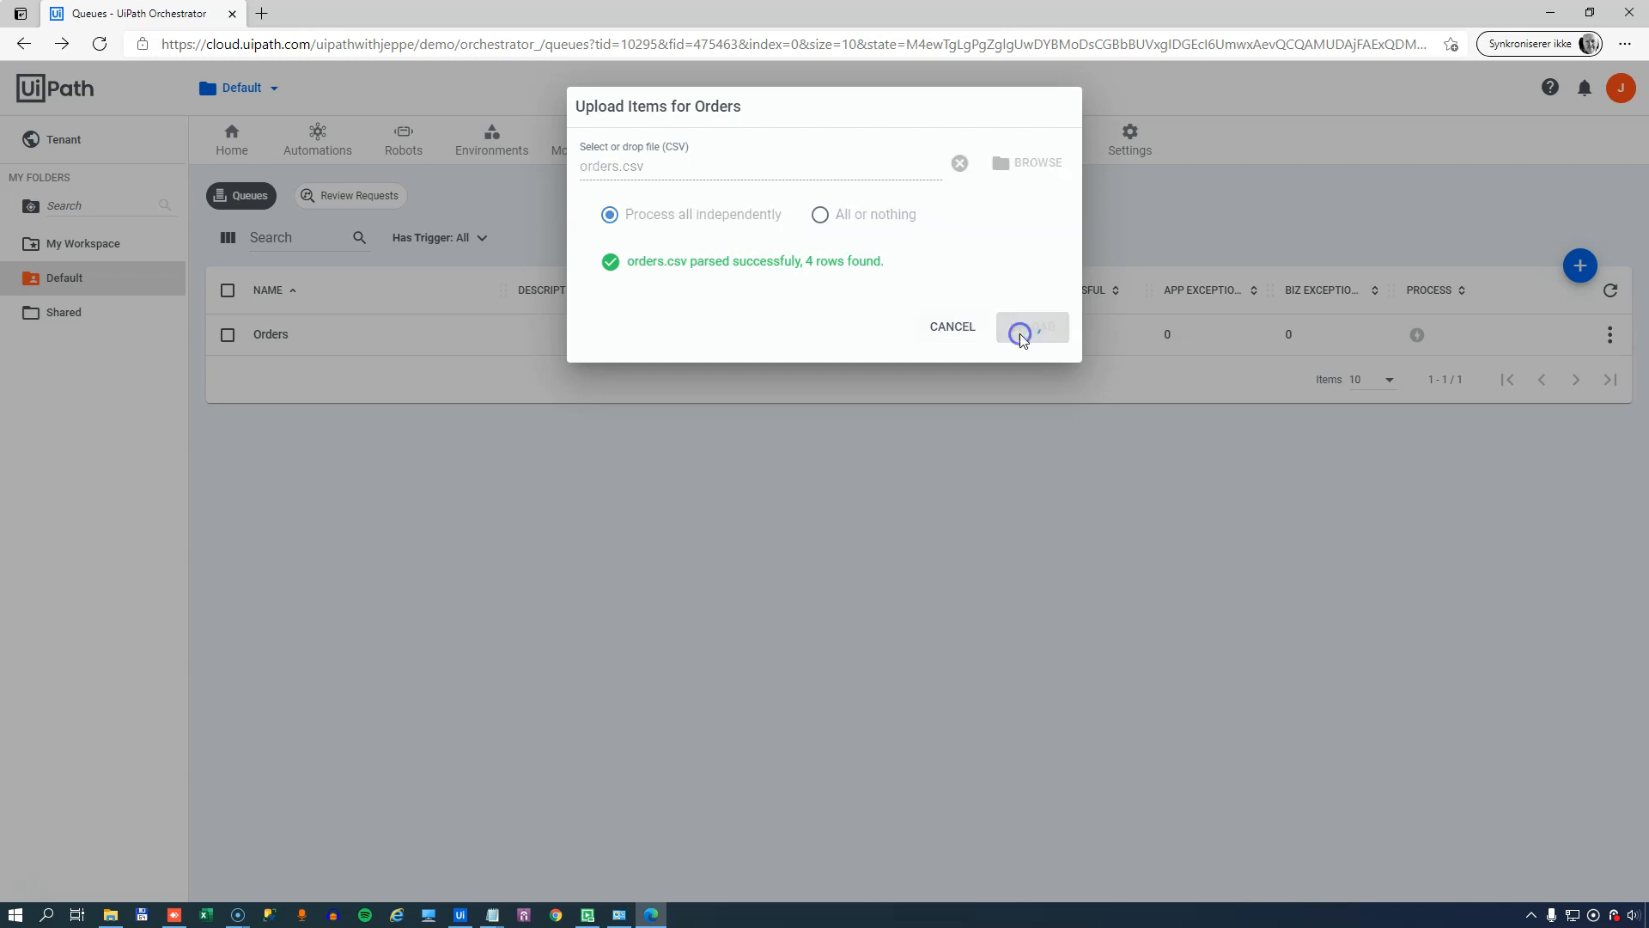
click(1031, 327)
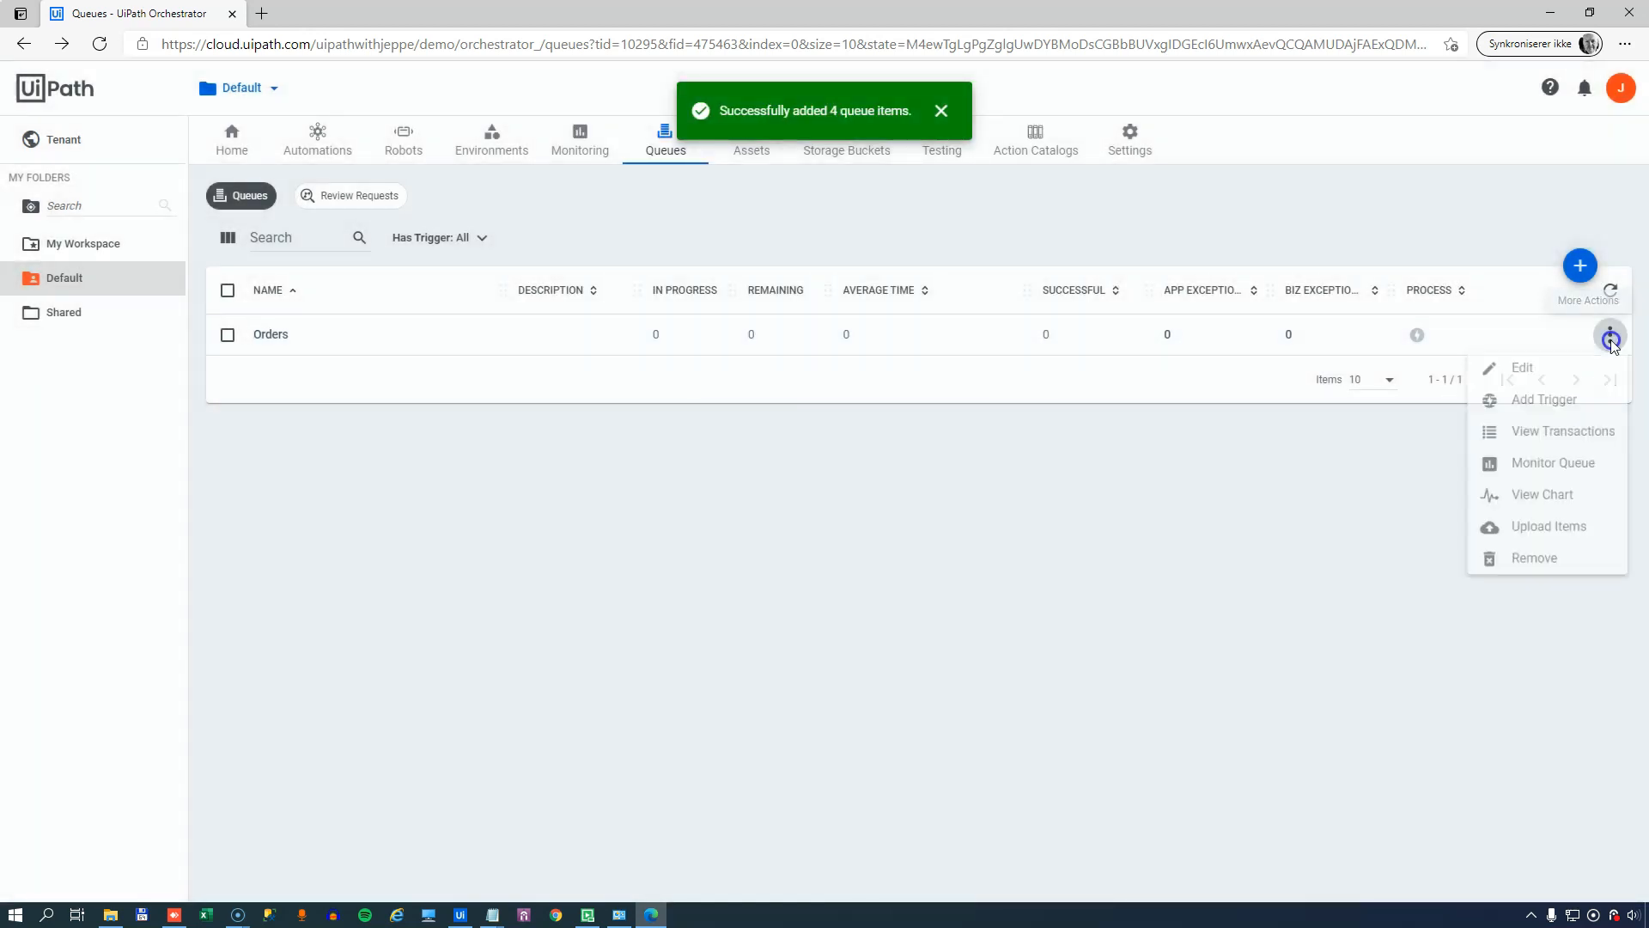
- Show the Orders queue's transactions and bring up the details of transaction 3
click(1564, 432)
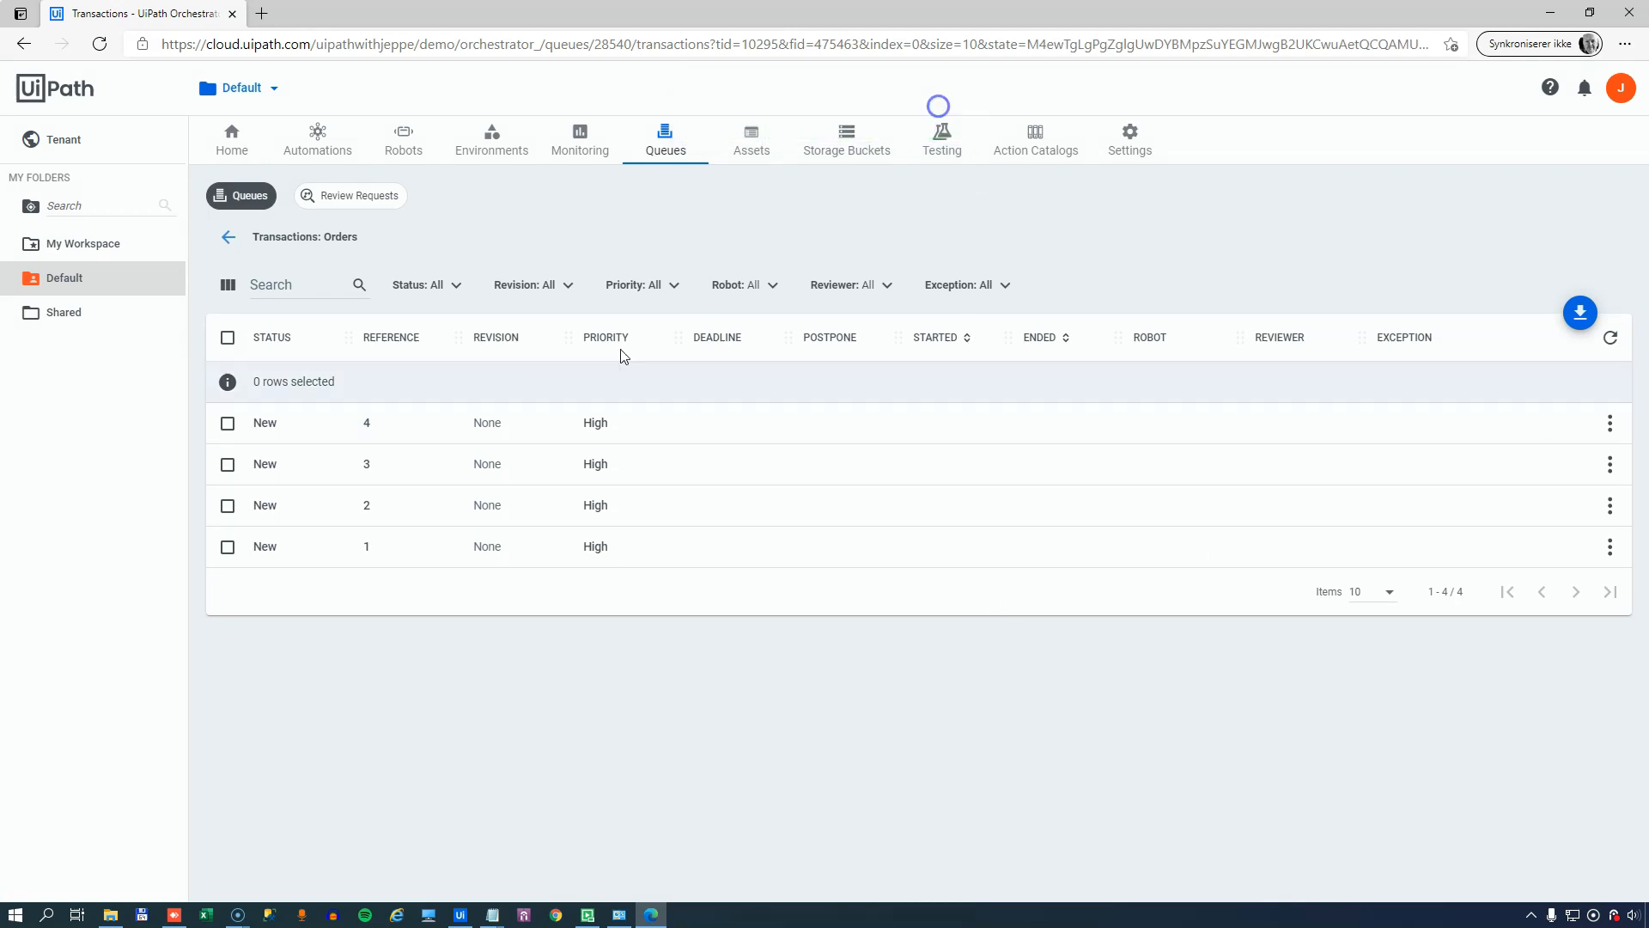
click(1608, 464)
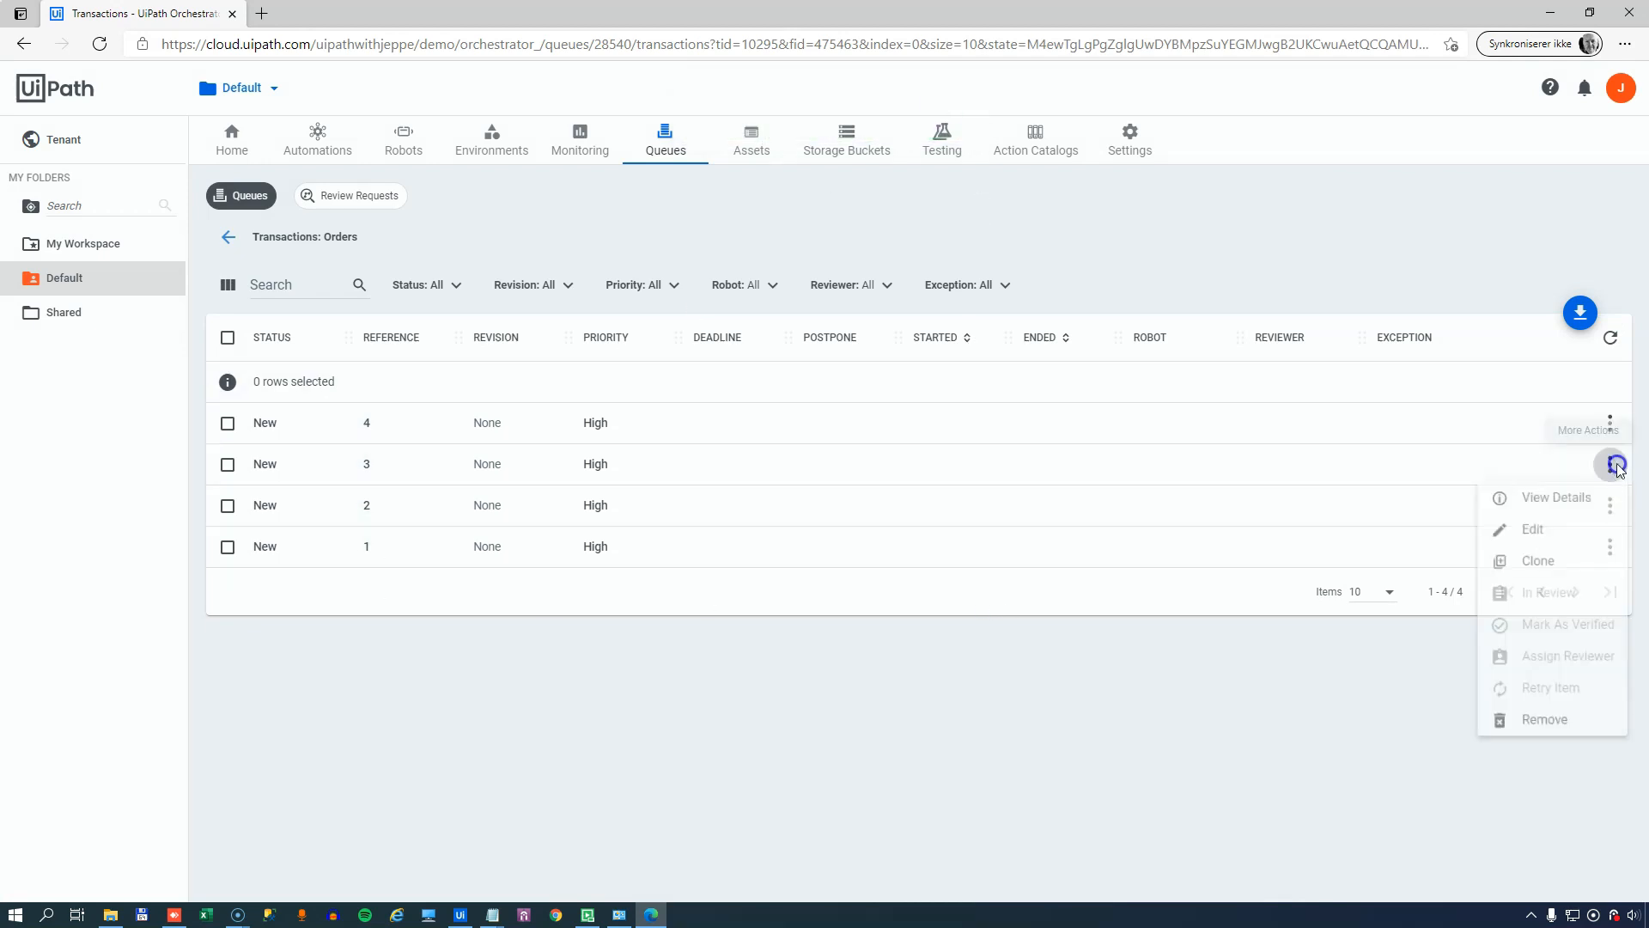
click(1557, 497)
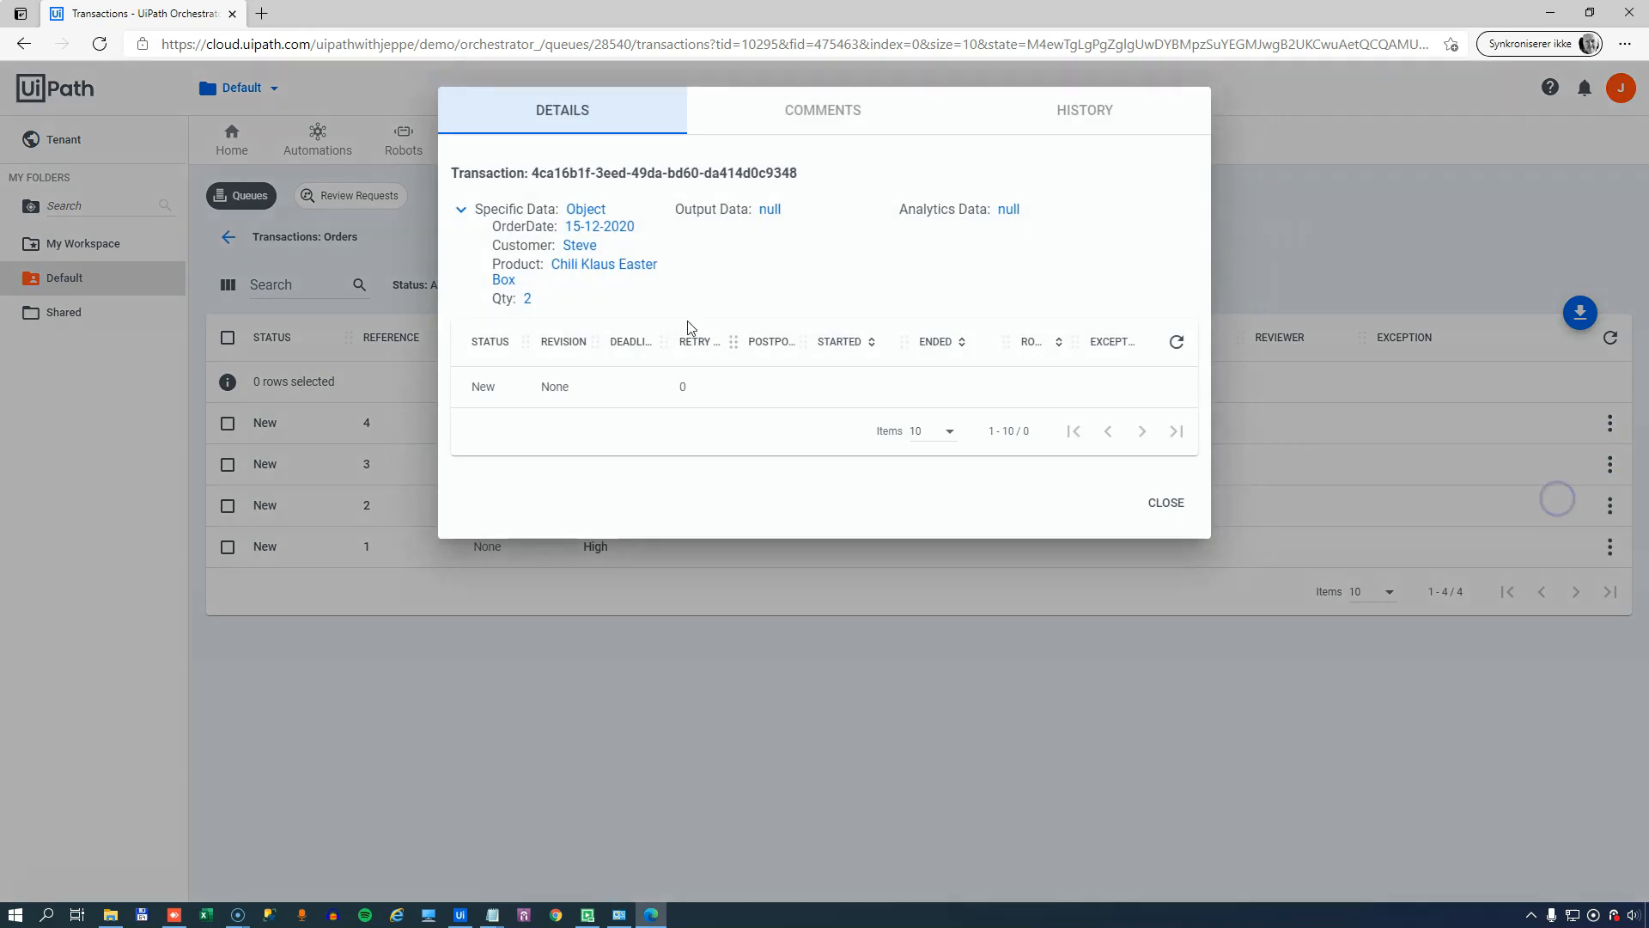
- Review the stored order data — customer Steve, product, order date — then close the details
double_click(579, 245)
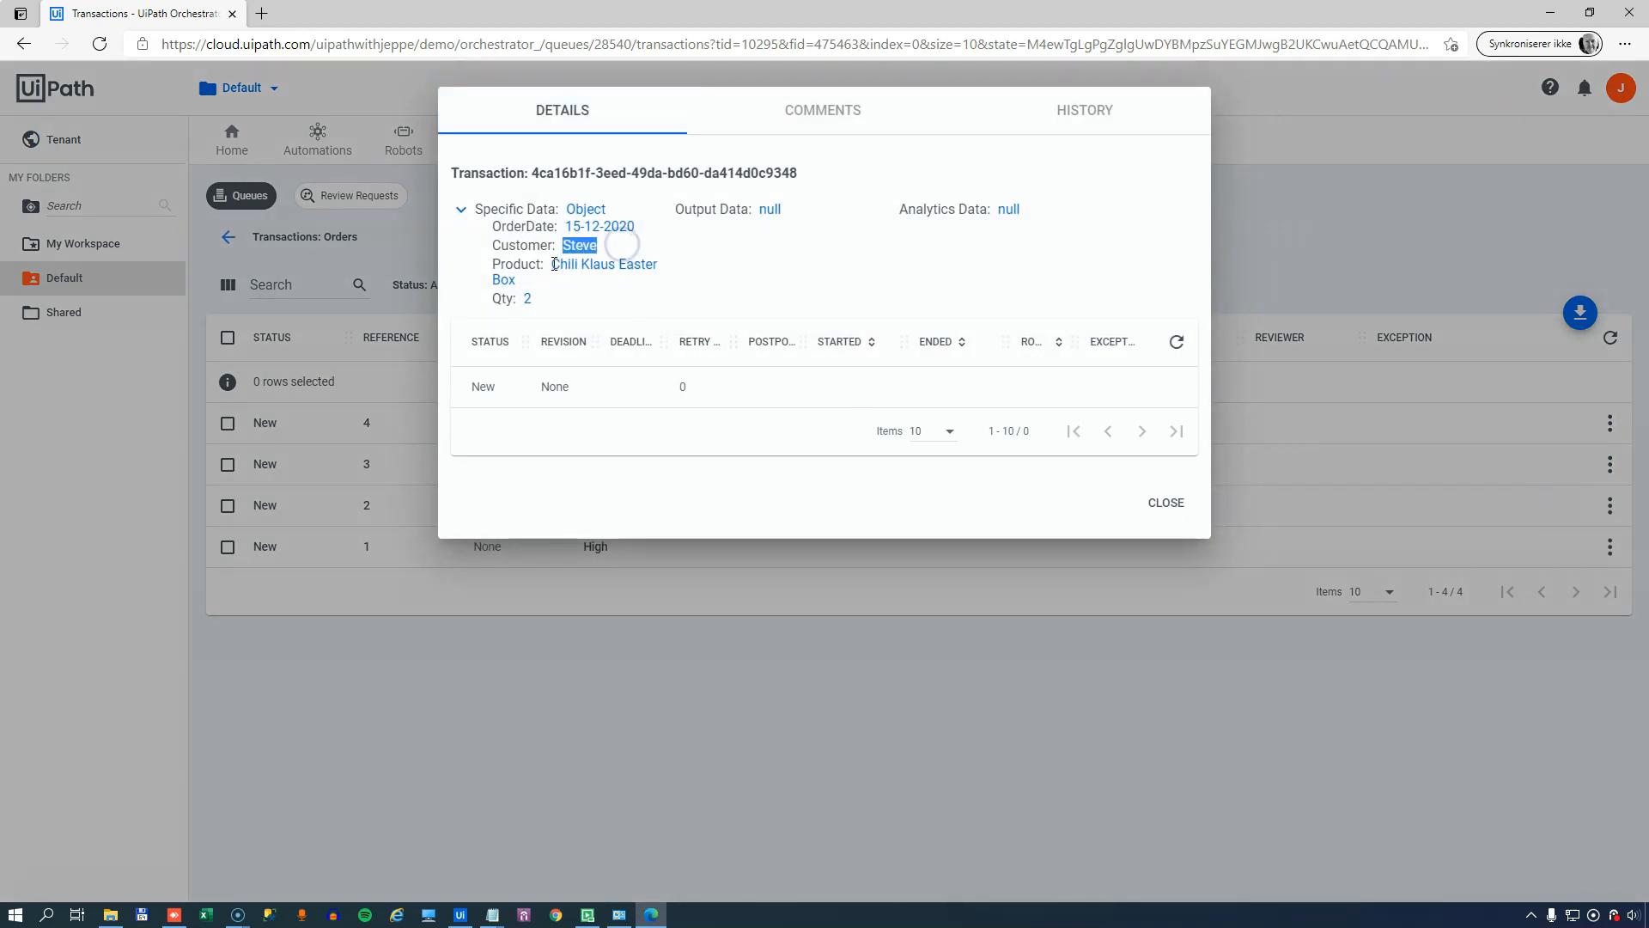
double_click(579, 264)
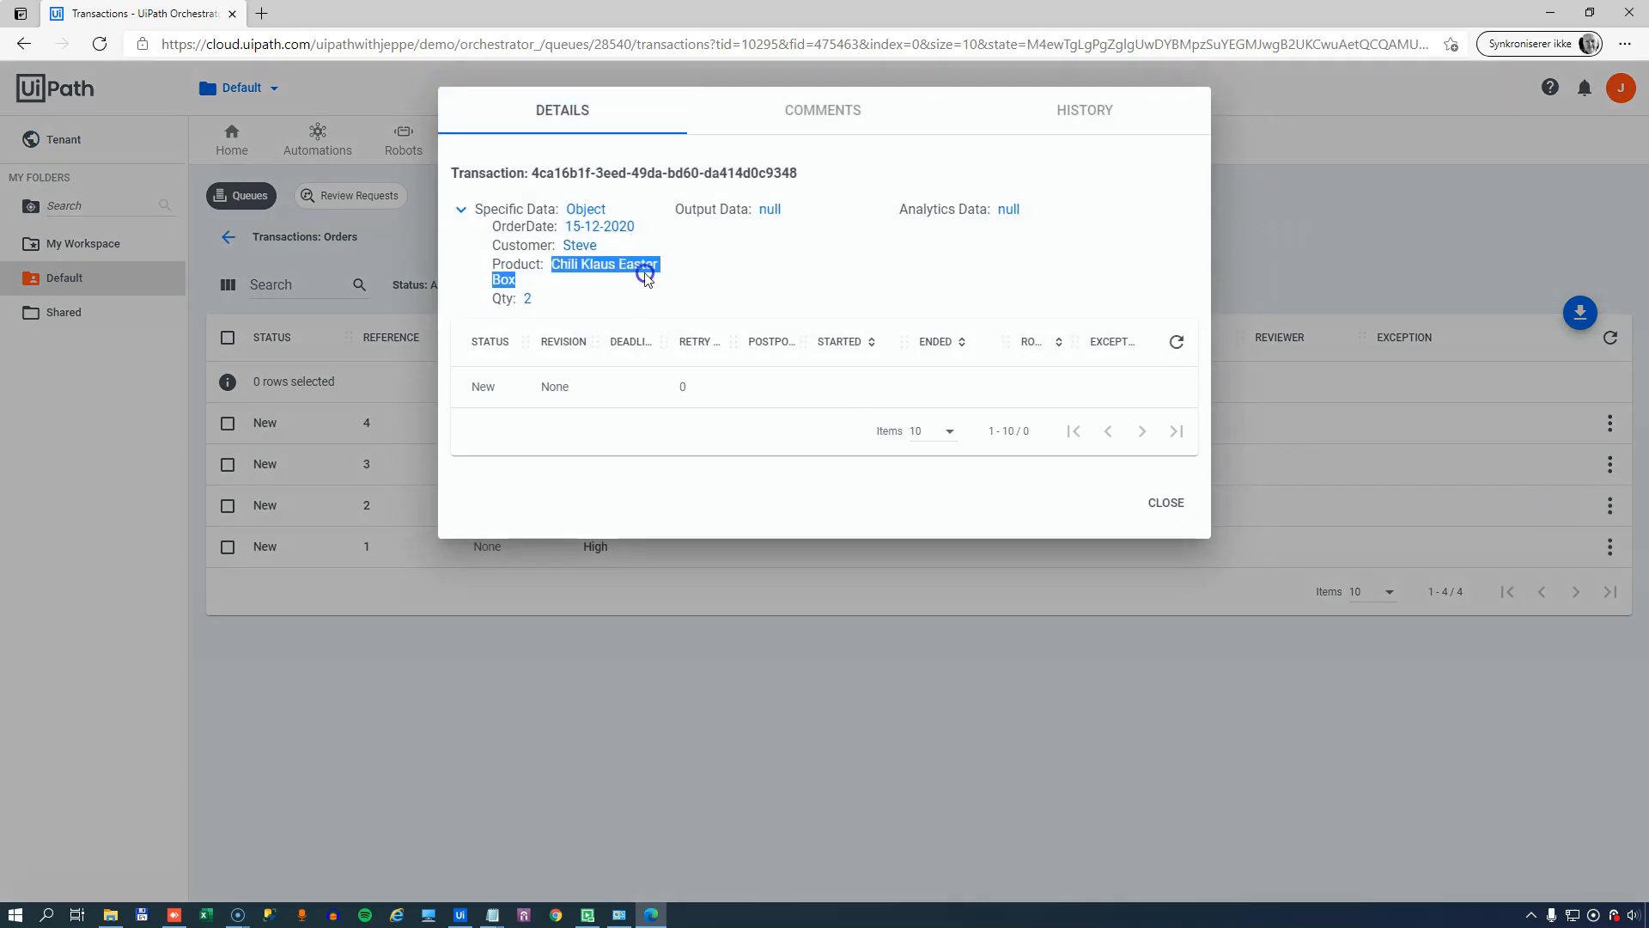
click(525, 297)
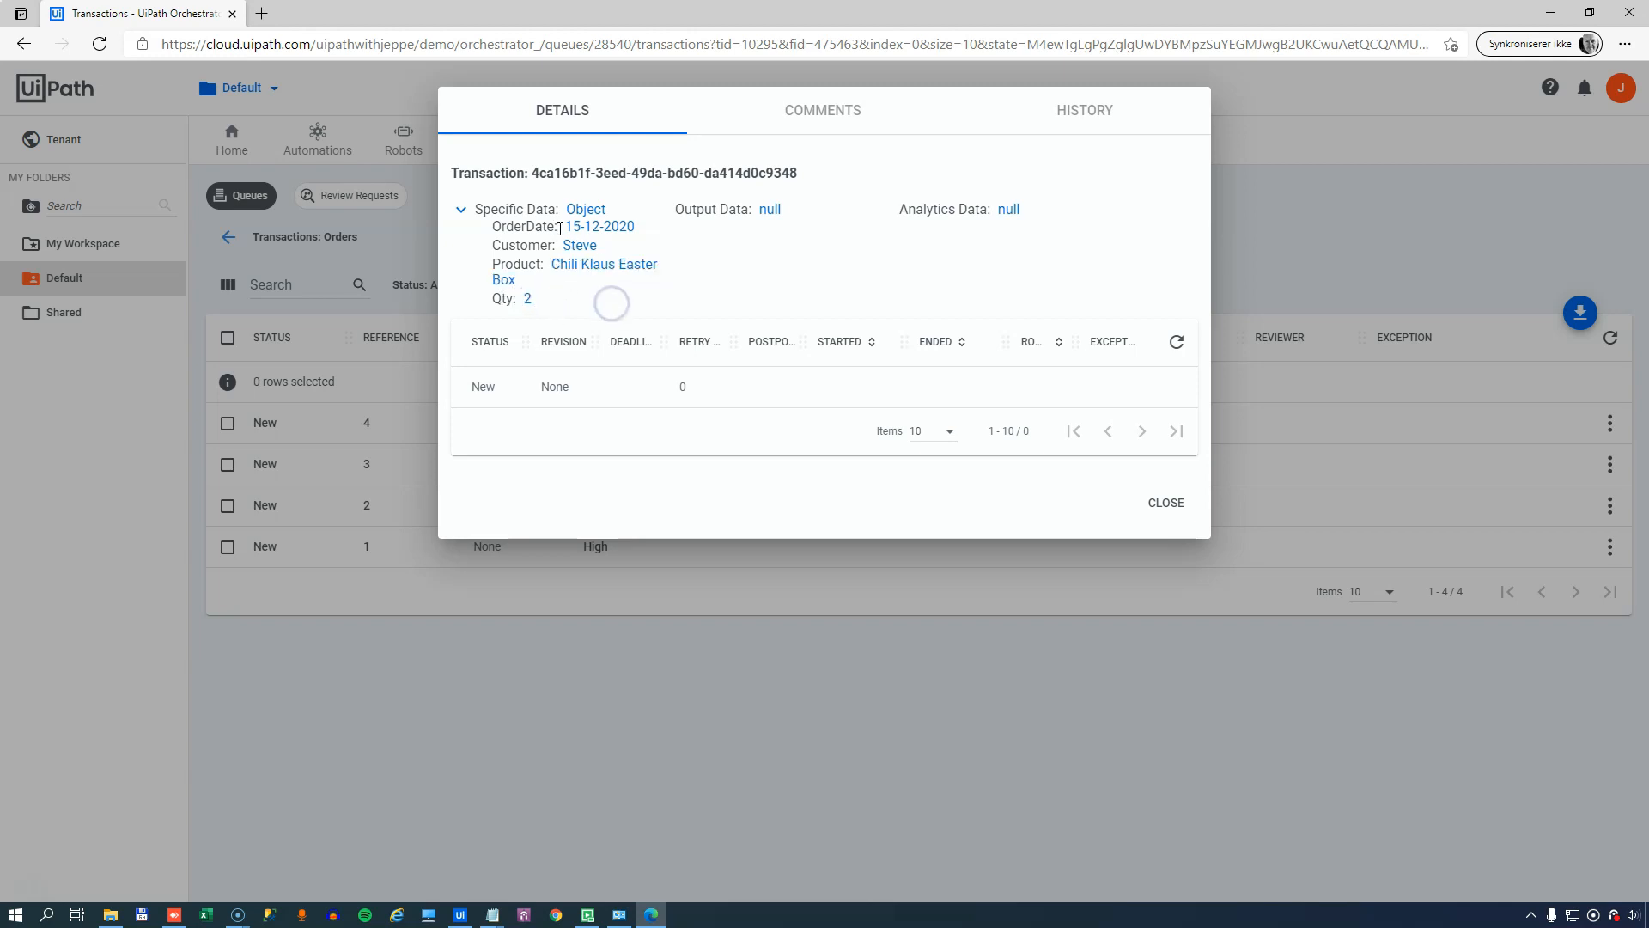
double_click(584, 227)
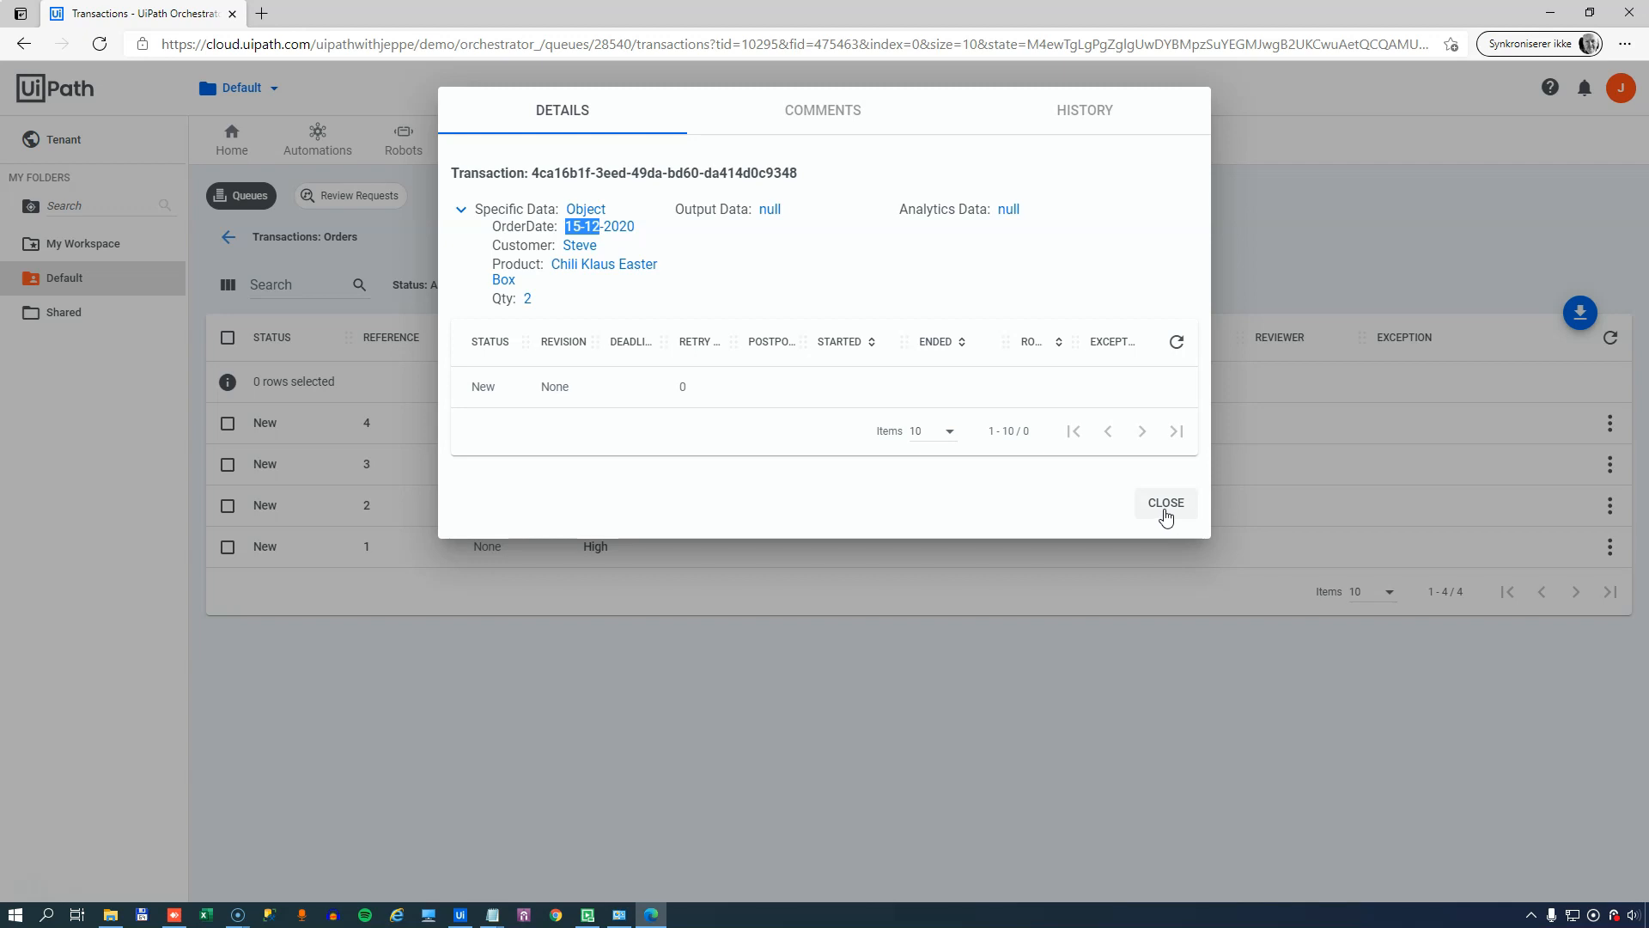
click(1165, 504)
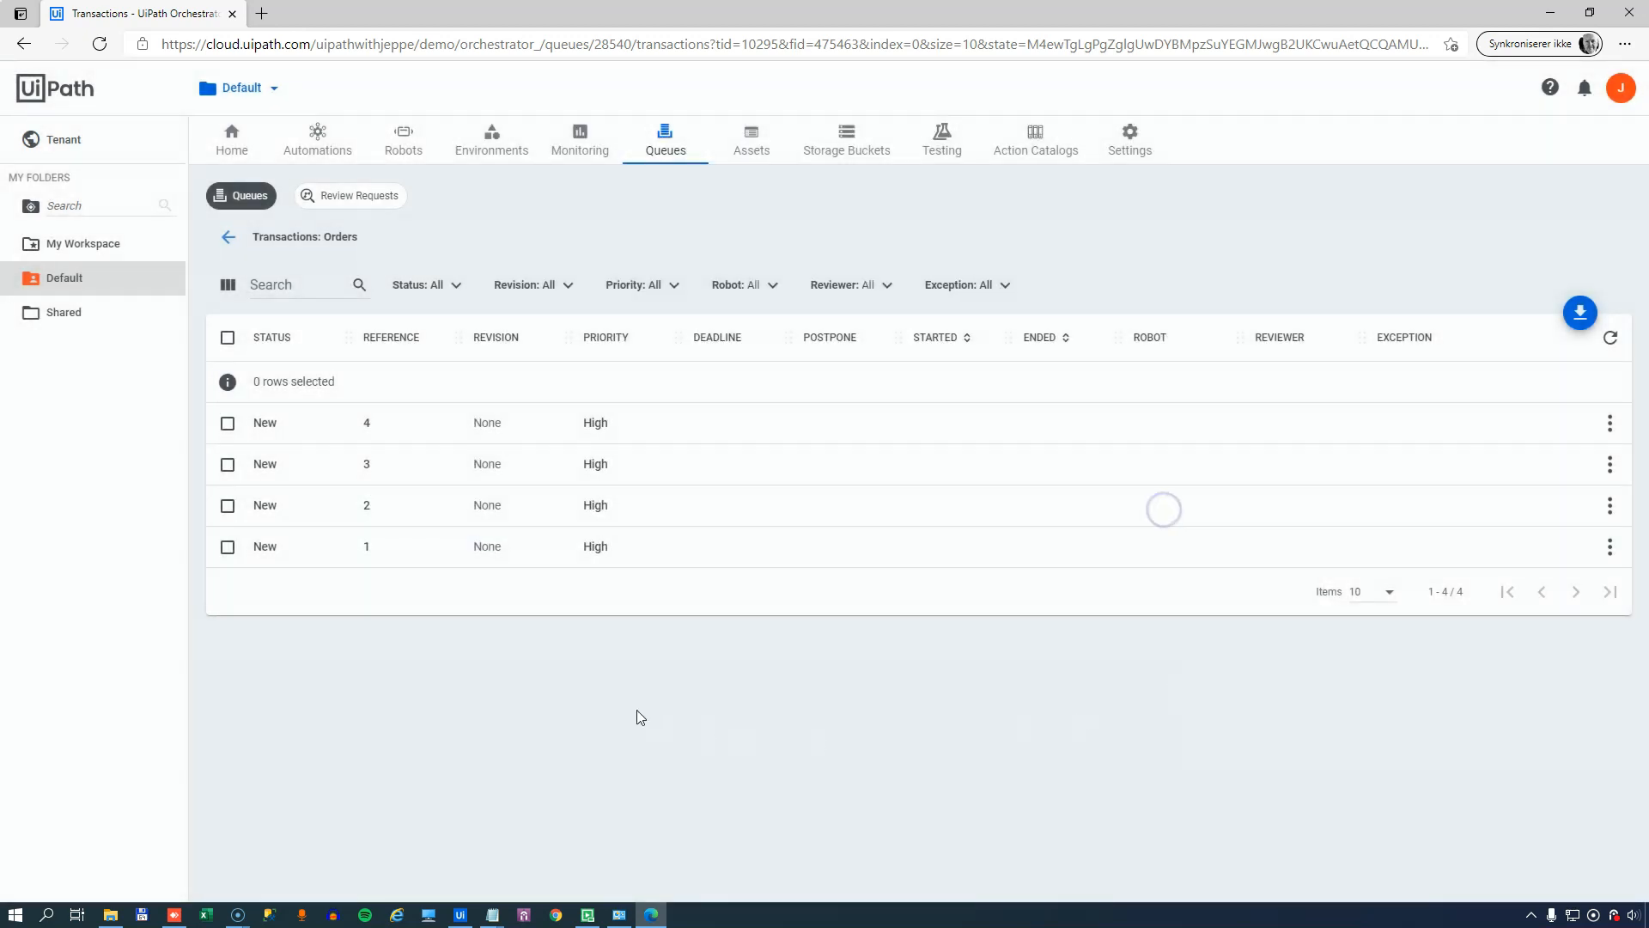
mouse_move(695, 758)
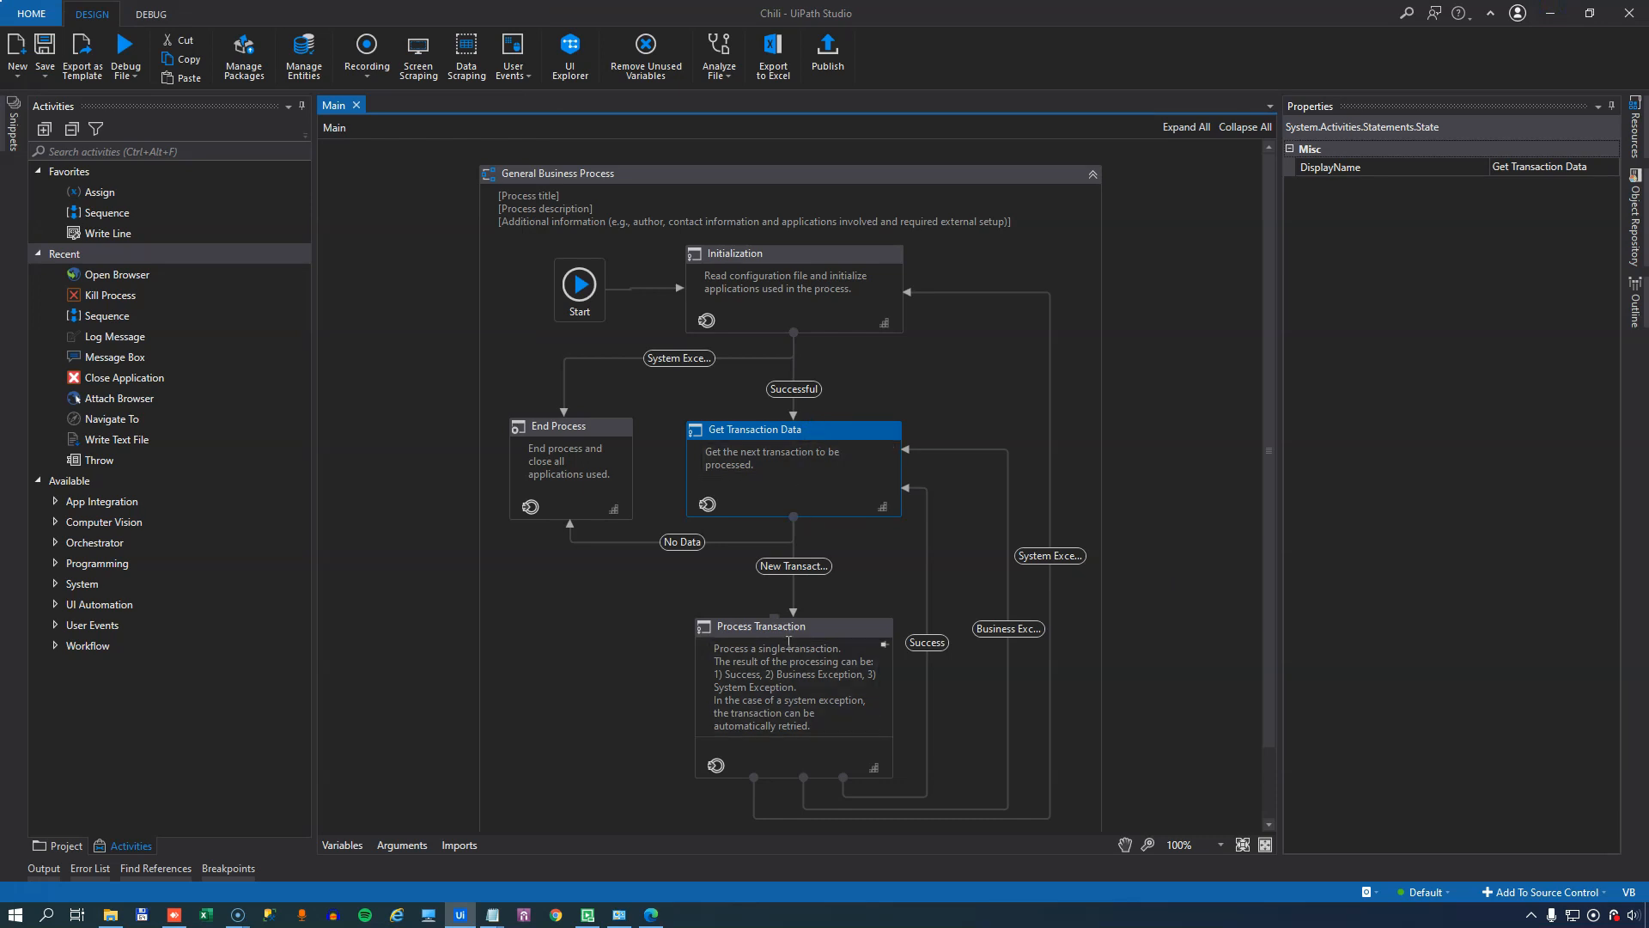
- Enter the Process Transaction state and select its Invoke Process workflow step
click(792, 625)
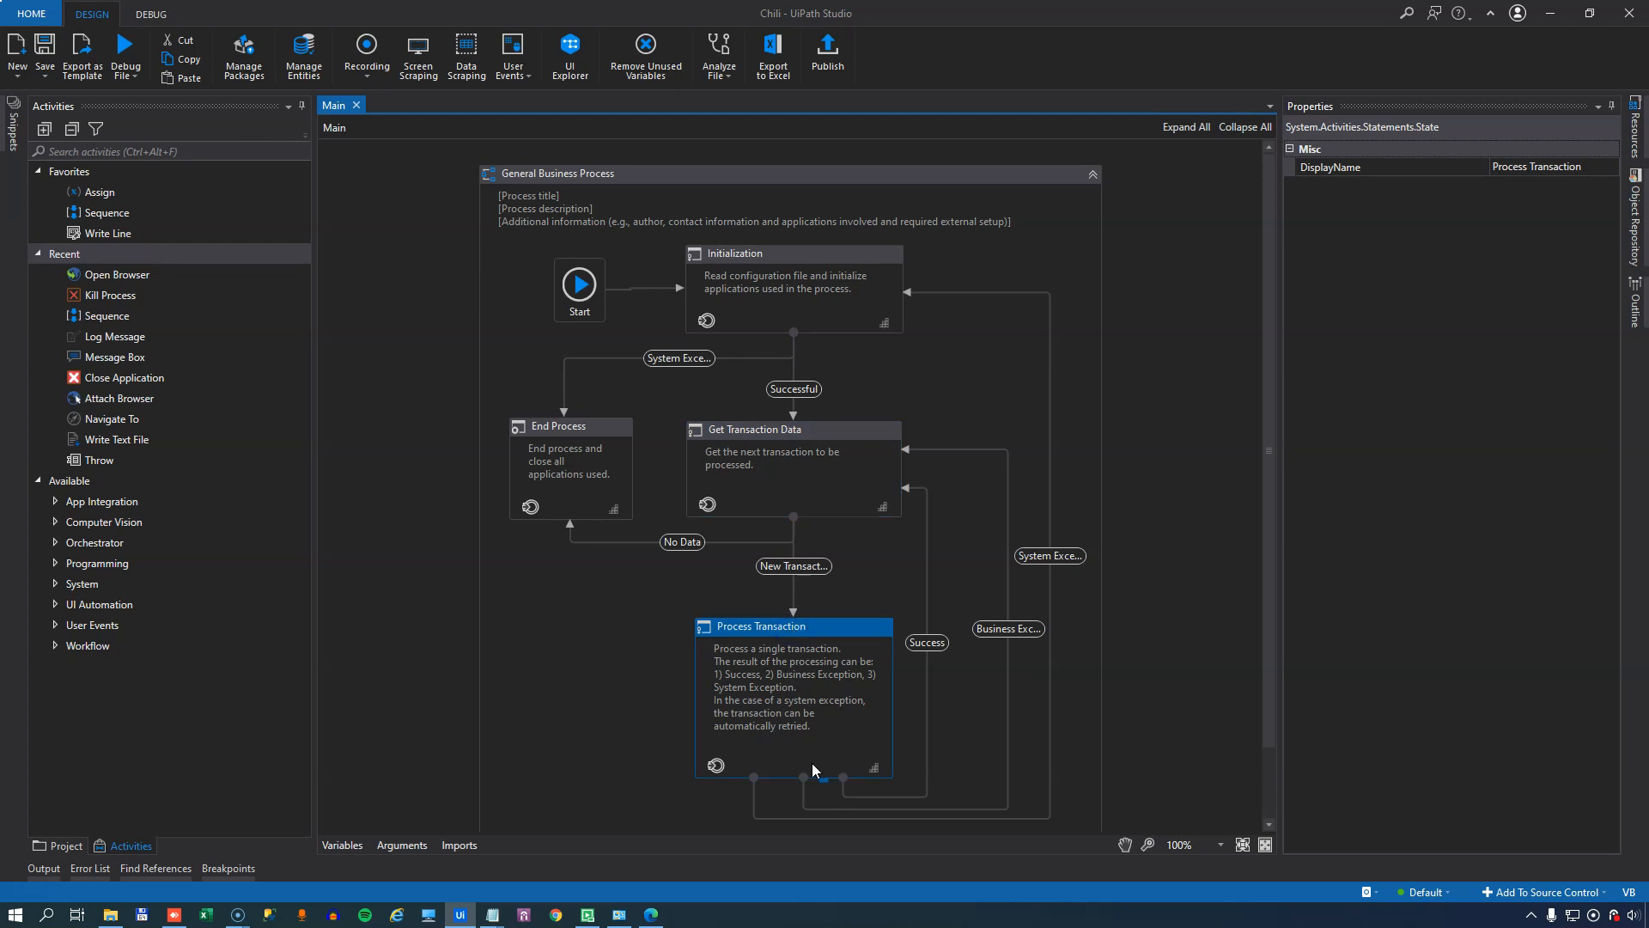
double_click(757, 625)
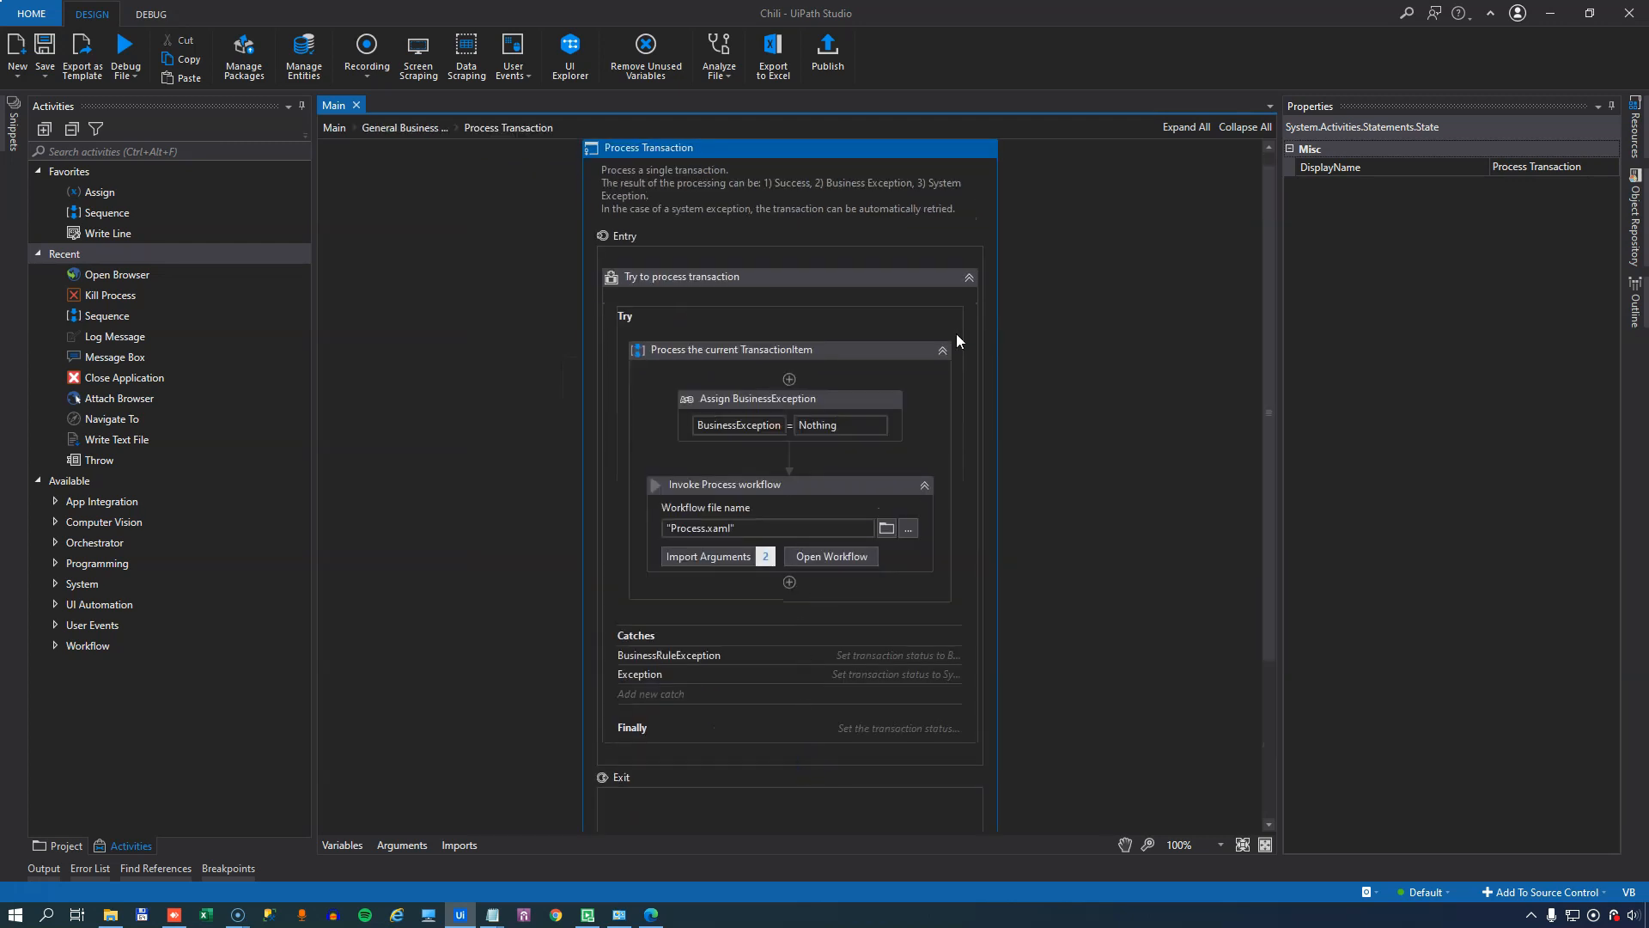
mouse_move(788, 494)
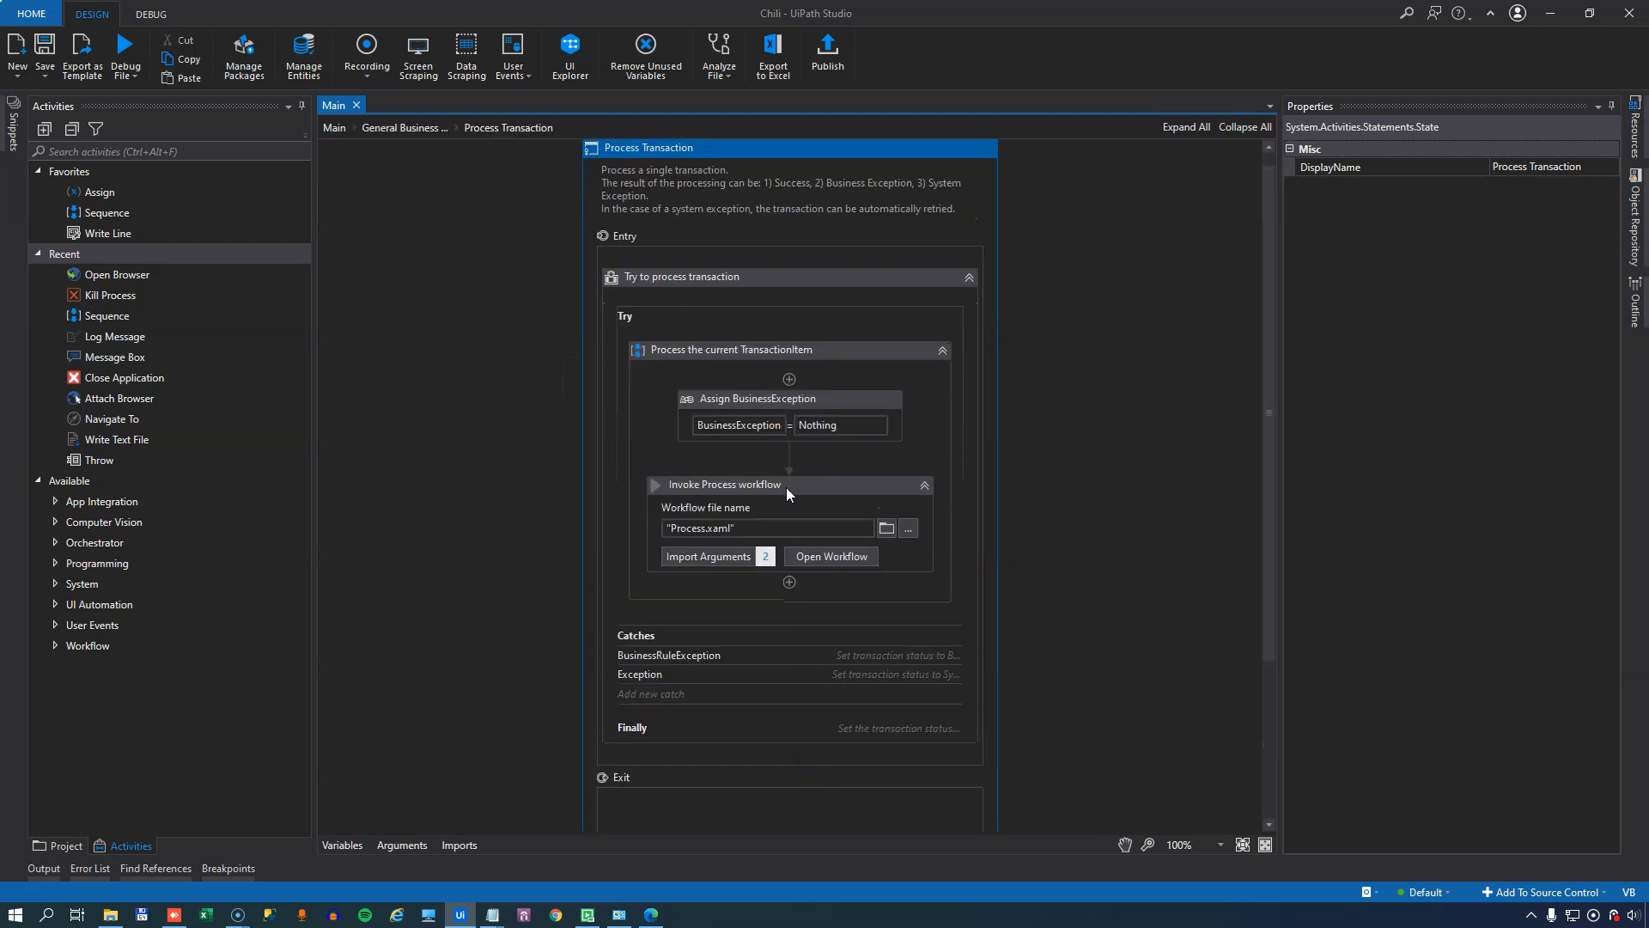
click(723, 485)
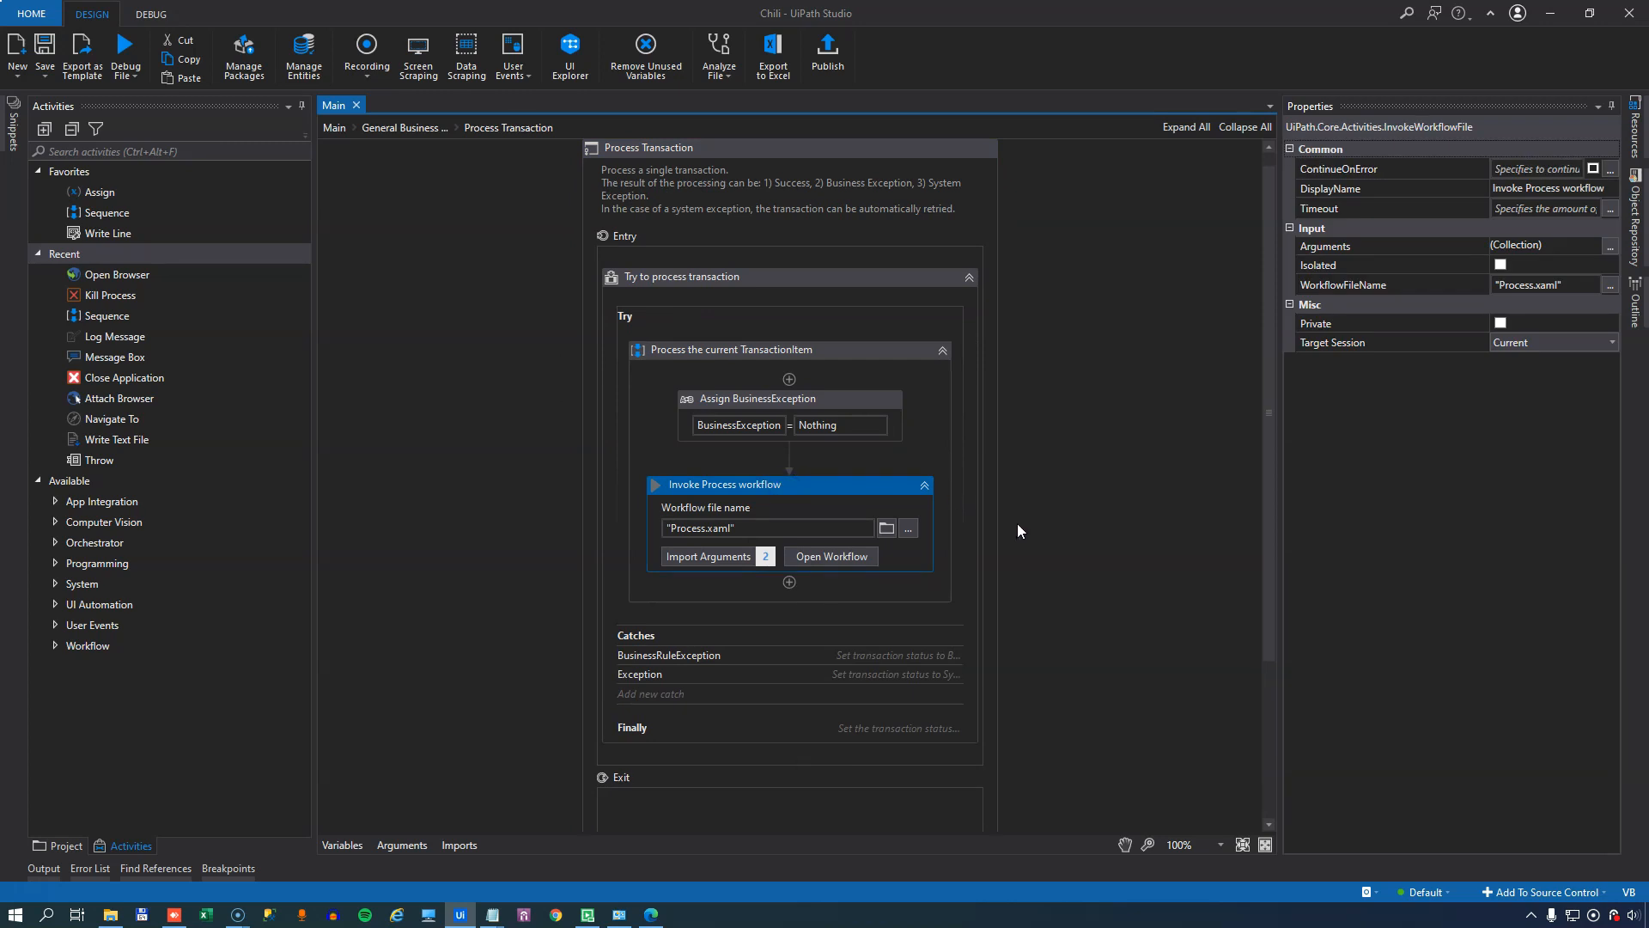
- Locate and select Process.xaml in the project's file tree
click(64, 846)
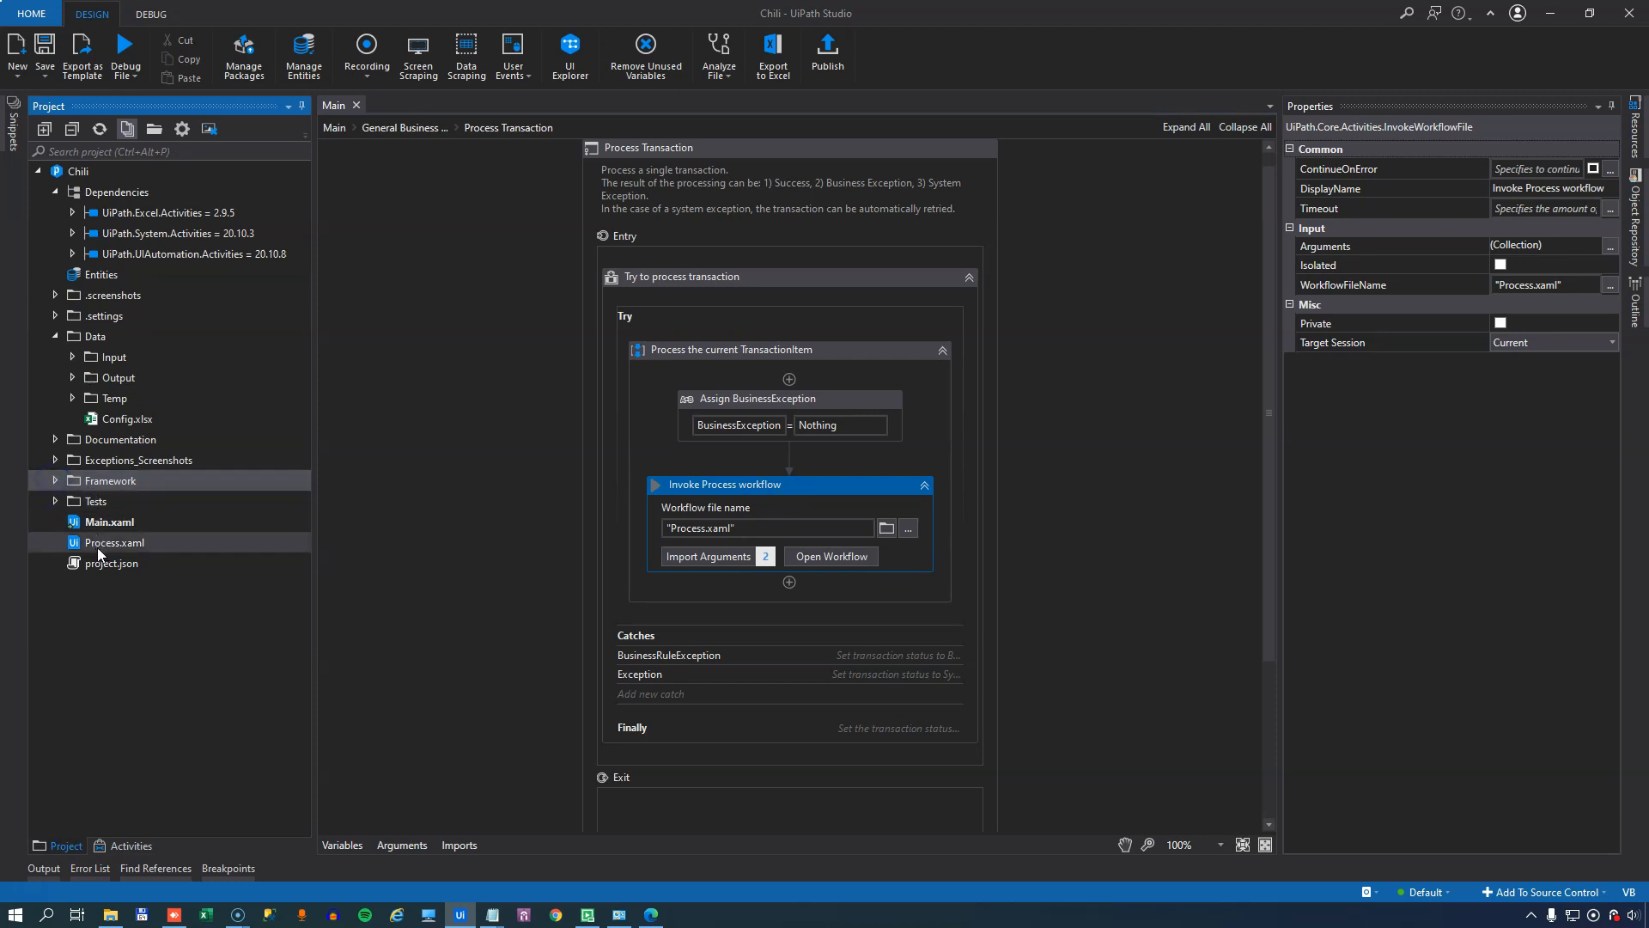
click(146, 601)
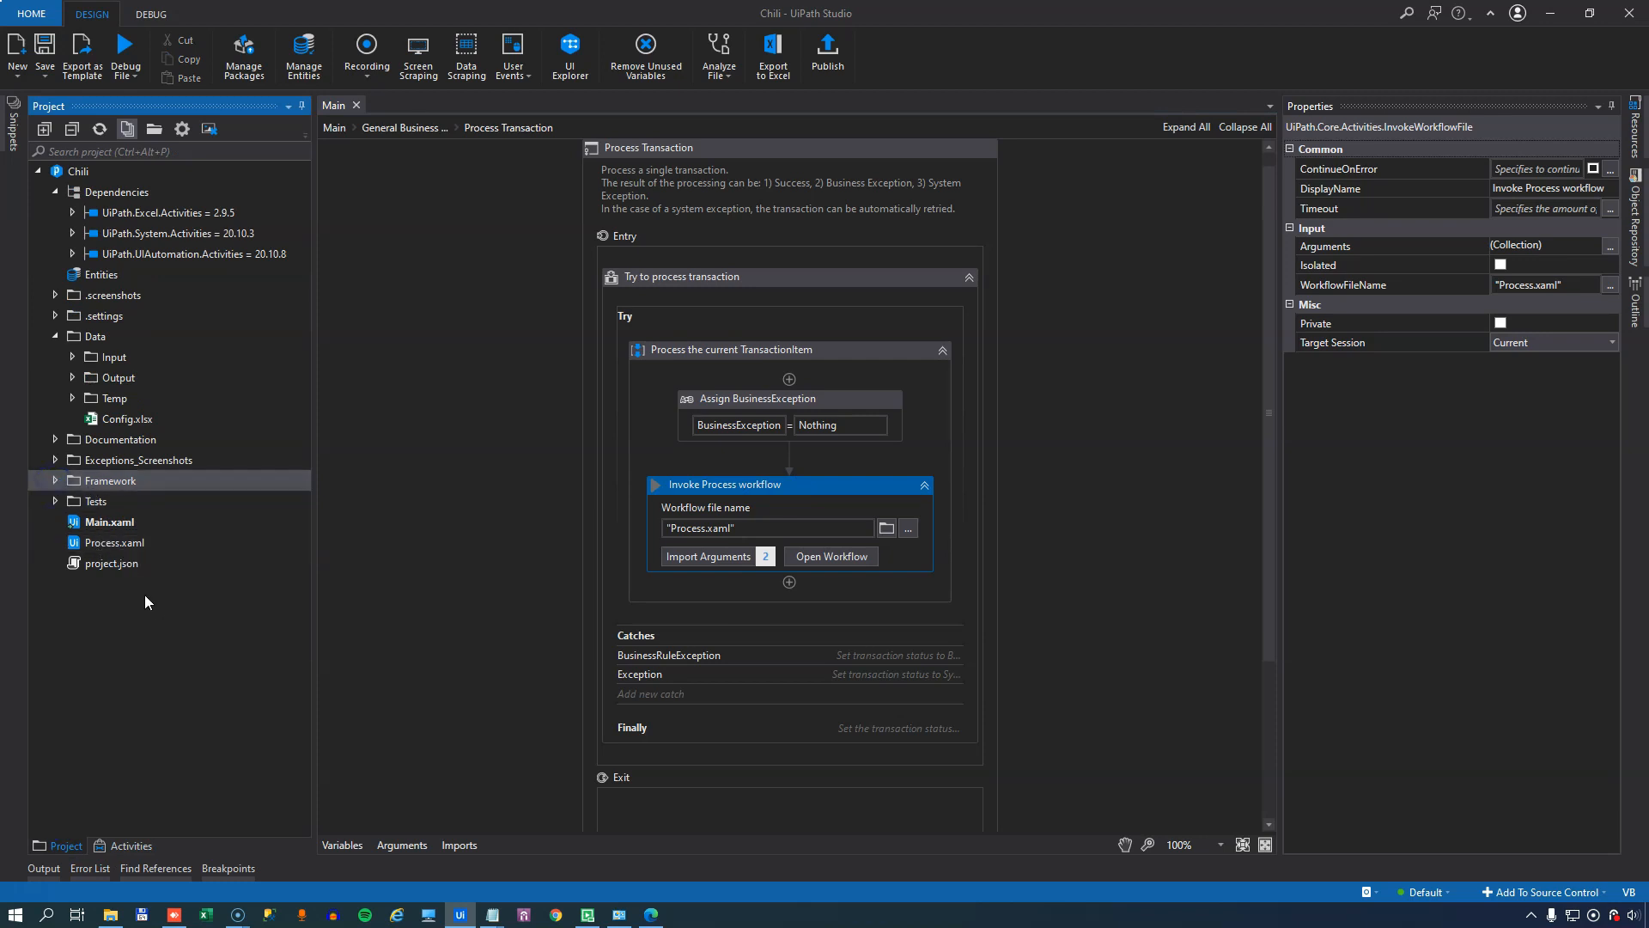
click(115, 541)
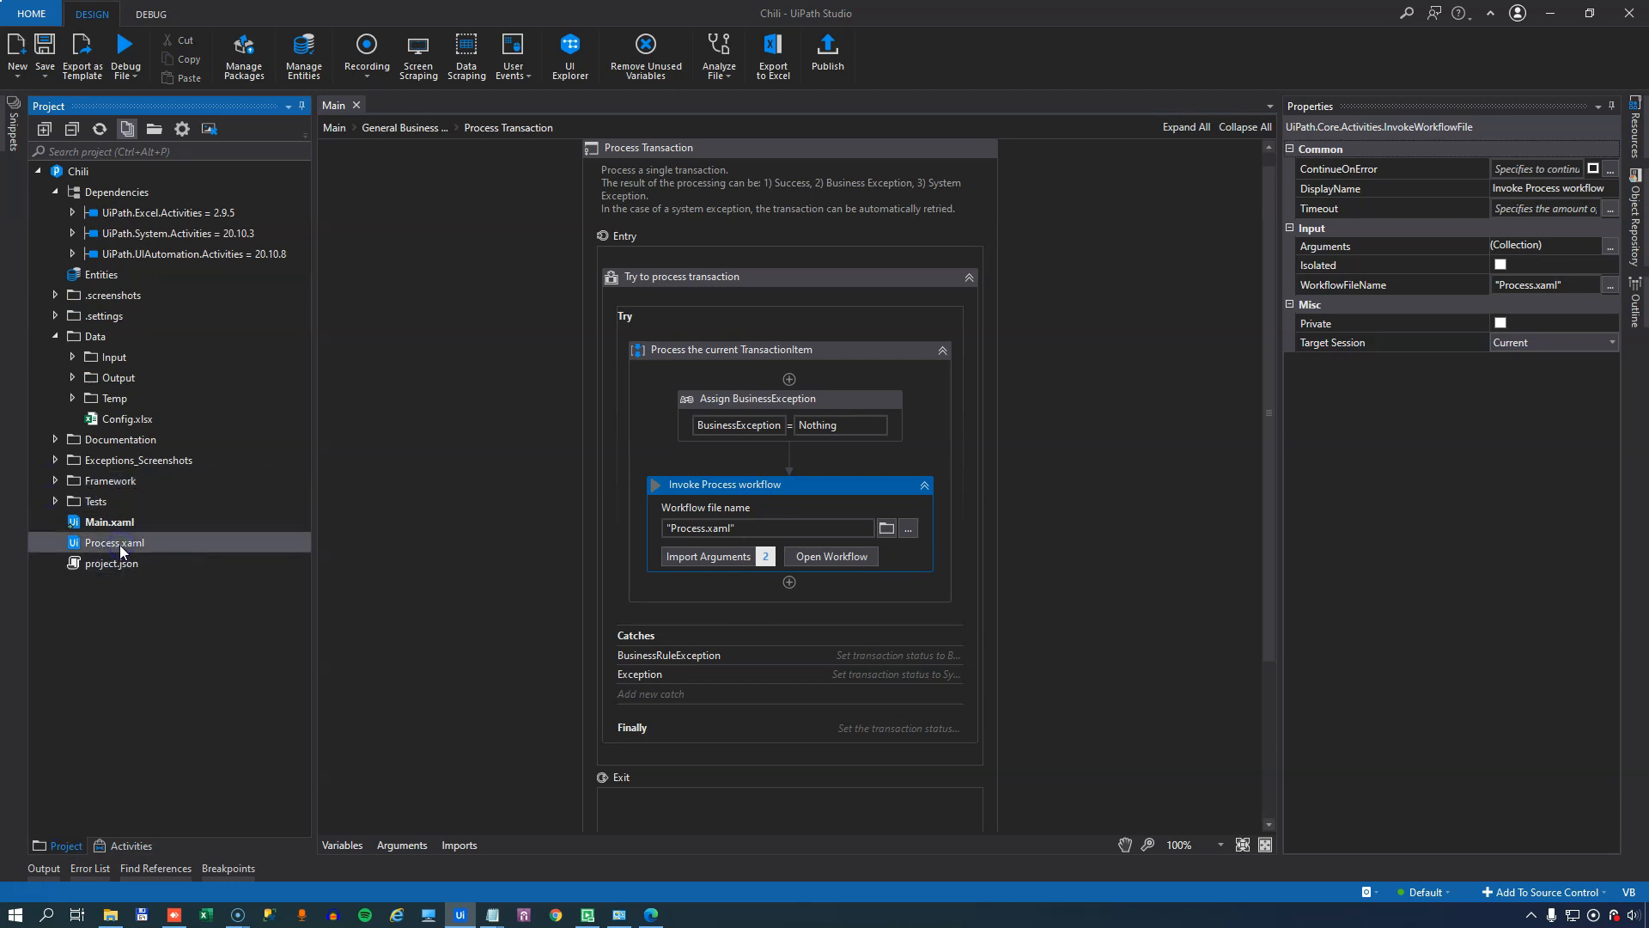
- Bring up the Process.xaml workflow and show its arguments
double_click(113, 541)
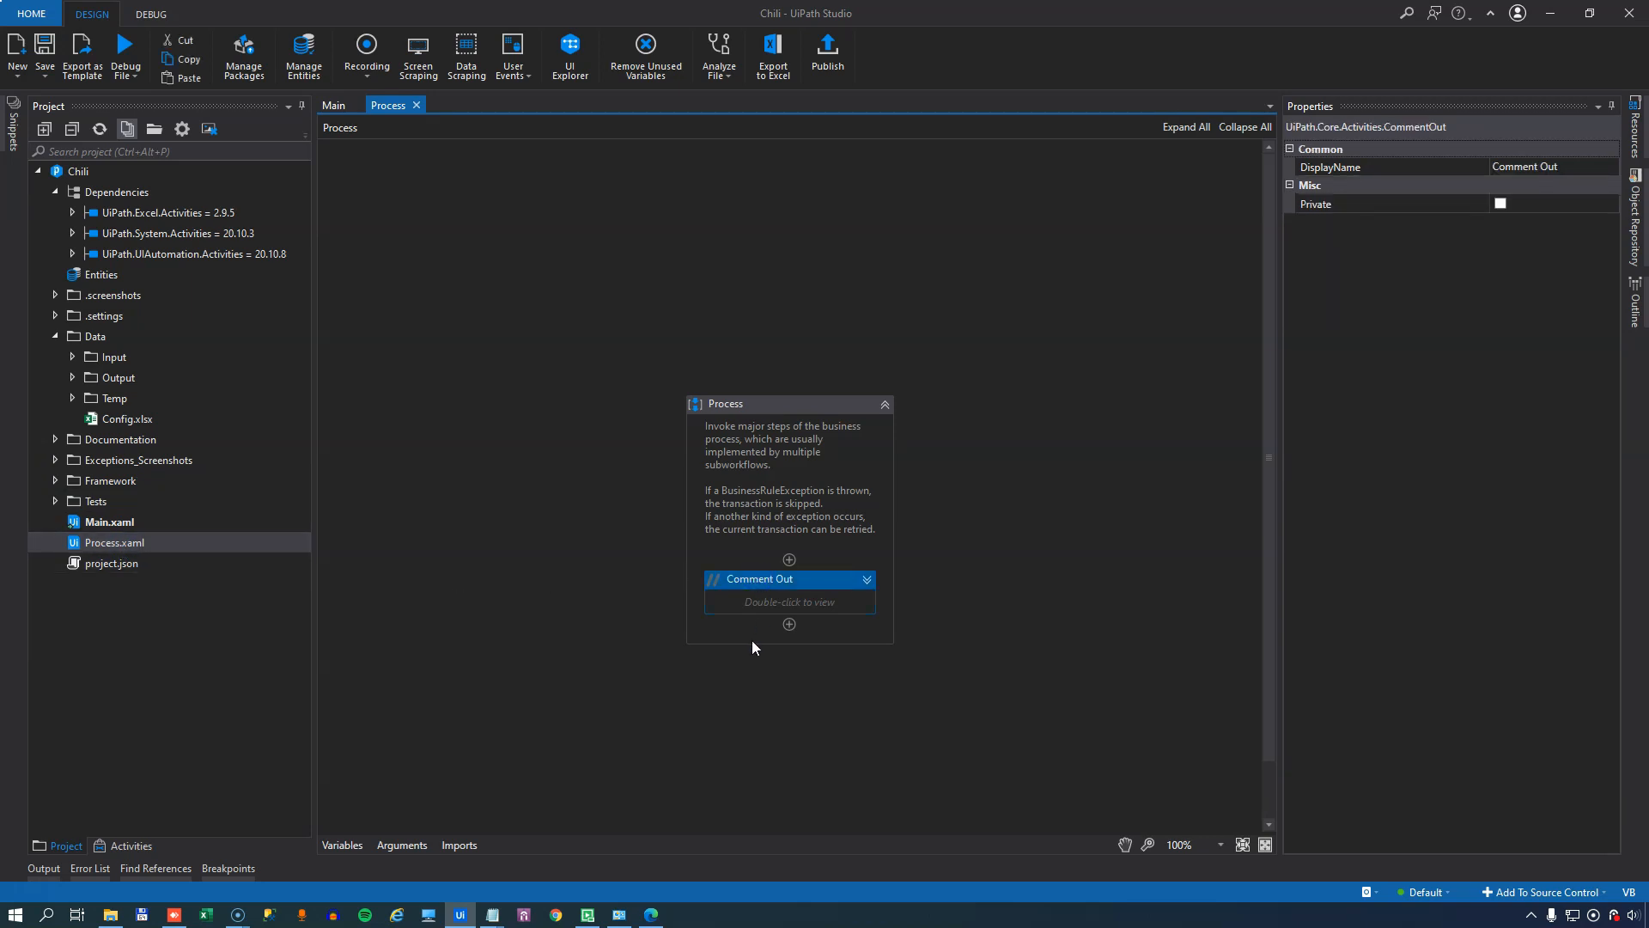
mouse_move(737, 645)
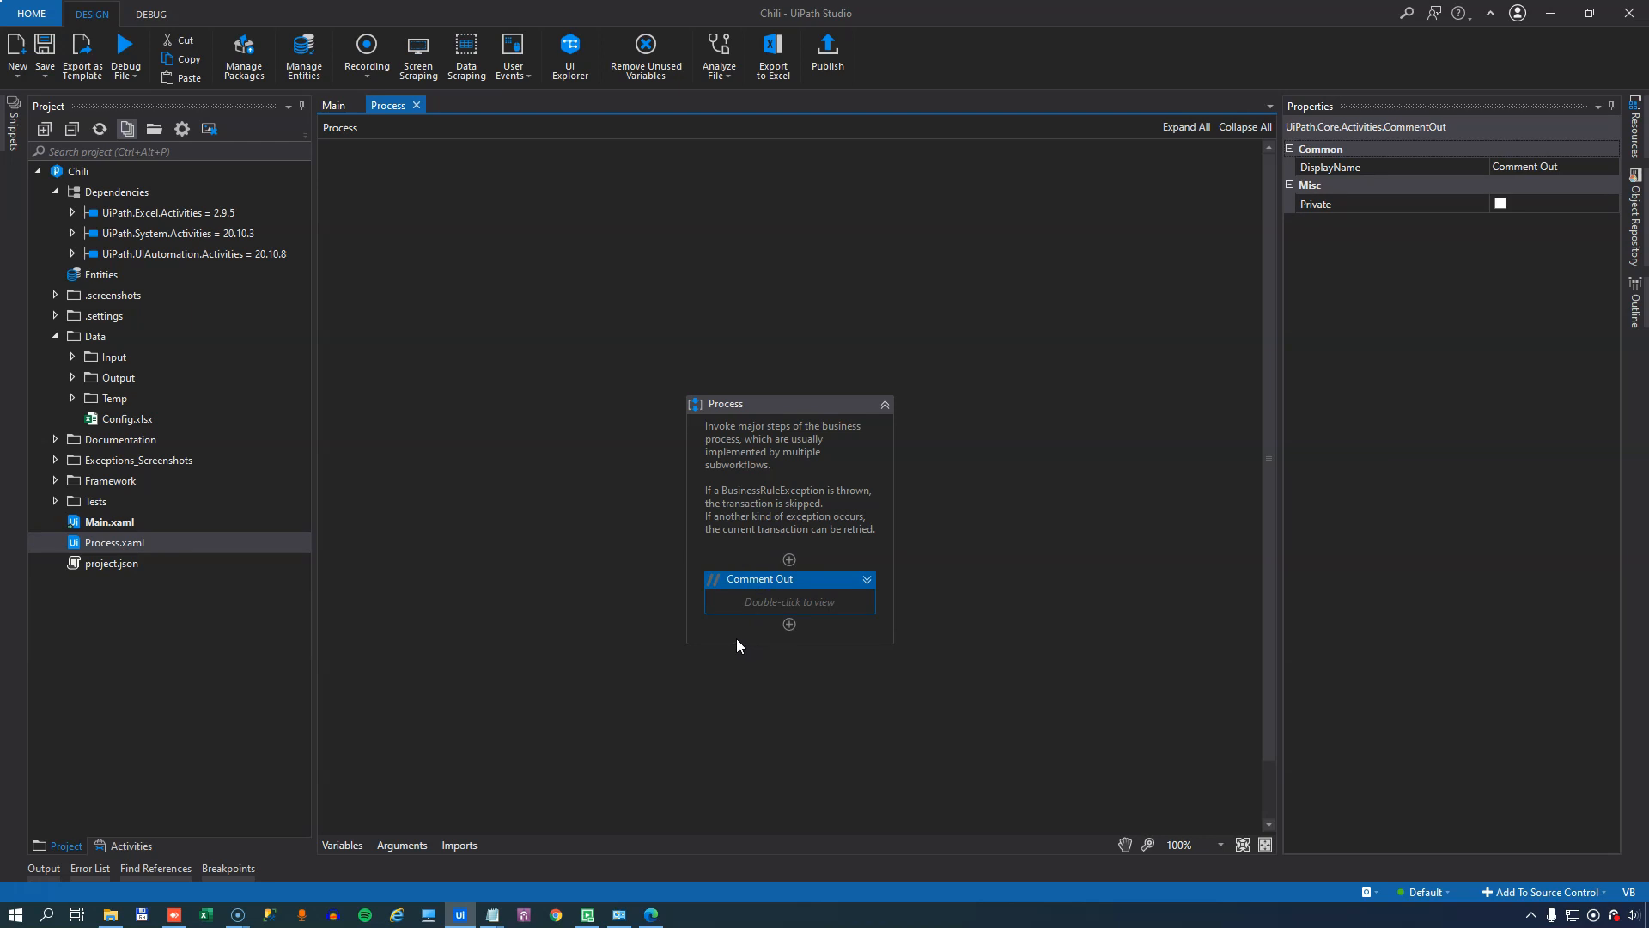
click(131, 845)
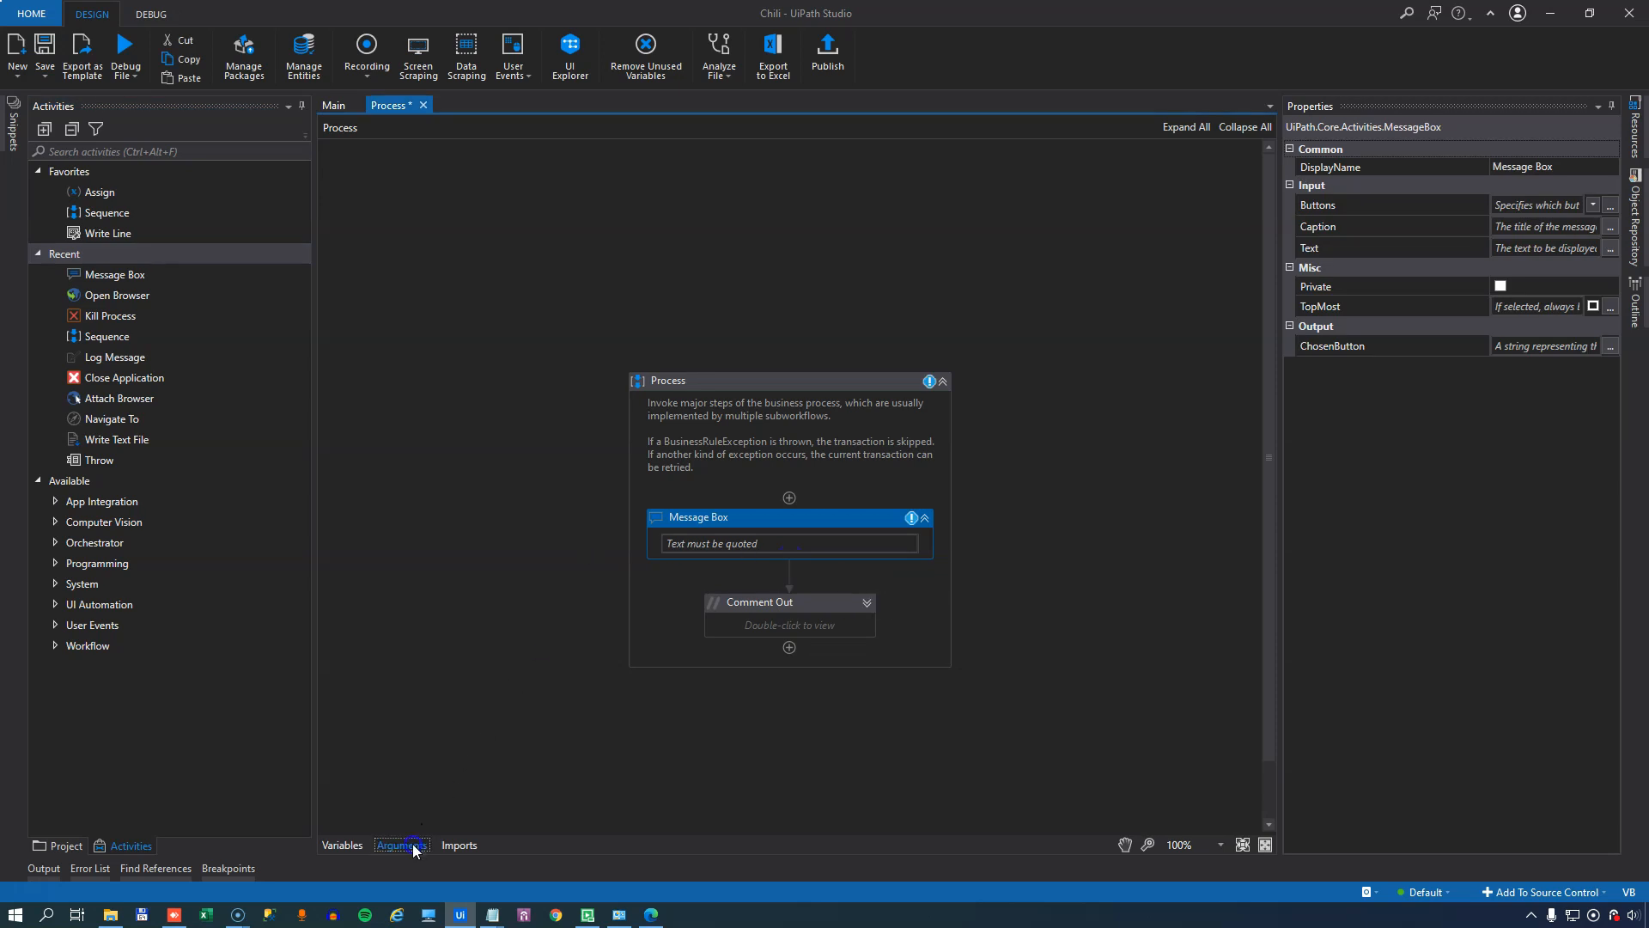
click(400, 845)
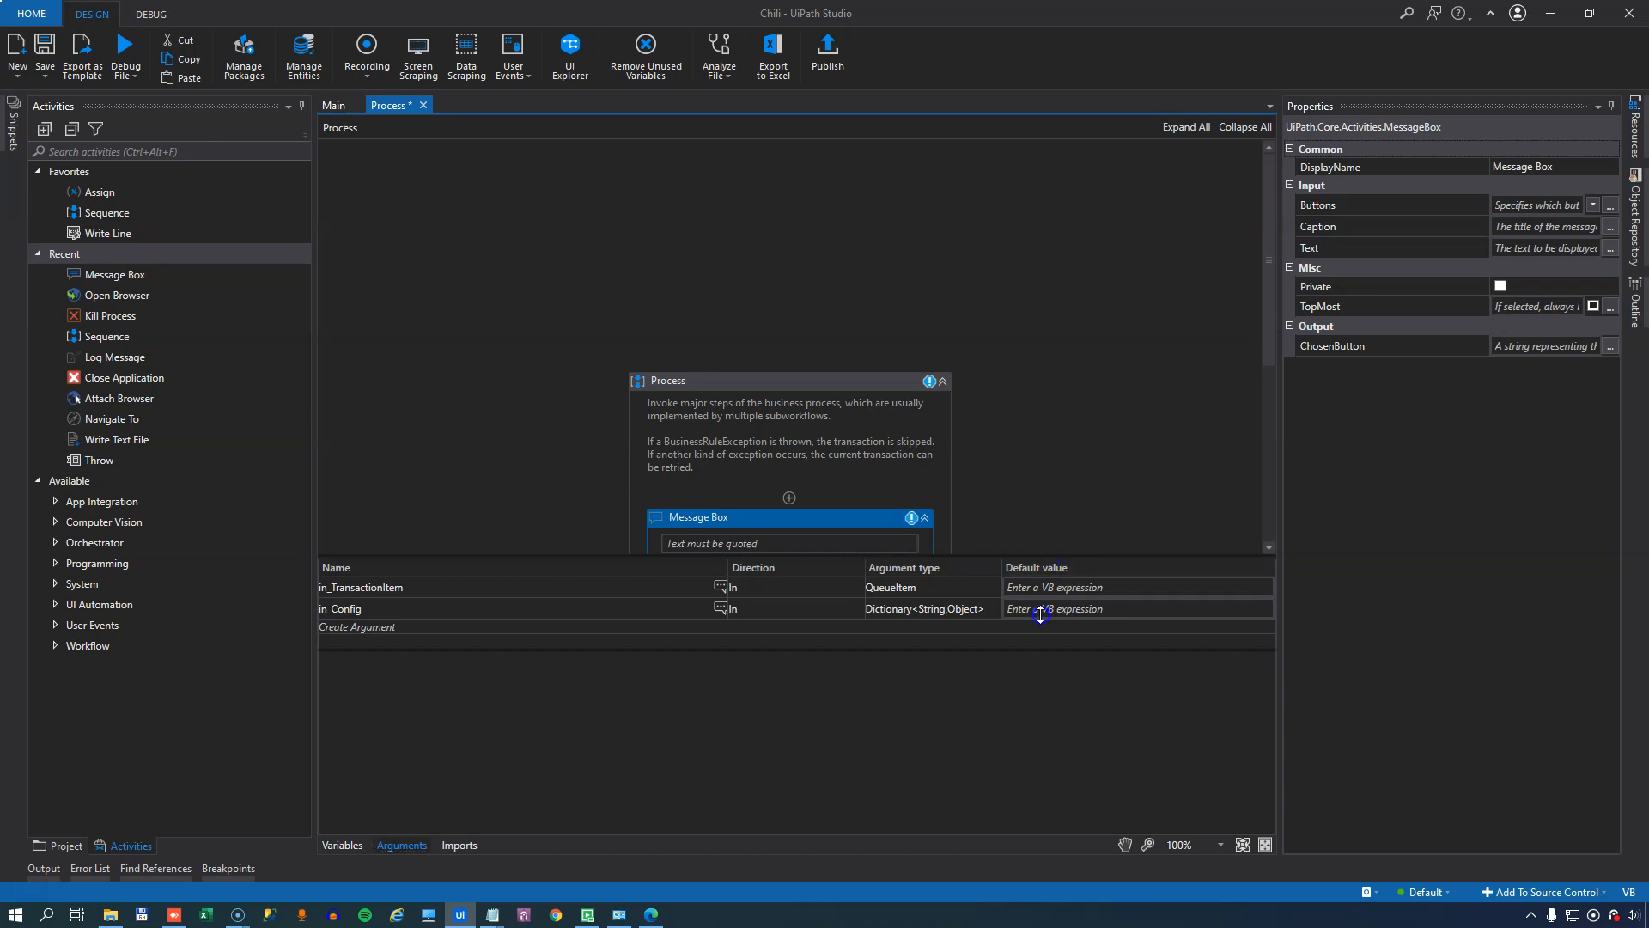
- Set the Message Box text to in_TransactionItem.SpecificContent("Product").ToString
text(in)
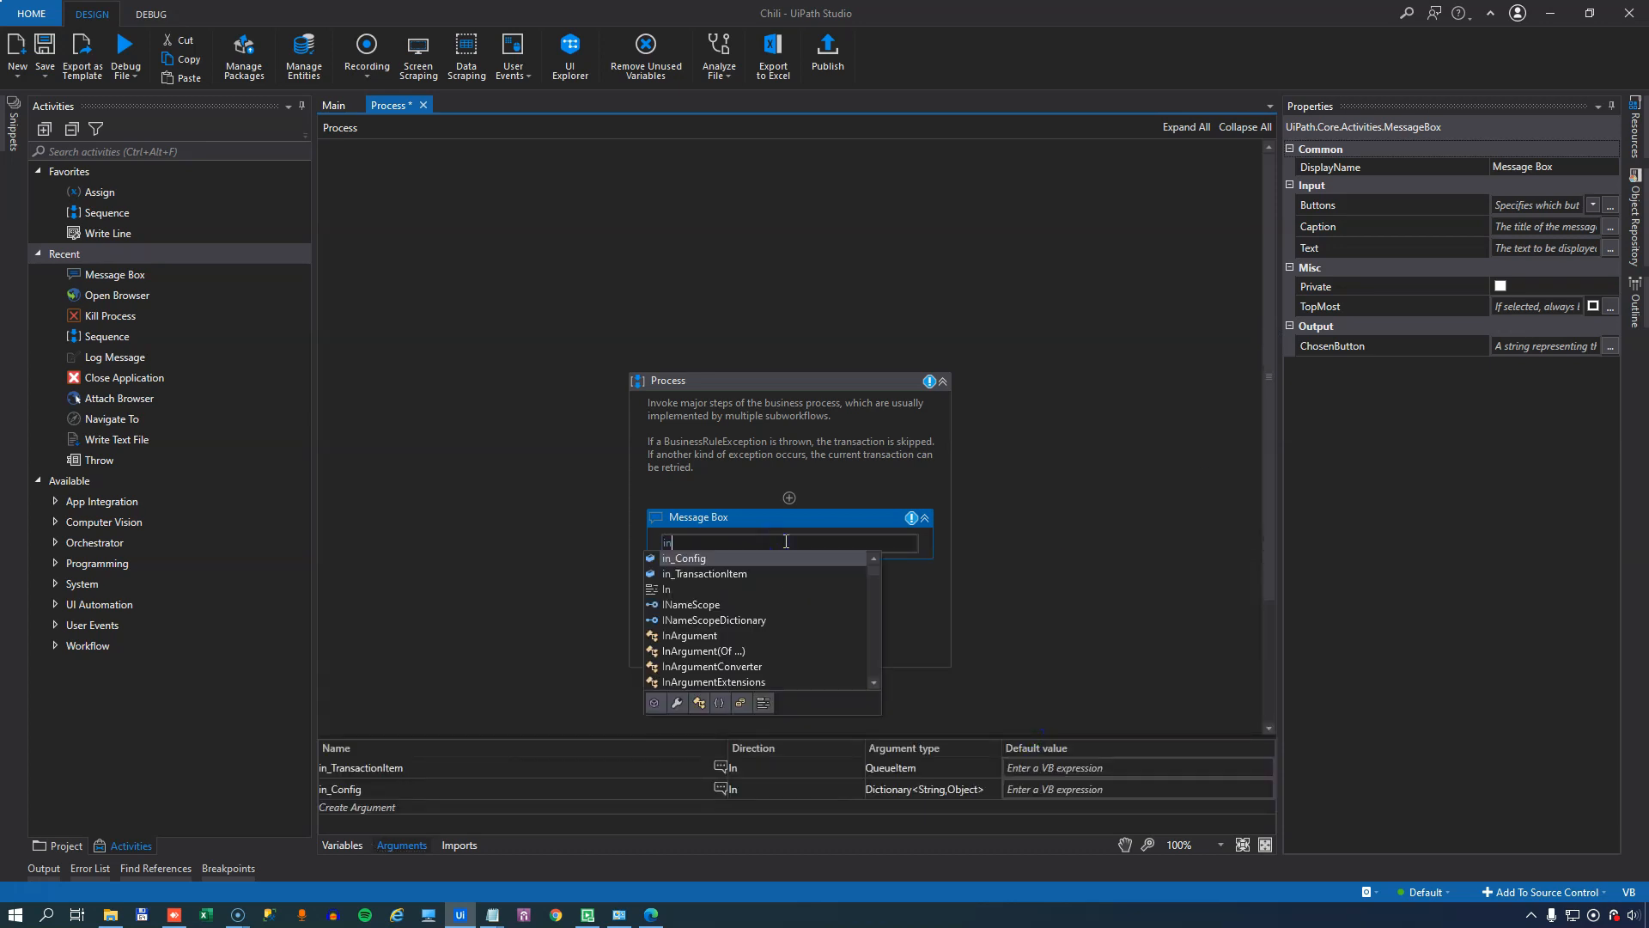
click(706, 574)
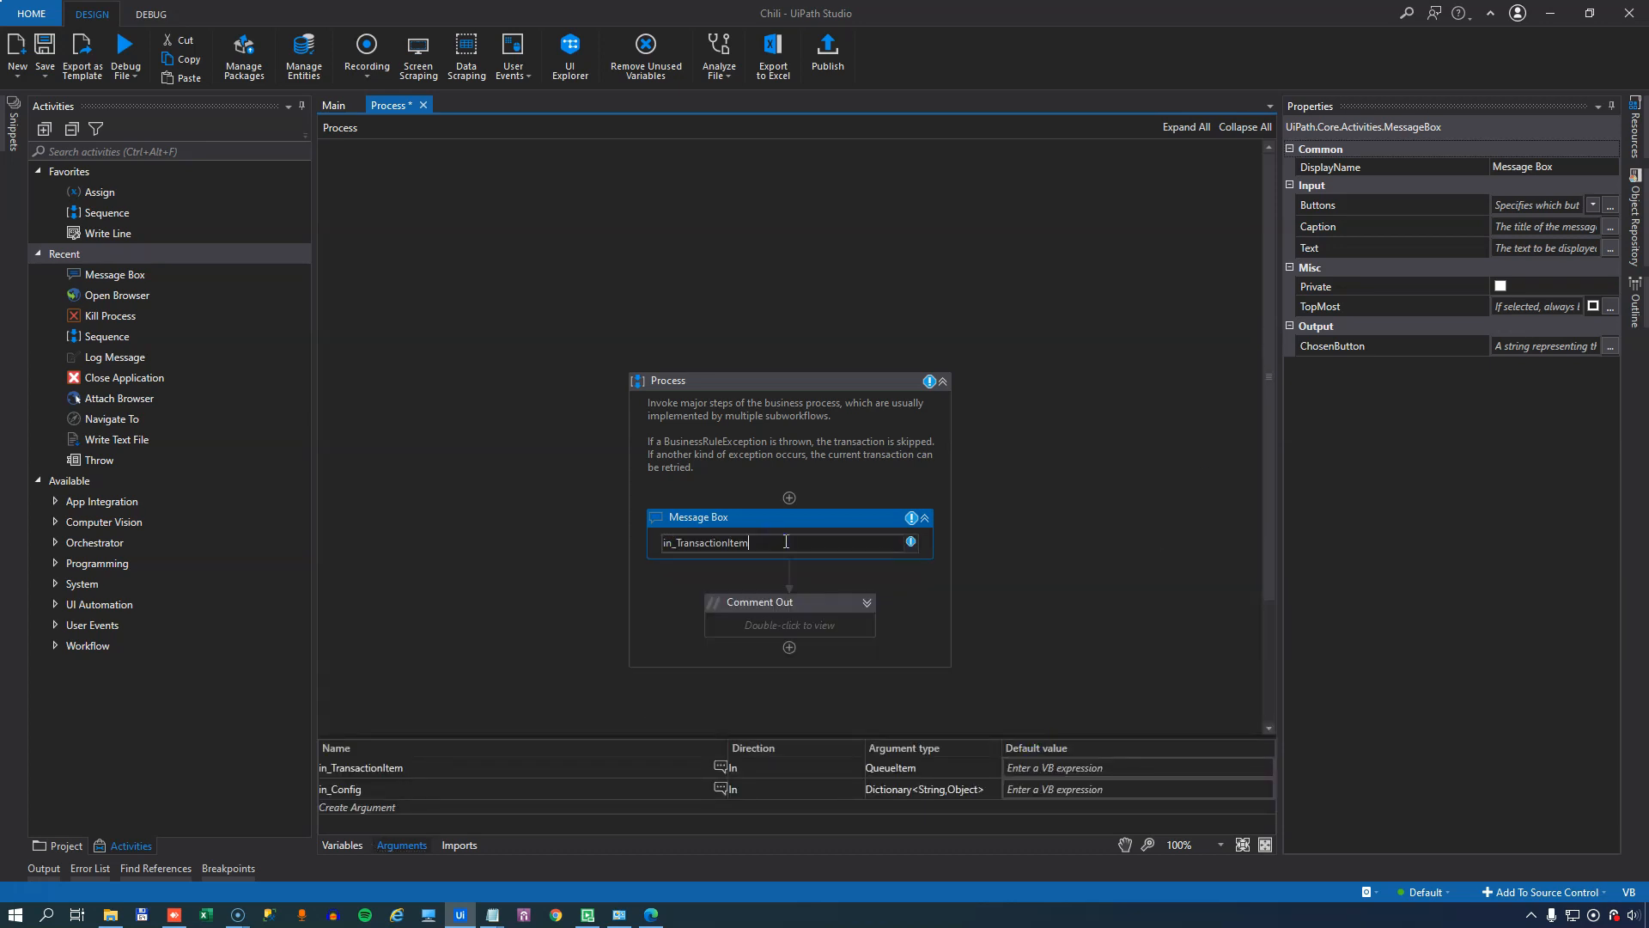
text(.)
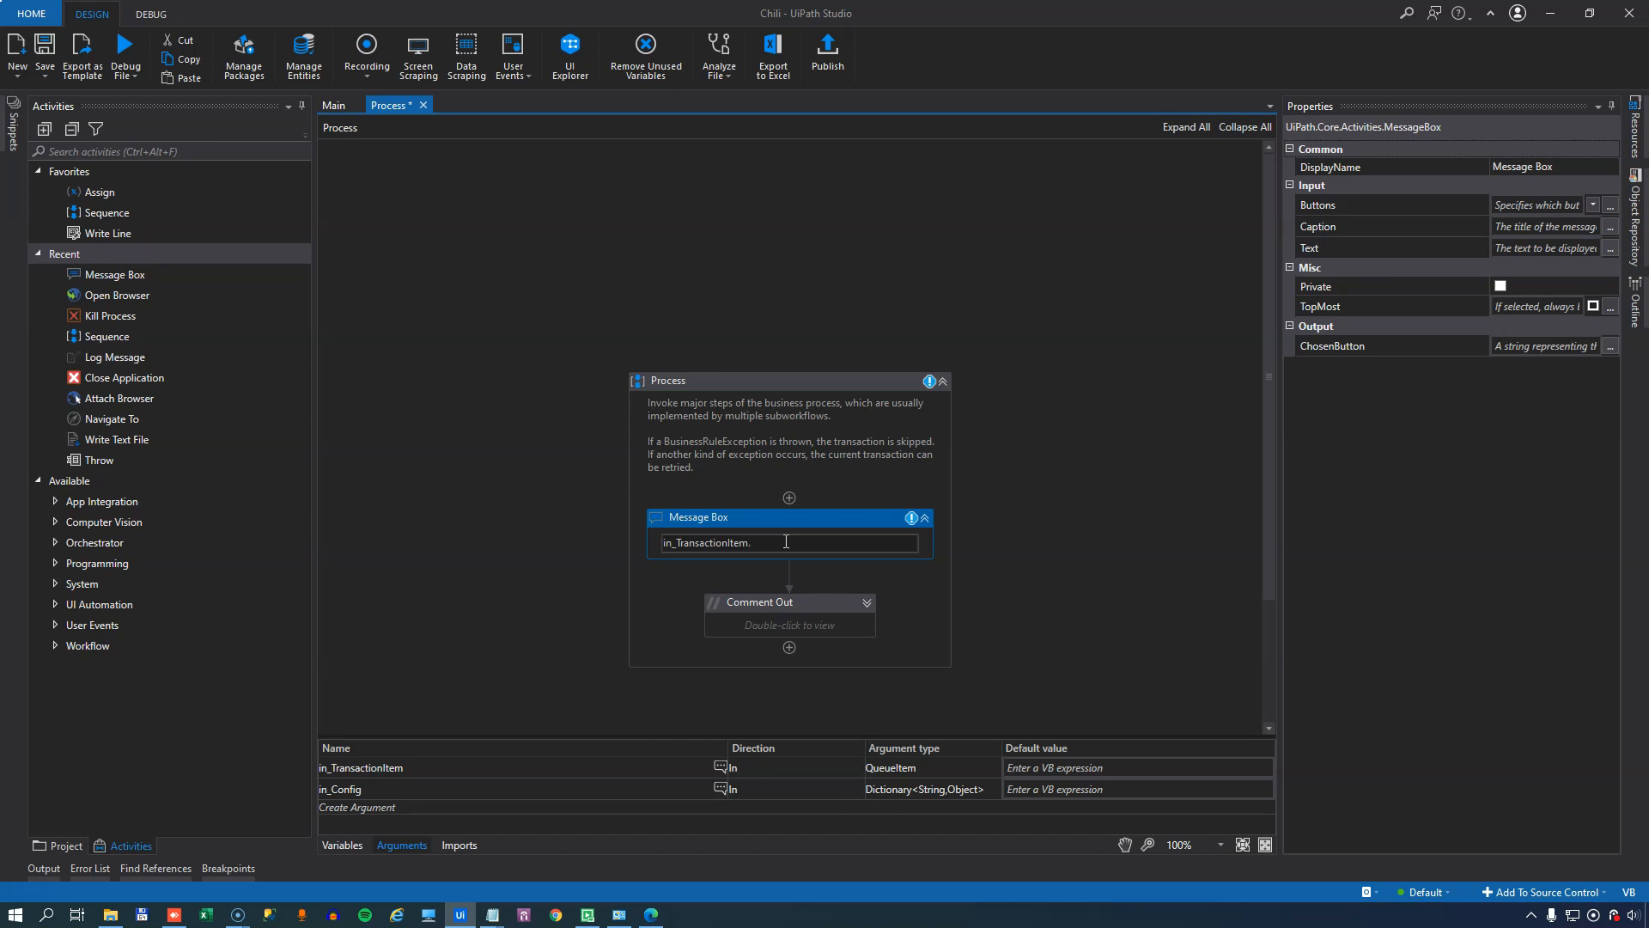
text(SpecificContent)
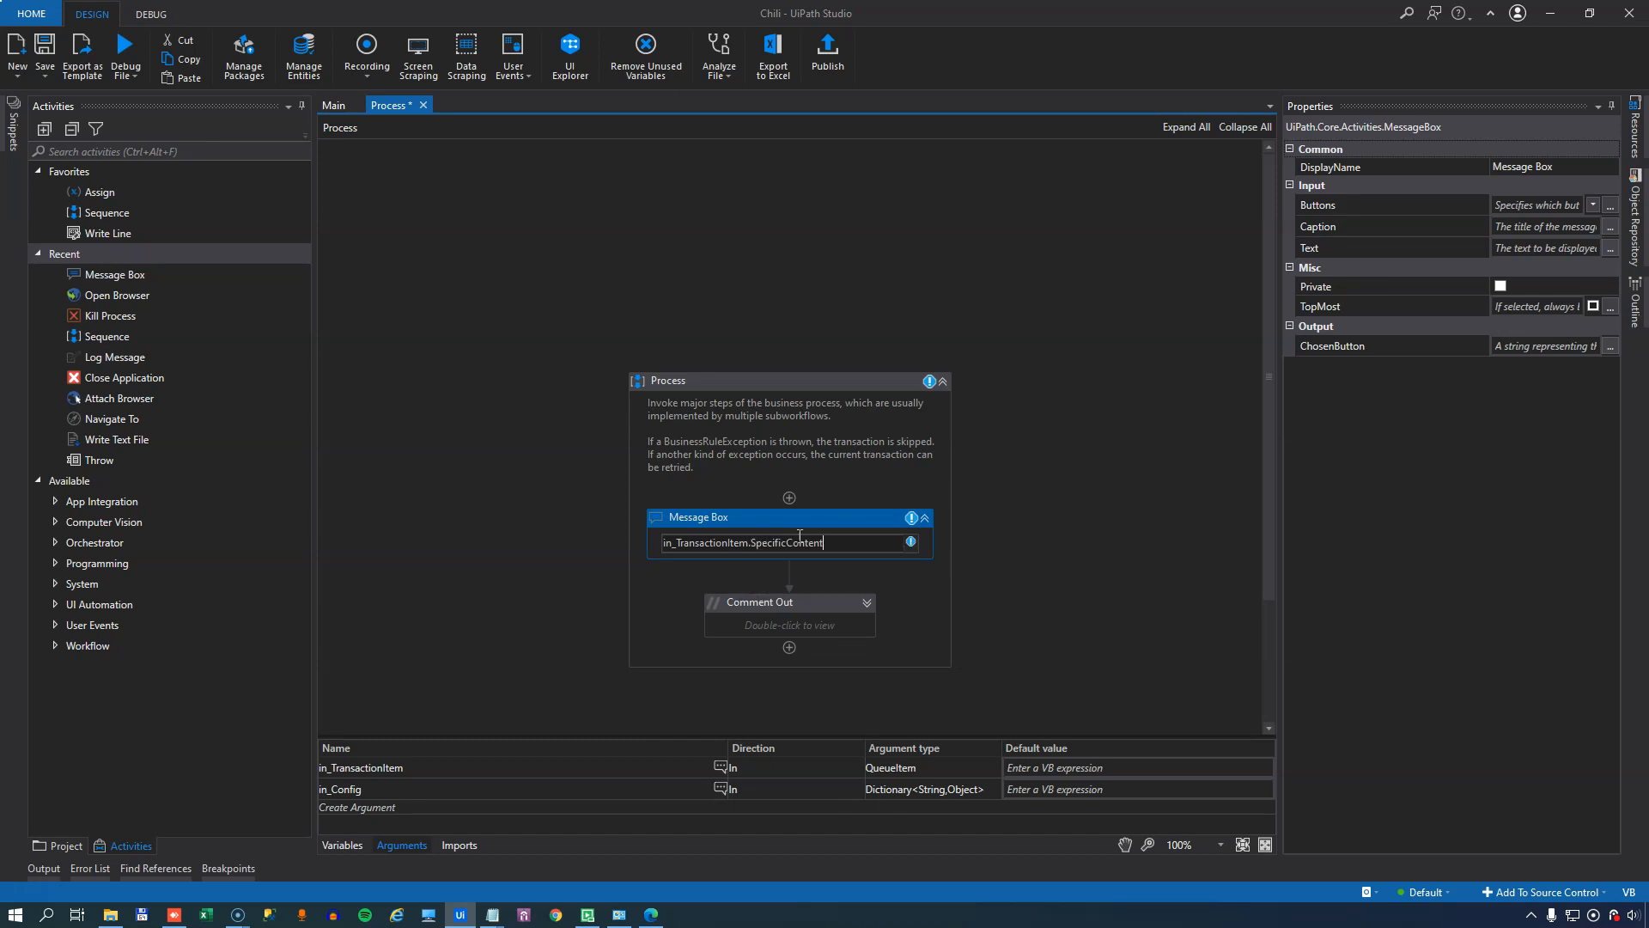
text(())
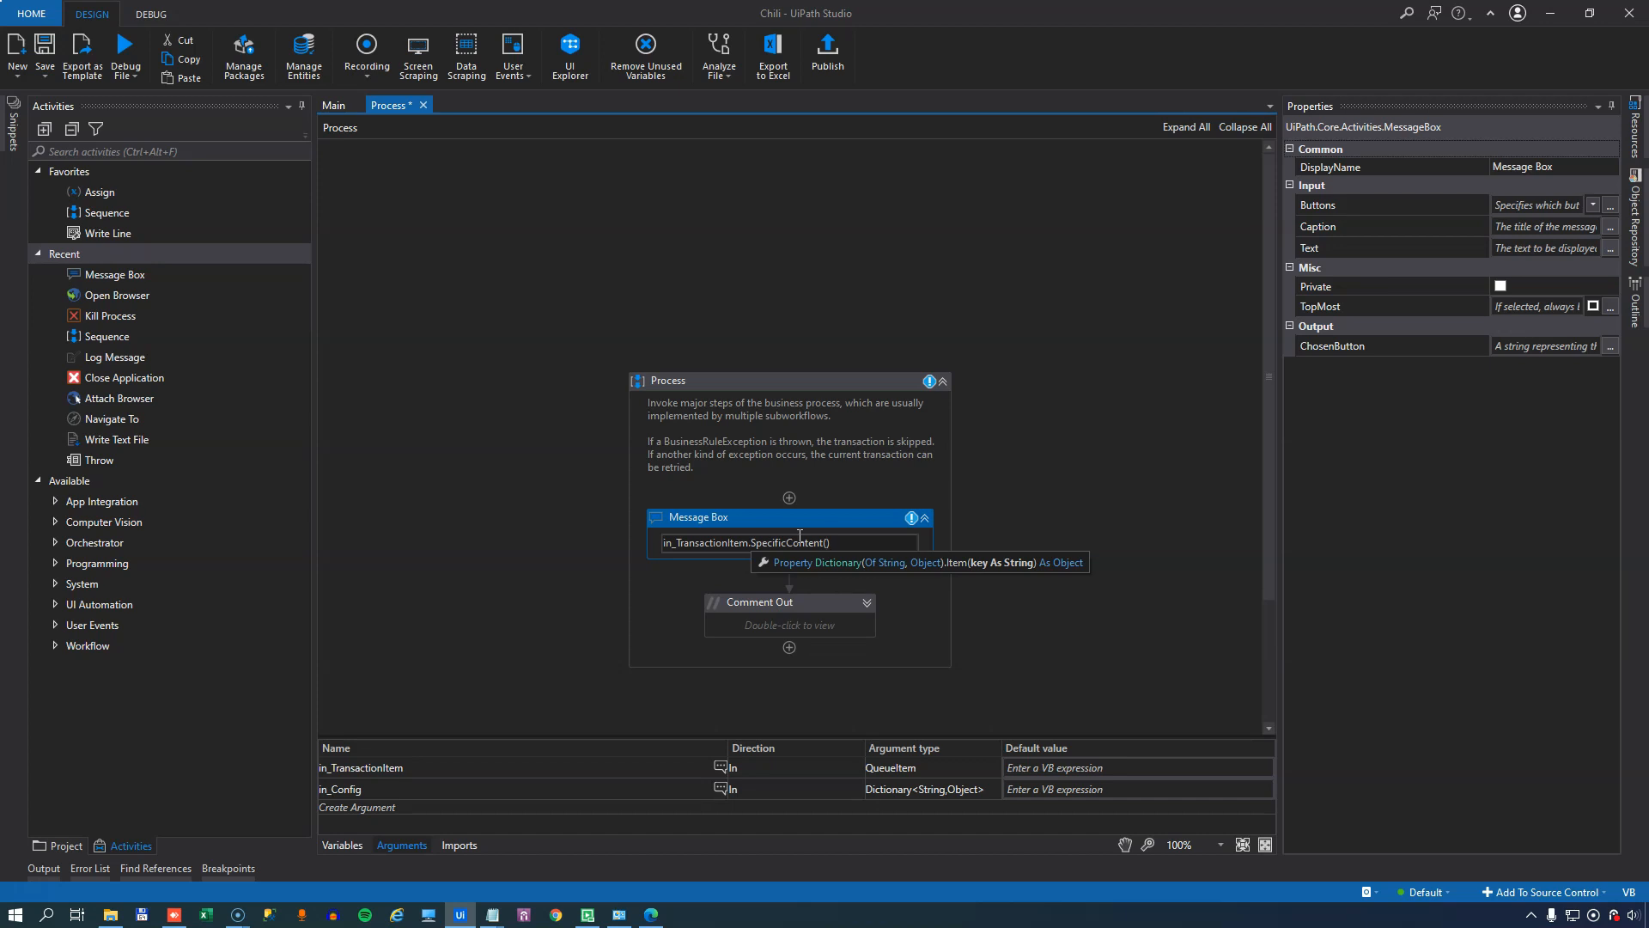
text("Prod")
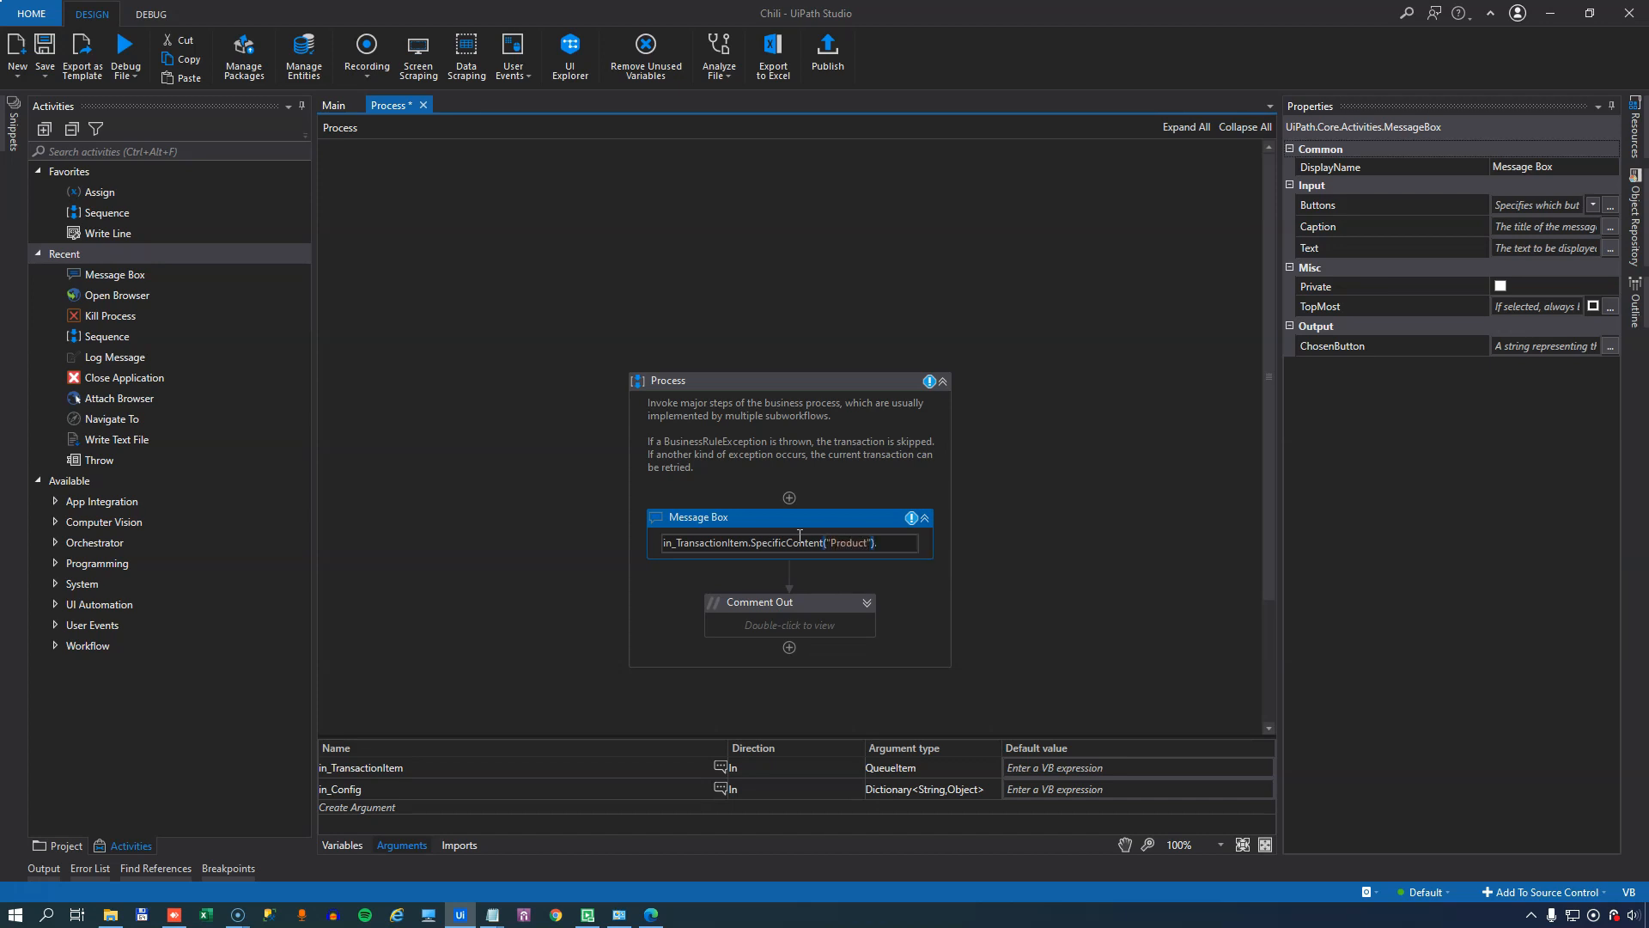
text(ToString)
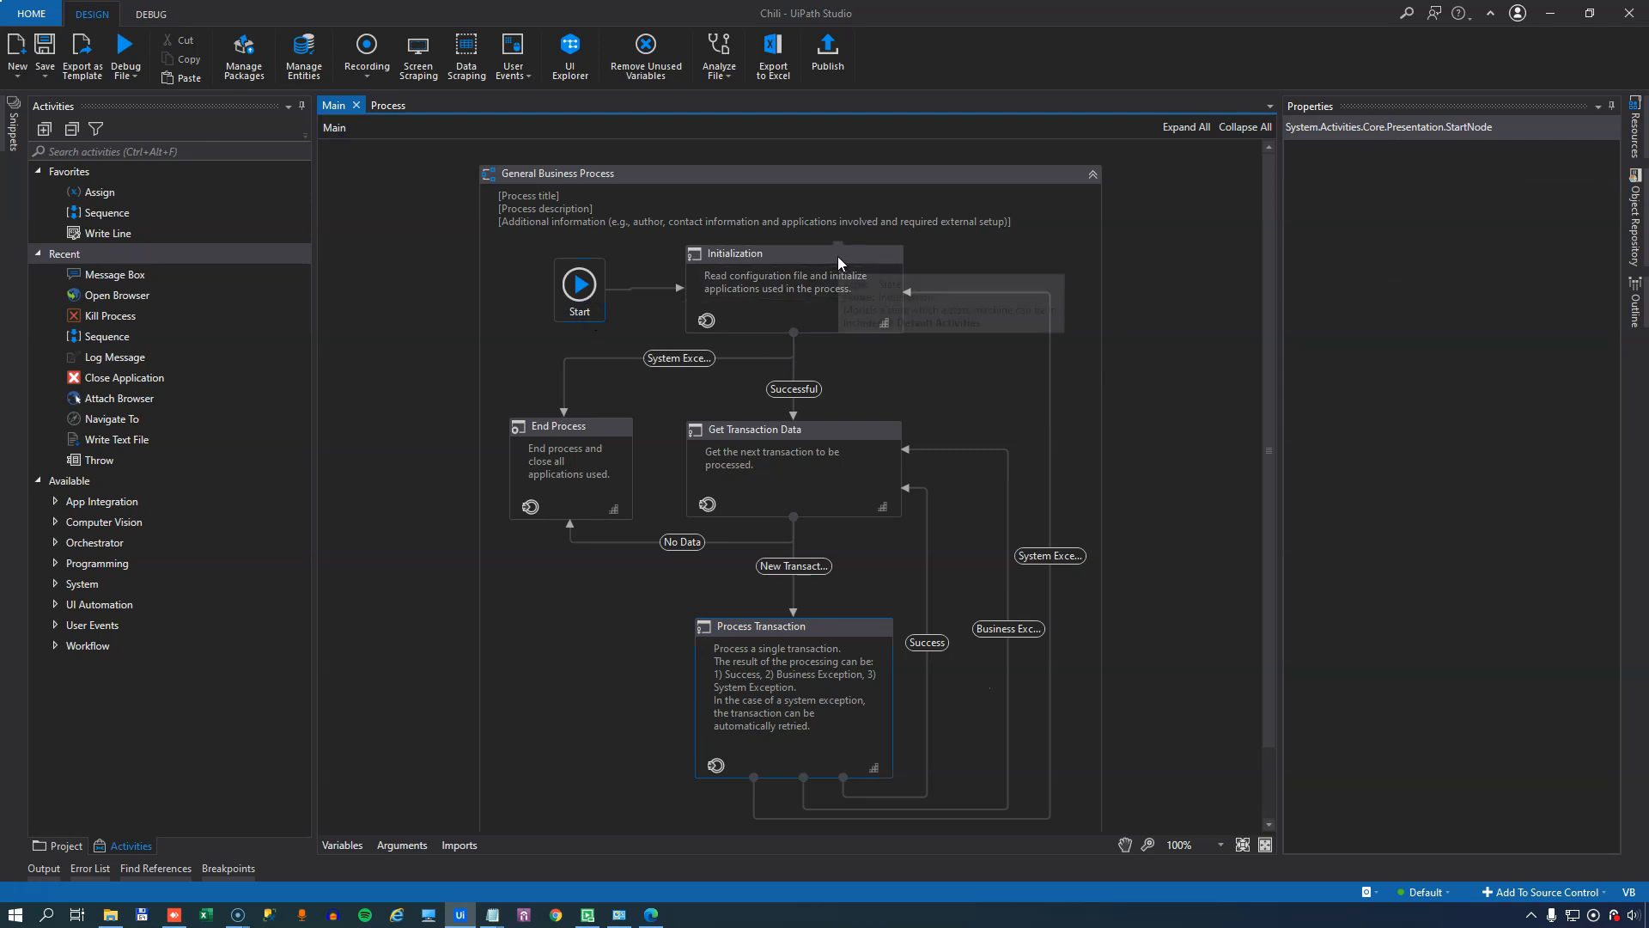
click(794, 255)
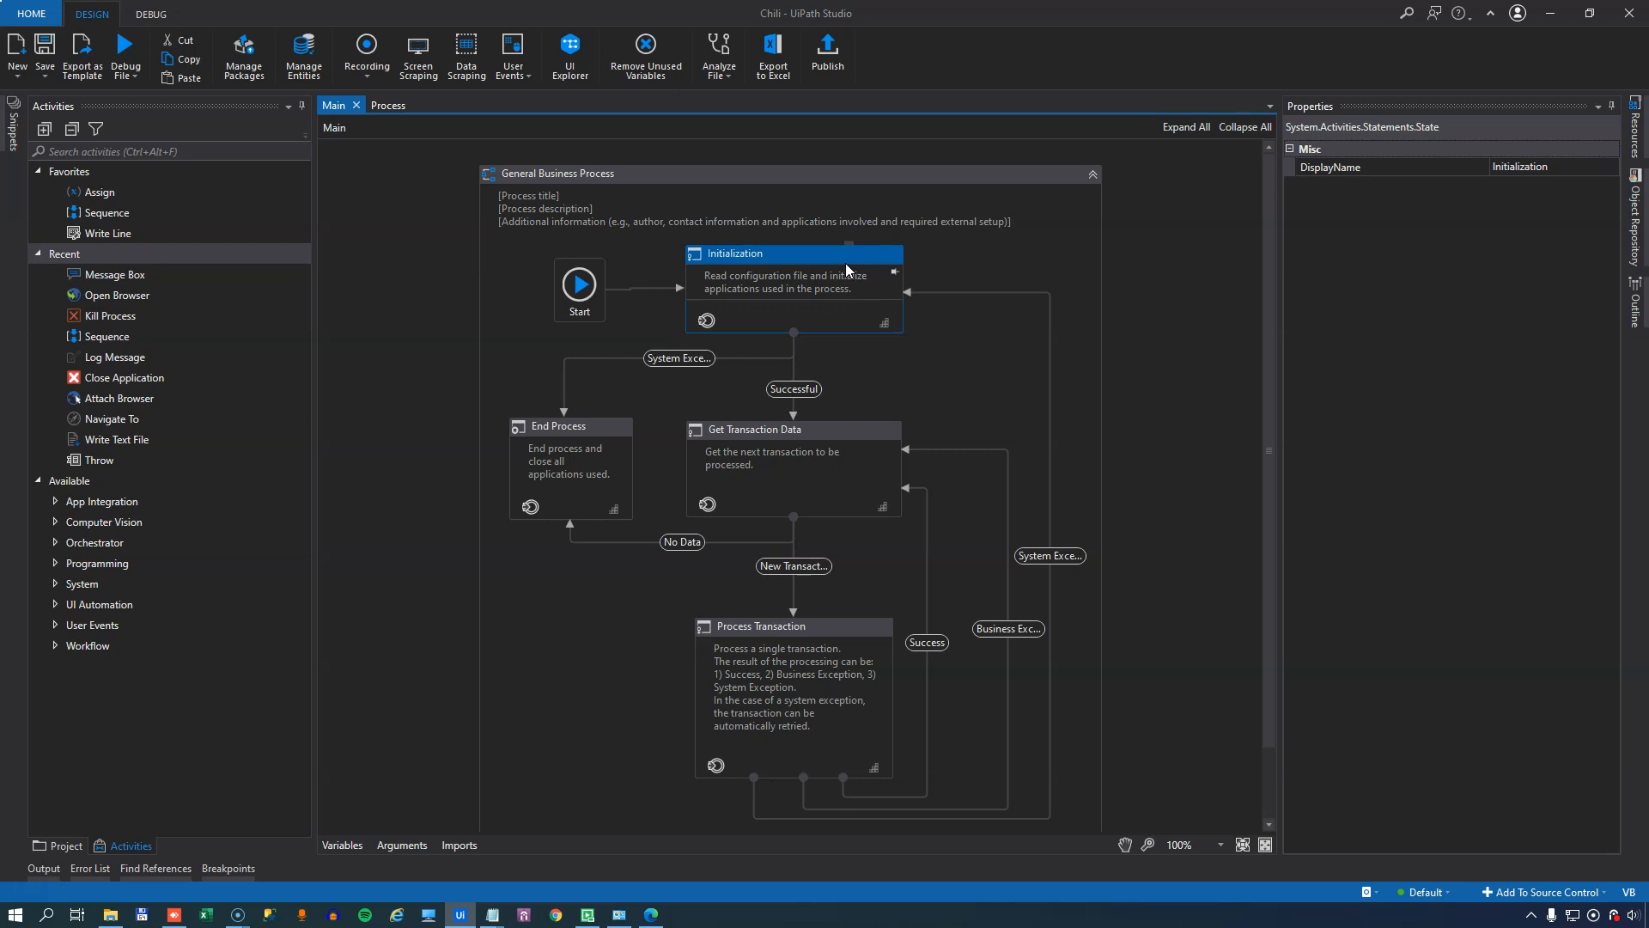
mouse_move(781, 390)
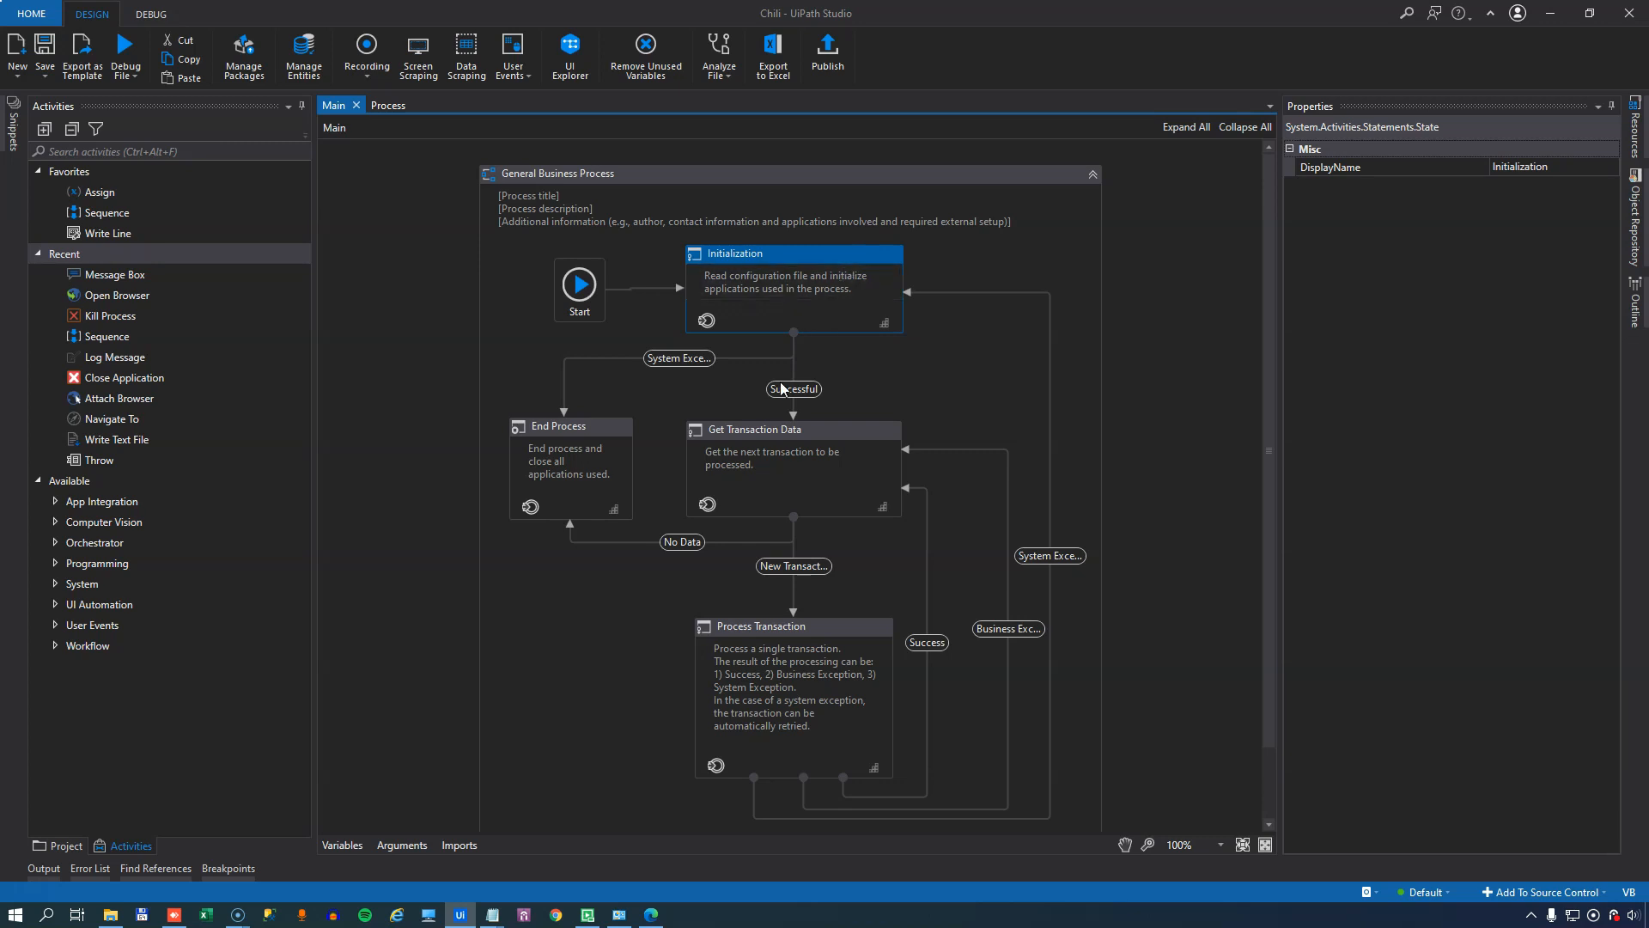
click(754, 430)
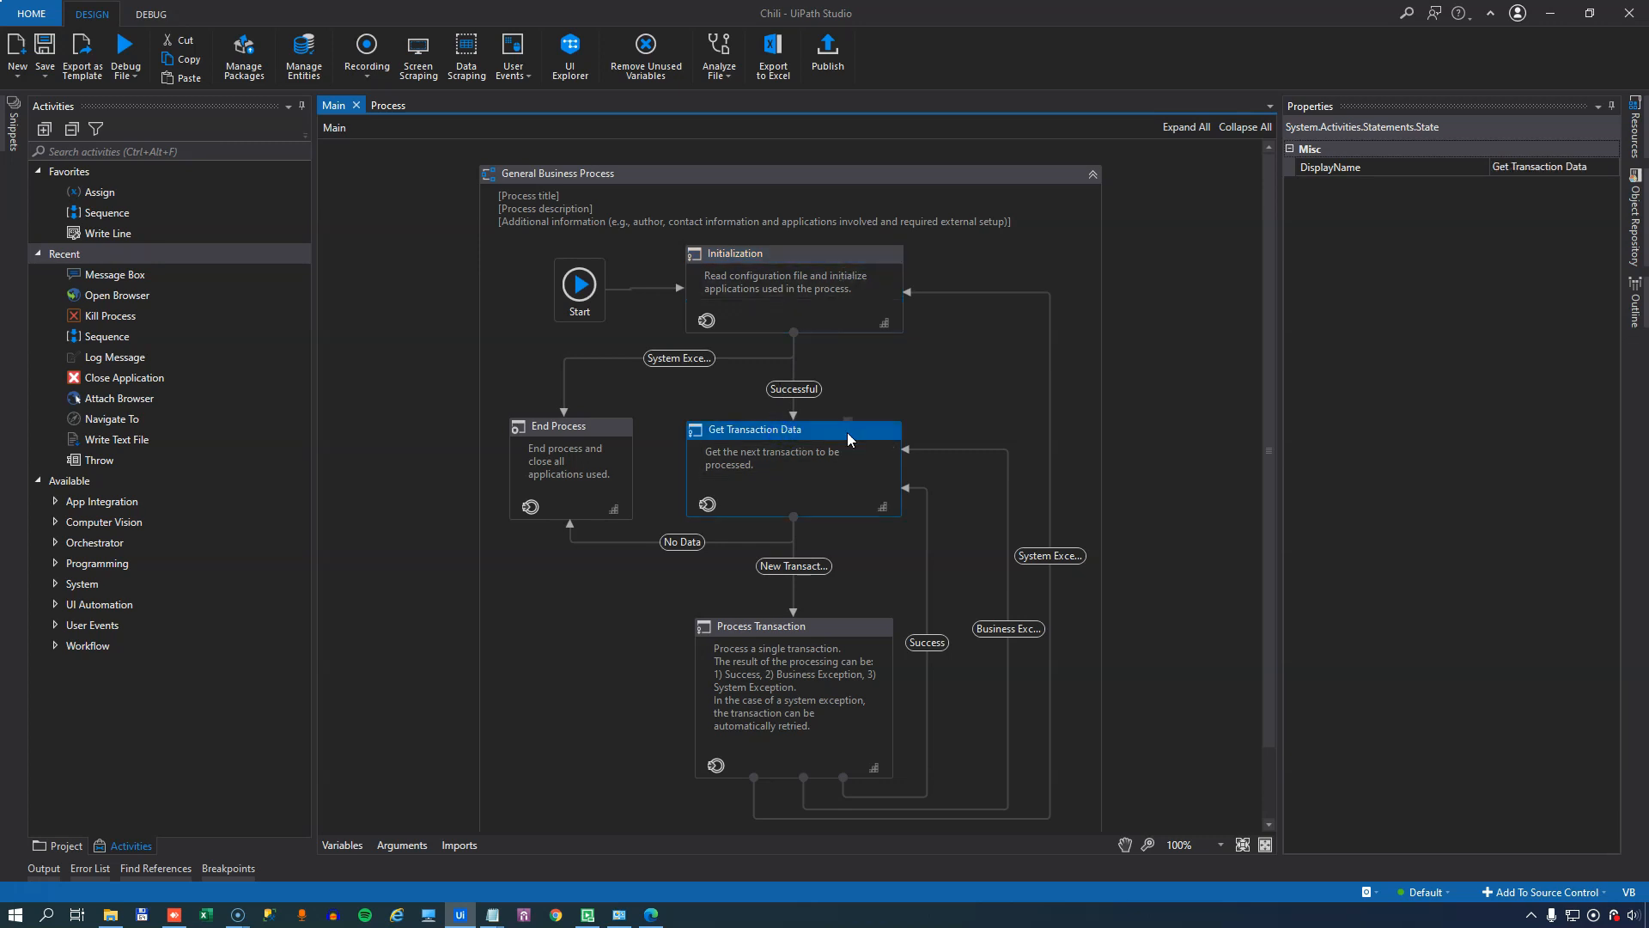
mouse_move(851, 438)
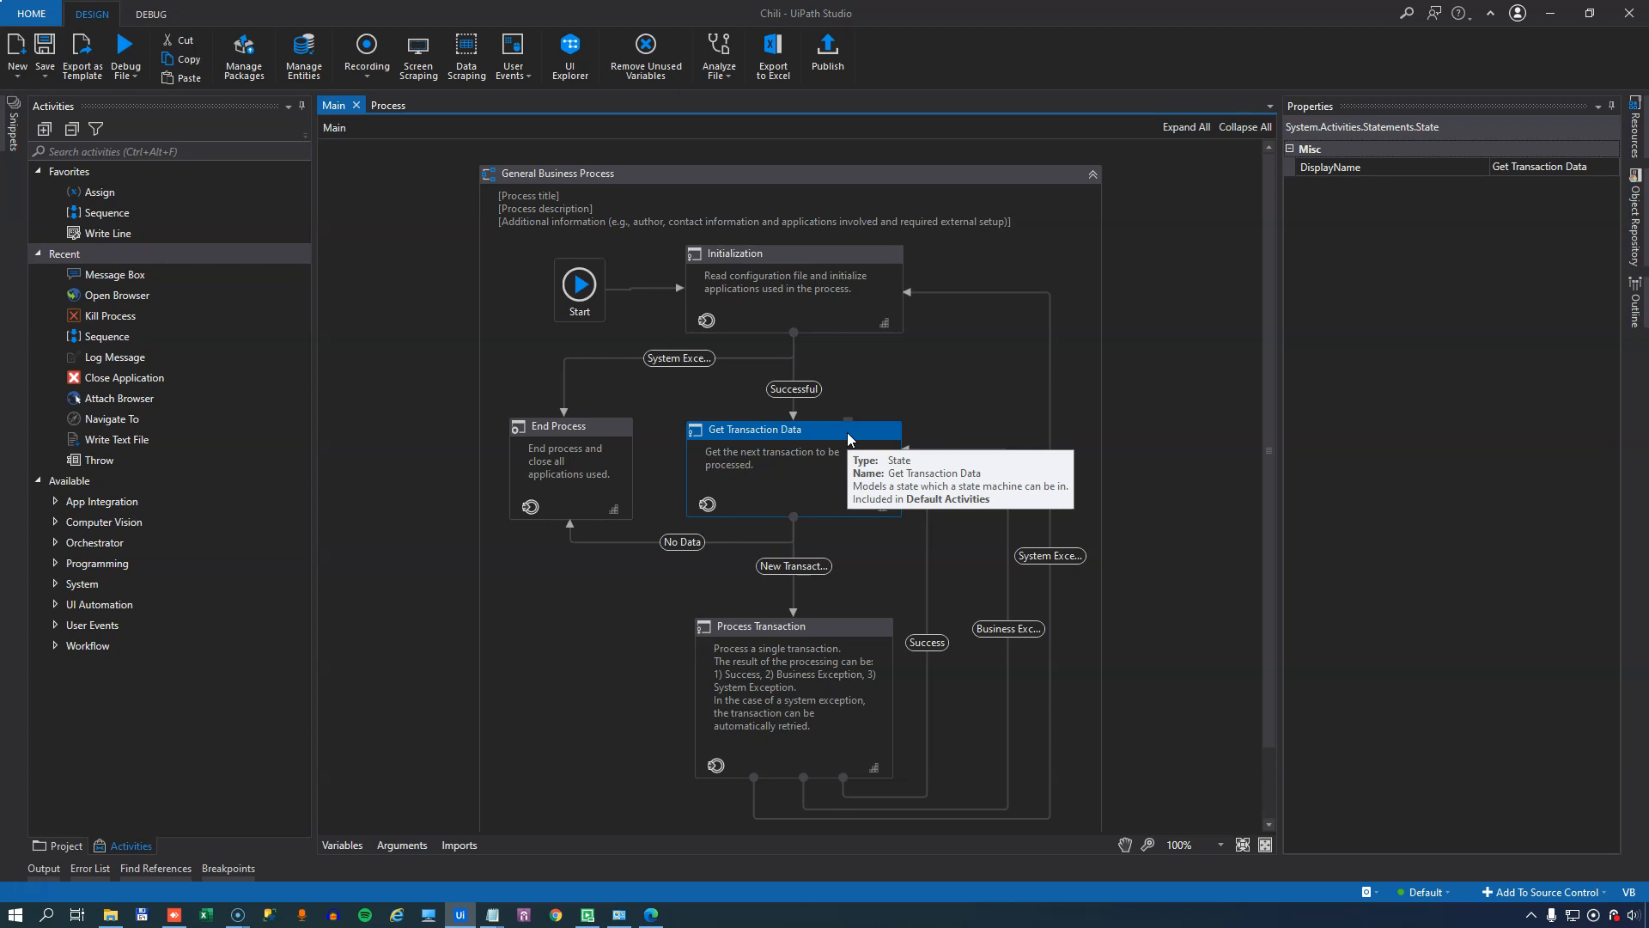
- Enter the Get Transaction Data state and open GetTransactionData.xaml showing its Get transaction item step
double_click(754, 430)
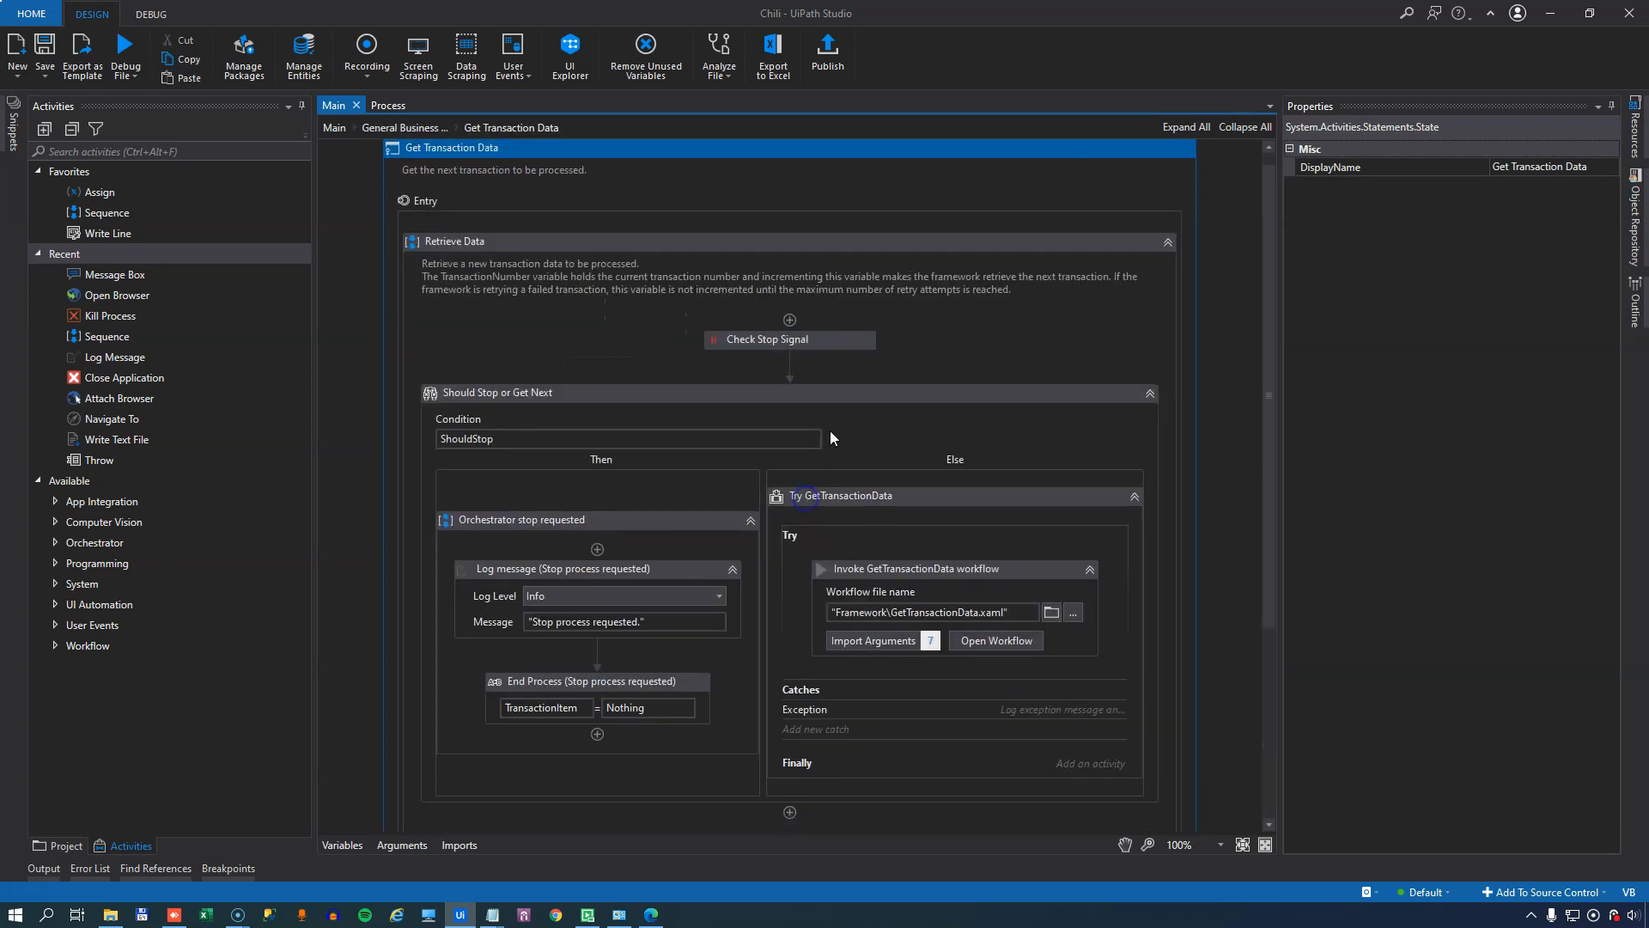
click(916, 569)
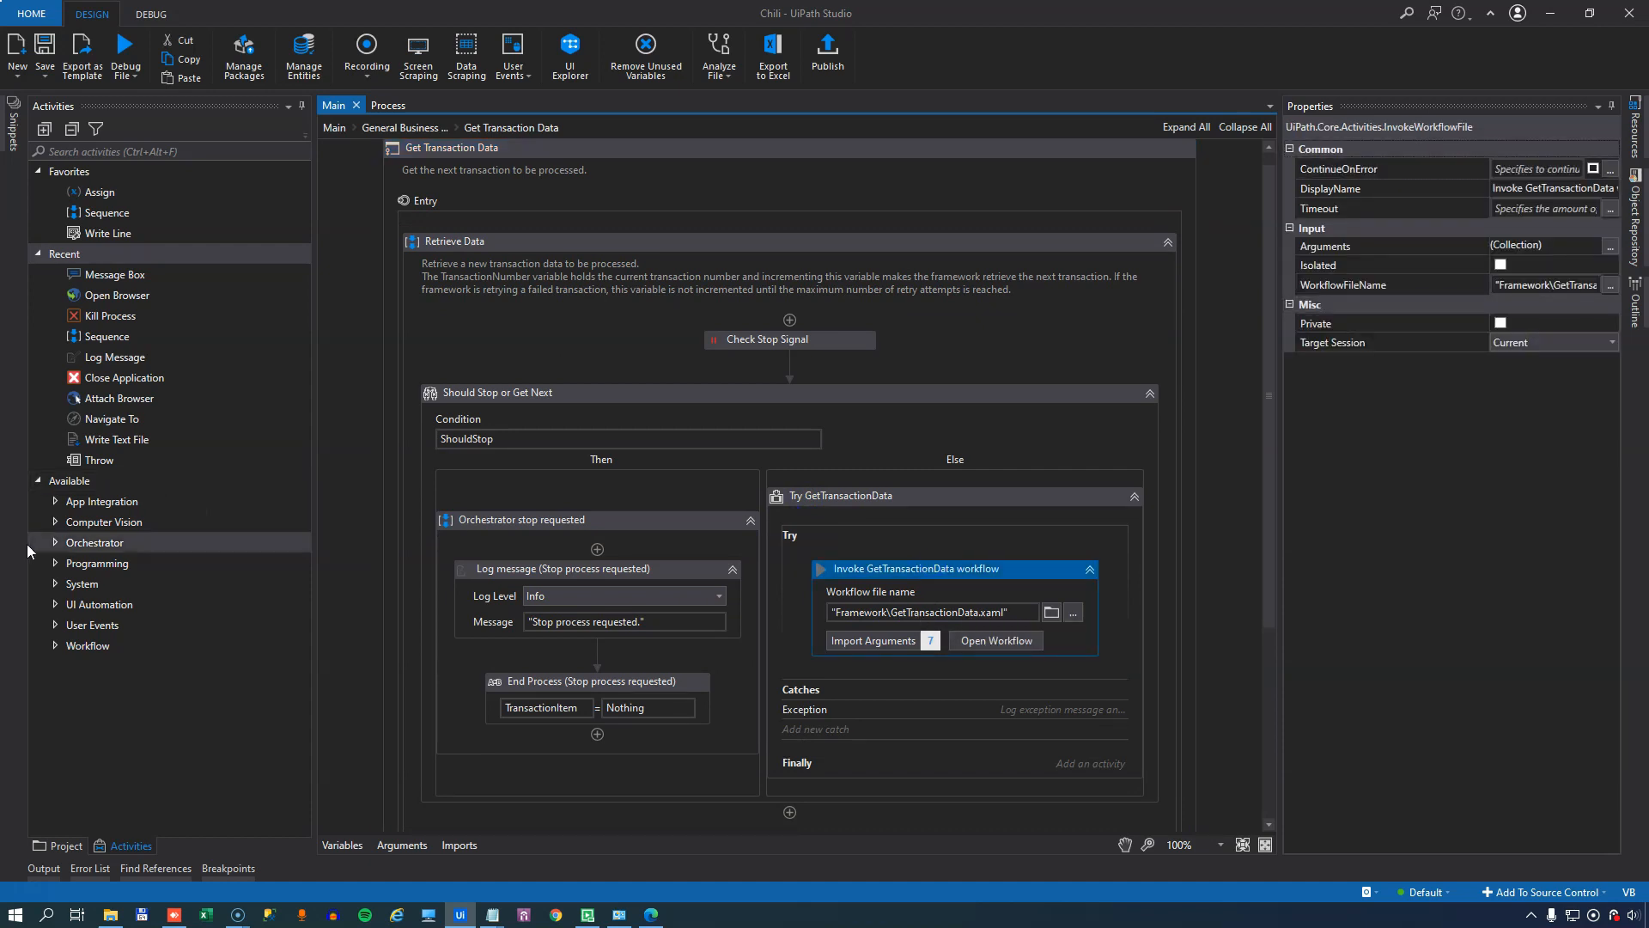
click(57, 845)
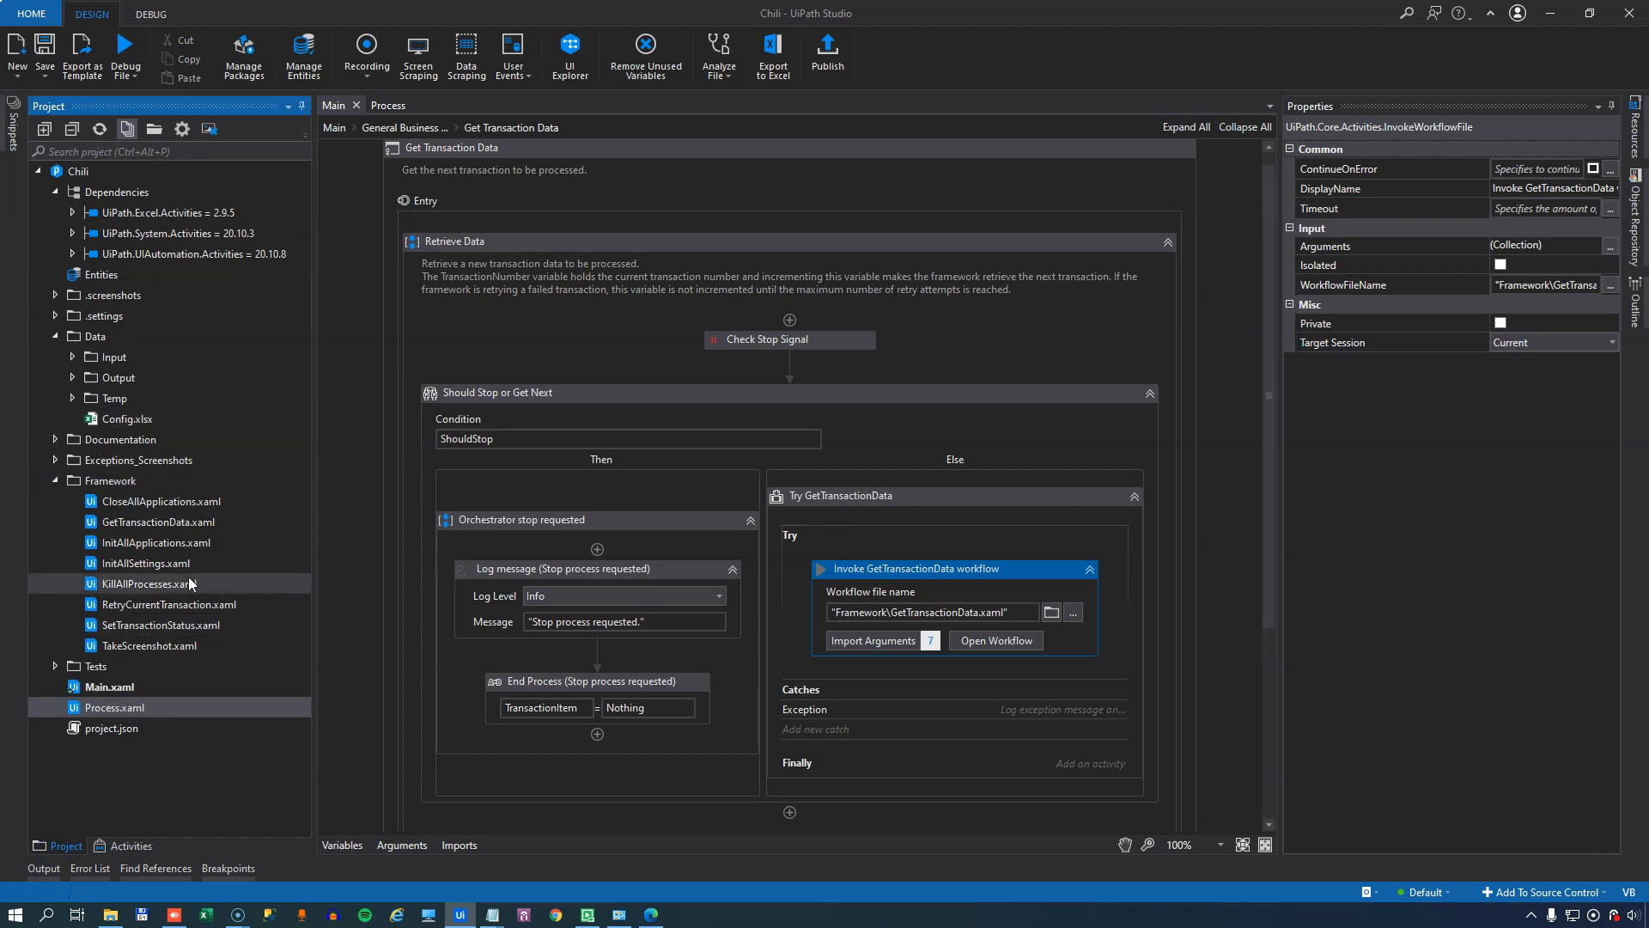
click(994, 641)
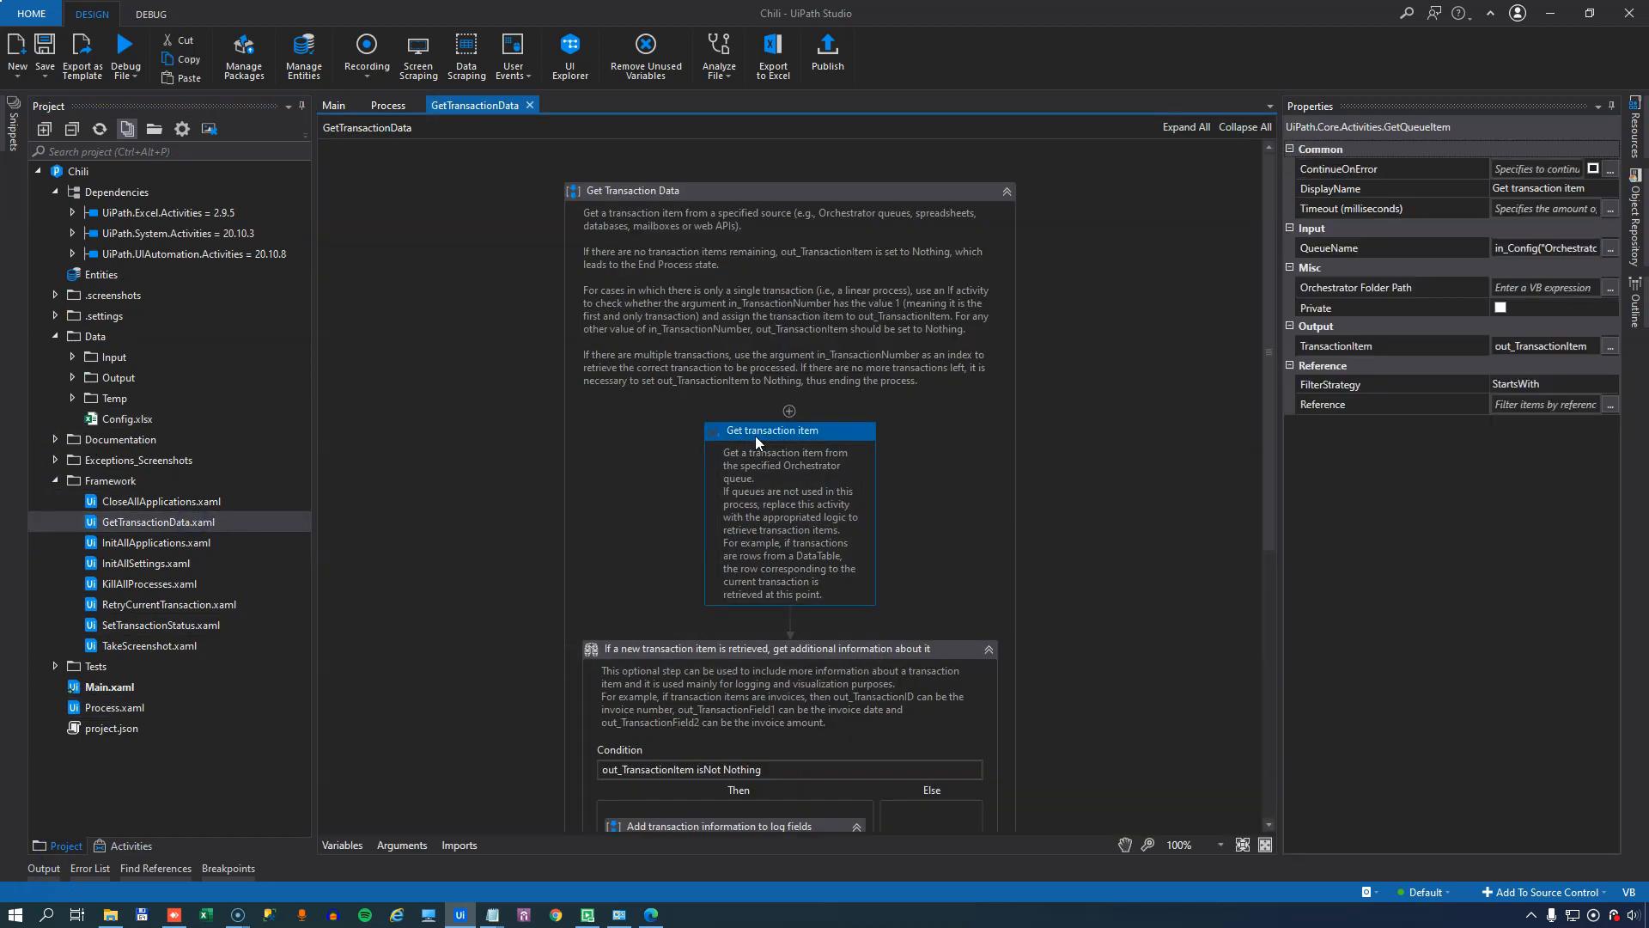
mouse_move(790, 438)
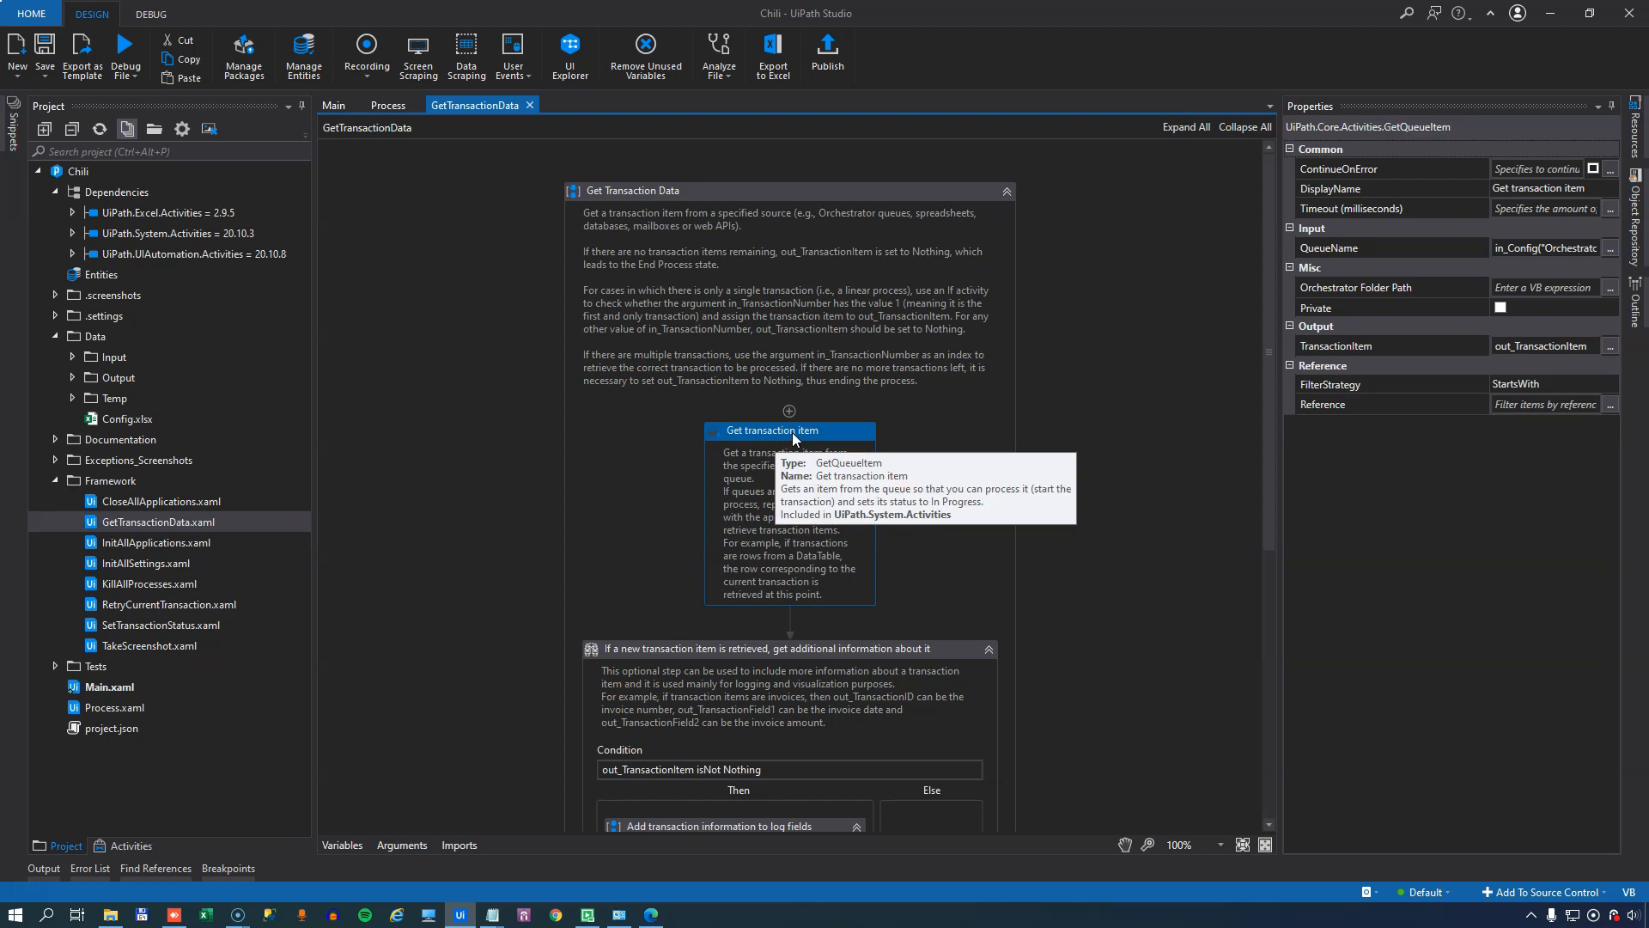
mouse_move(1389, 252)
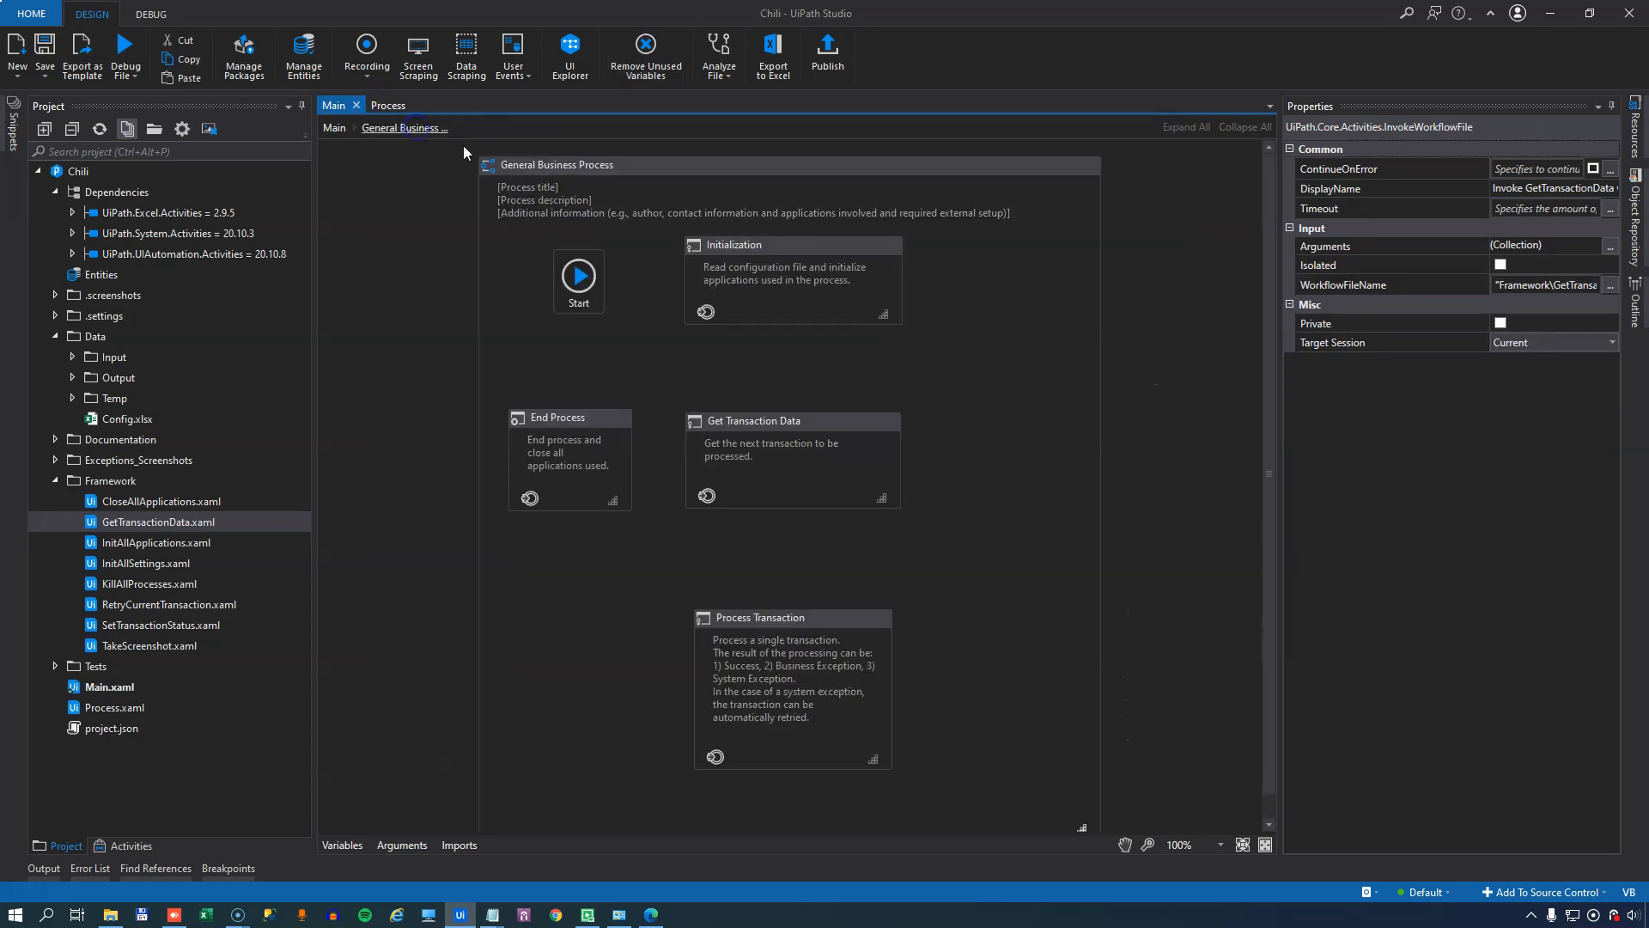
click(794, 414)
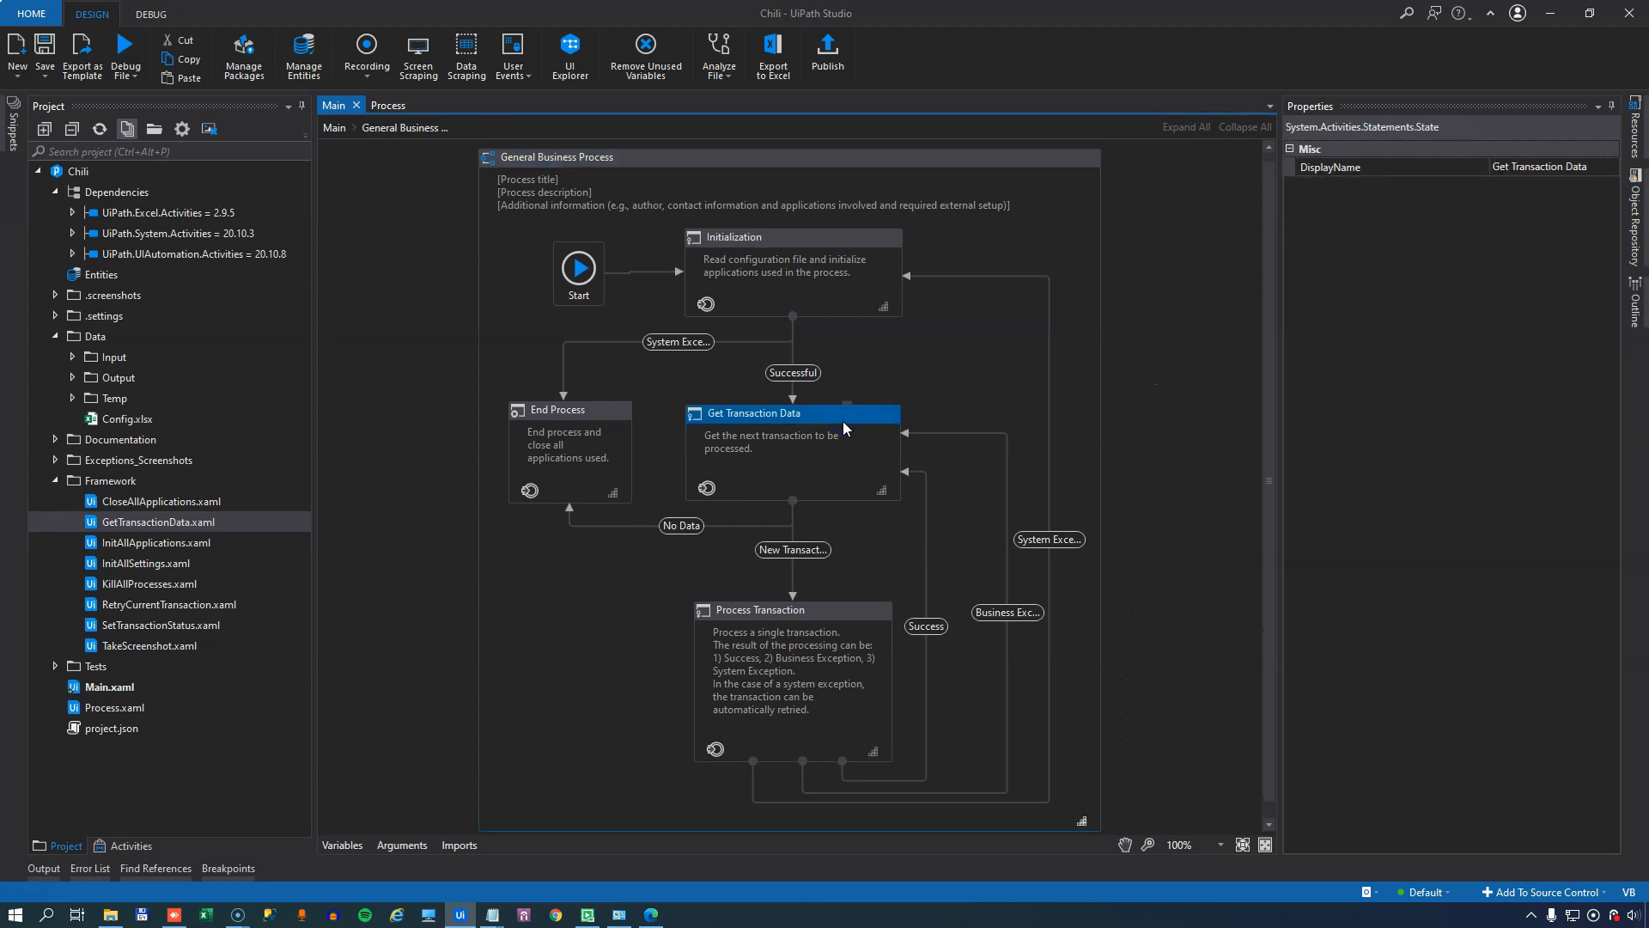
click(792, 609)
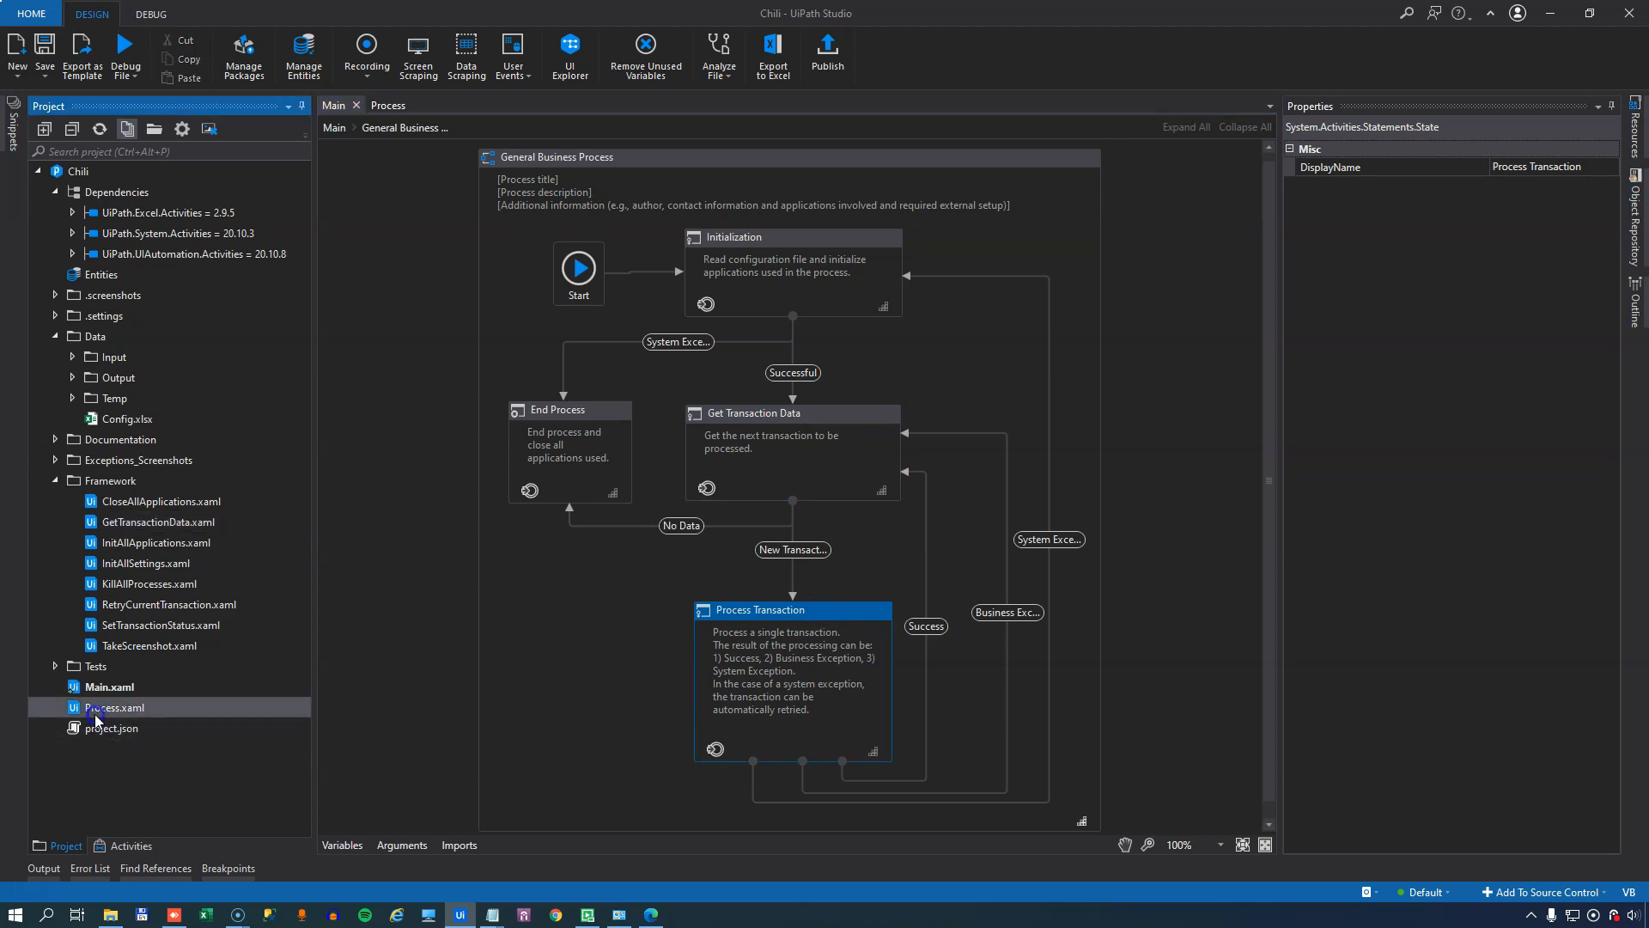
double_click(114, 707)
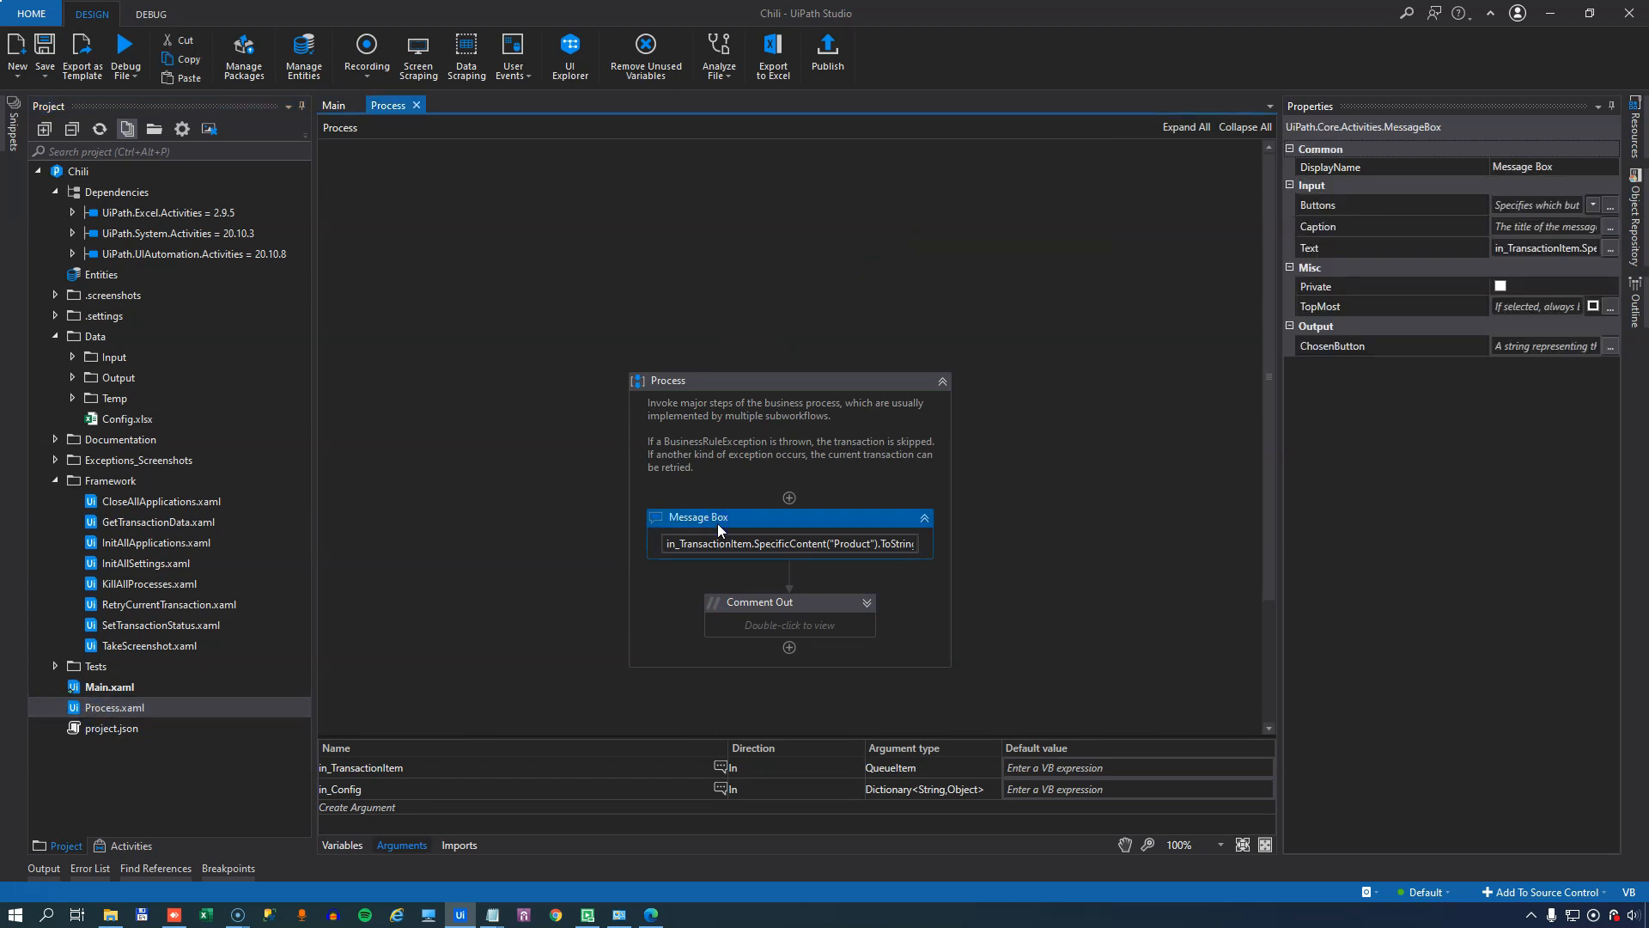
click(332, 105)
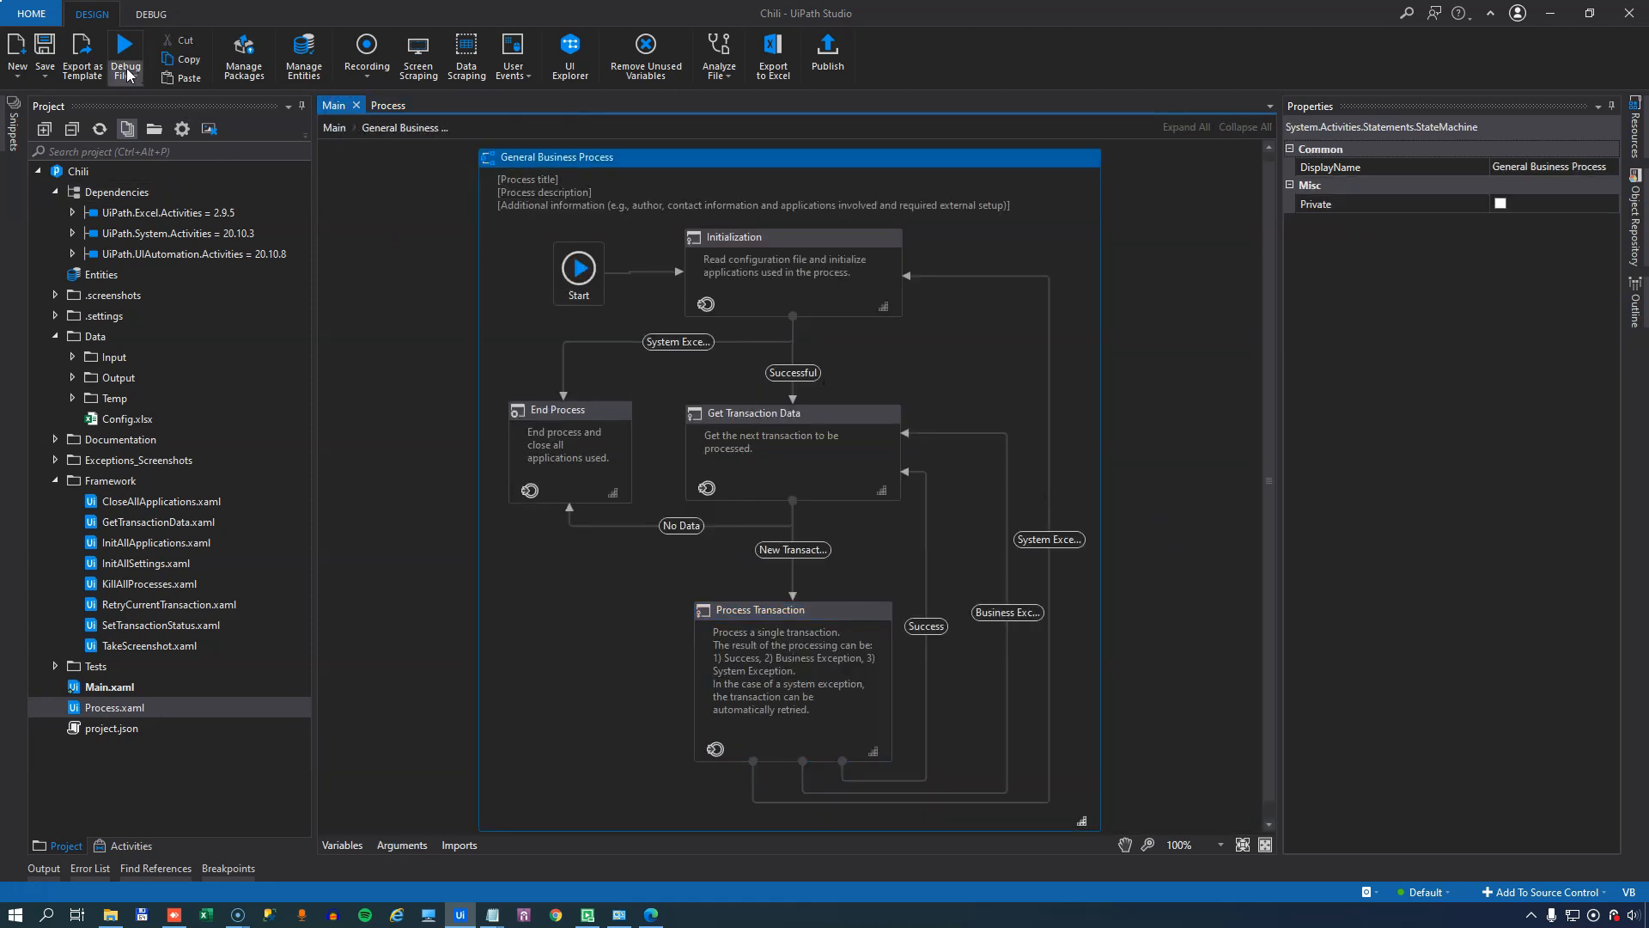
- Run the whole Chili project from the Debug File choices
click(126, 50)
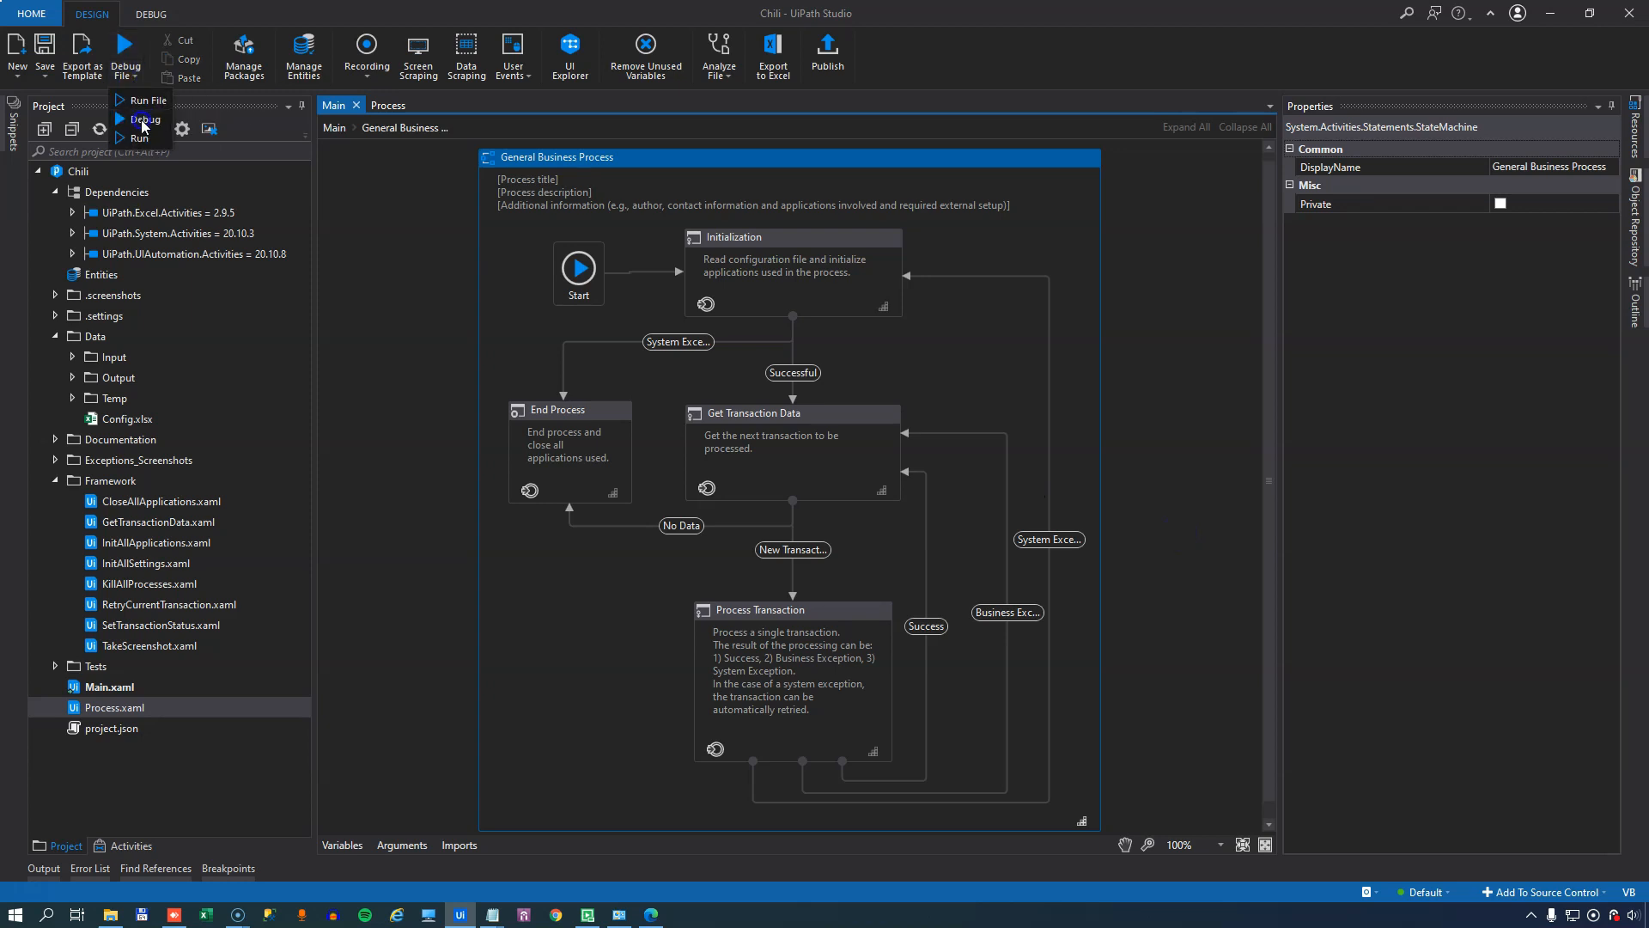
click(151, 99)
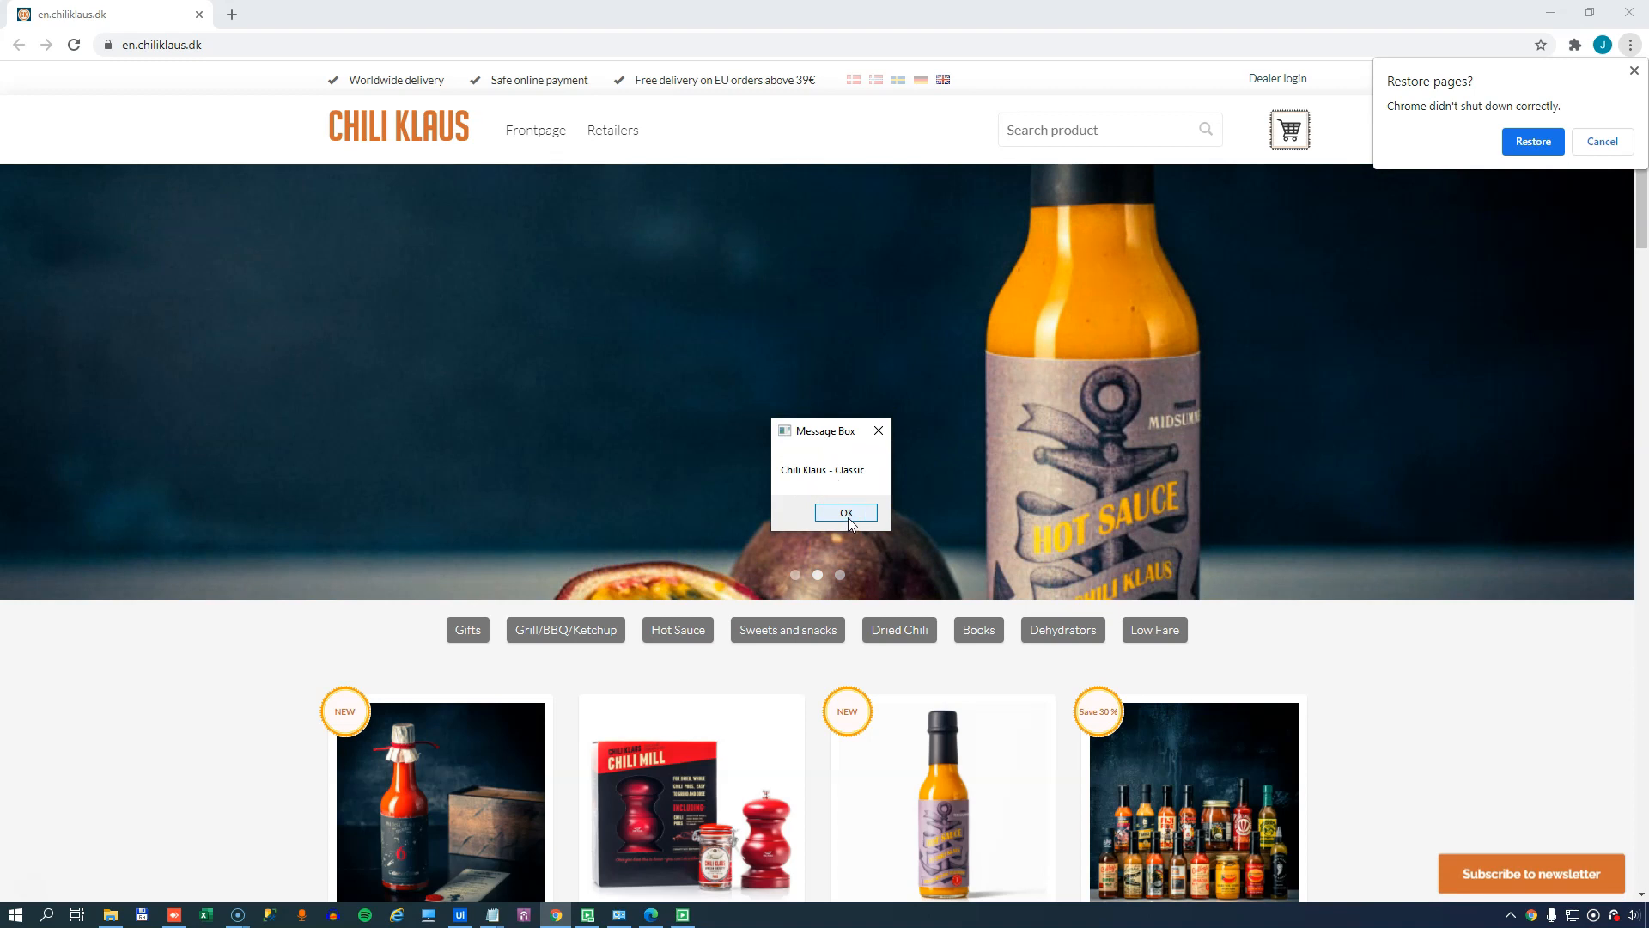
- Dismiss each product message: Chili Klaus - Classic, the next product, Easter Box, The Reaper Hot Sauce
click(847, 512)
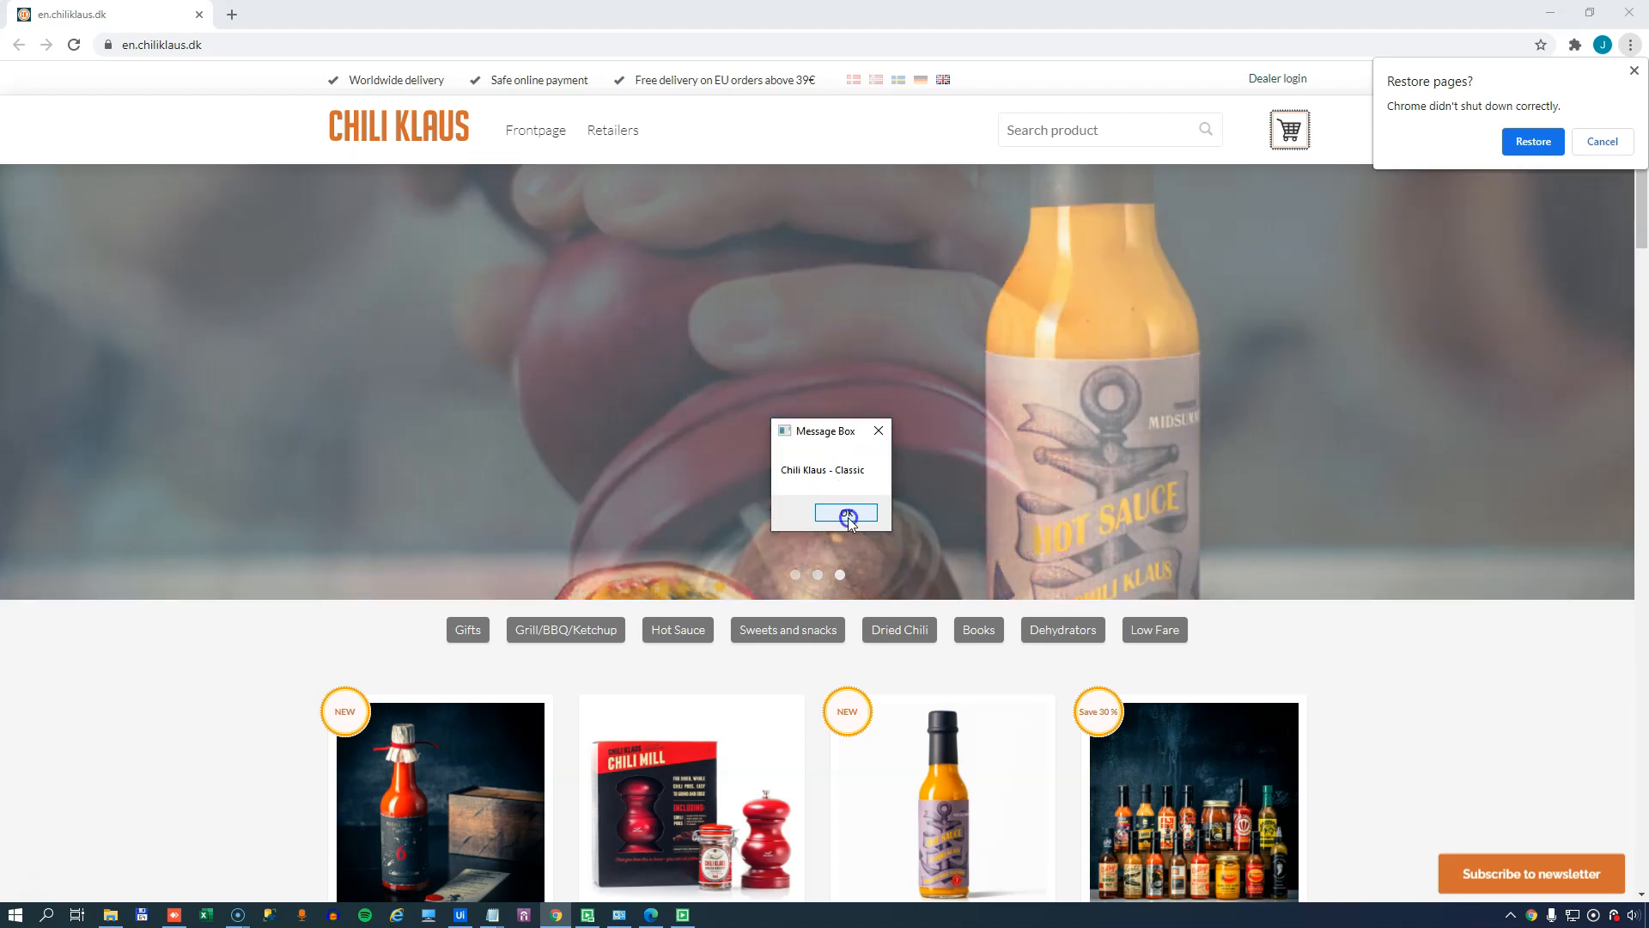
click(846, 512)
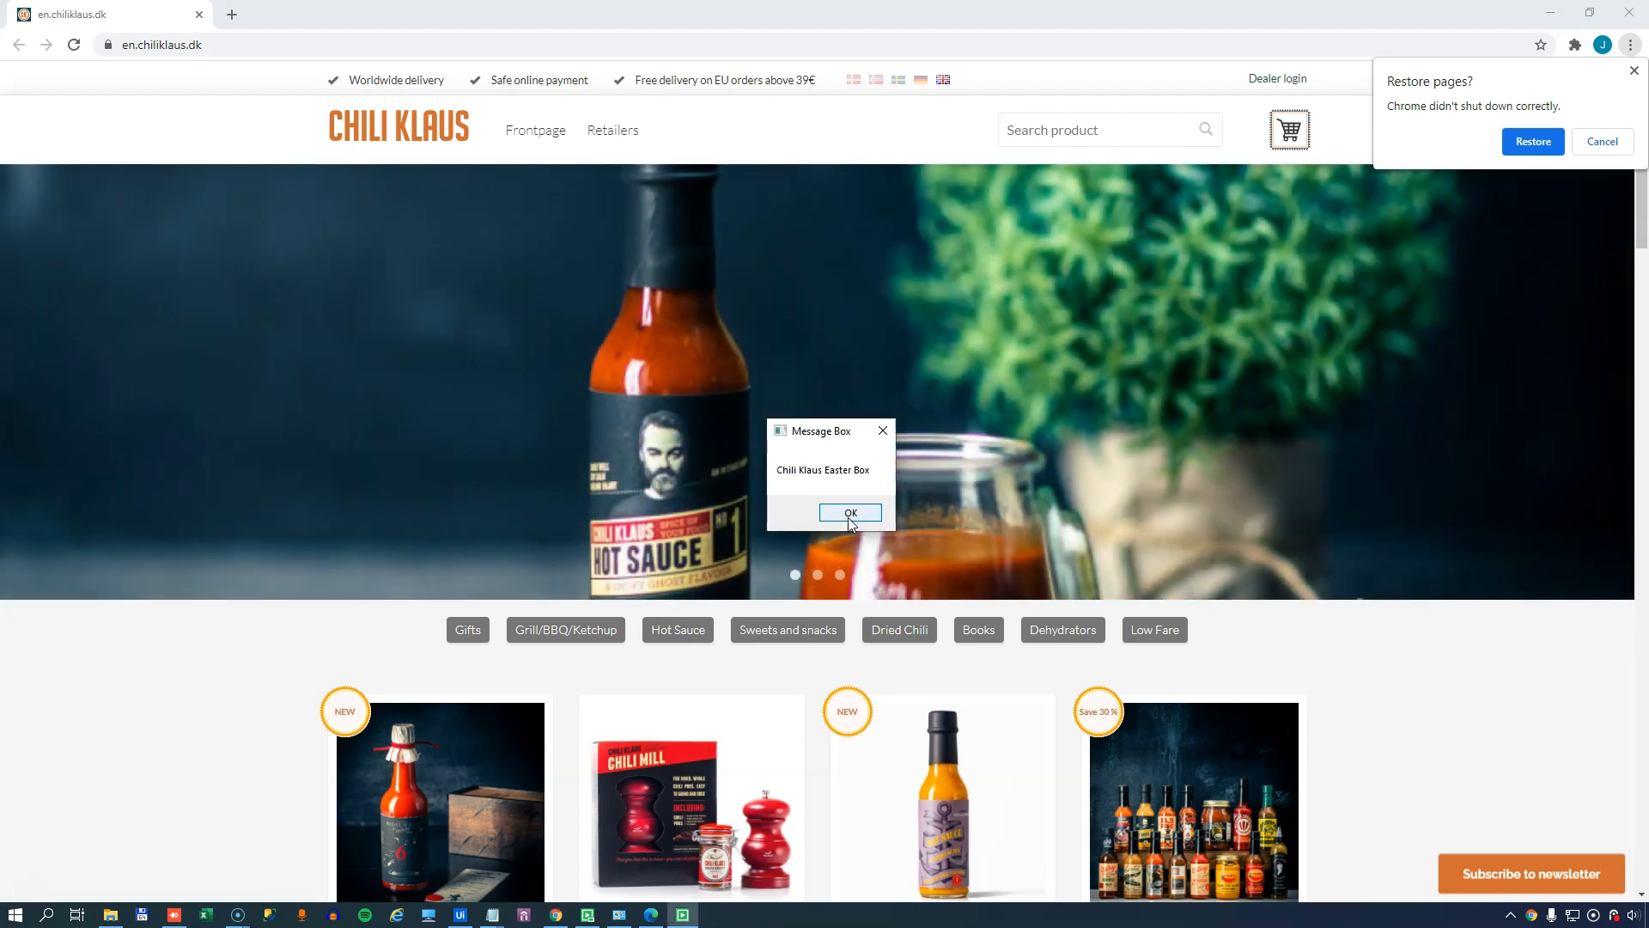
click(850, 512)
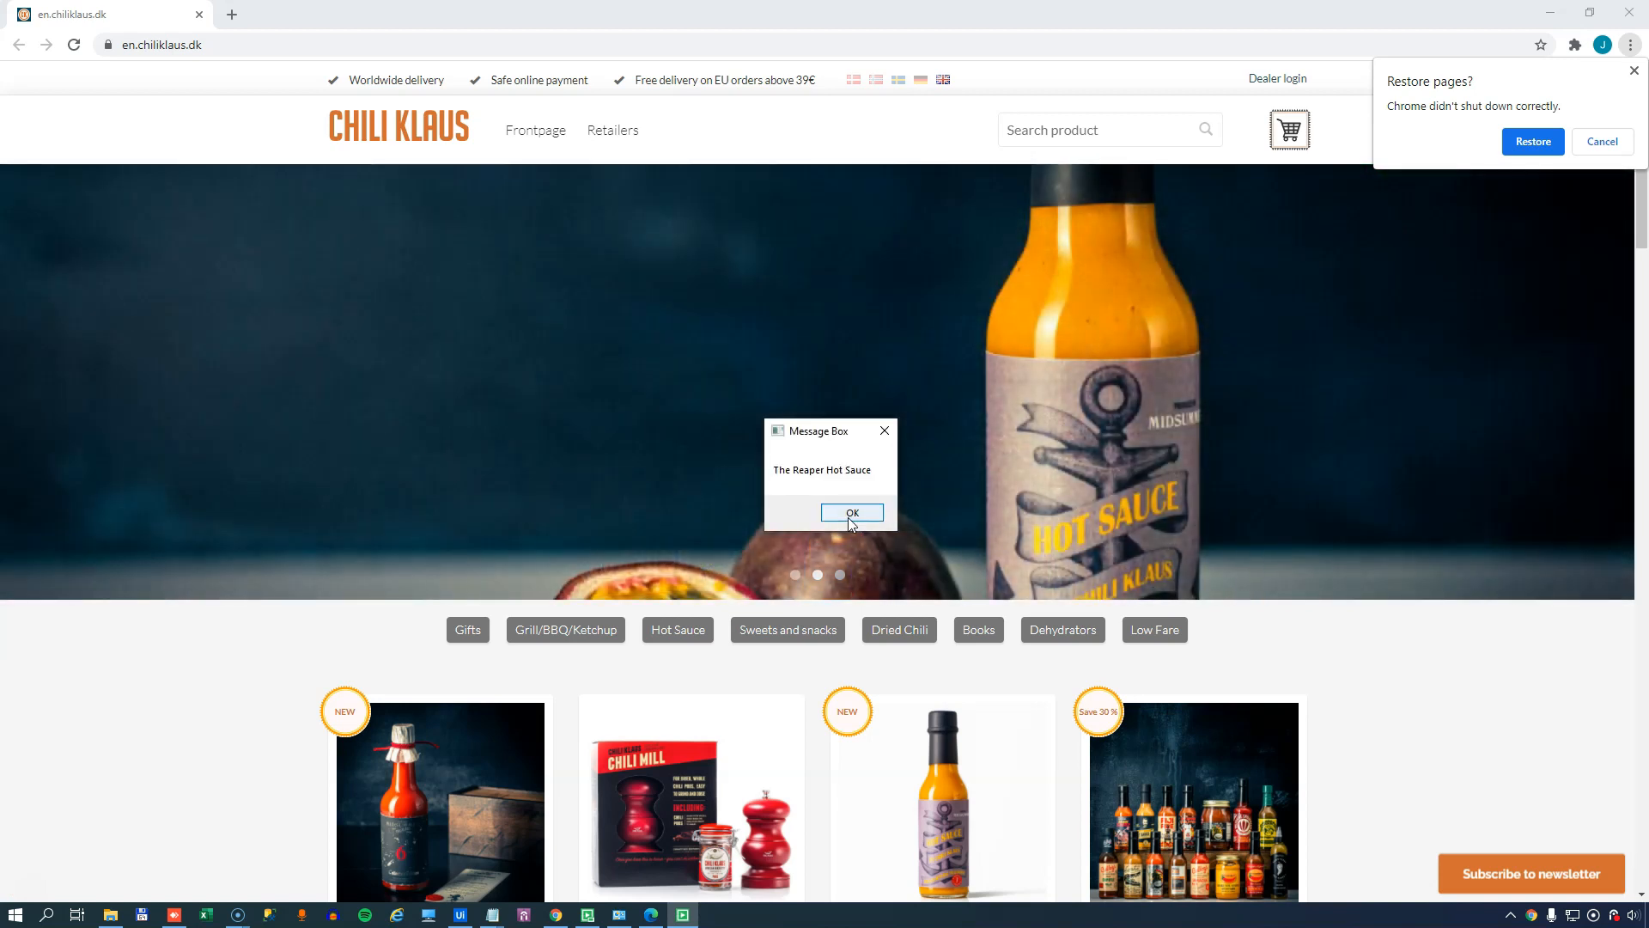
click(851, 512)
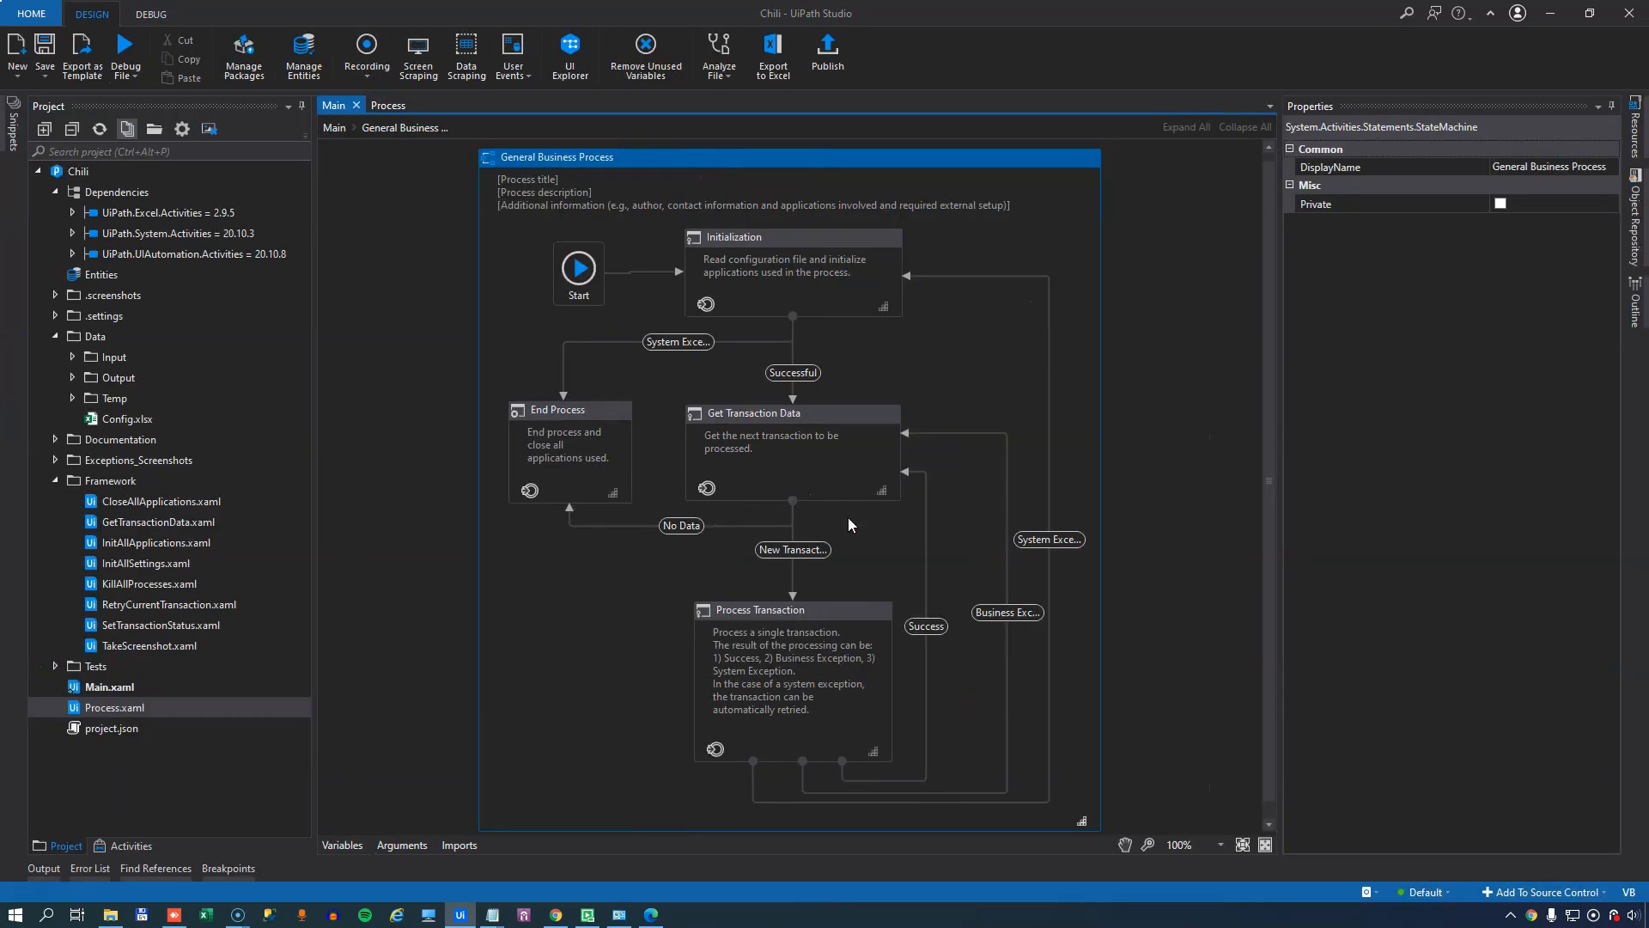
mouse_move(841, 557)
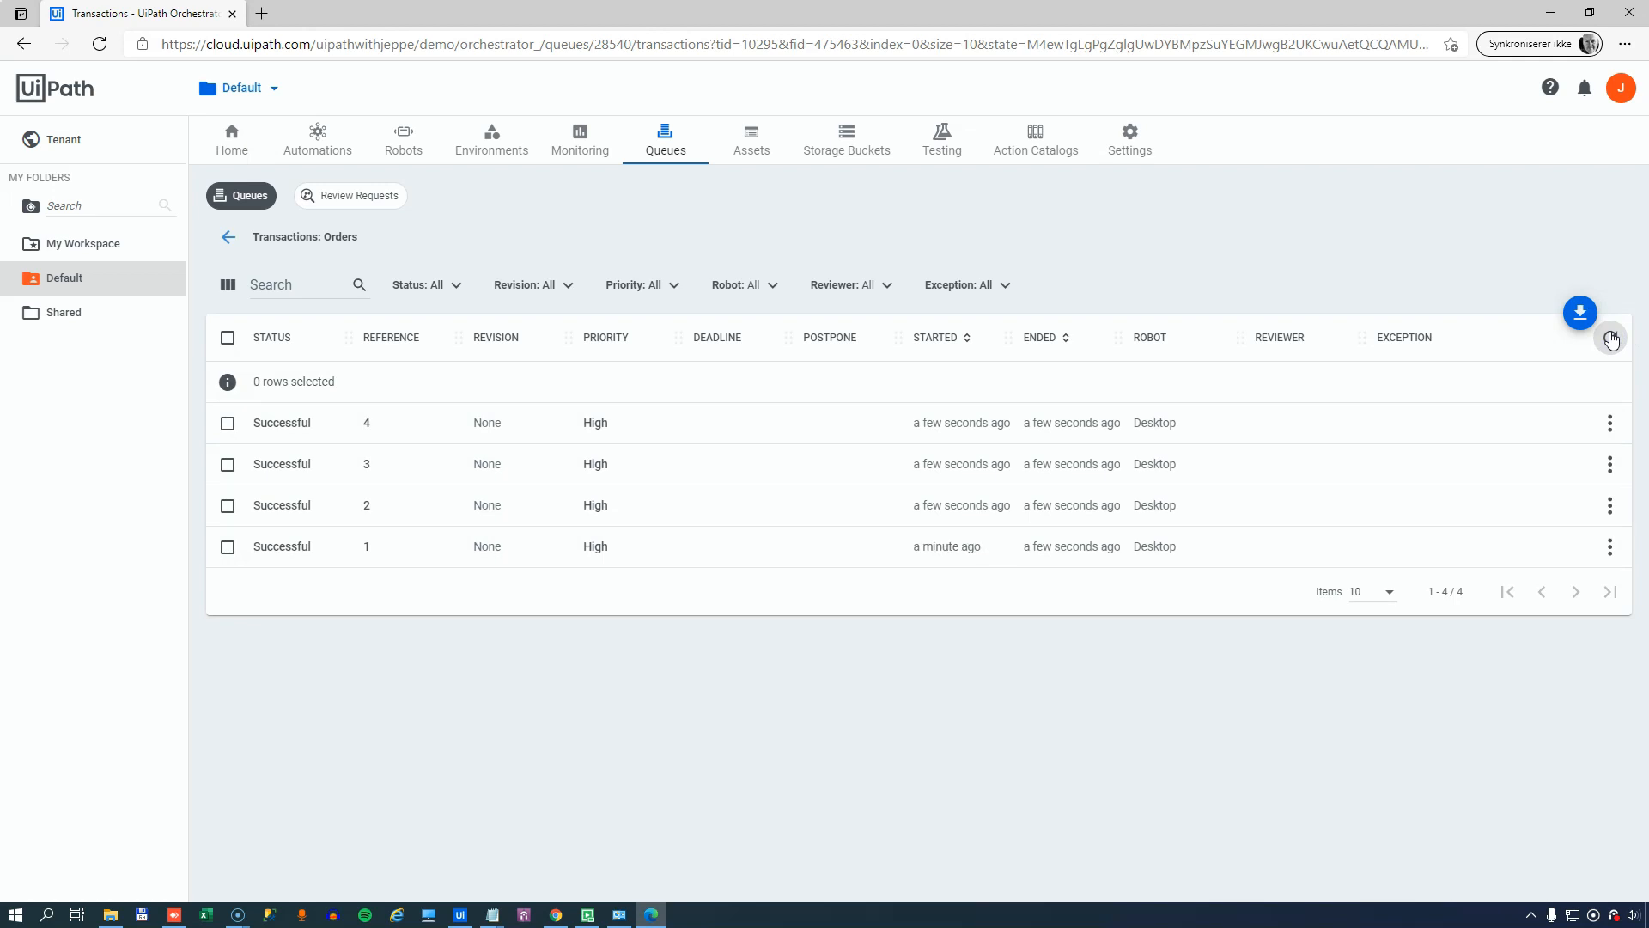
- Refresh the Orders transaction list to show all four items as Successful
click(460, 912)
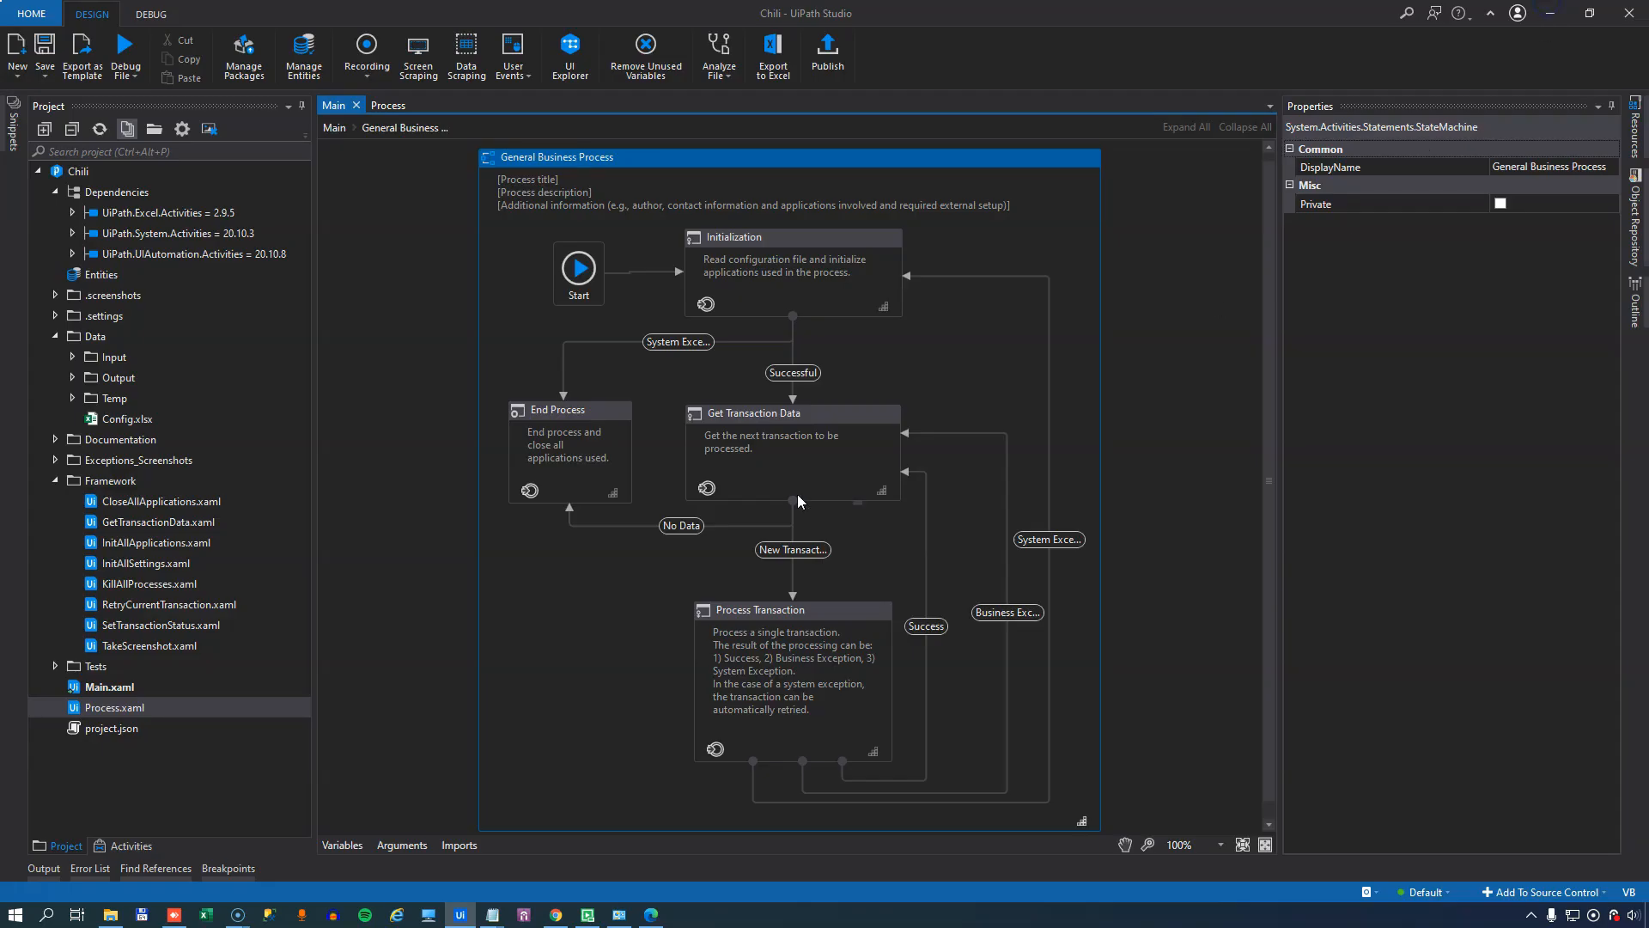
- Go to the Process workflow and pick the placeholder message box step to replace
click(156, 645)
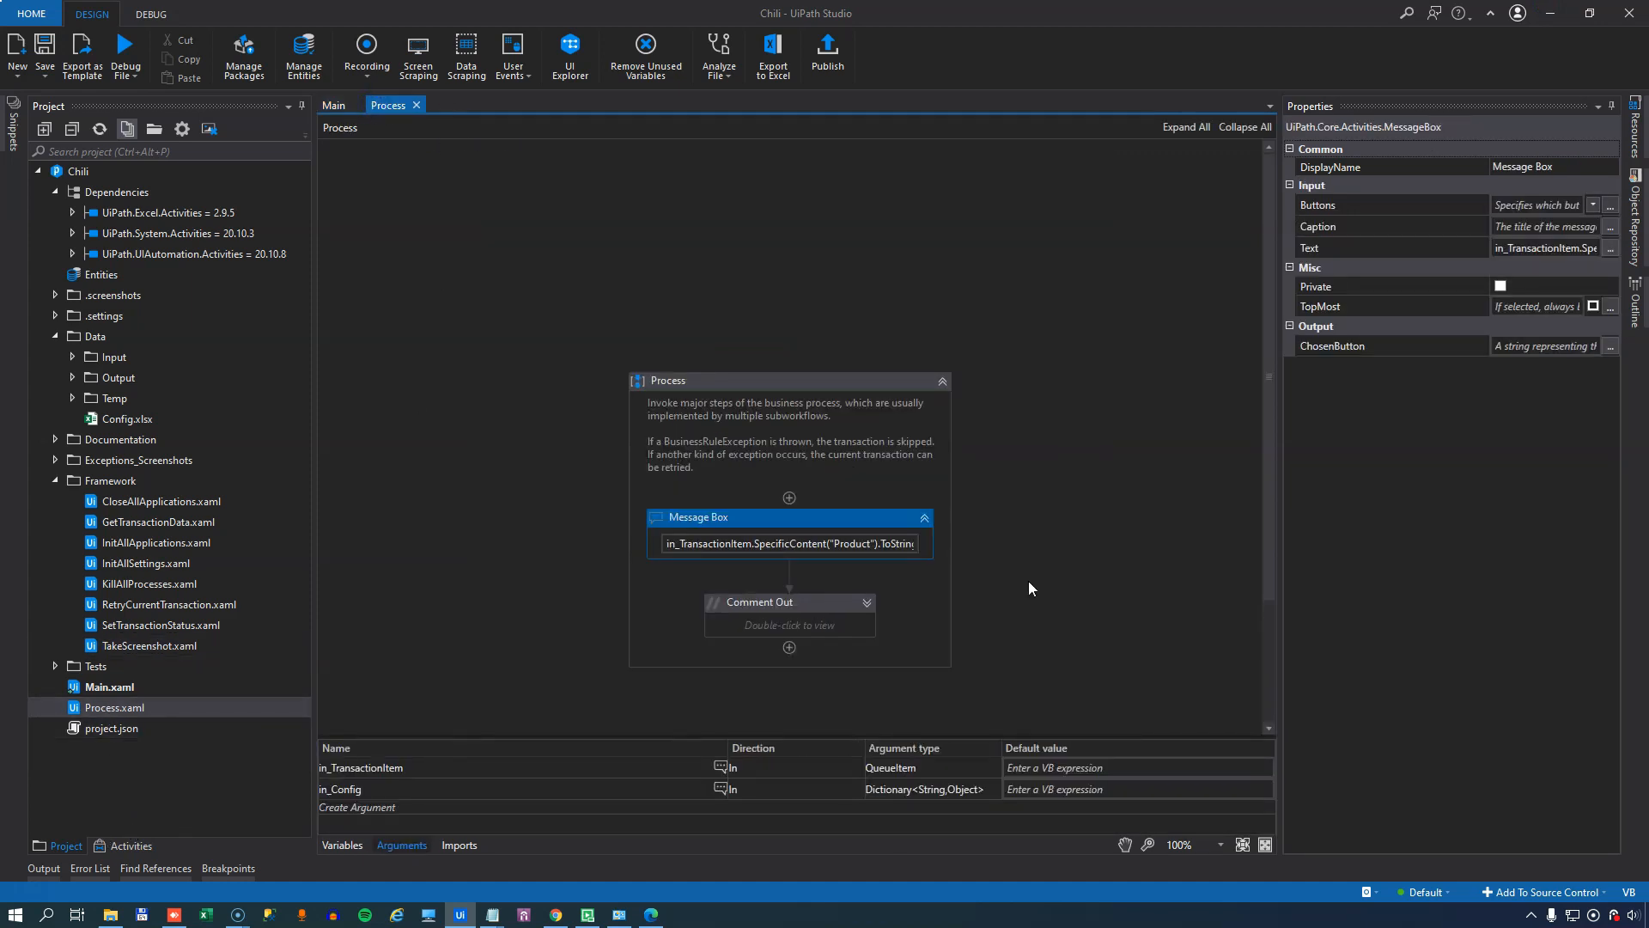
mouse_move(1095, 615)
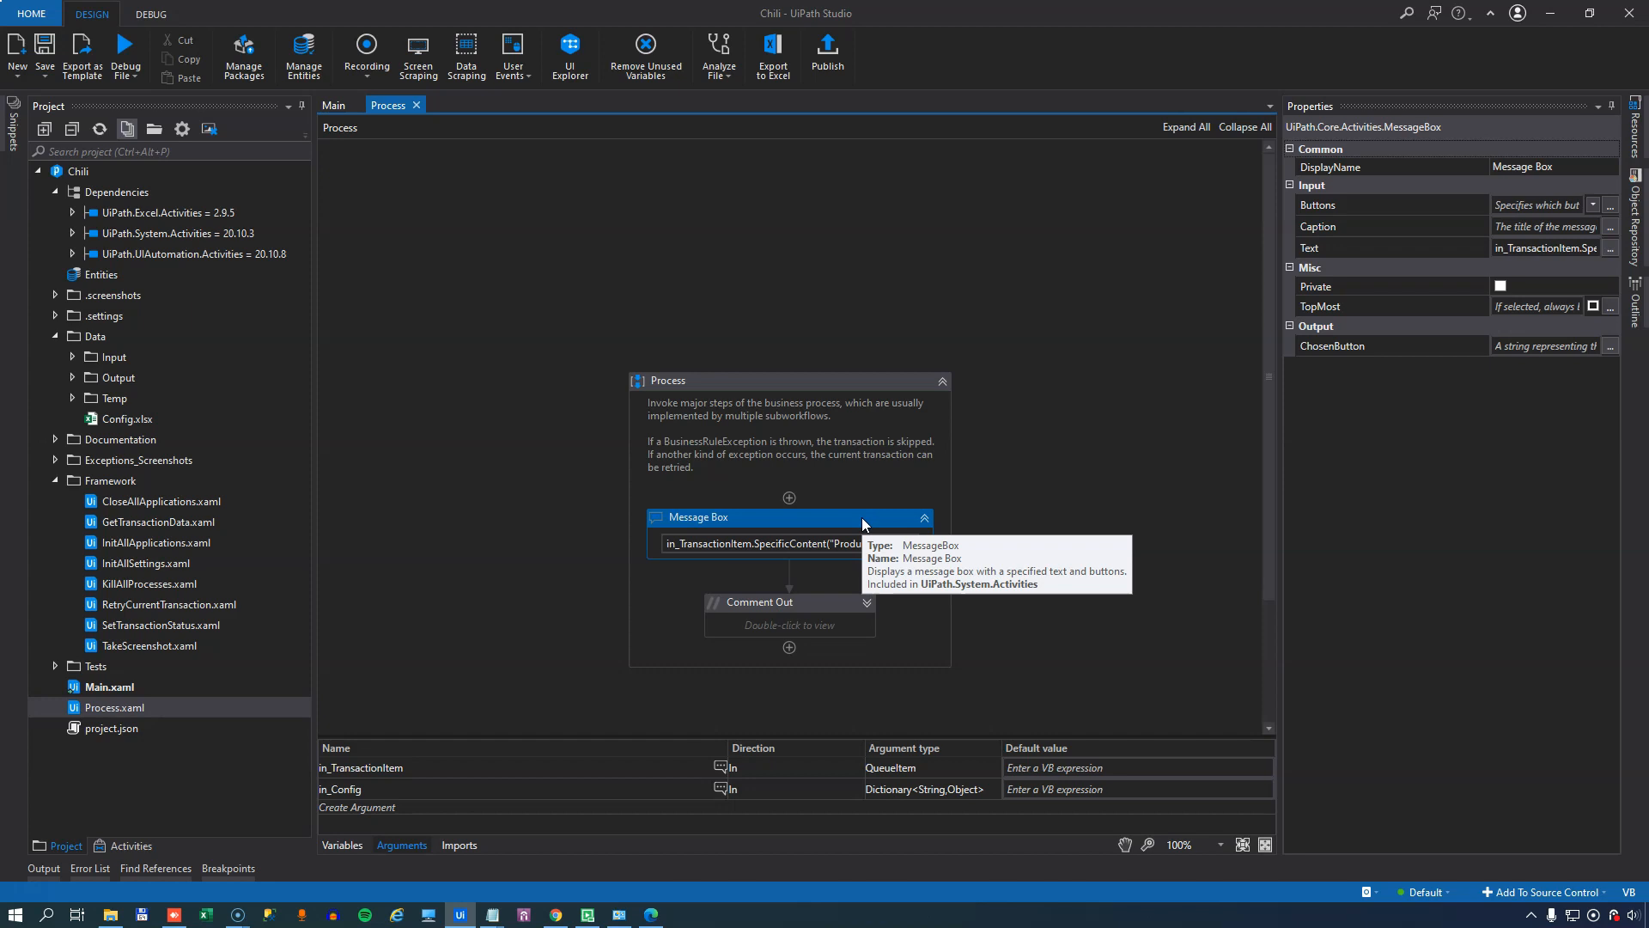
click(789, 579)
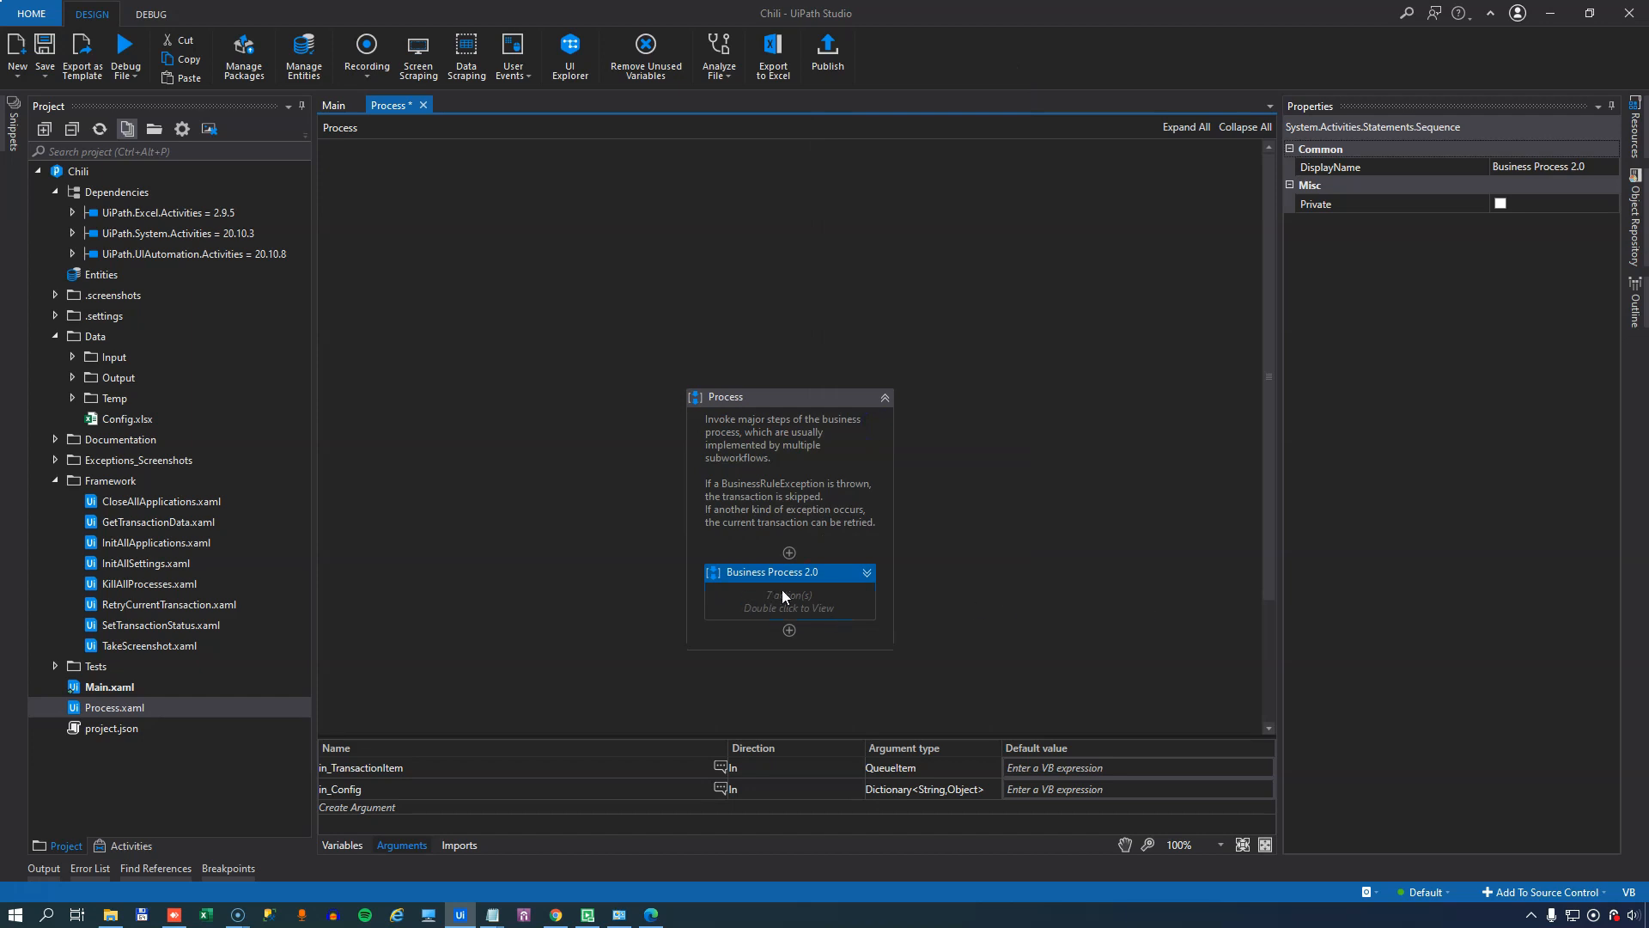
mouse_move(873, 582)
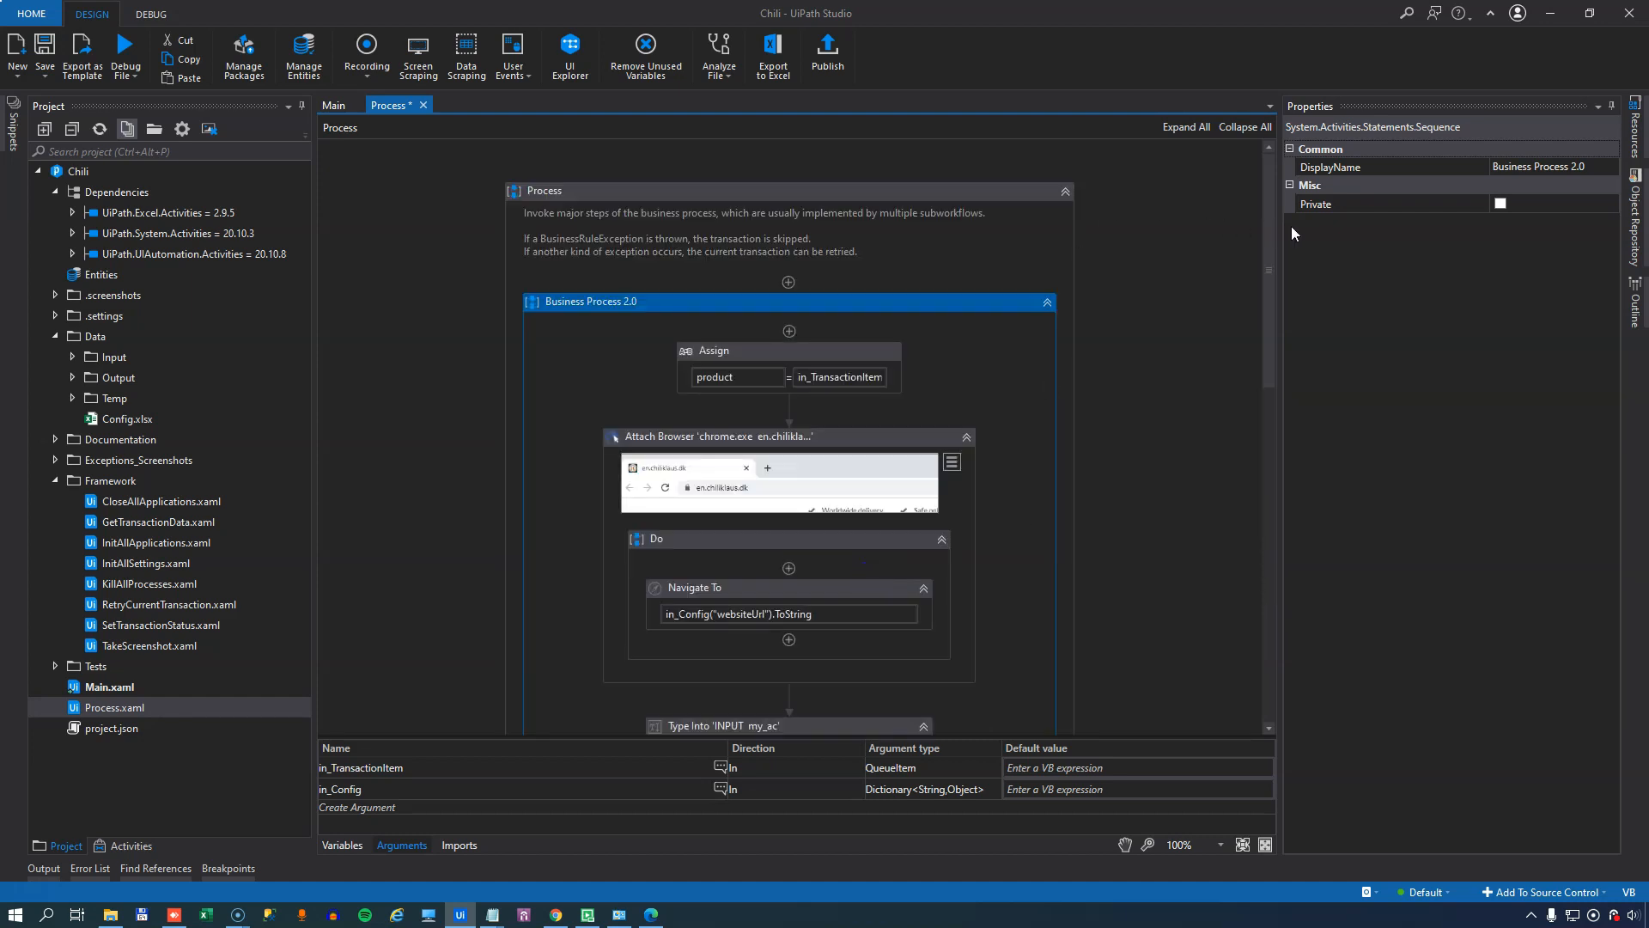
scroll(down, 3)
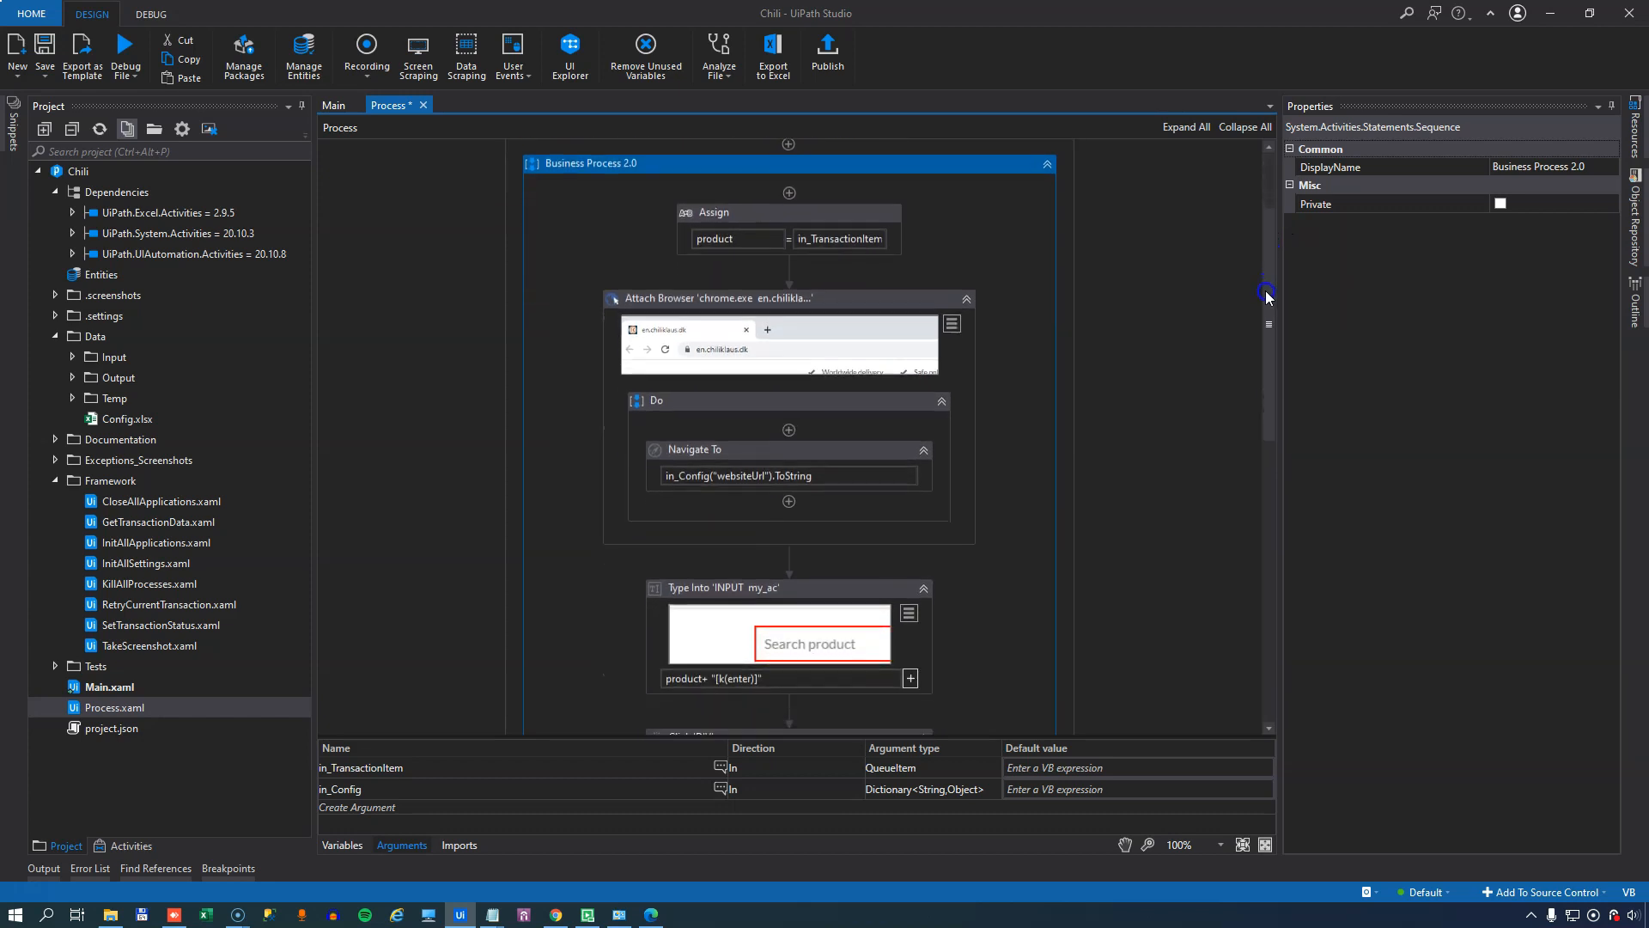
mouse_move(840, 238)
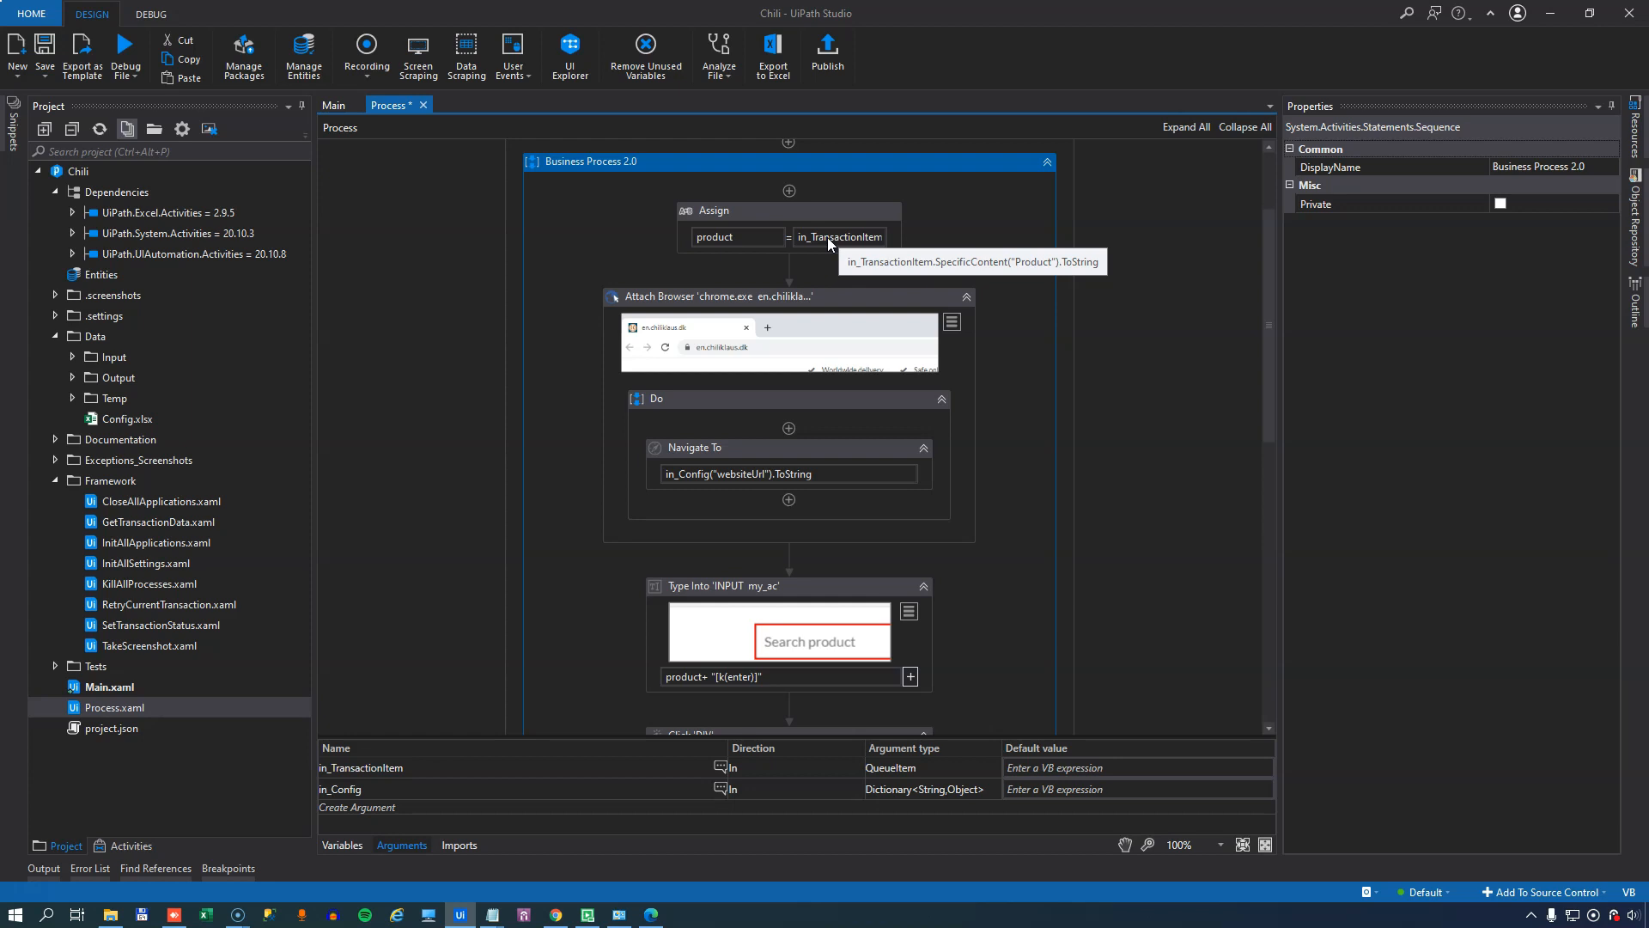
click(714, 210)
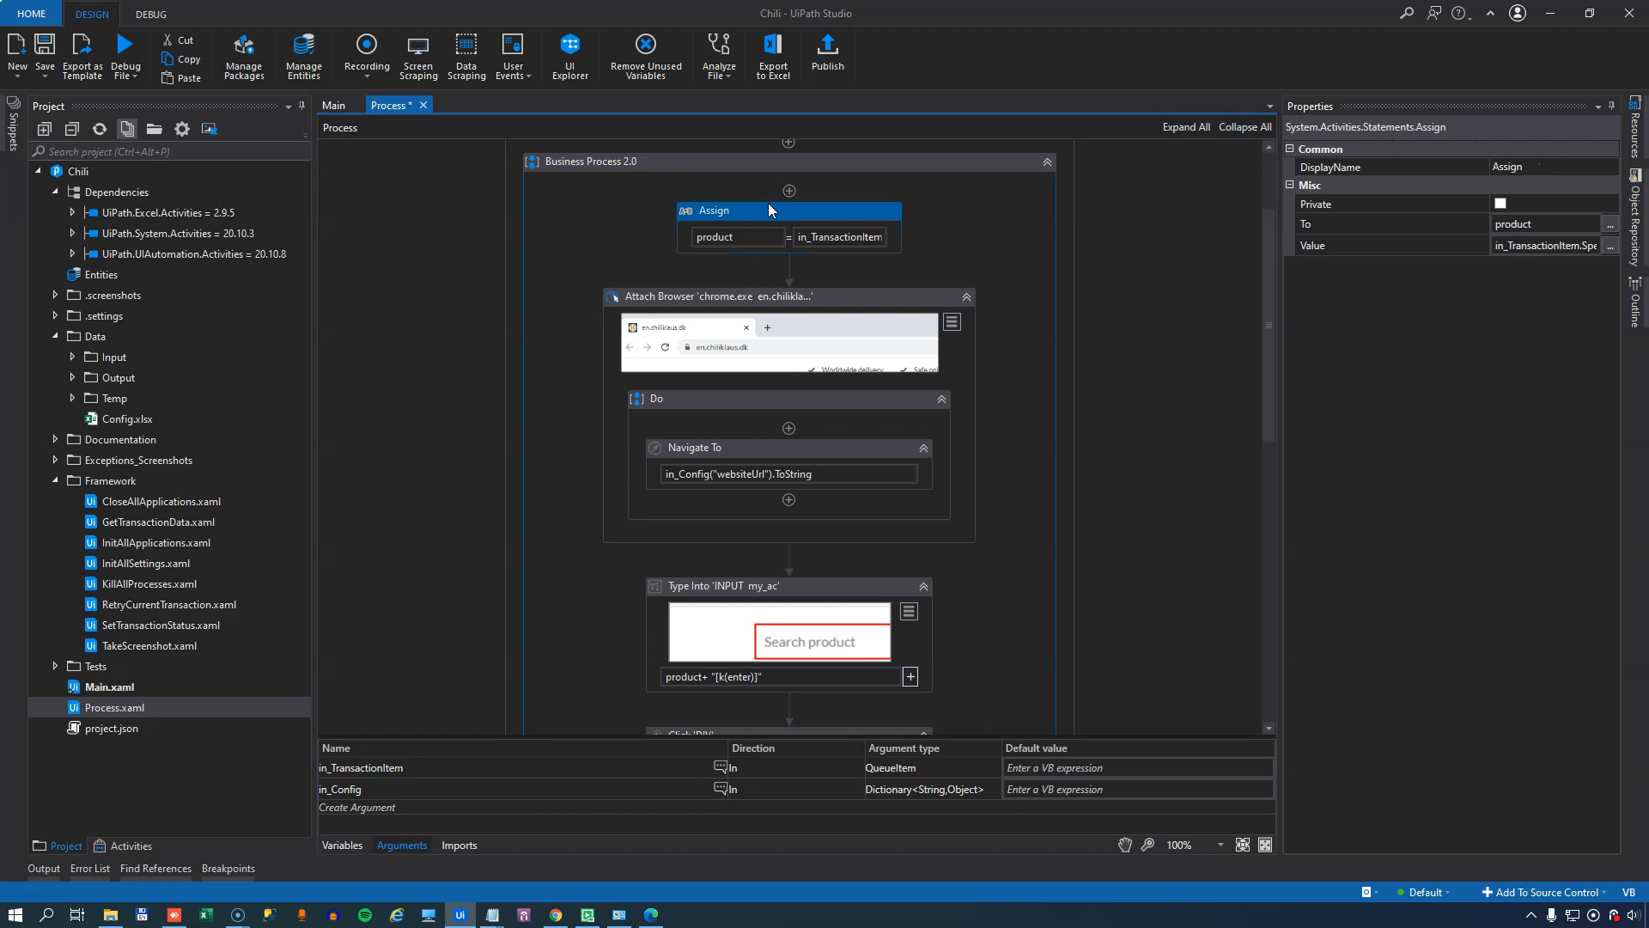
mouse_move(854, 306)
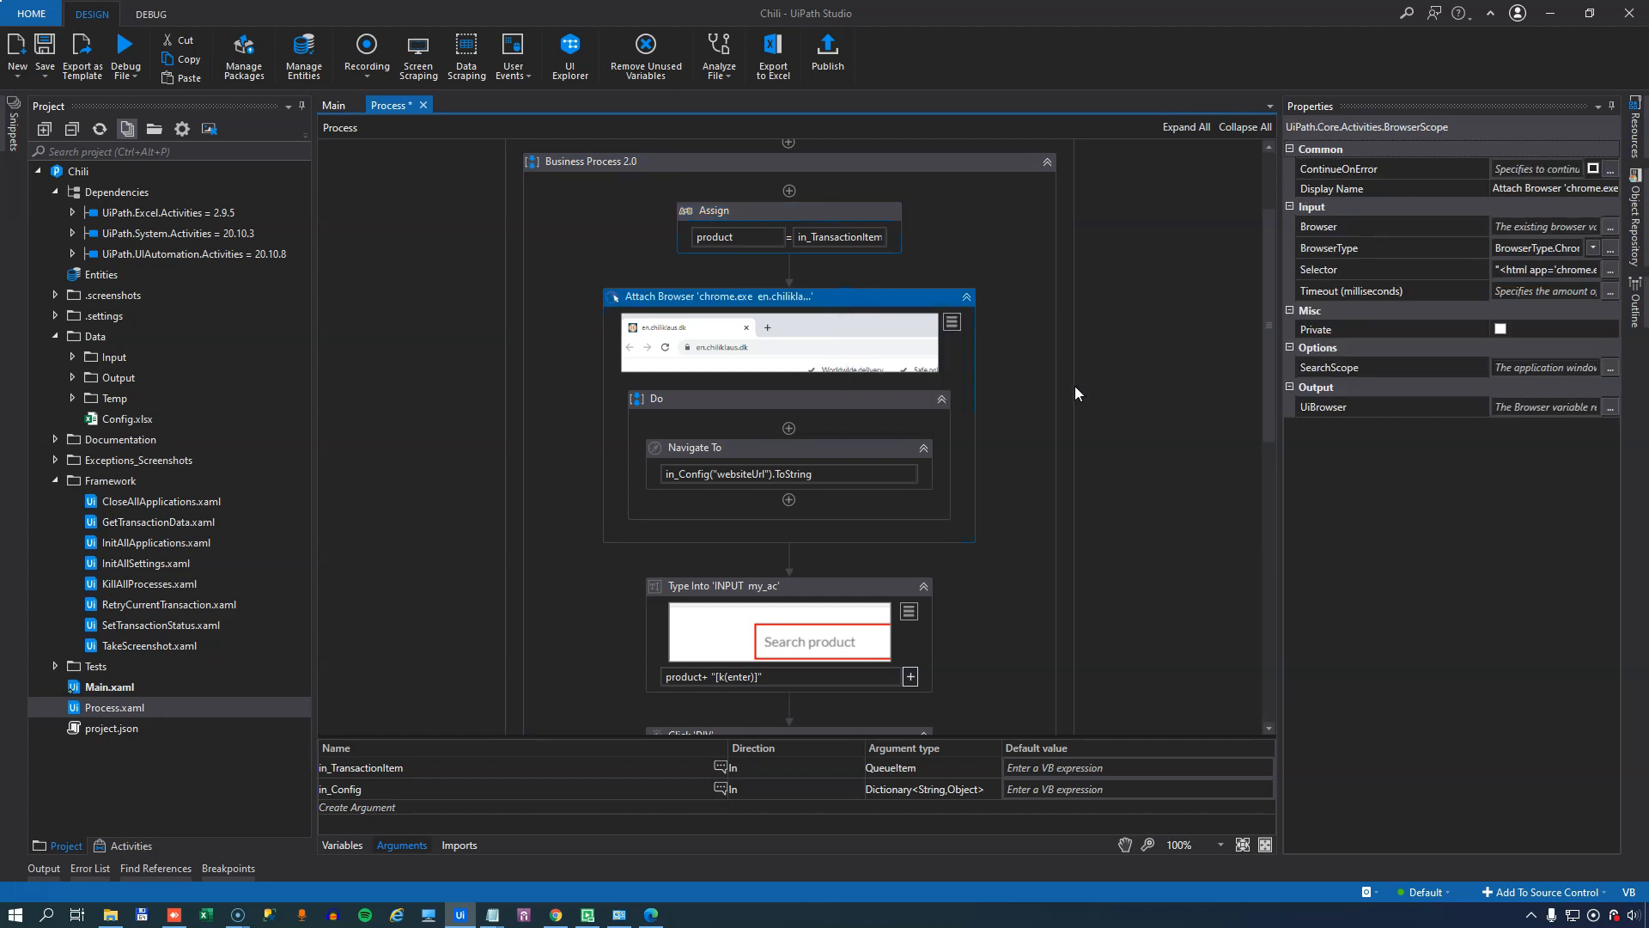
mouse_move(1043, 397)
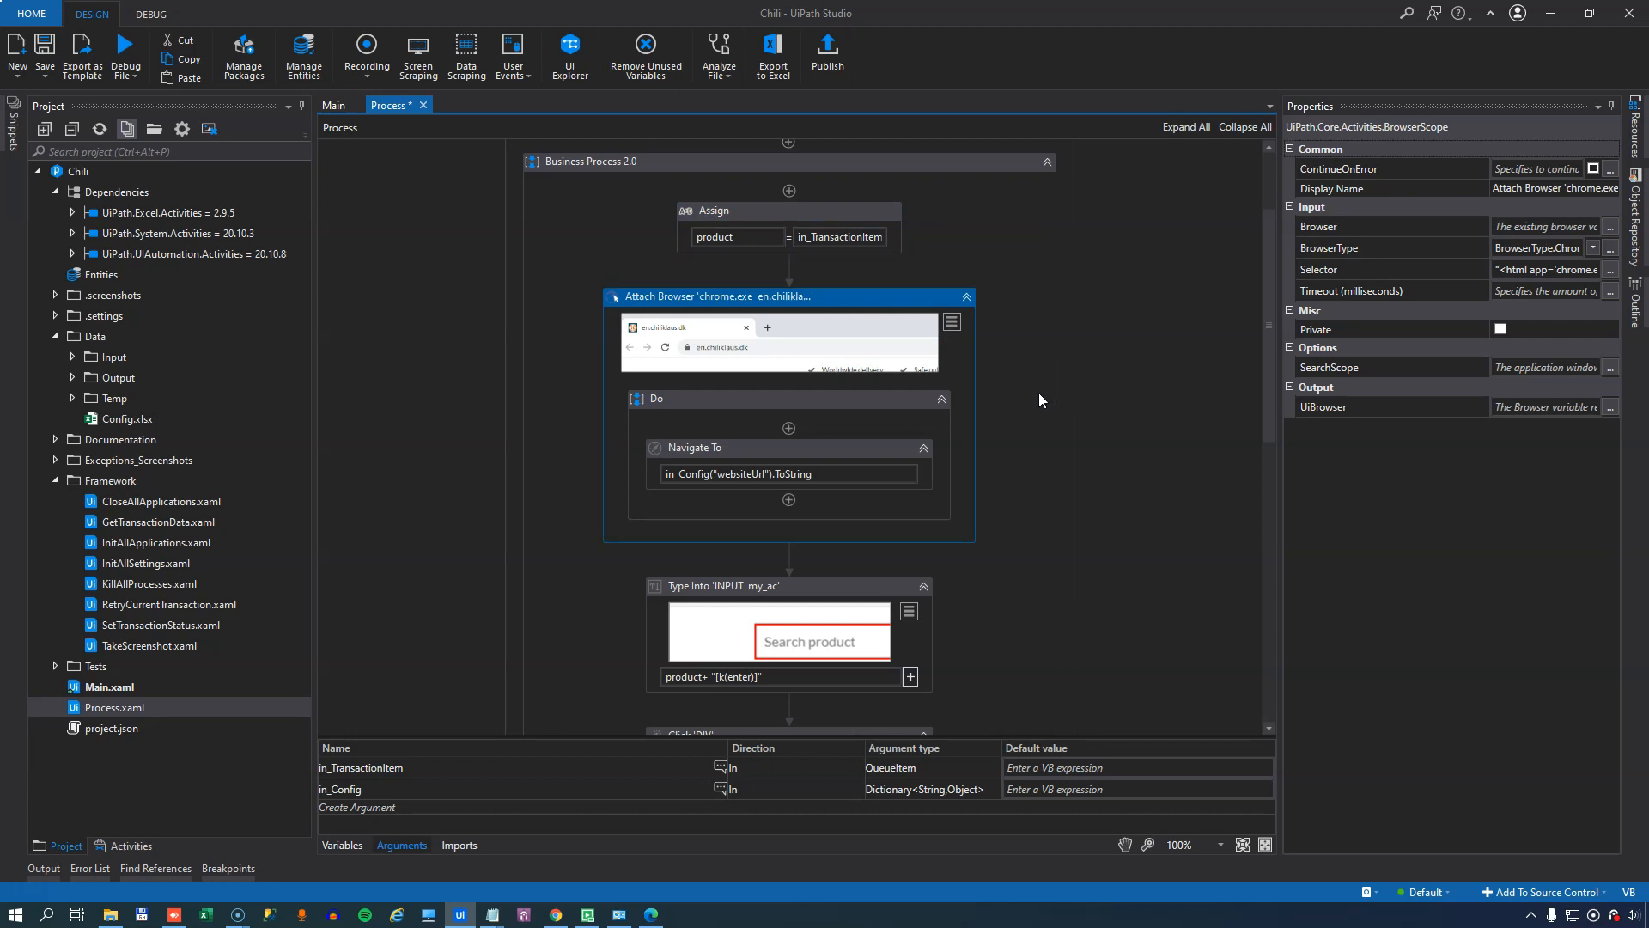
mouse_move(837, 457)
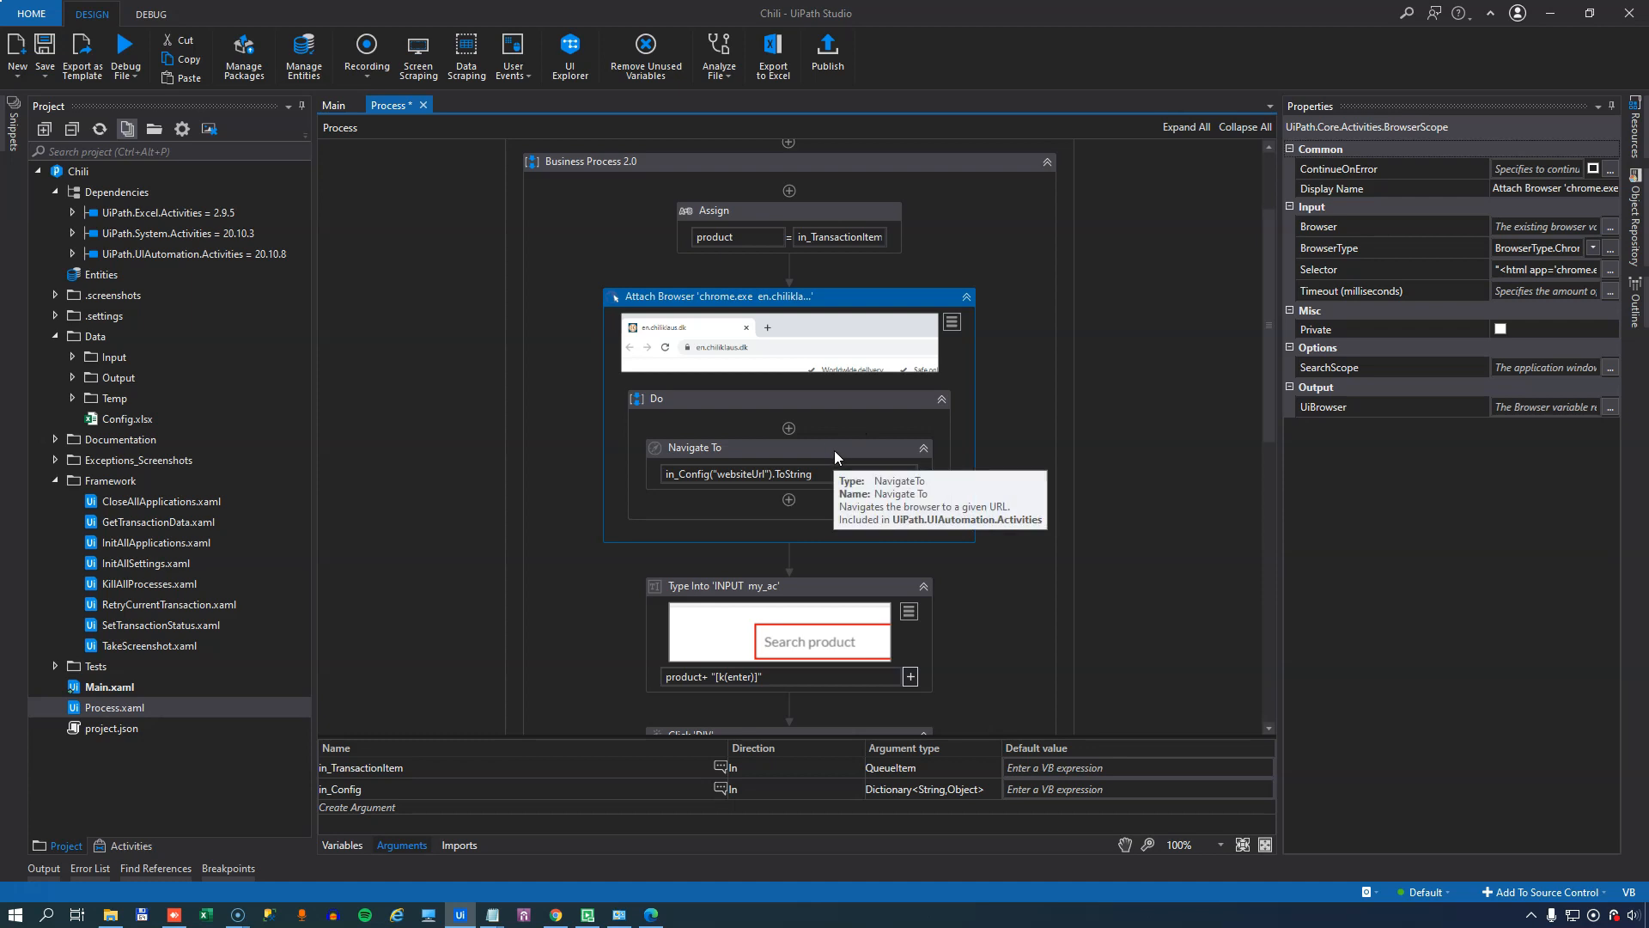
click(695, 447)
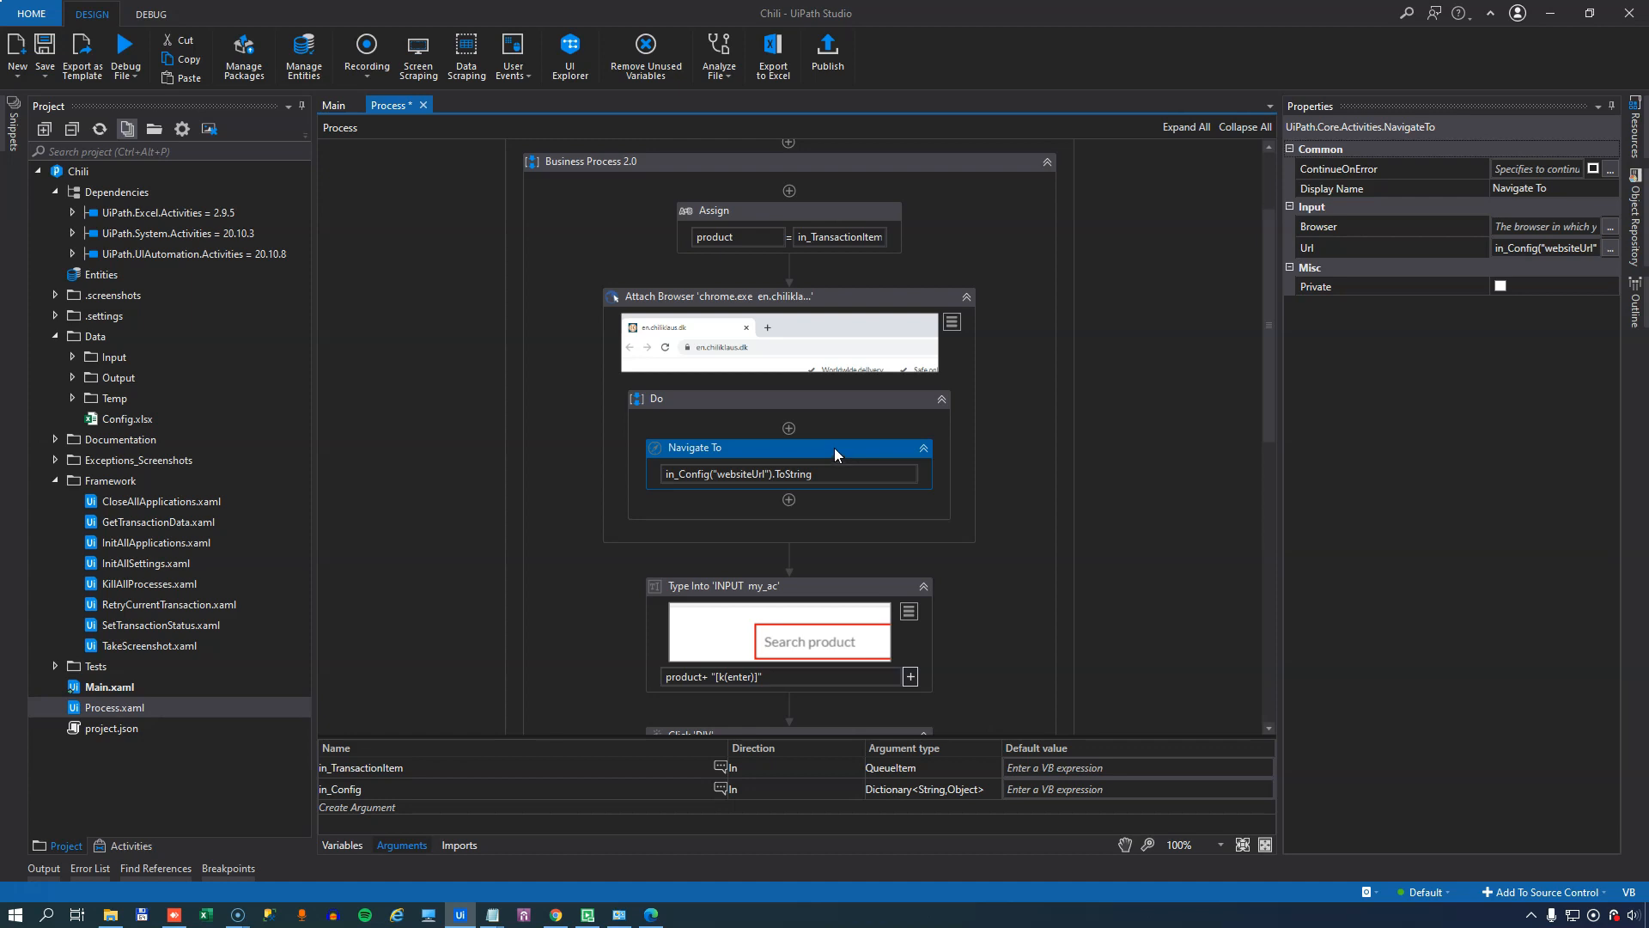
click(788, 586)
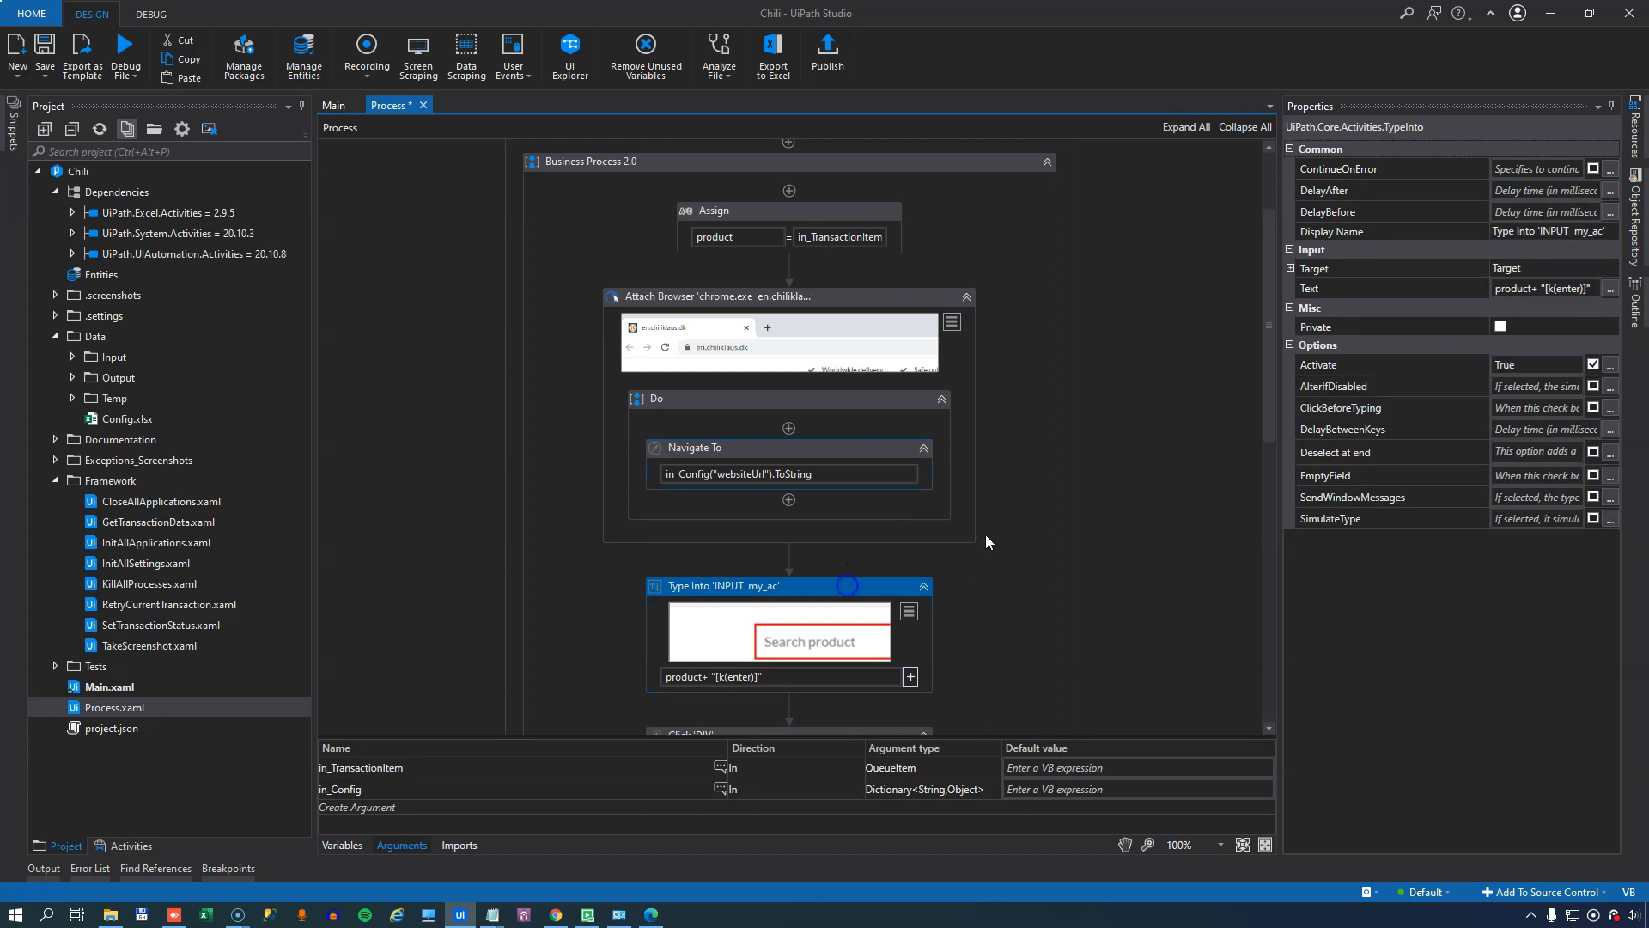
scroll(down, 3)
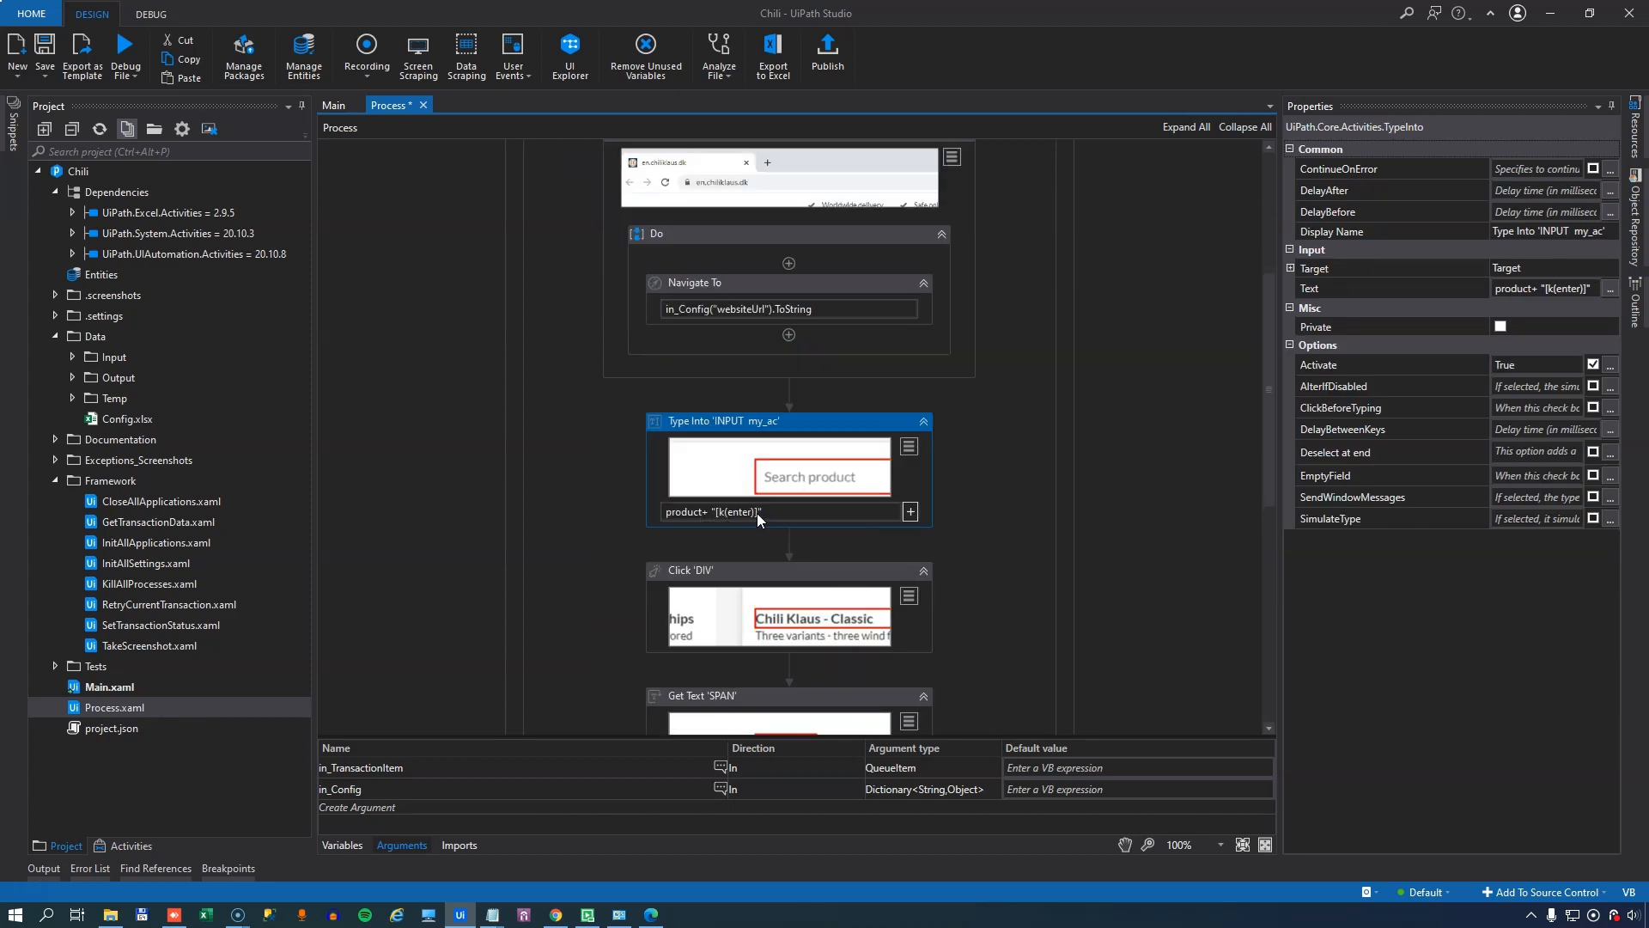
scroll(down, 3)
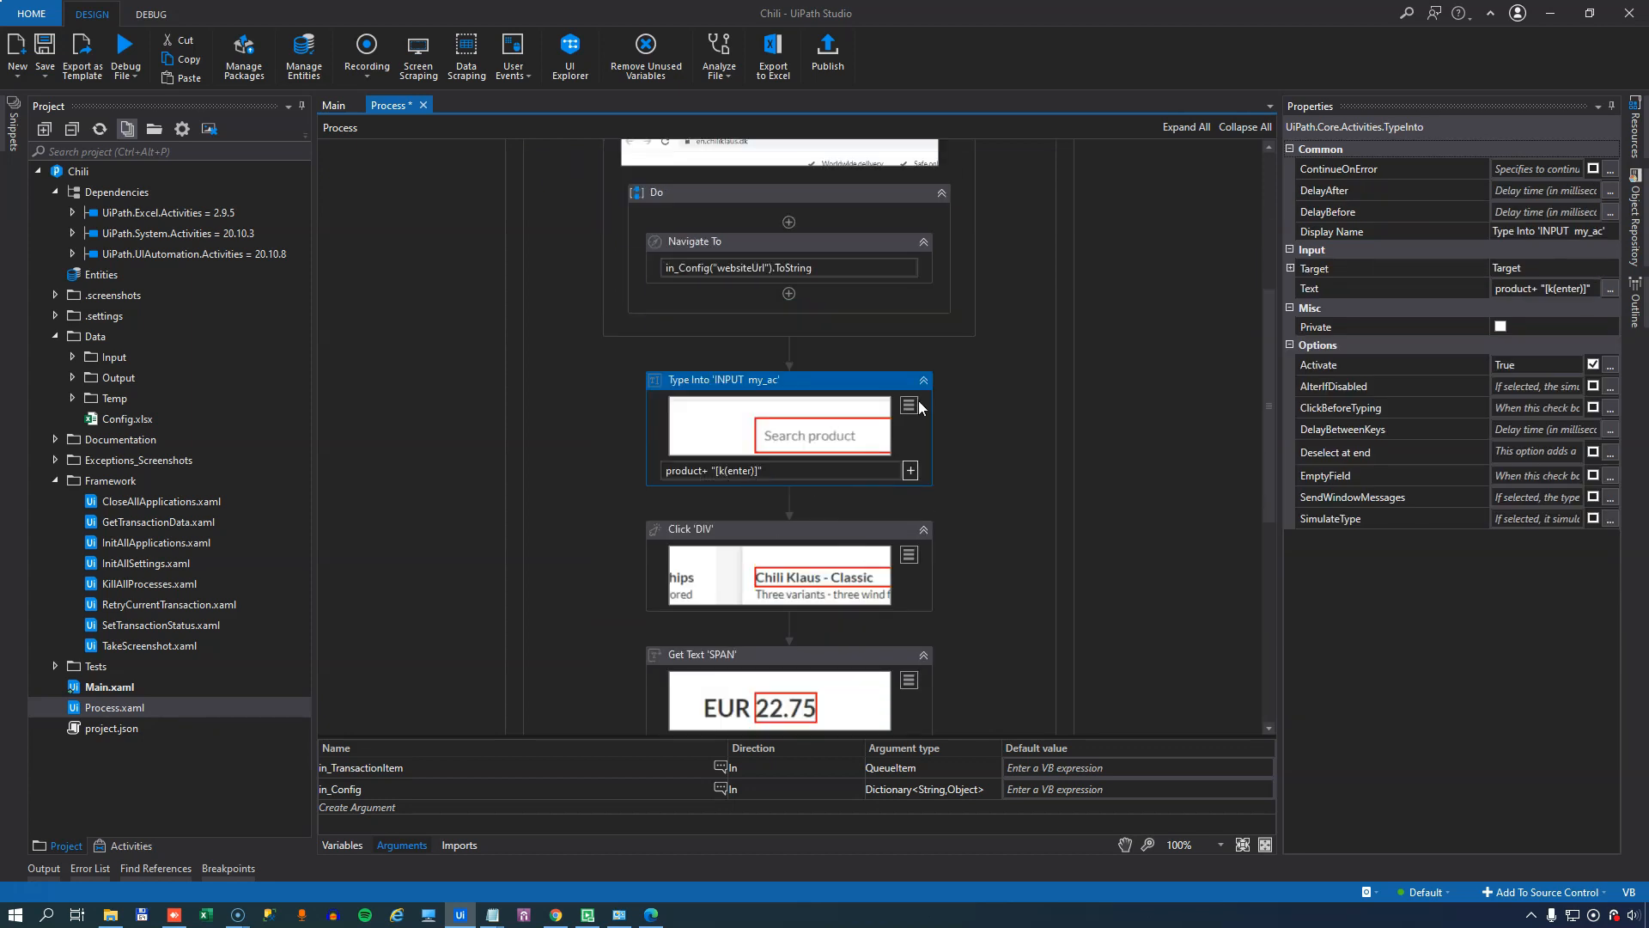
scroll(down, 3)
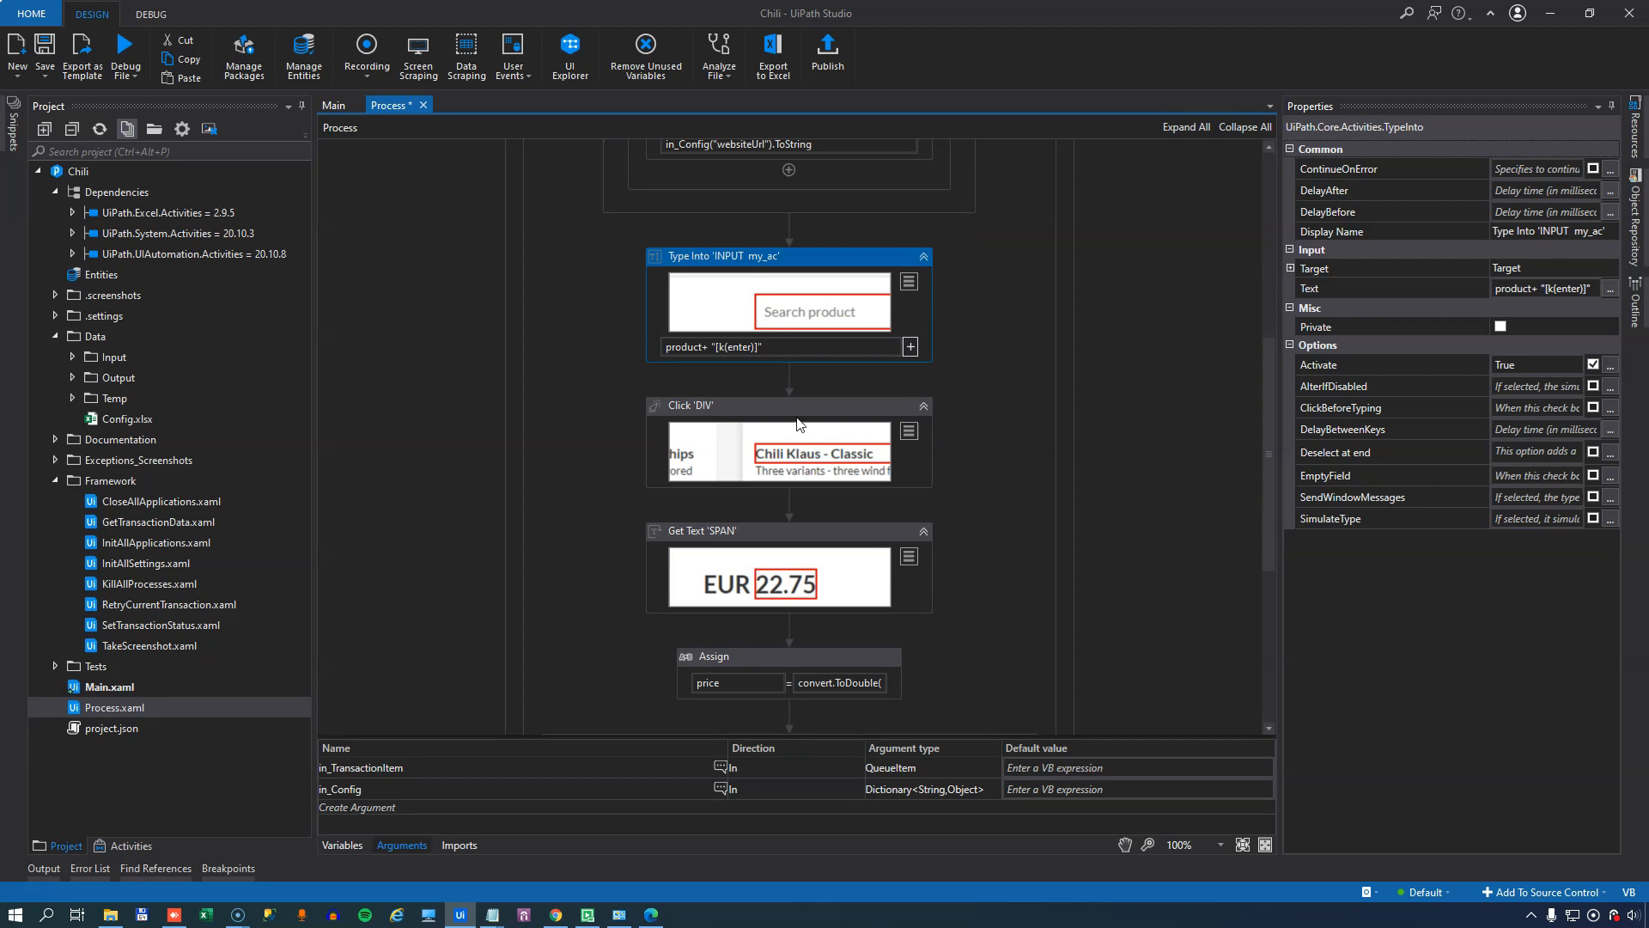
click(789, 405)
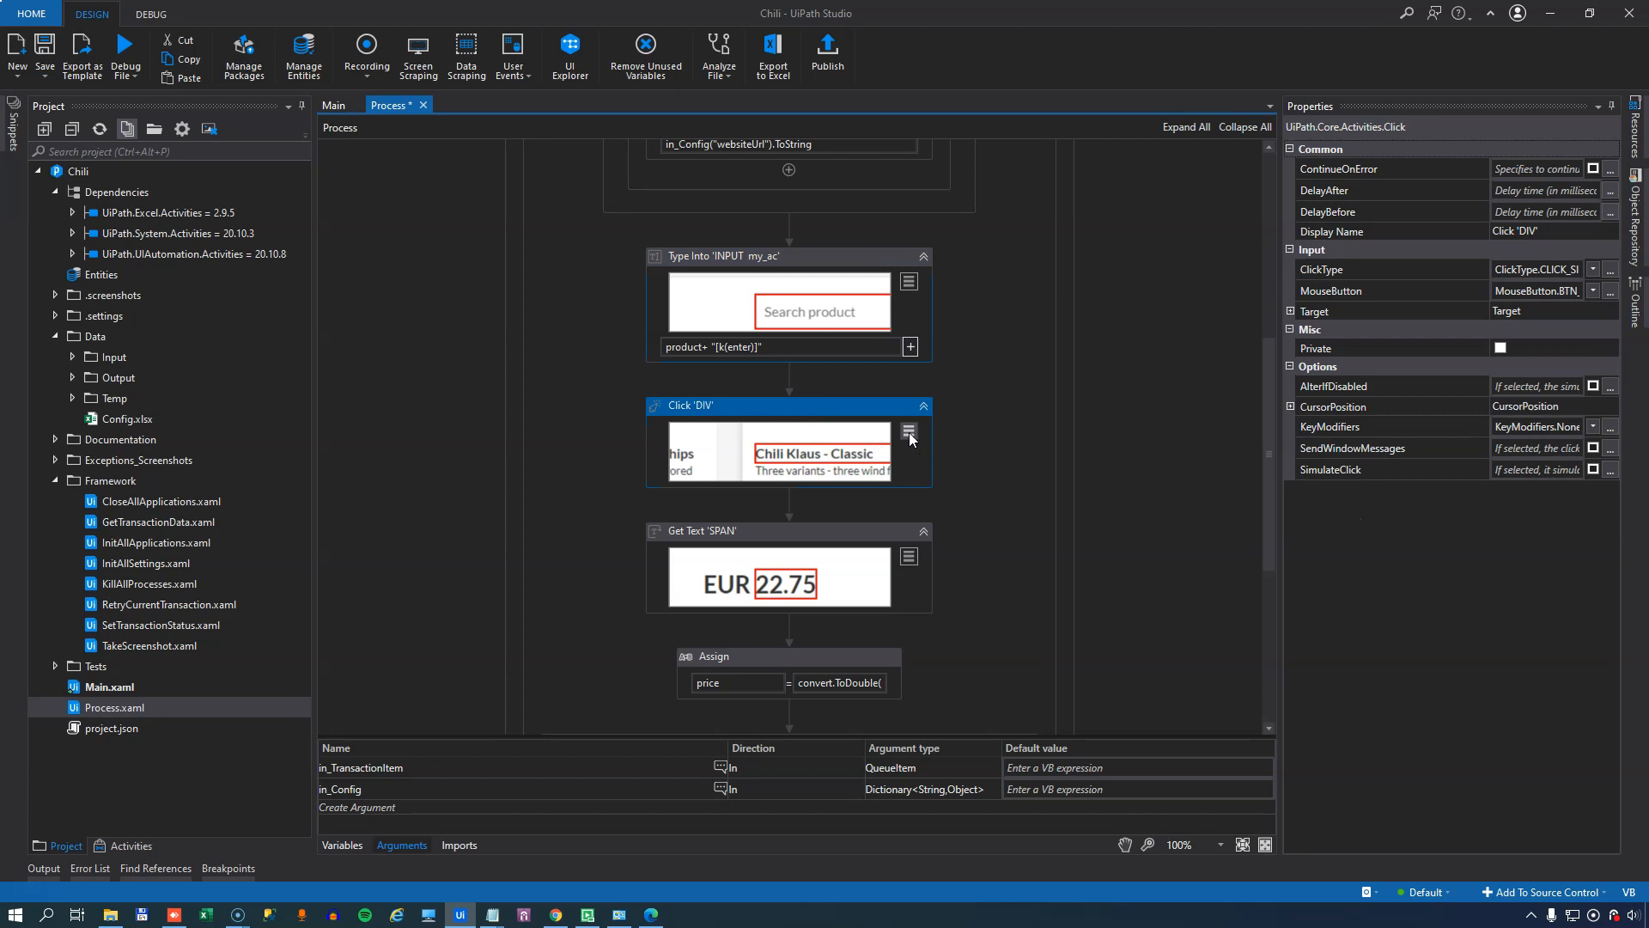
- Display the selector of the Click 'DIV' product step via Edit Selector
click(907, 430)
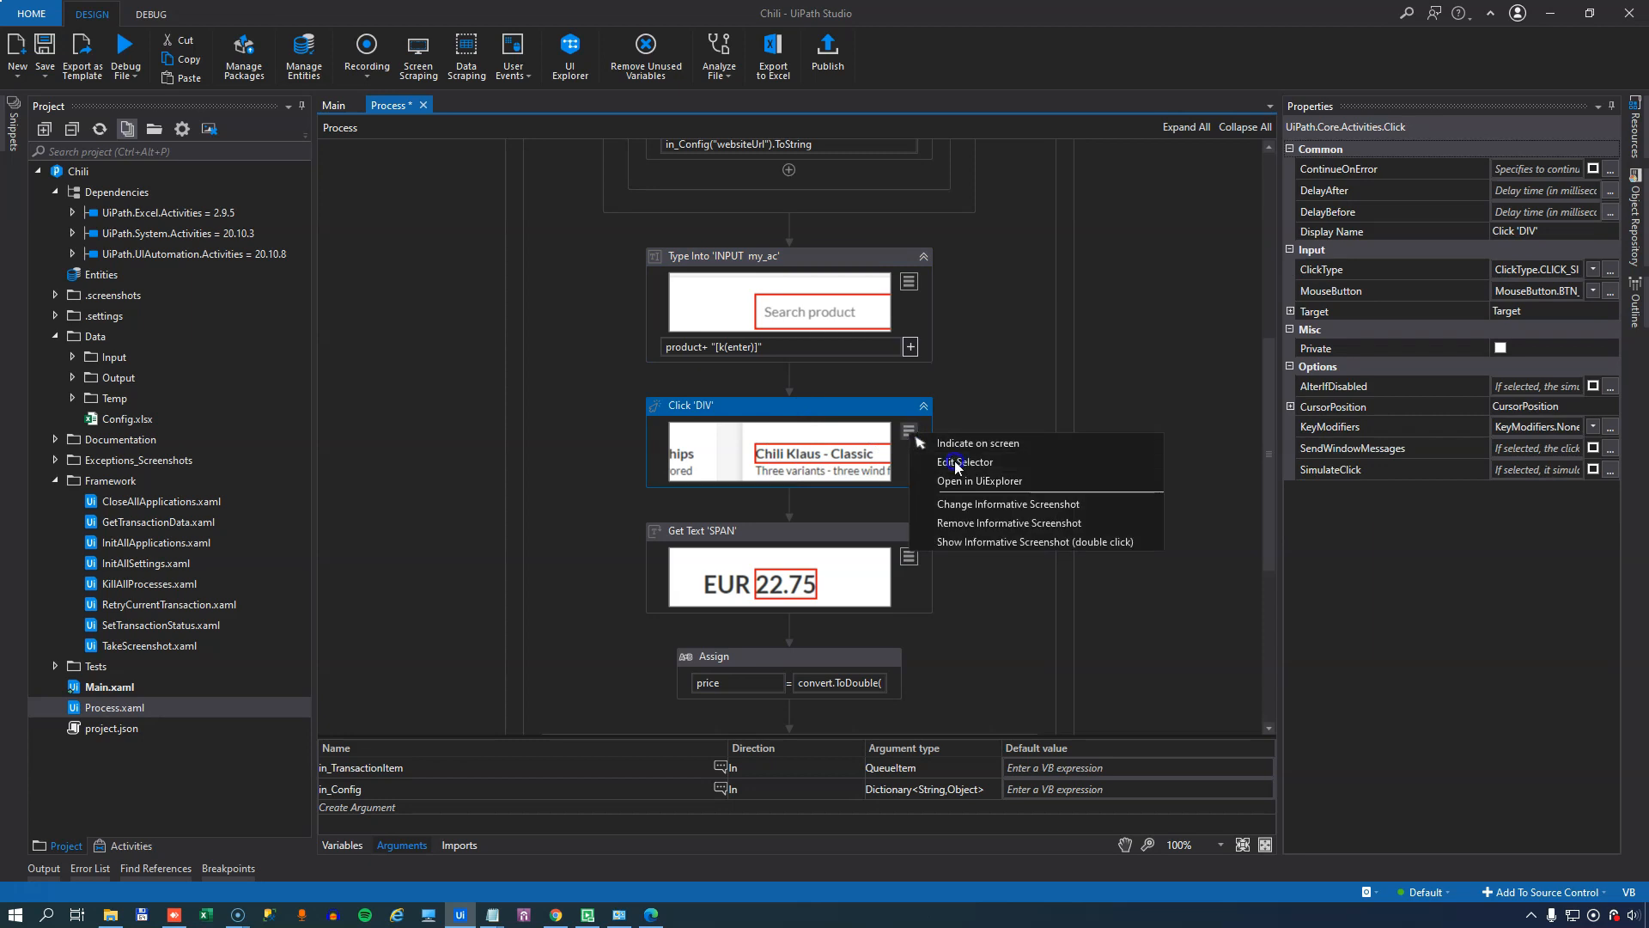
click(962, 462)
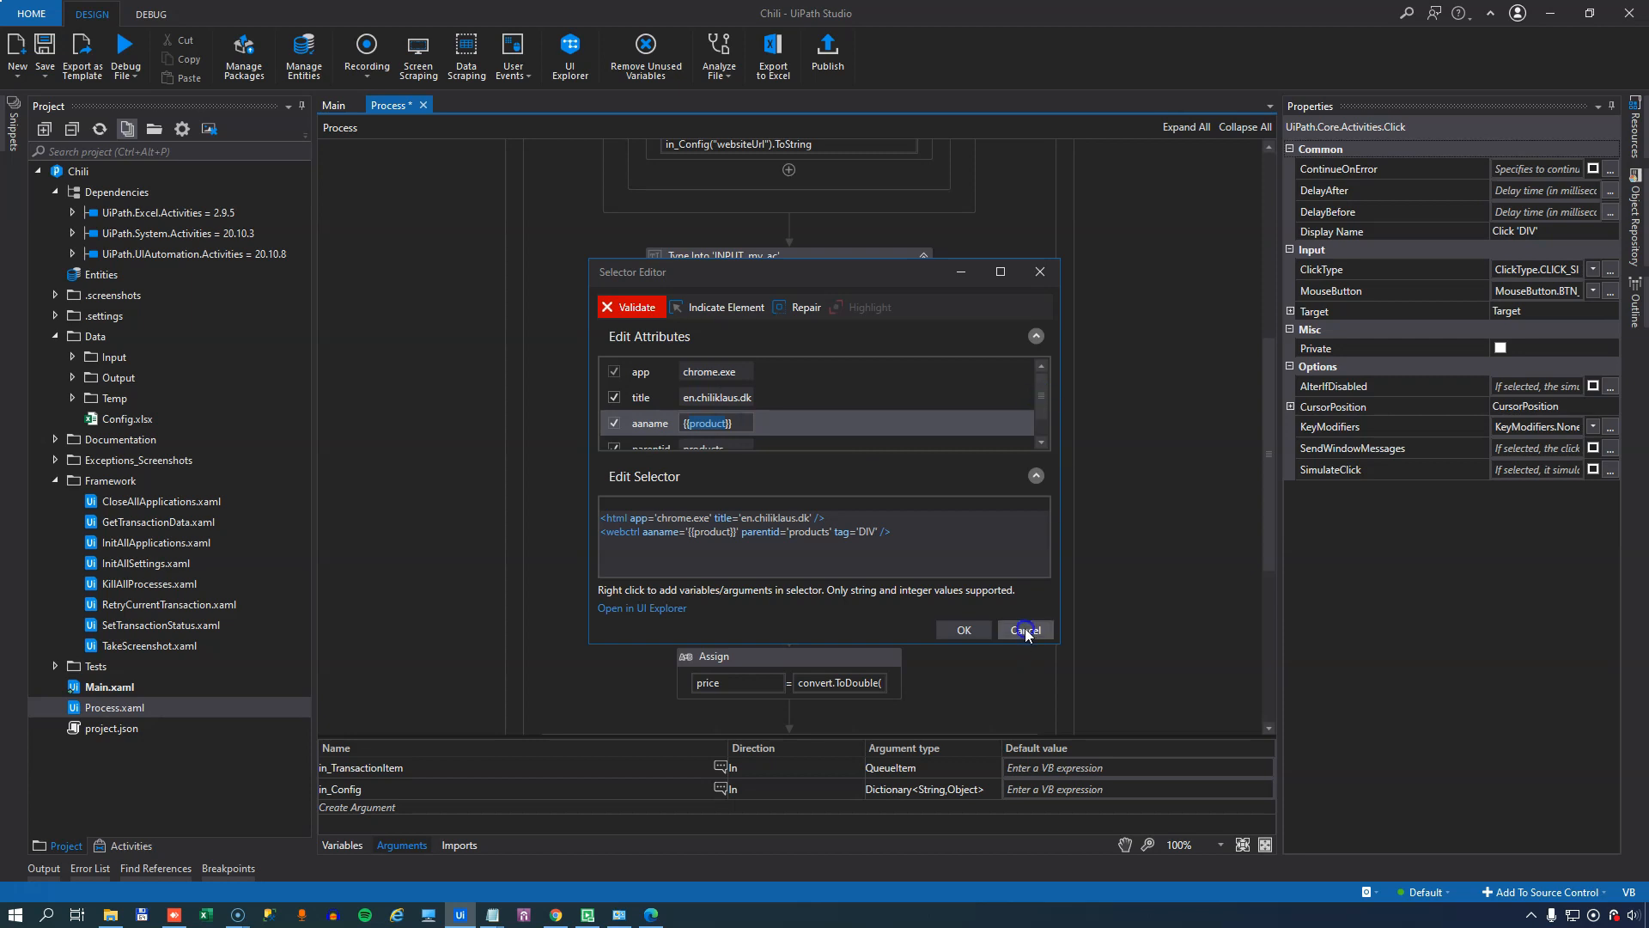
- Cancel the Selector Editor and inspect the Get Text step that reads the price
click(1022, 629)
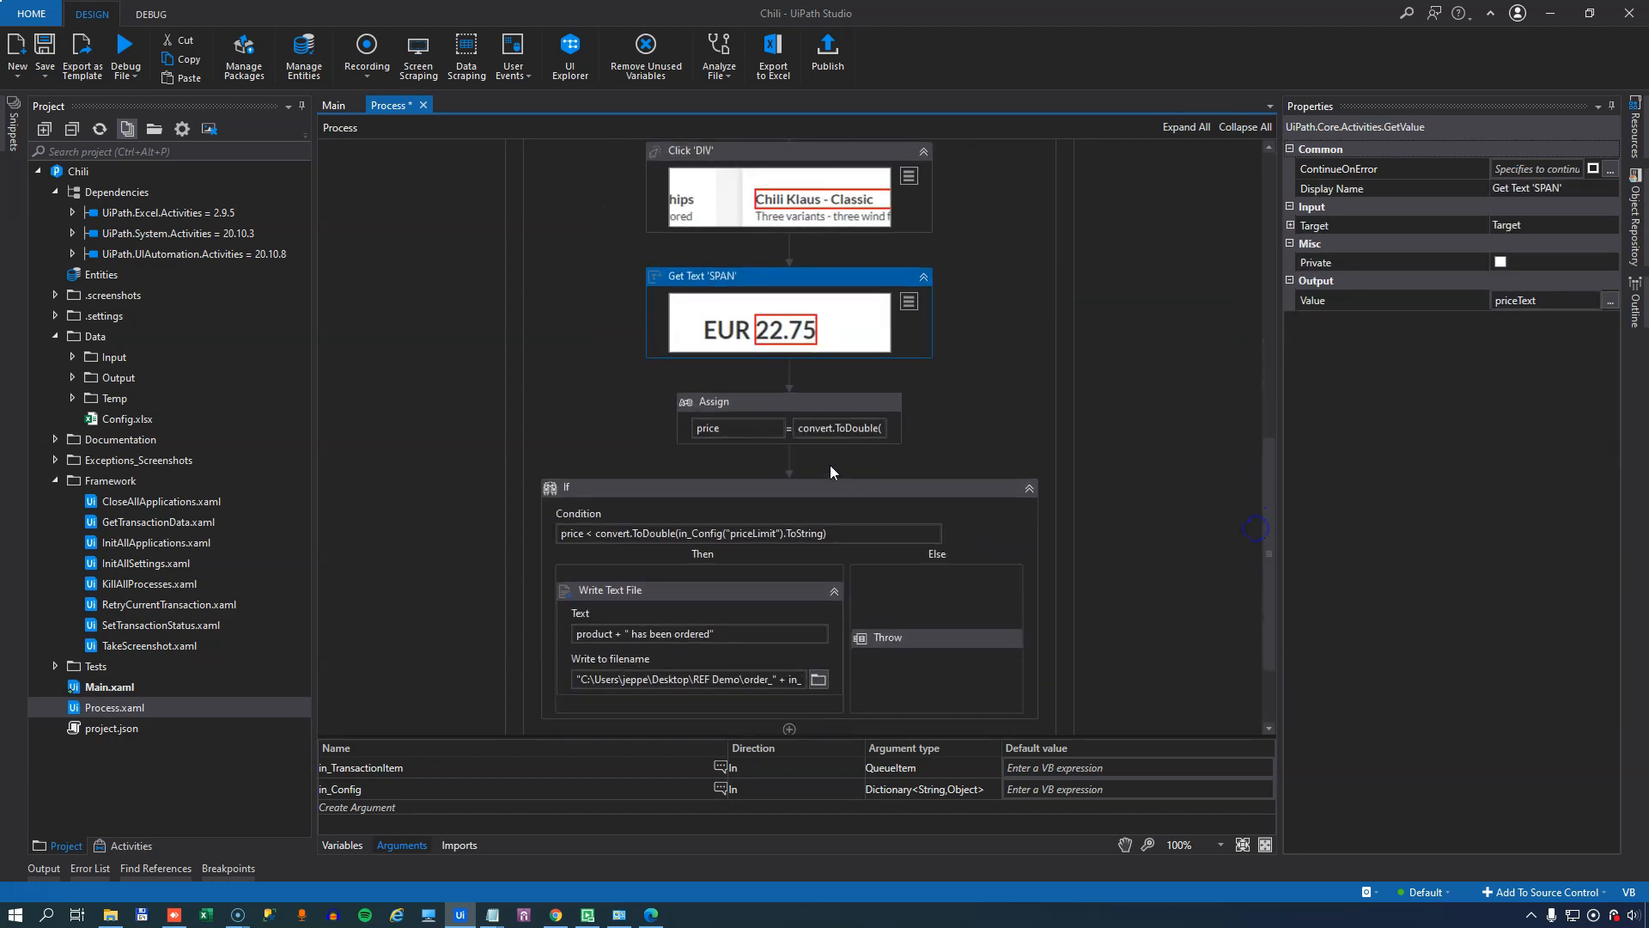
click(737, 428)
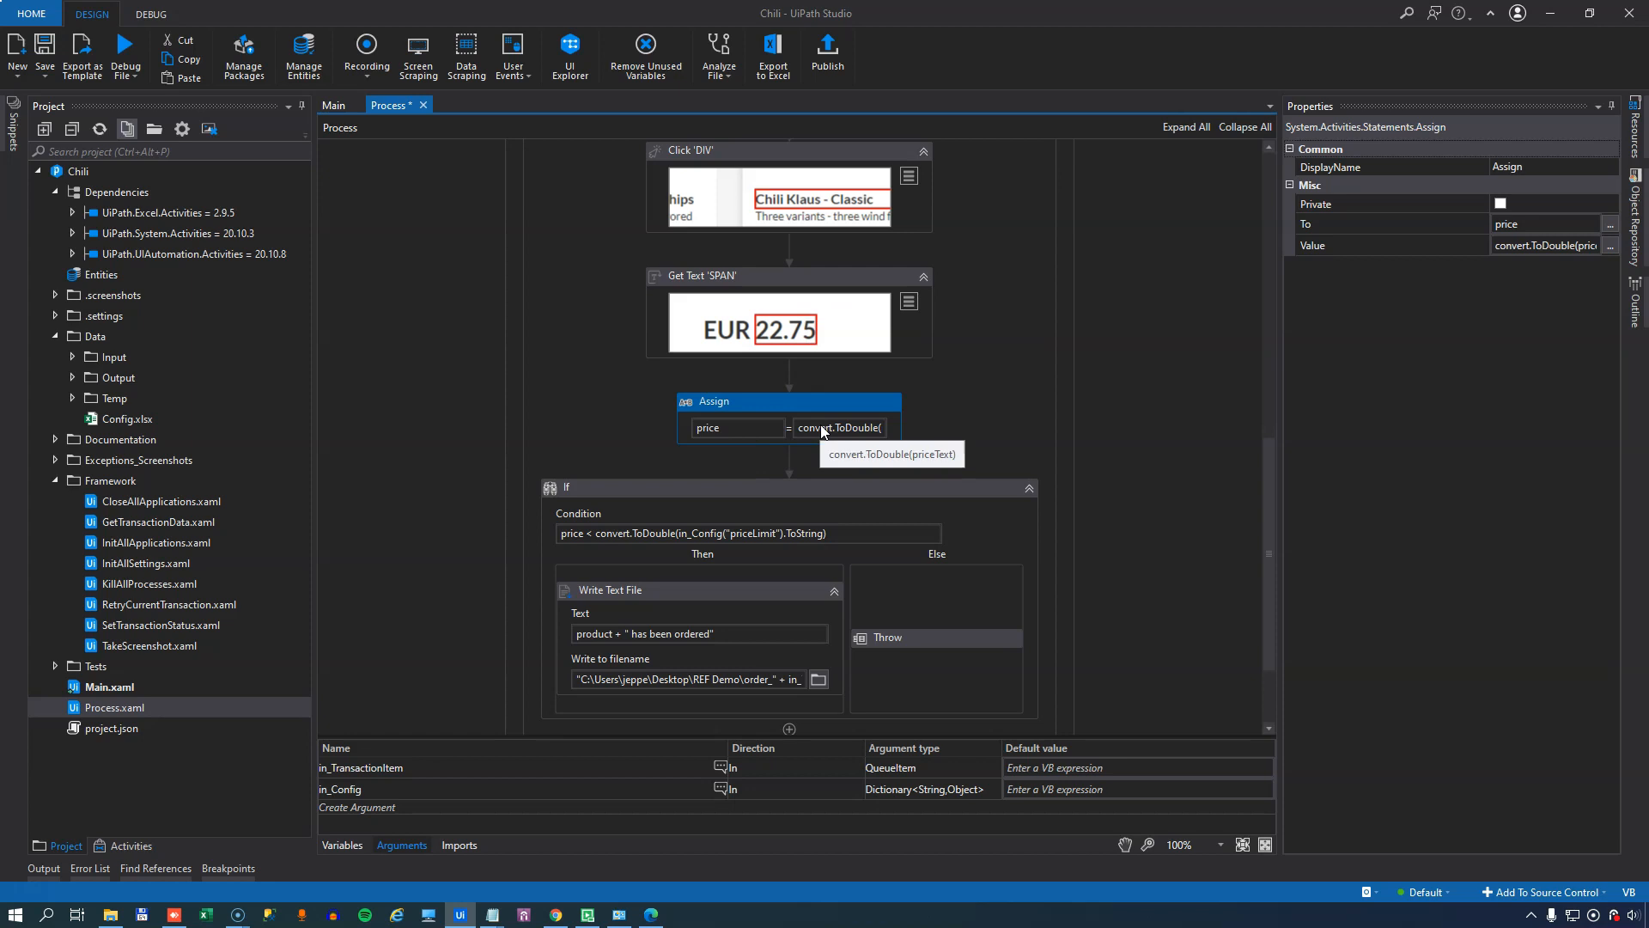
scroll(down, 3)
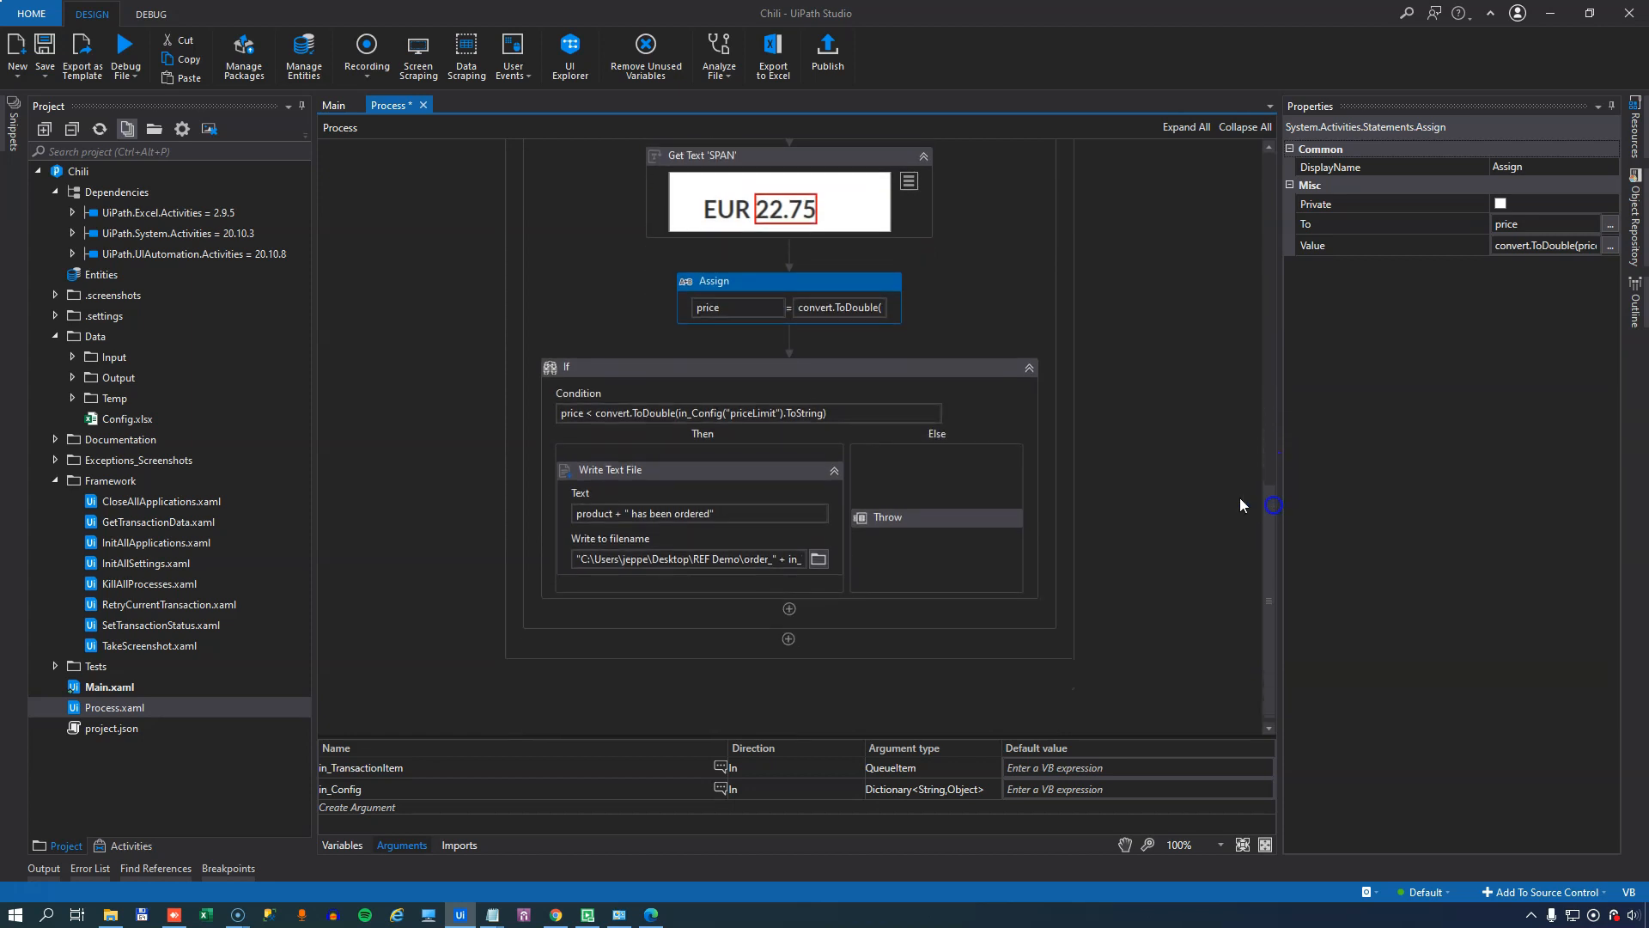
- Inspect the price-limit If condition and the Write Text File step that saves the order
click(788, 368)
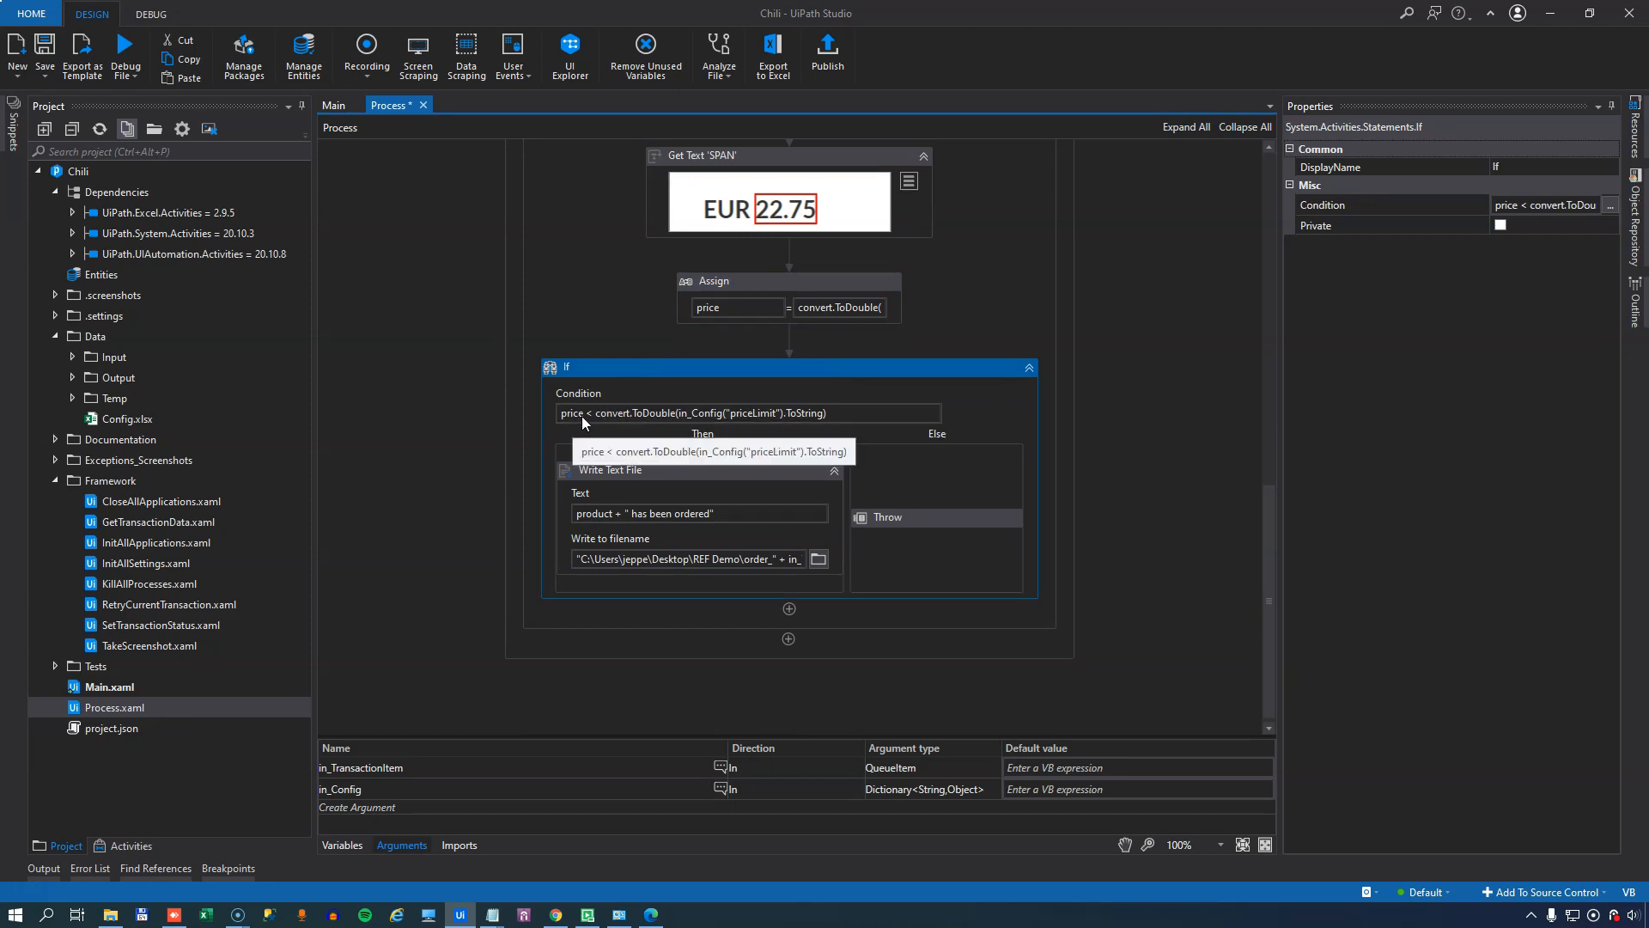
mouse_move(745, 425)
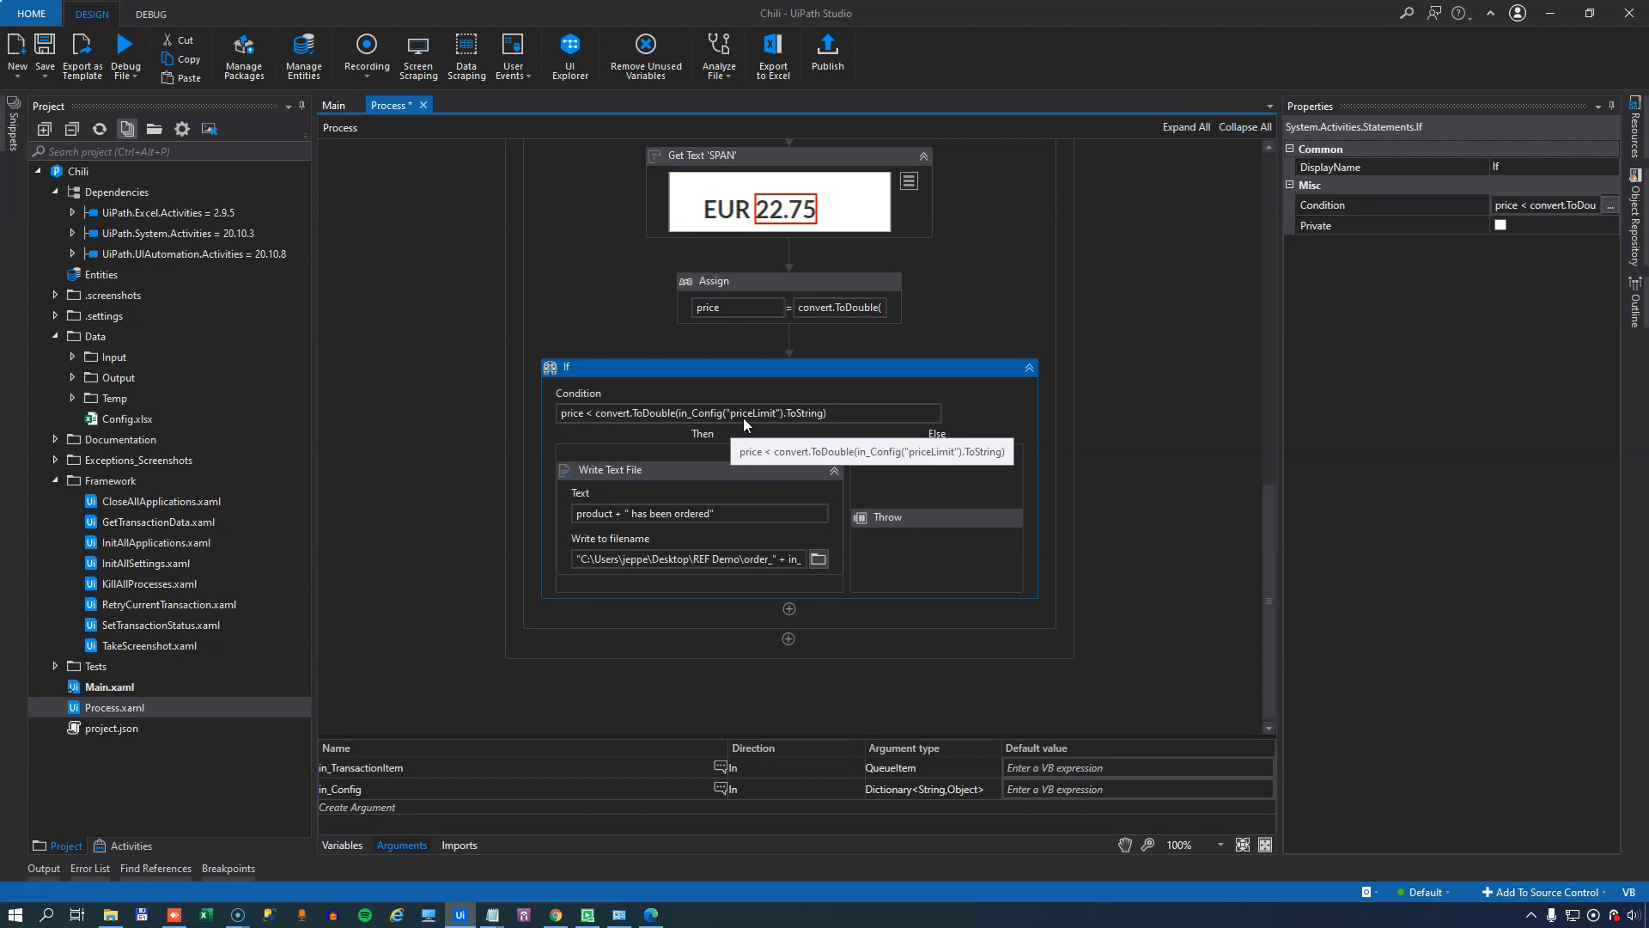
mouse_move(710, 476)
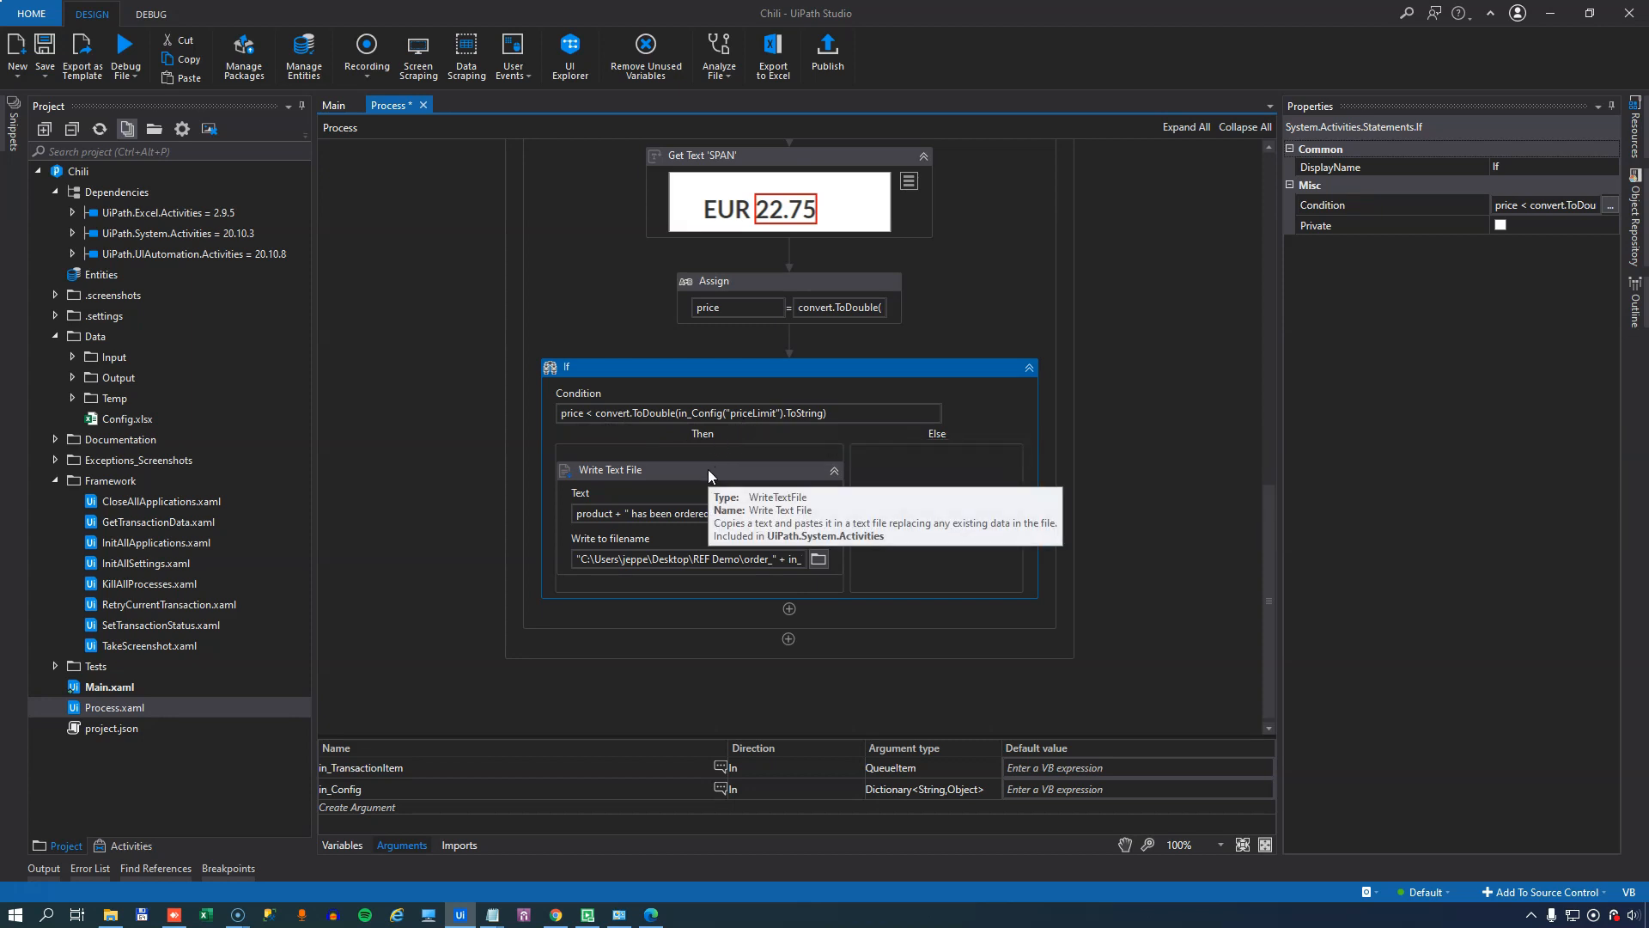
click(699, 471)
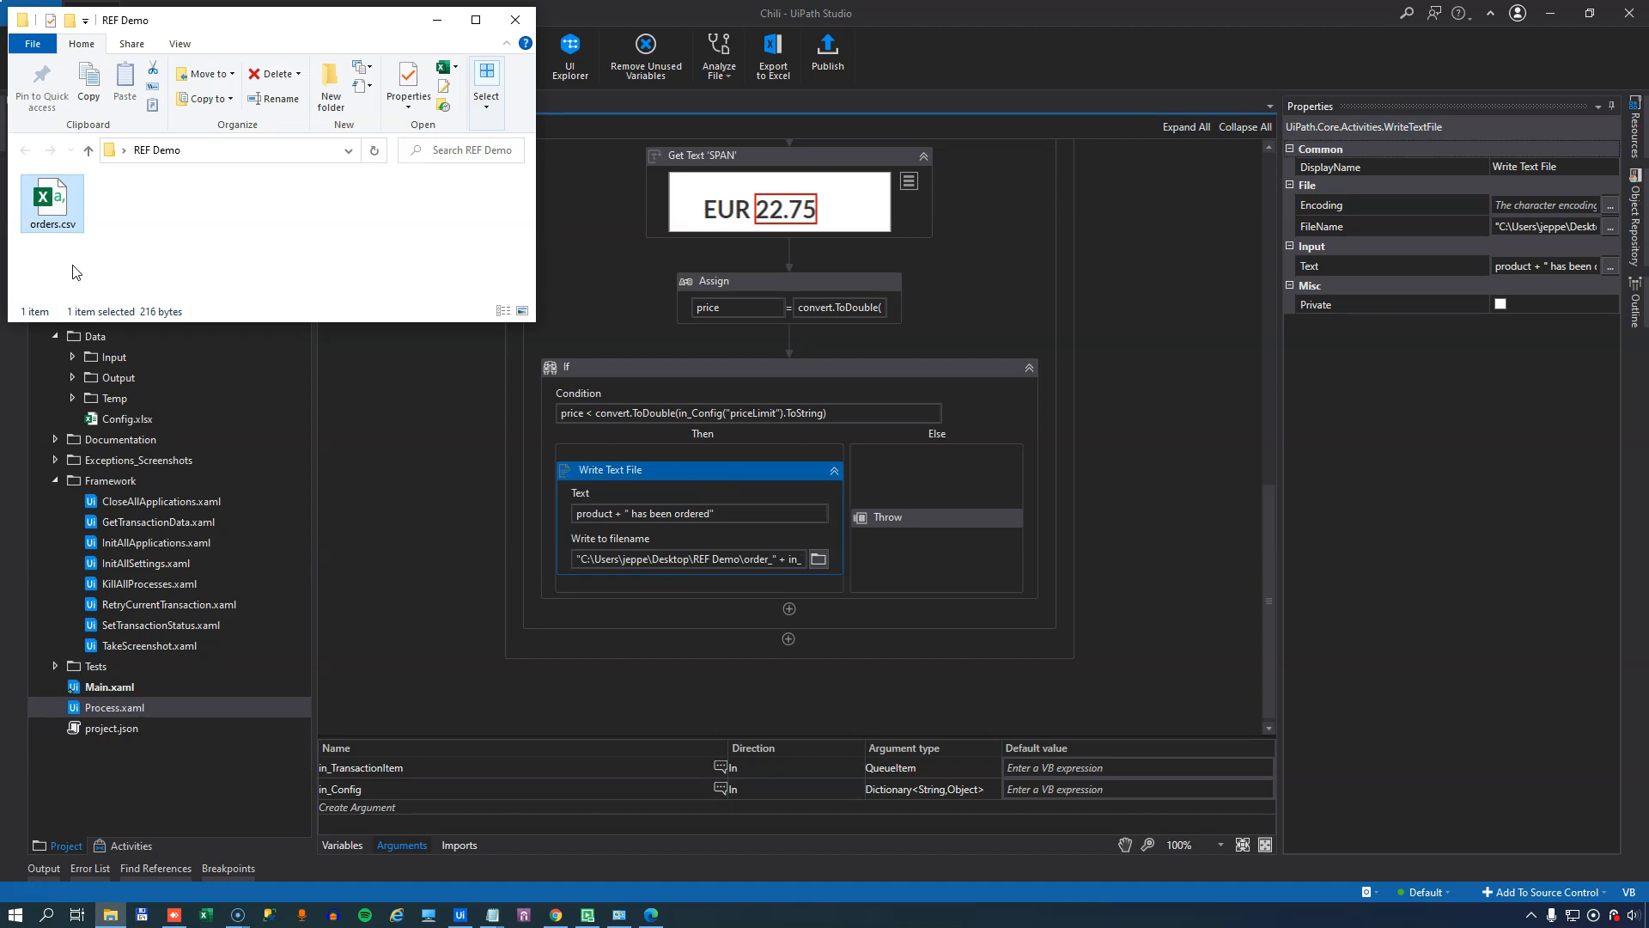
mouse_move(222, 299)
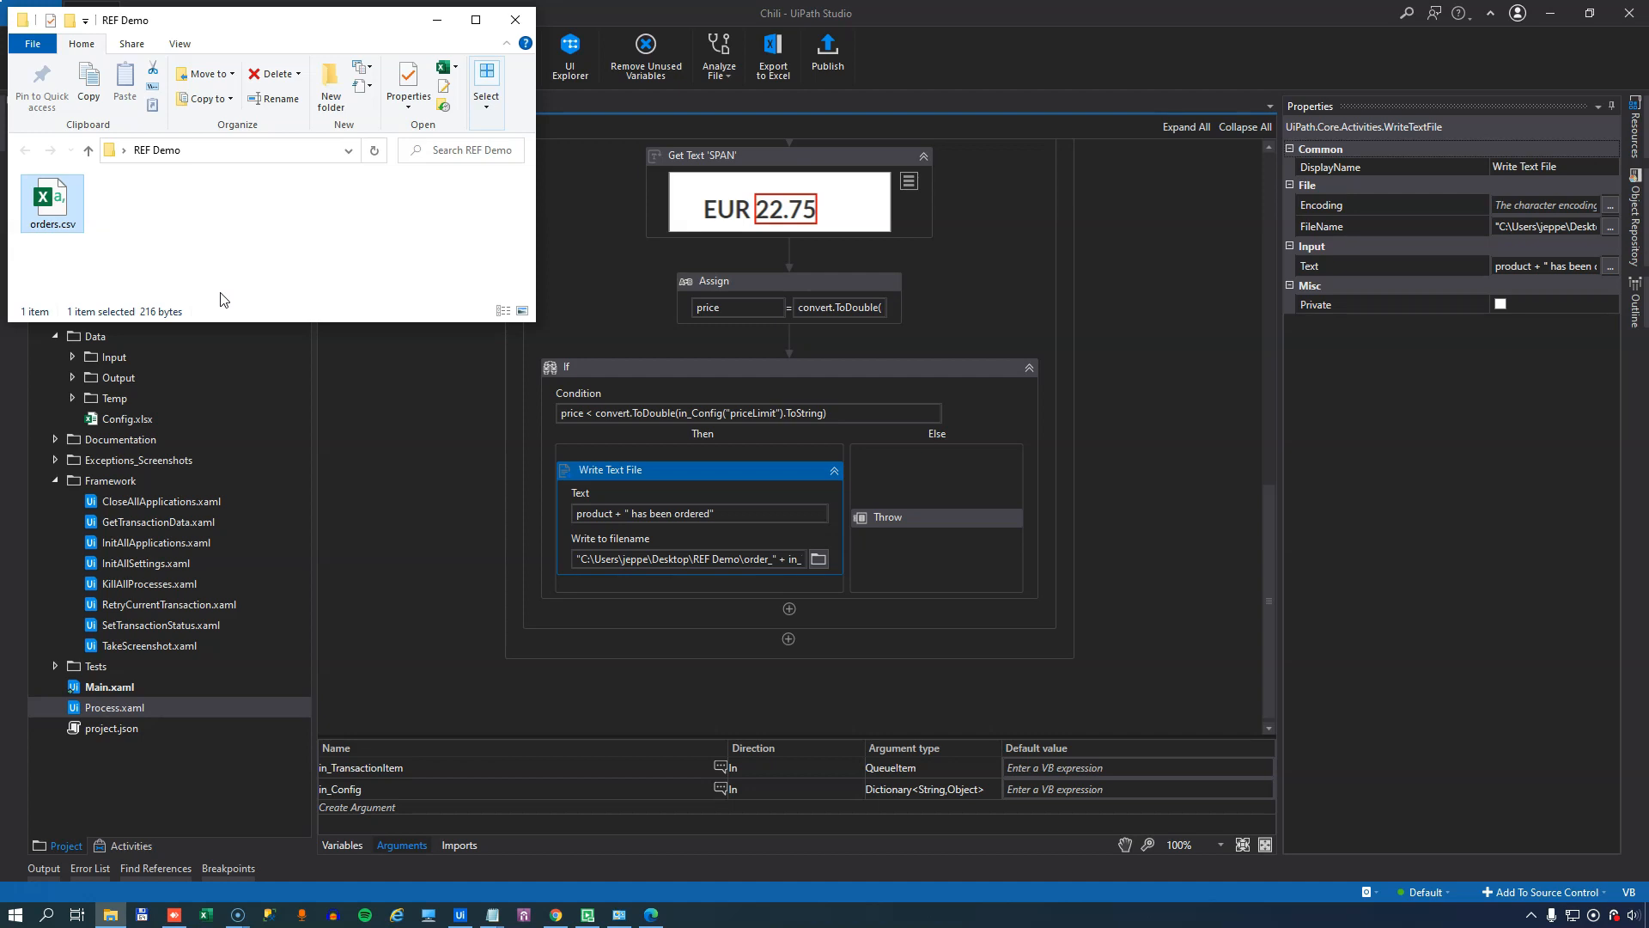
mouse_move(896, 320)
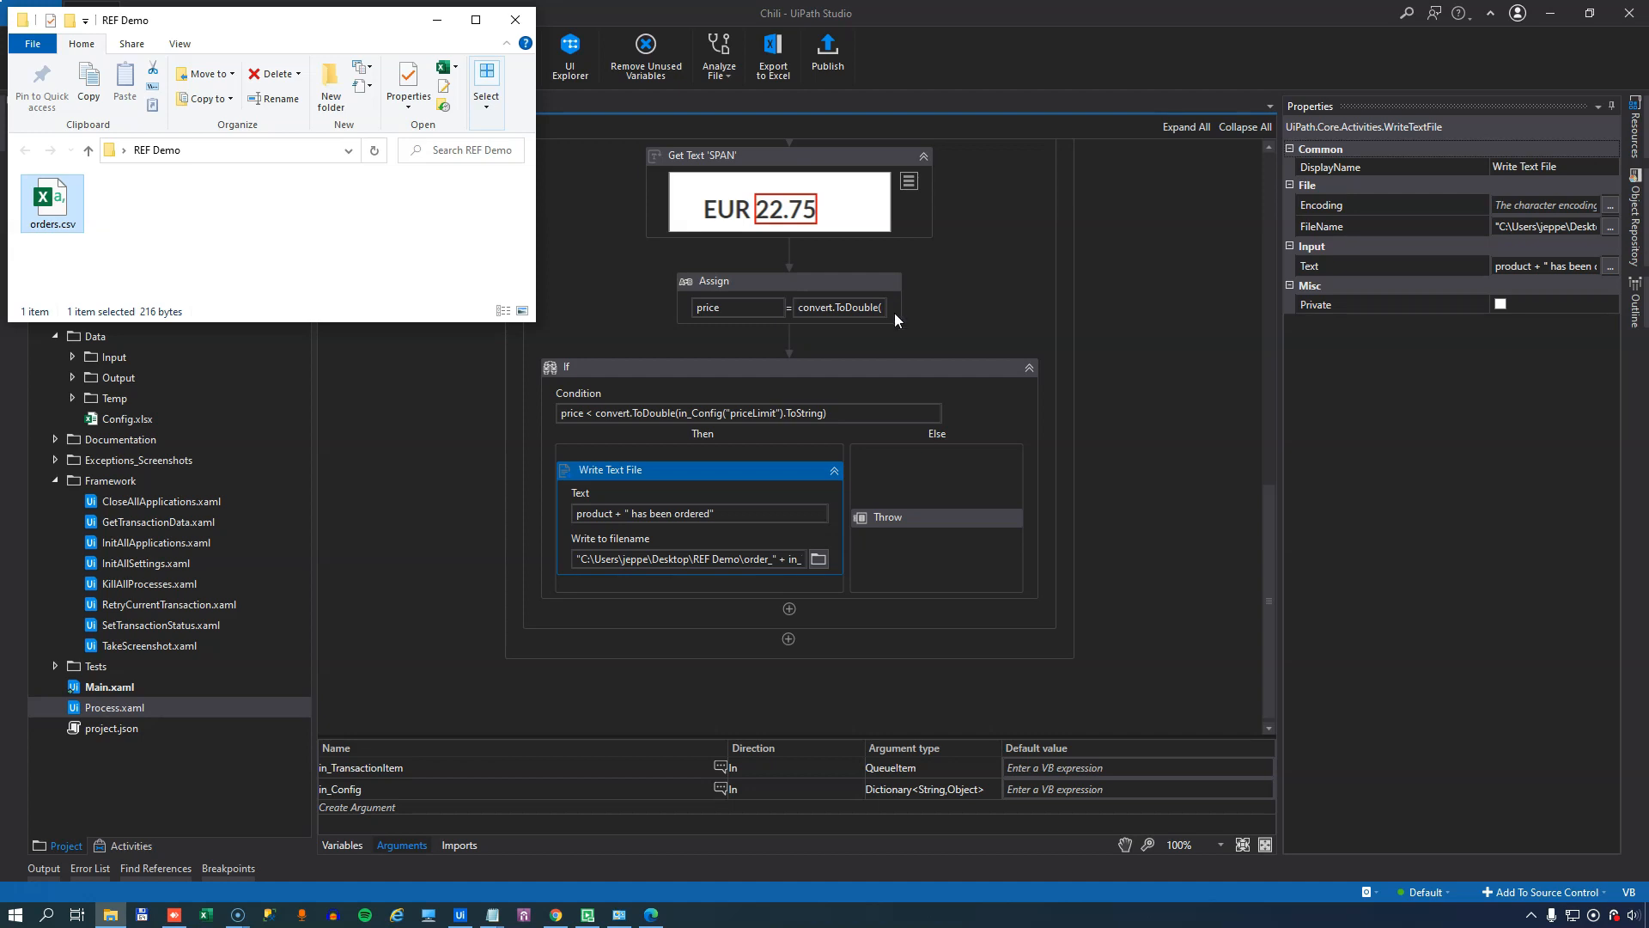
click(789, 366)
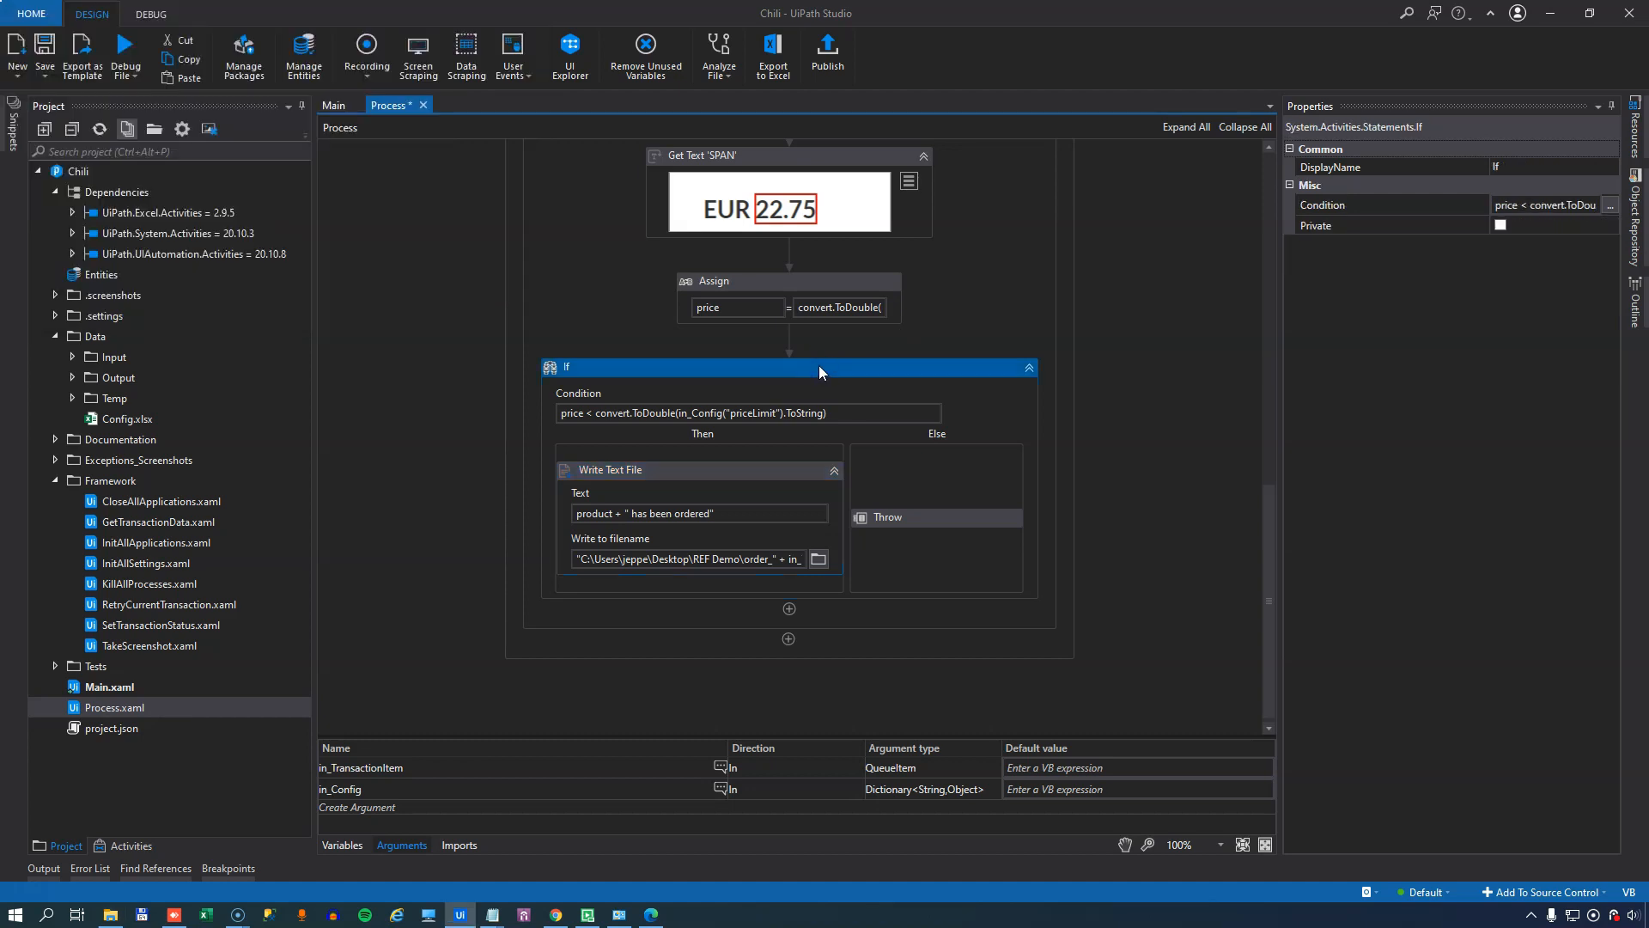
- Inspect the Throw step's BusinessRuleException expression for too-high prices
click(886, 517)
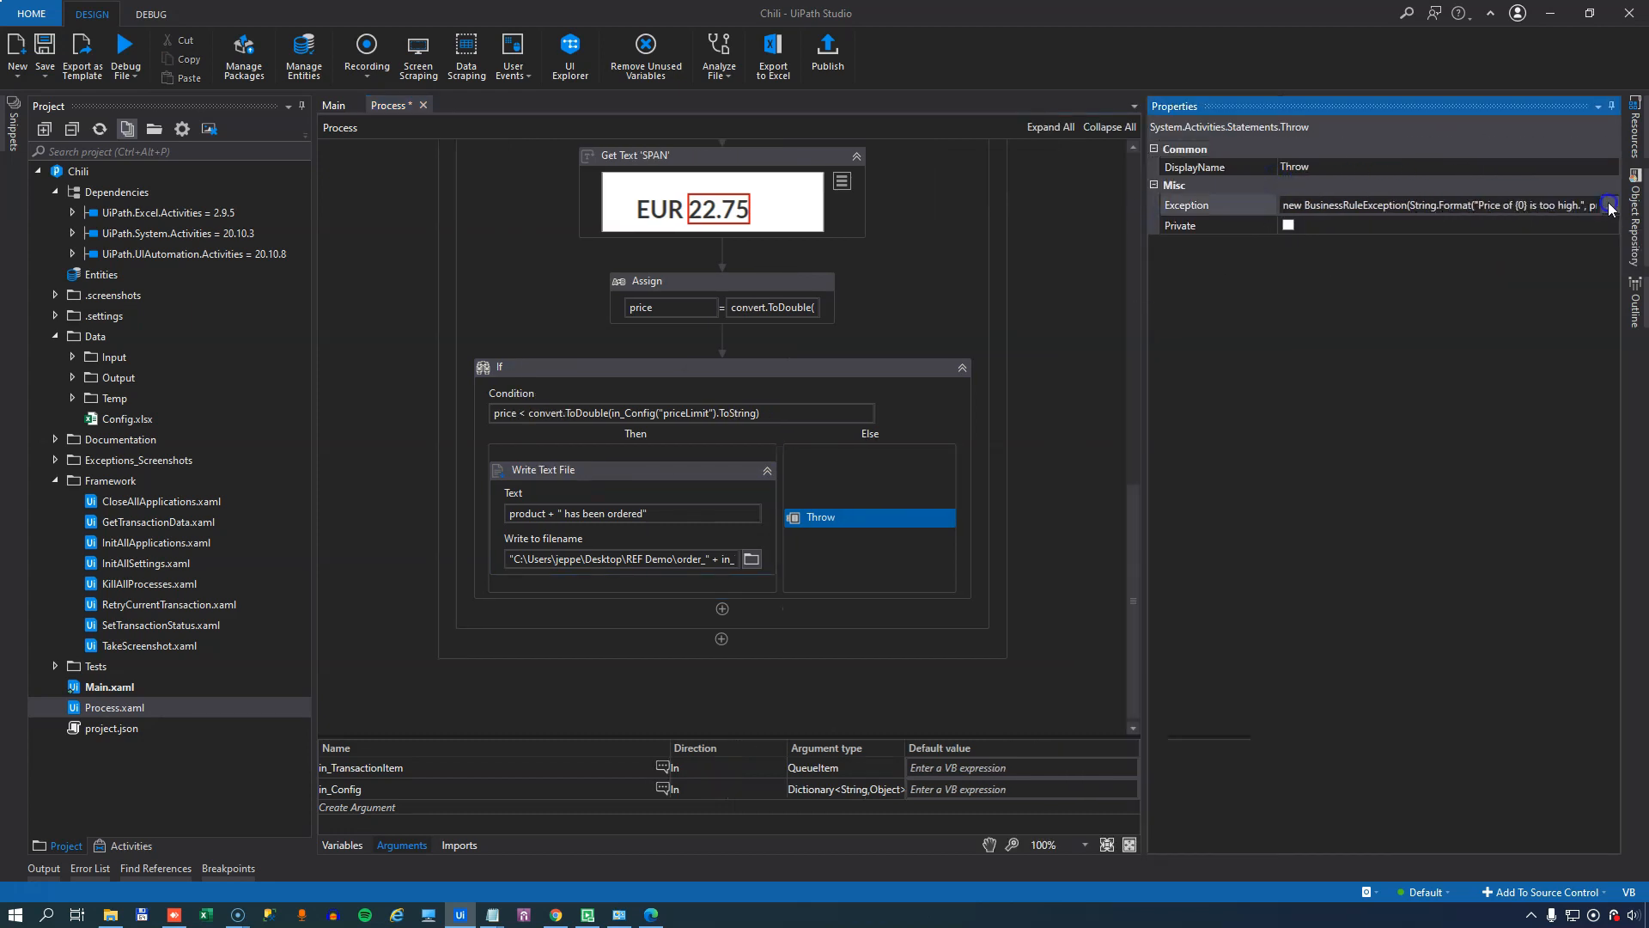
click(1609, 205)
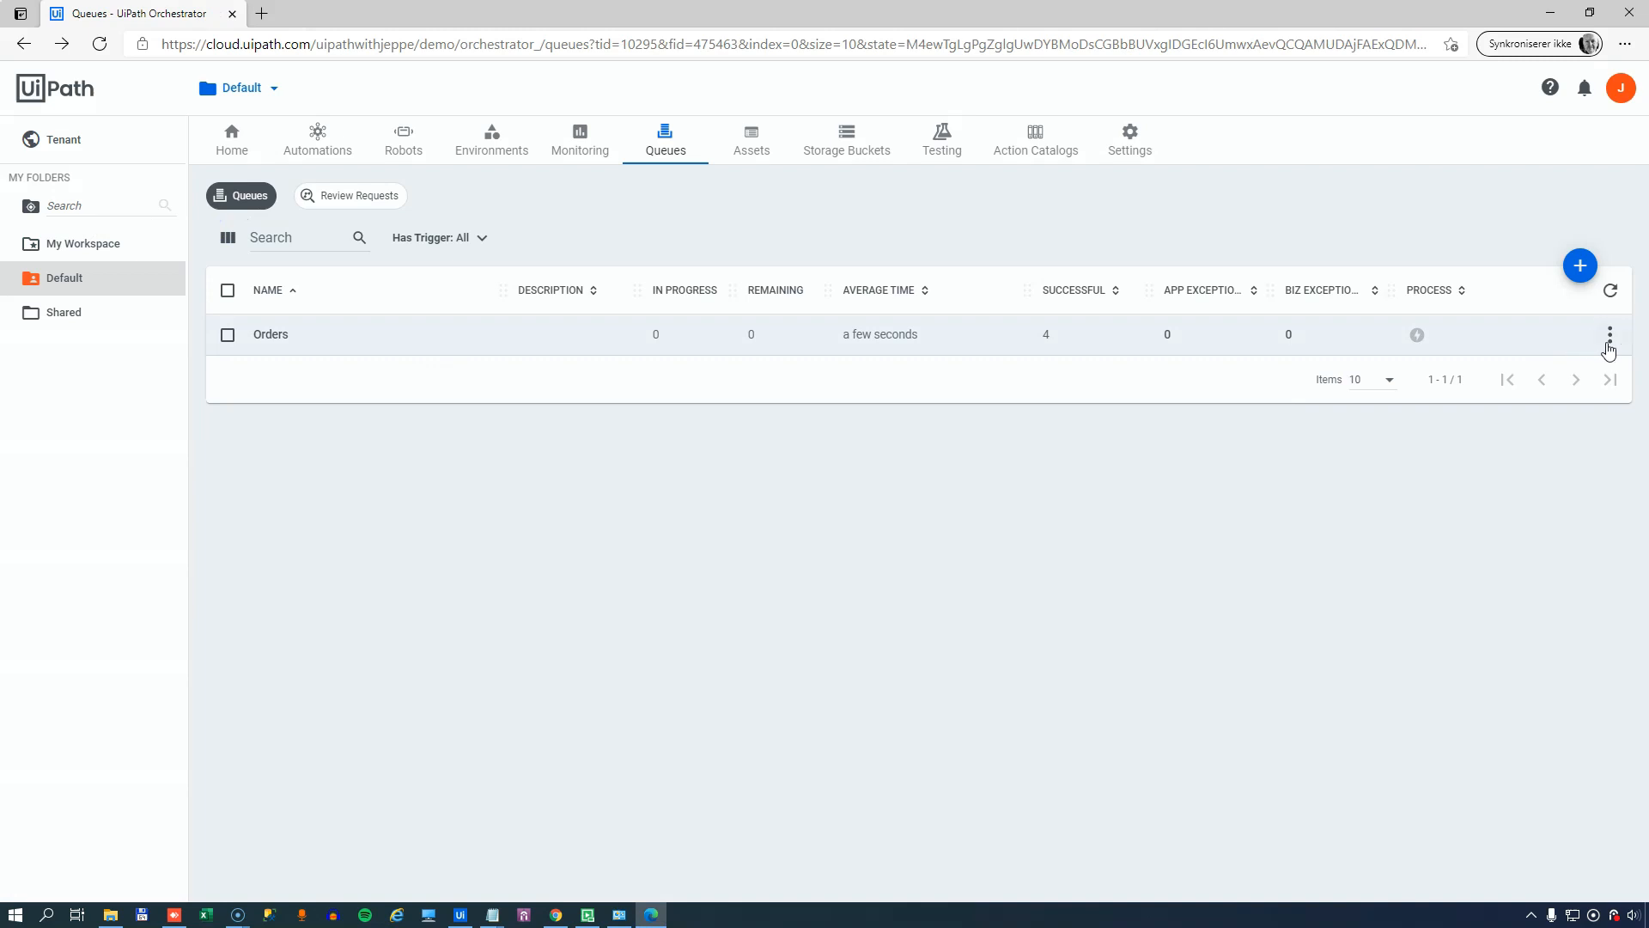
- Upload four order items from the CSV file to the Orders queue and return to Studio
click(1608, 335)
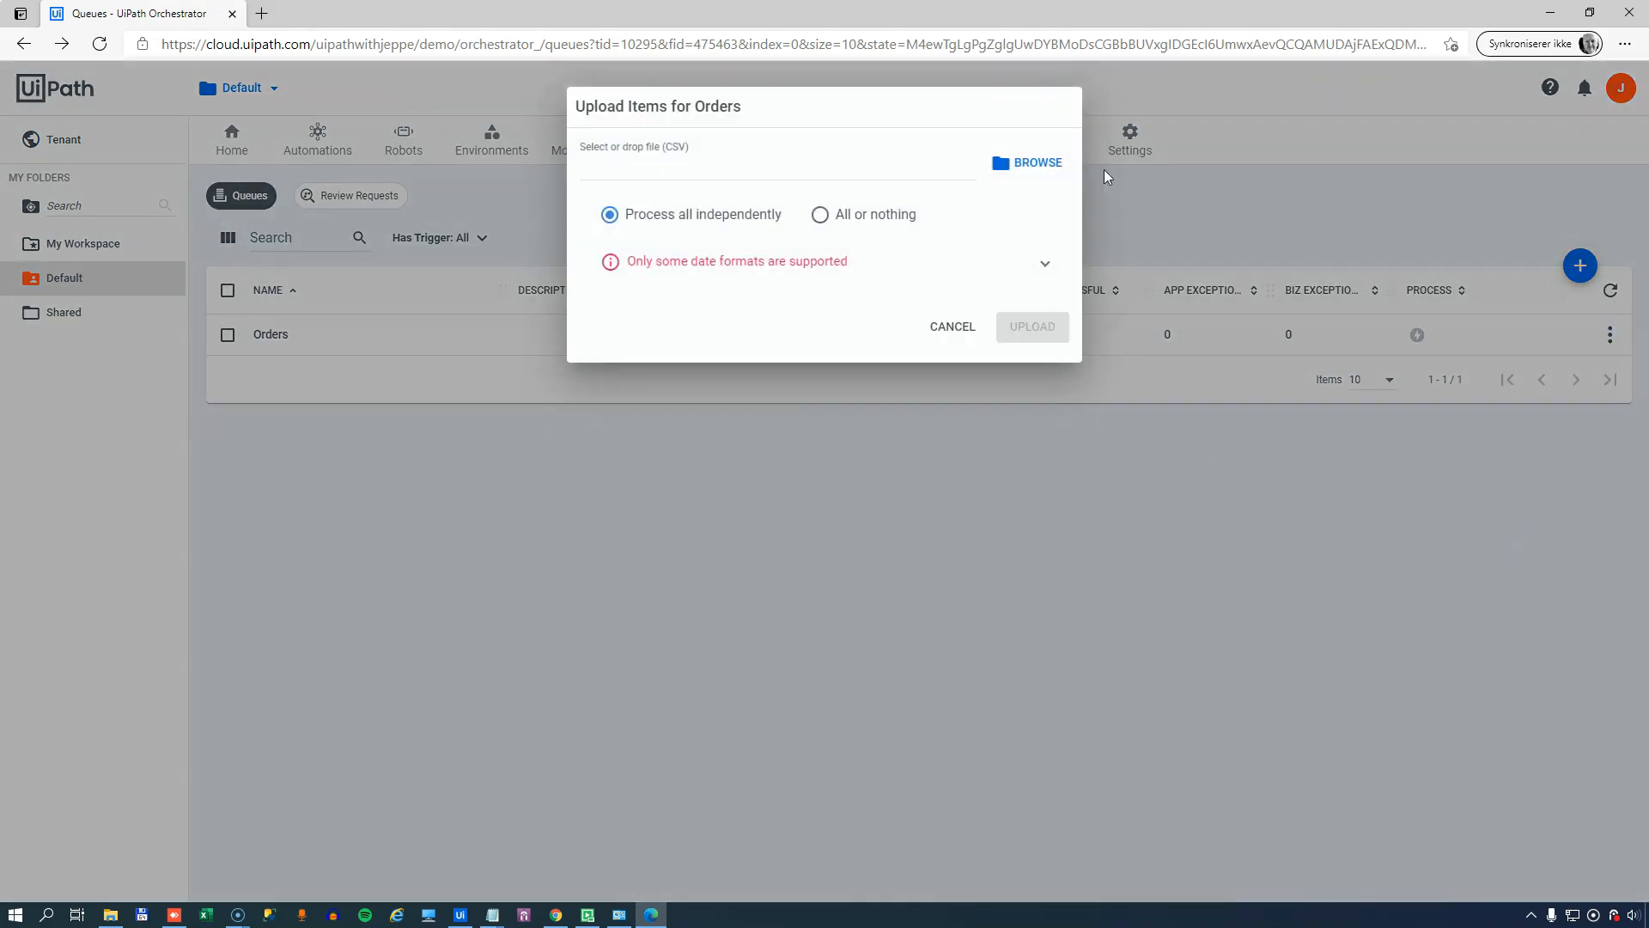
click(1027, 161)
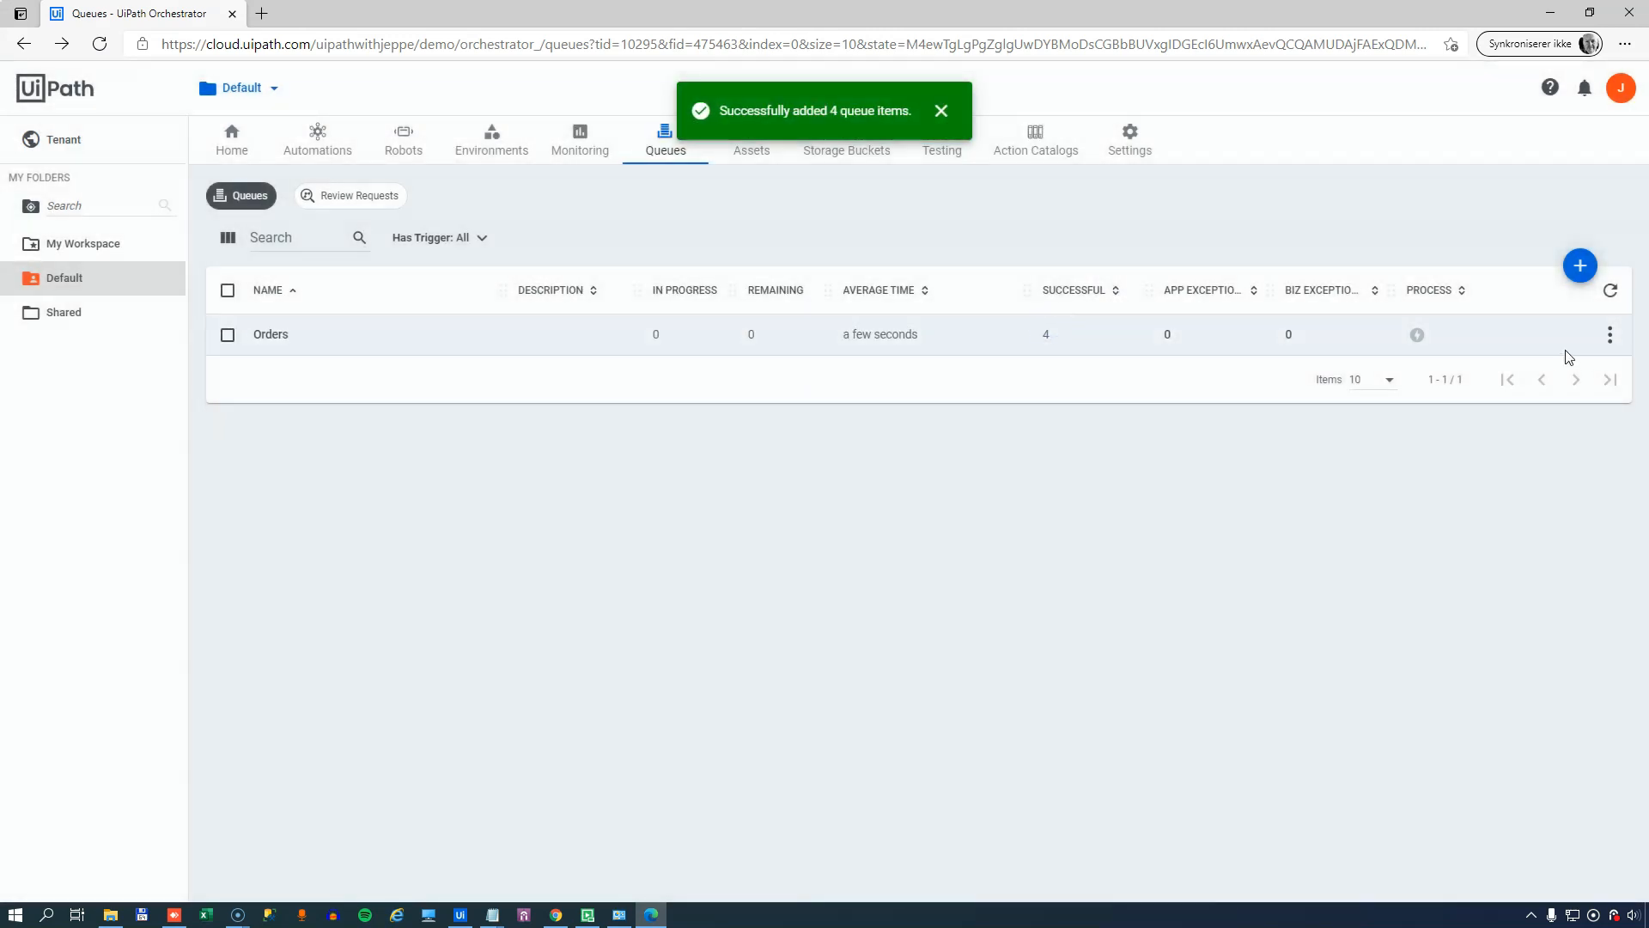
click(1608, 336)
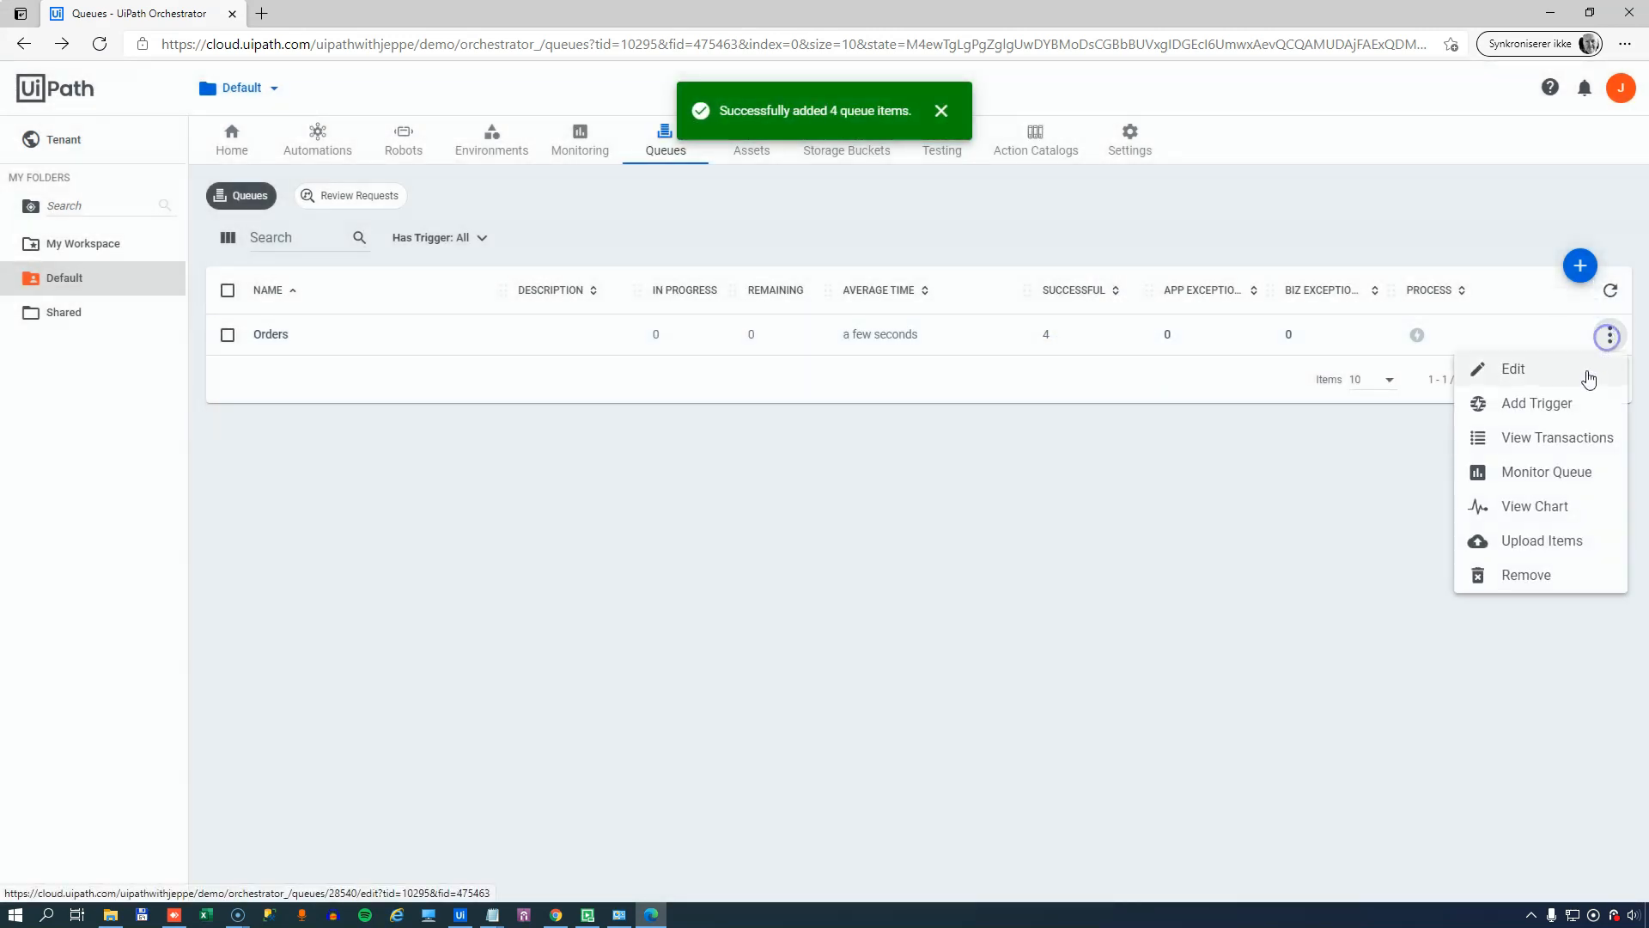
click(1558, 438)
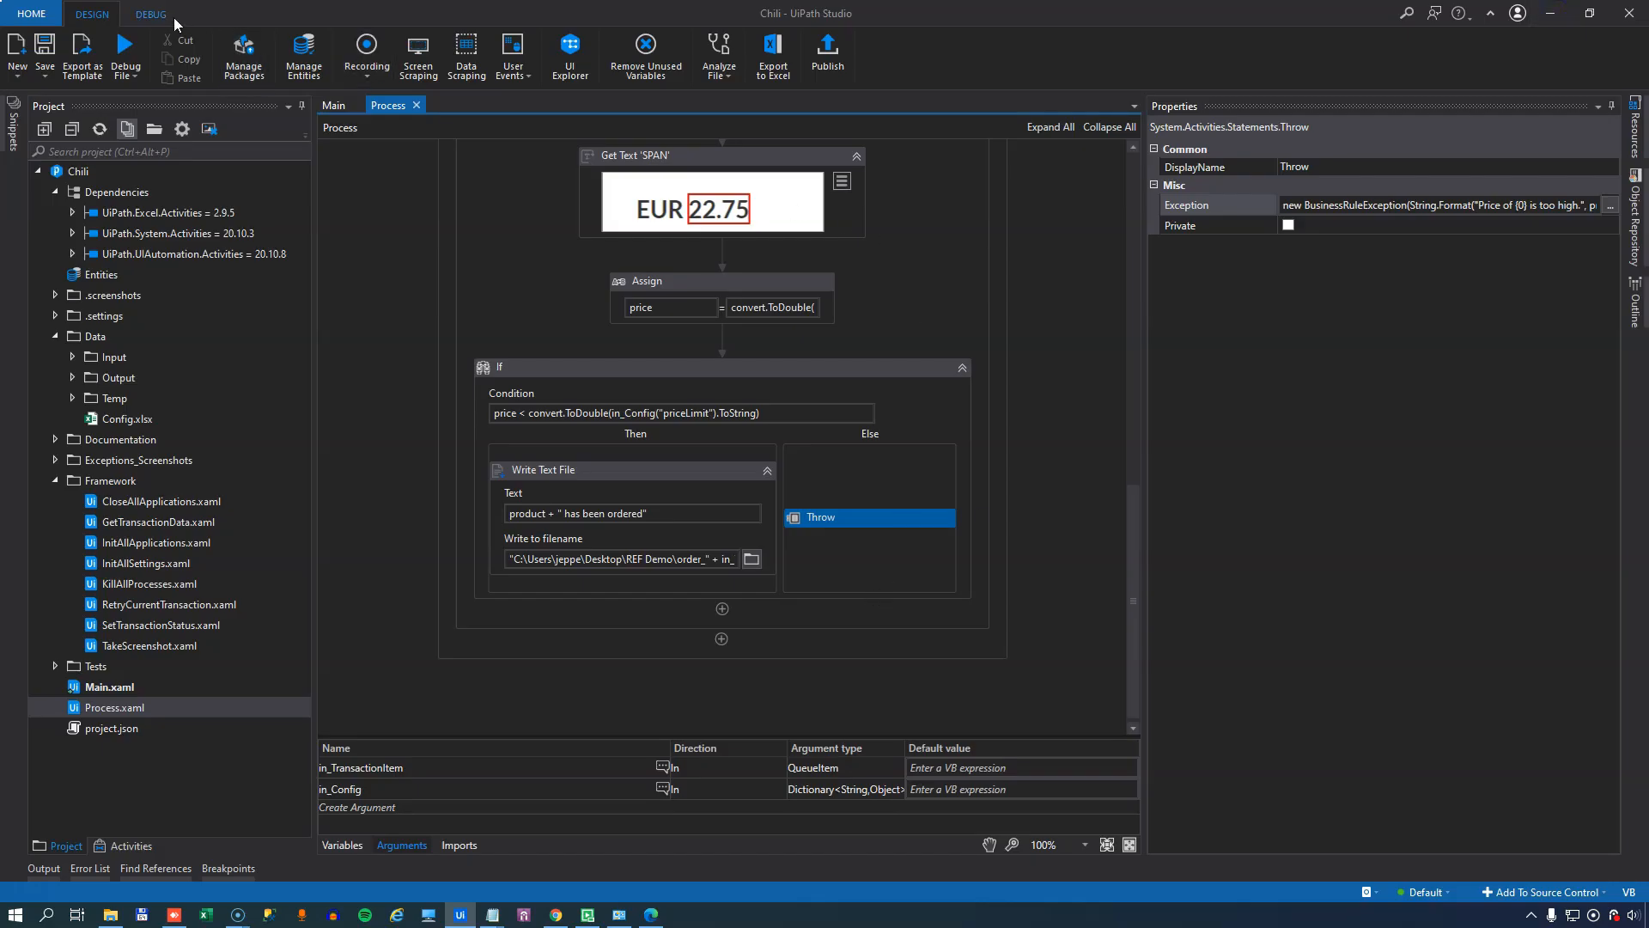
- Switch to the DEBUG ribbon before reopening Config.xlsx with its priceLimit row of 200
click(151, 14)
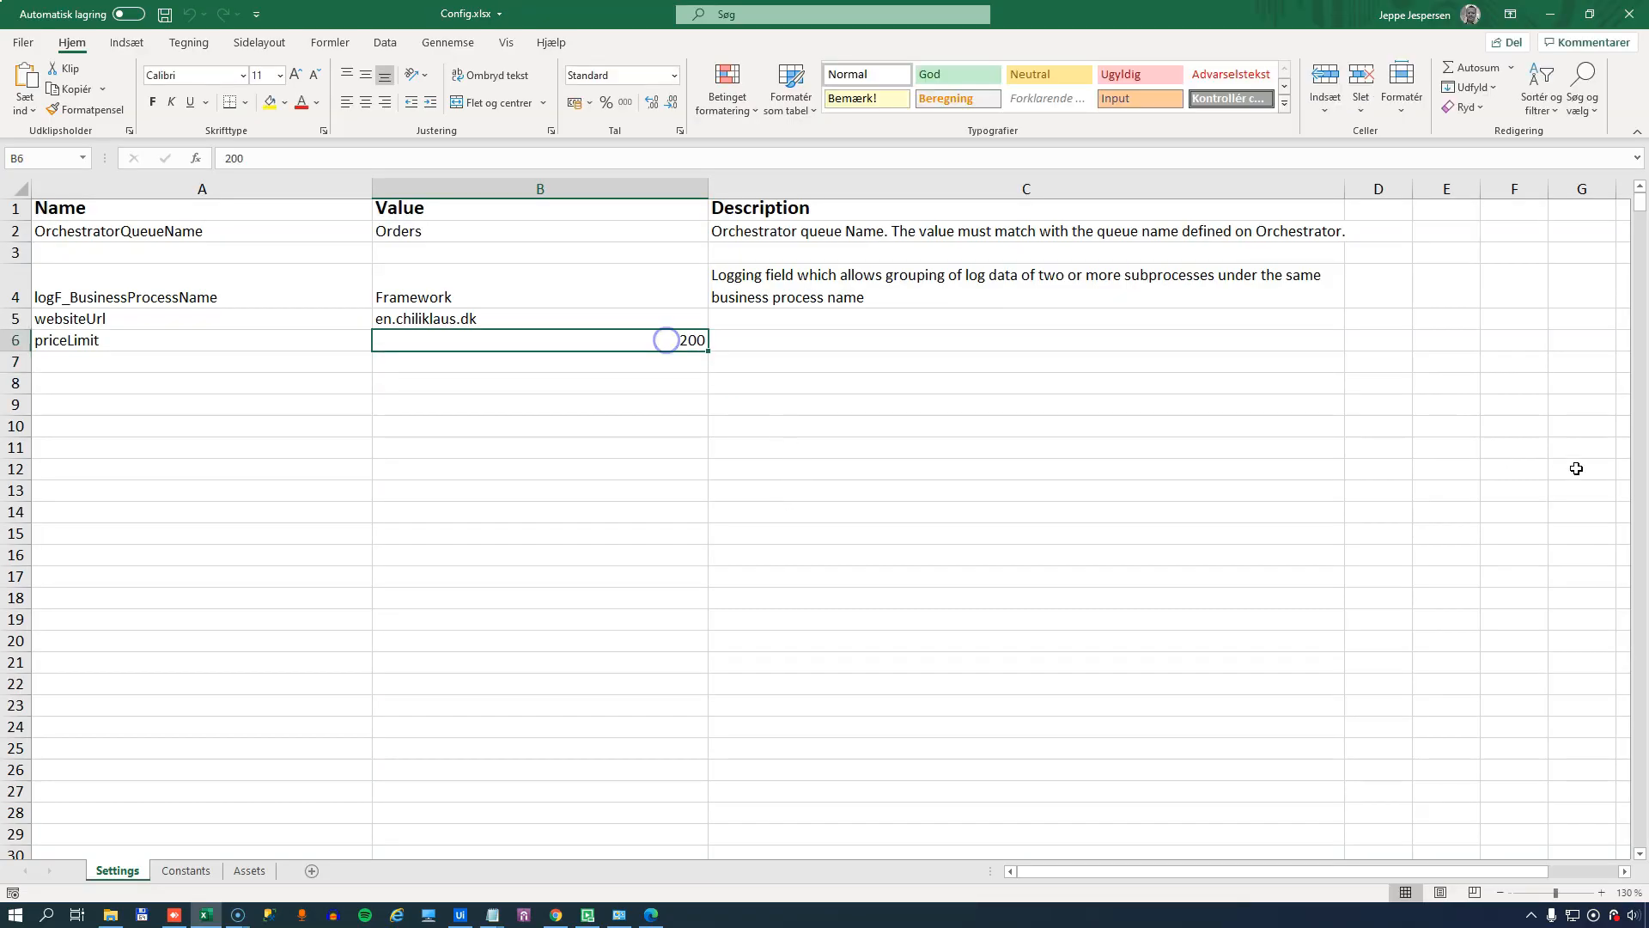
- Change priceLimit to 60 in Config.xlsx and save the workbook on closing
text(60)
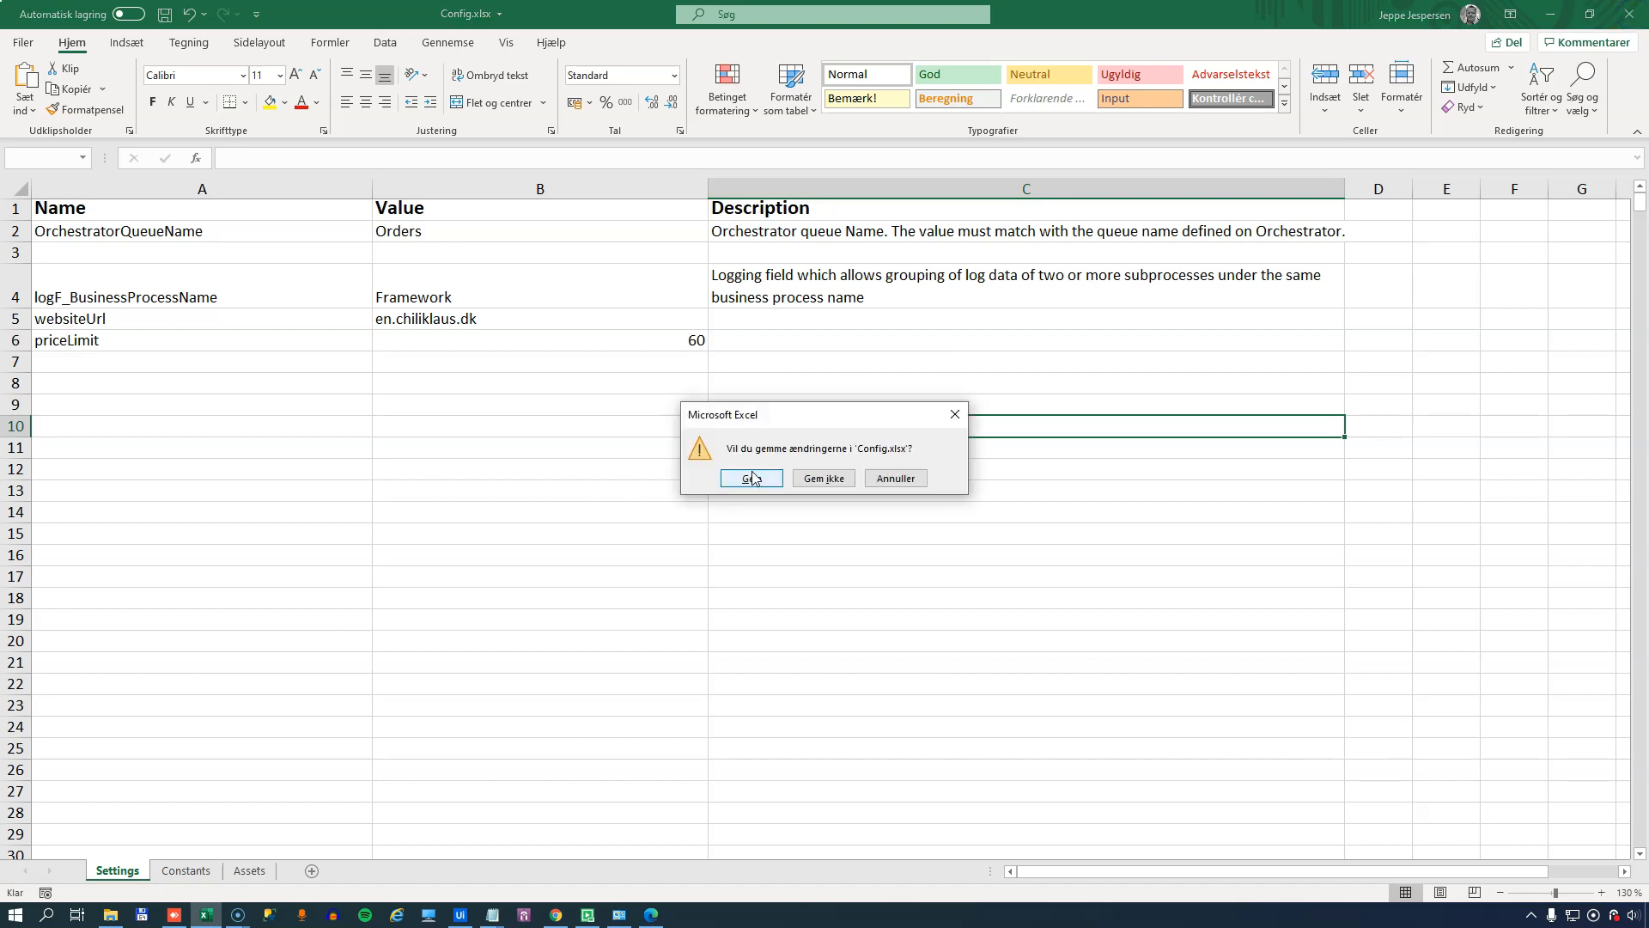
click(750, 481)
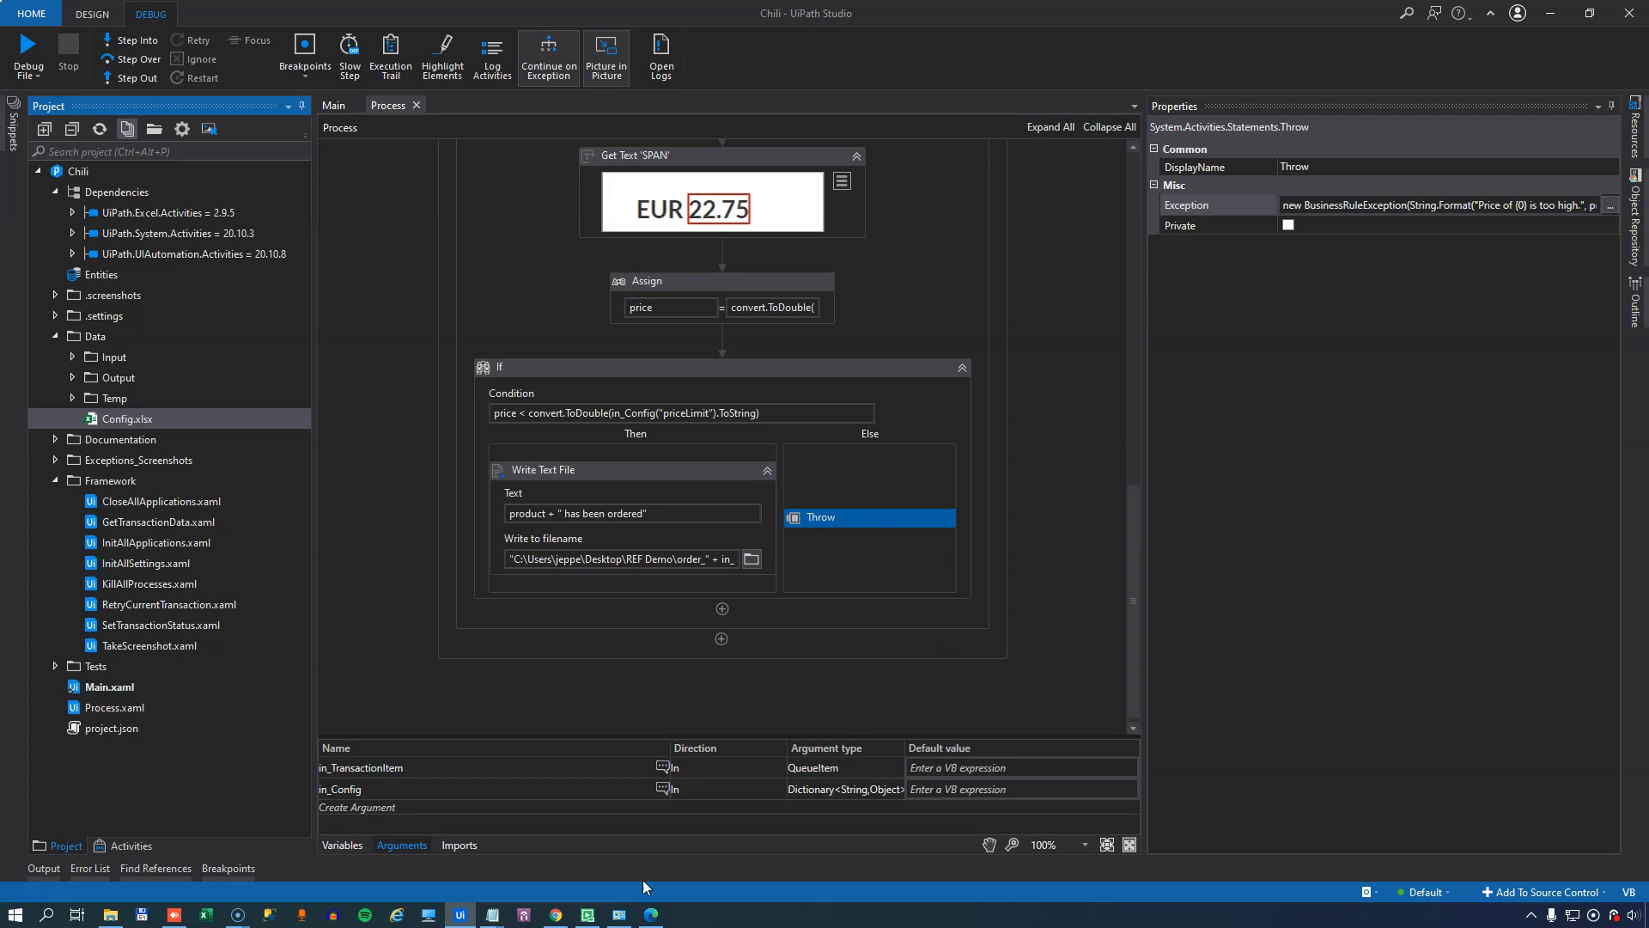
- Show the Ethernet adapter's options, then start the Chili process with Debug File
right_click(80, 467)
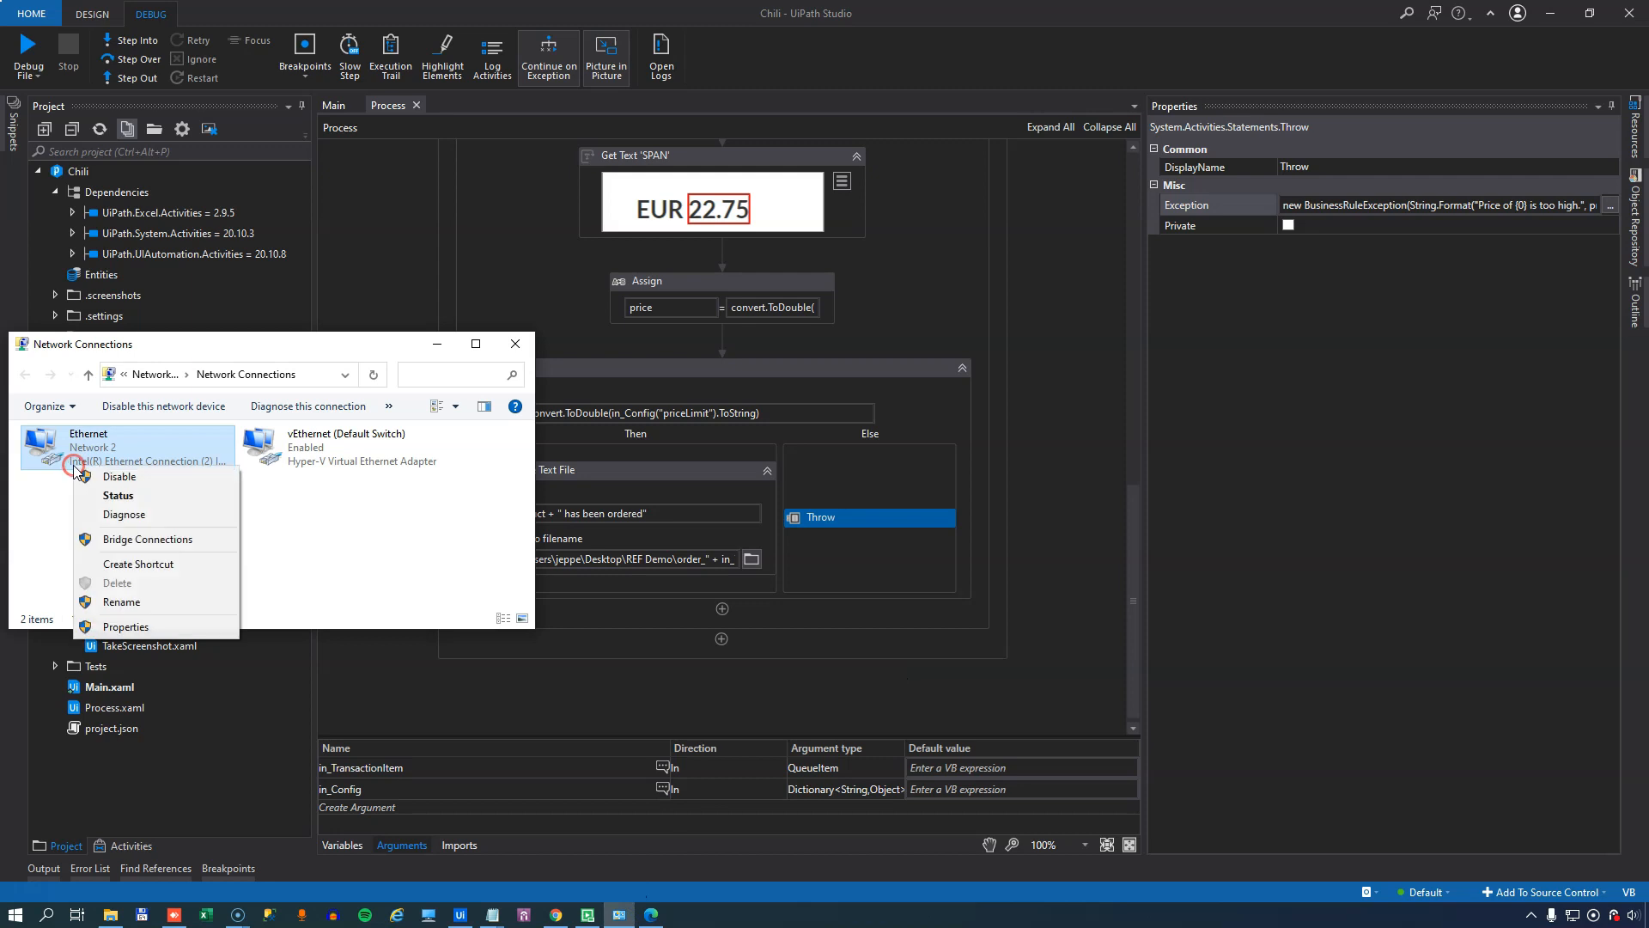
mouse_move(120, 476)
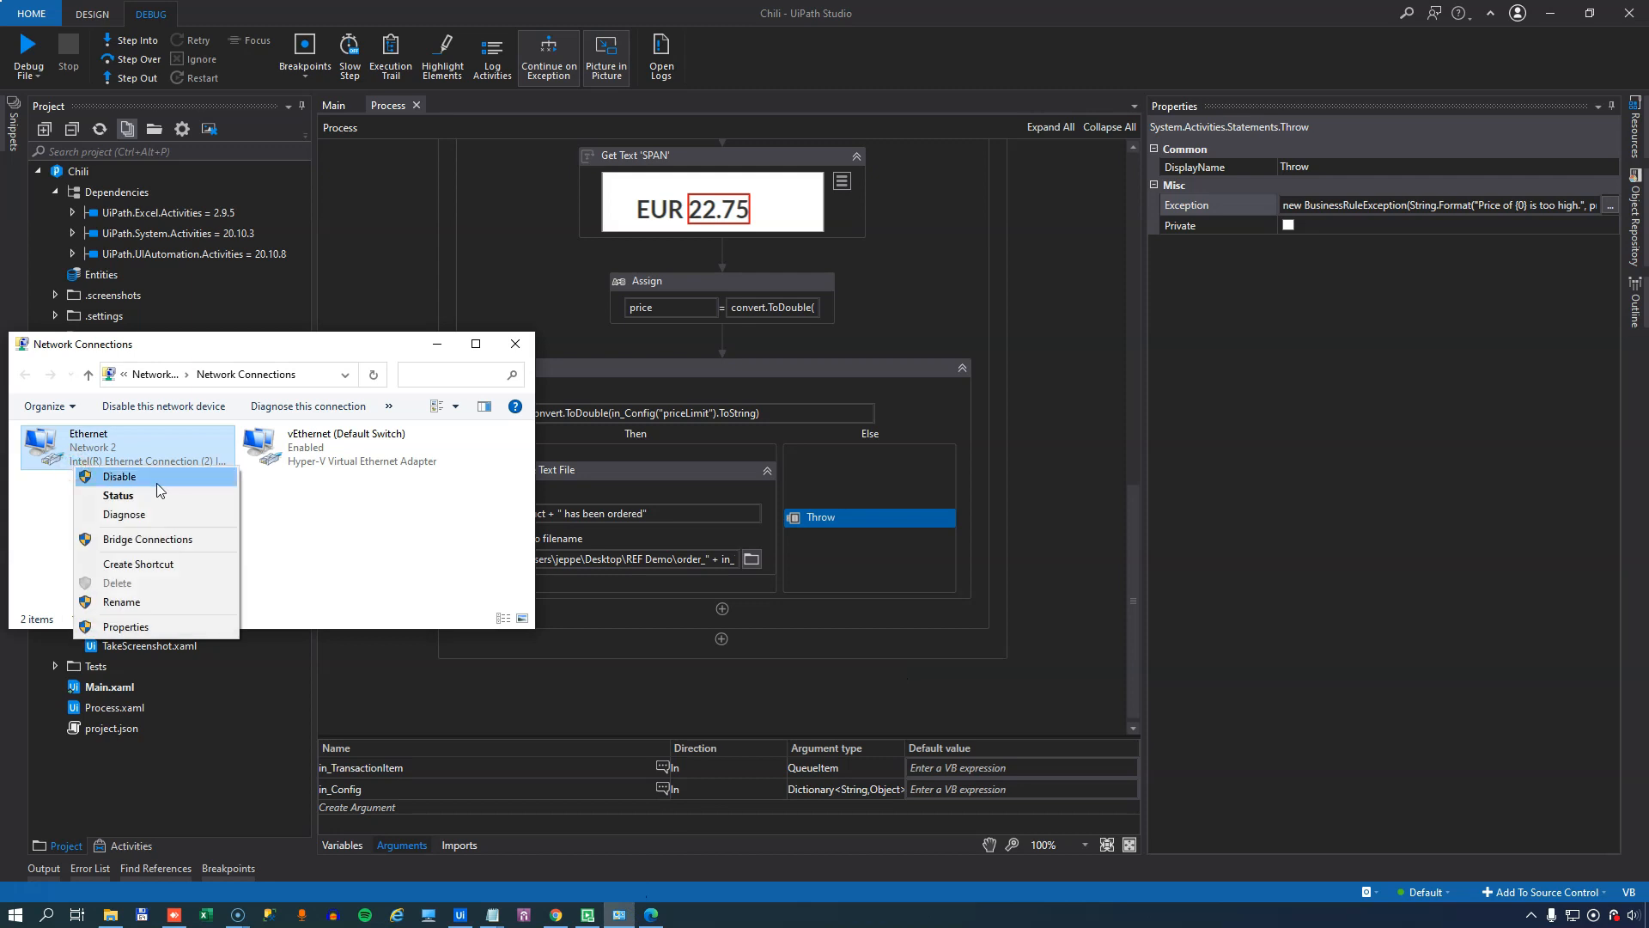
mouse_move(397, 529)
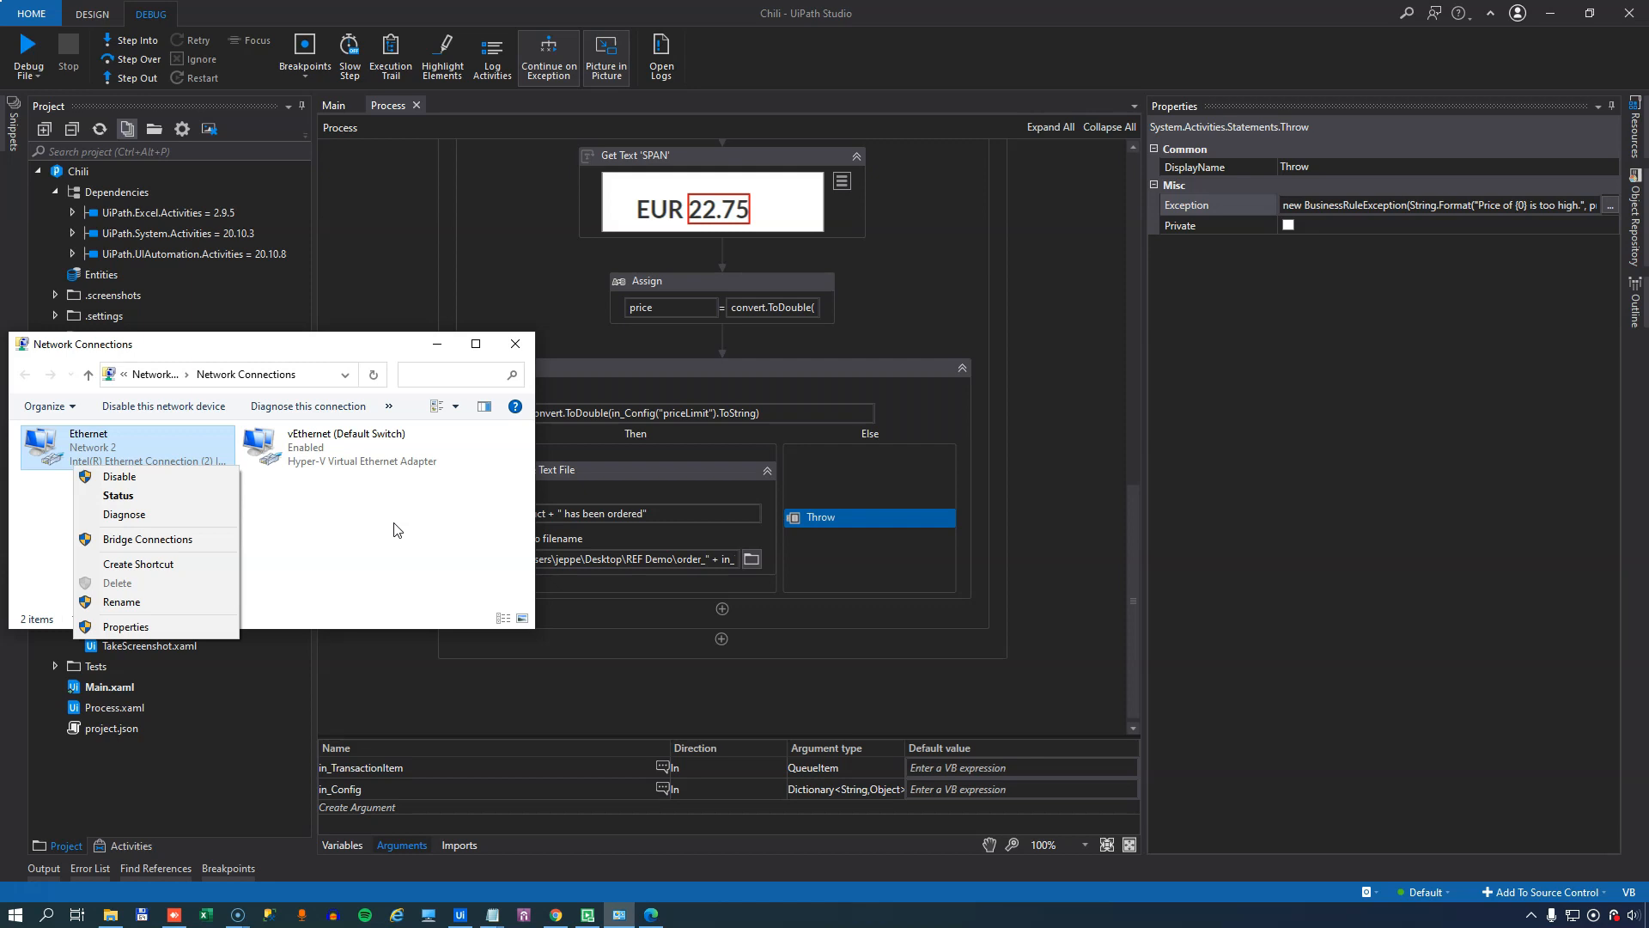
click(395, 525)
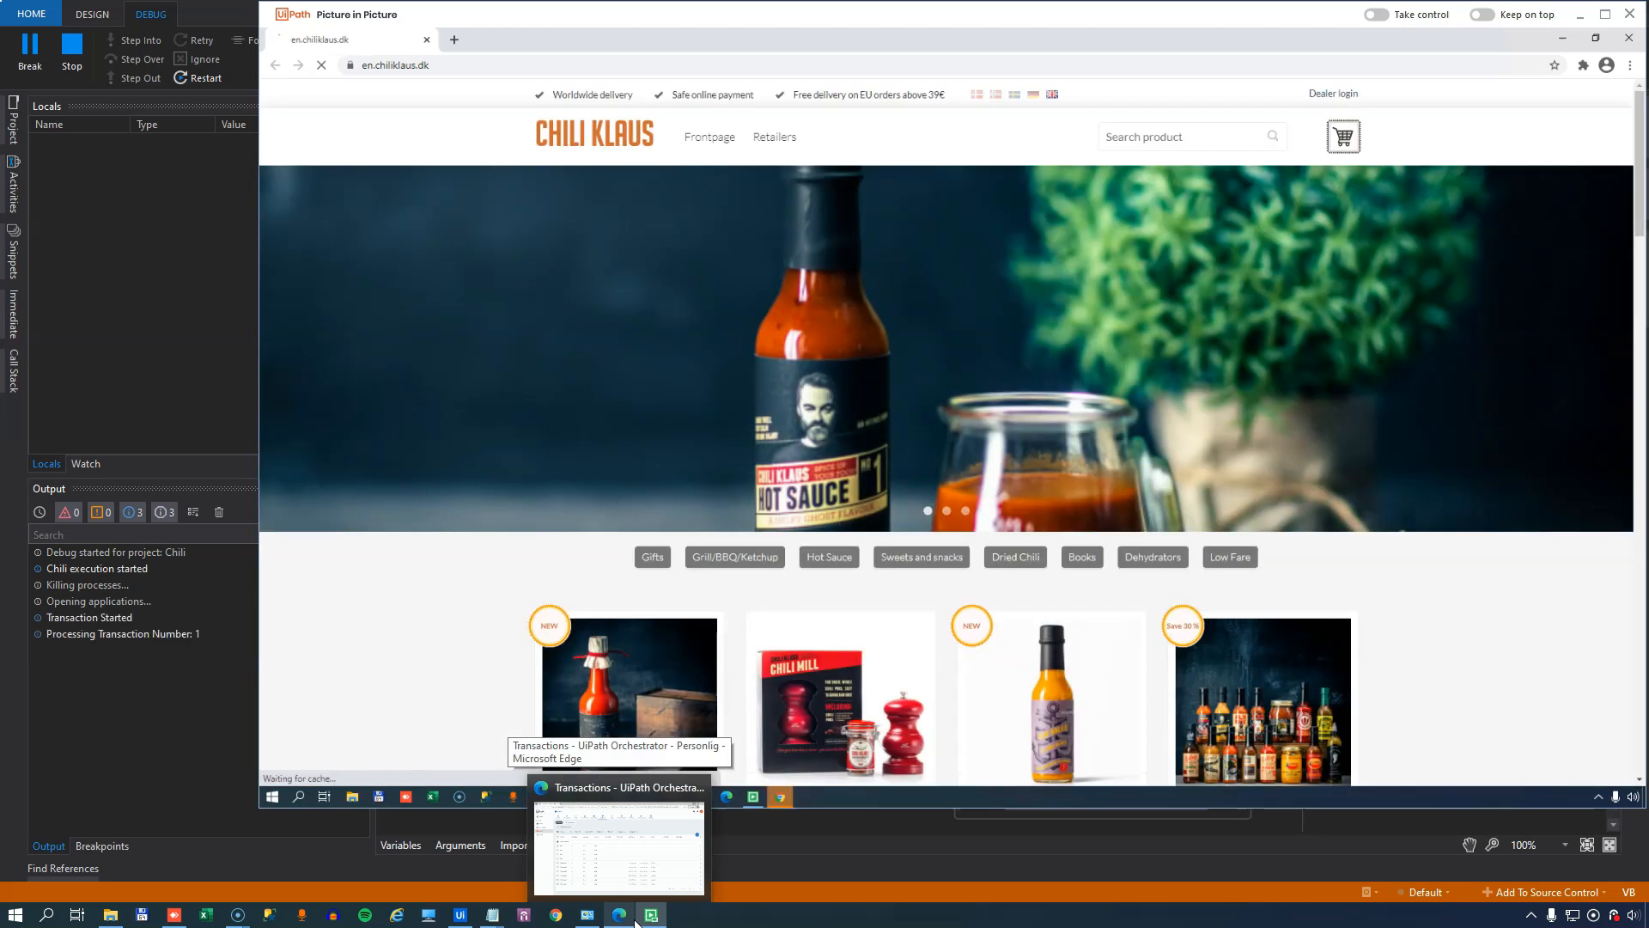
- Disable the Ethernet connection mid-run and re-enable it so transactions fail and retry
text(Chili Klaus - Class)
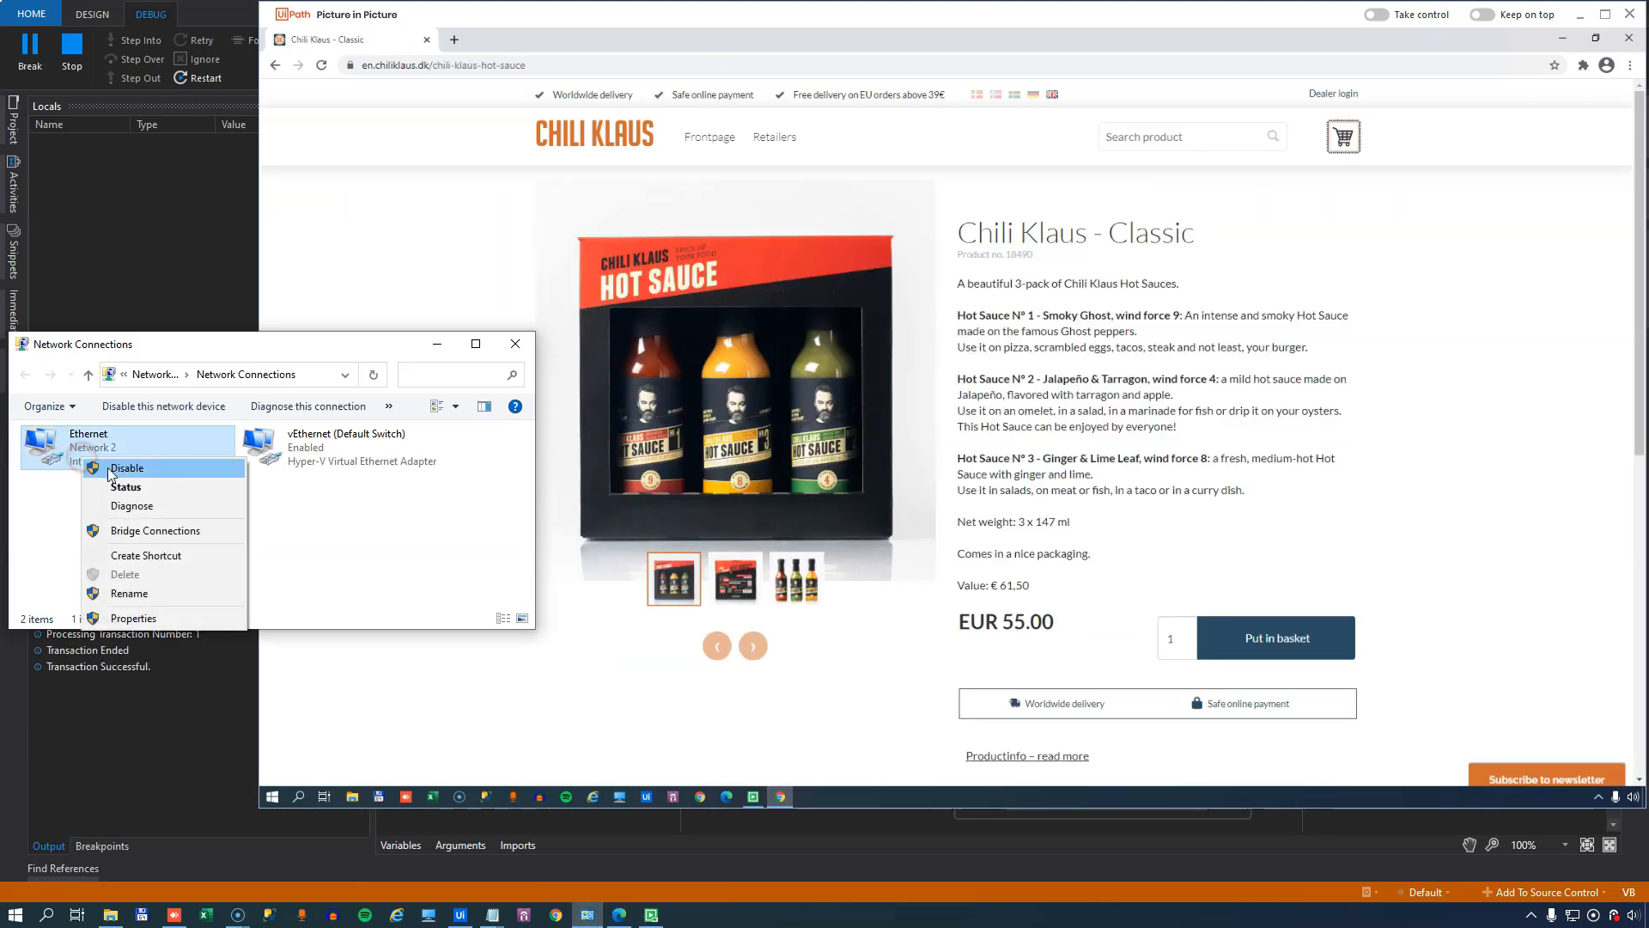
click(126, 468)
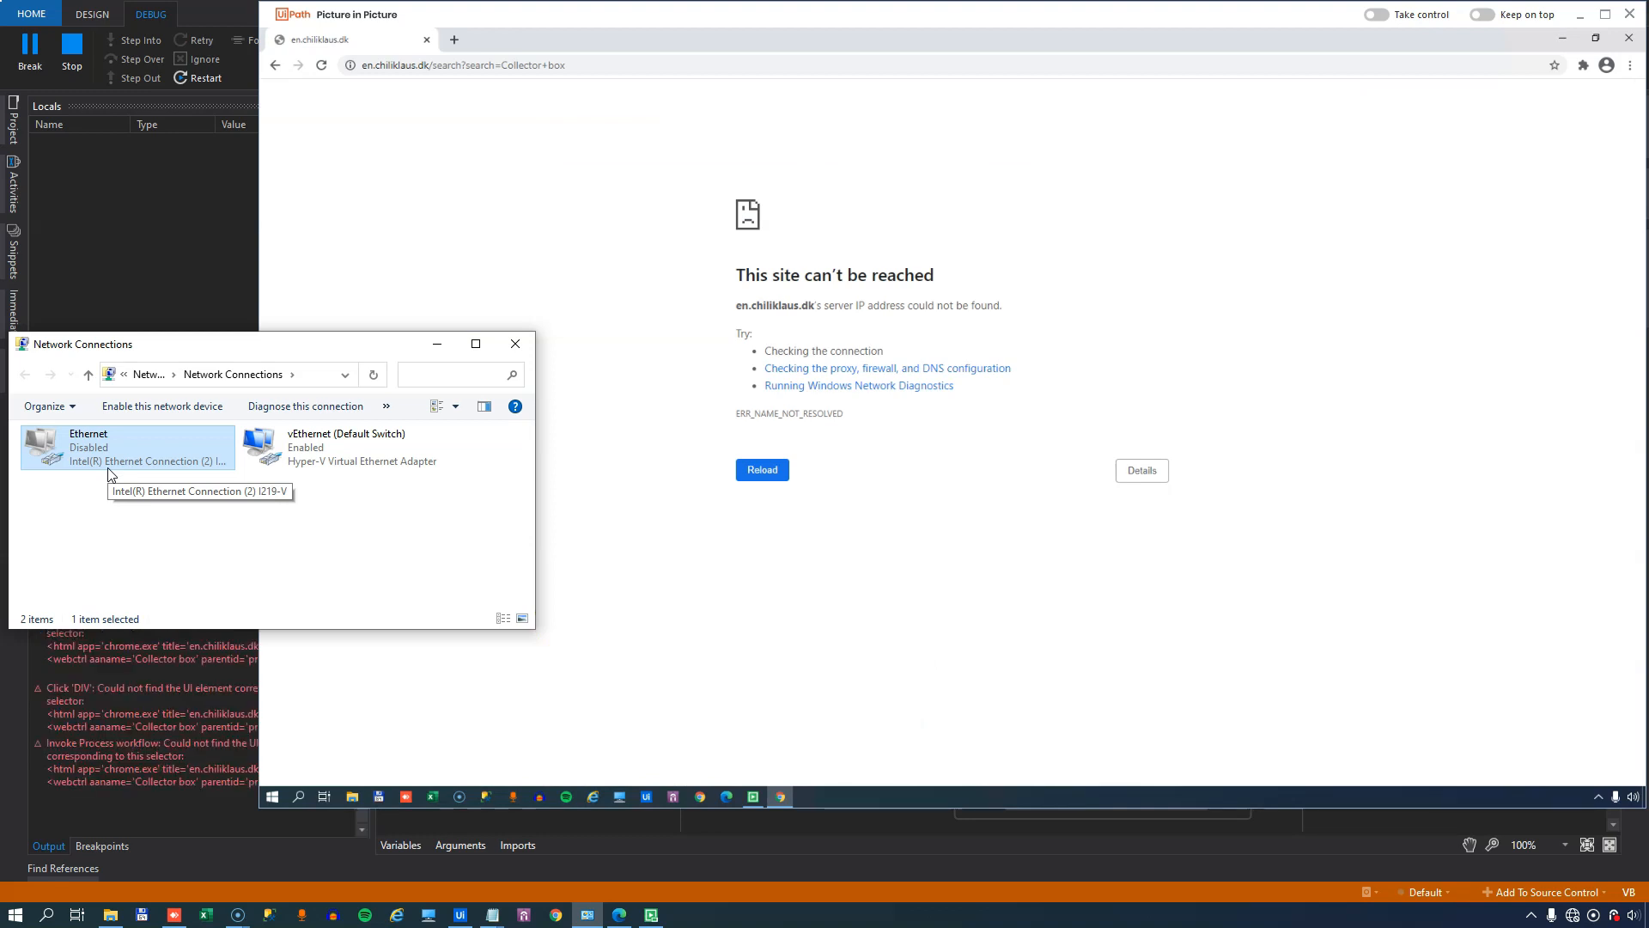
double_click(125, 447)
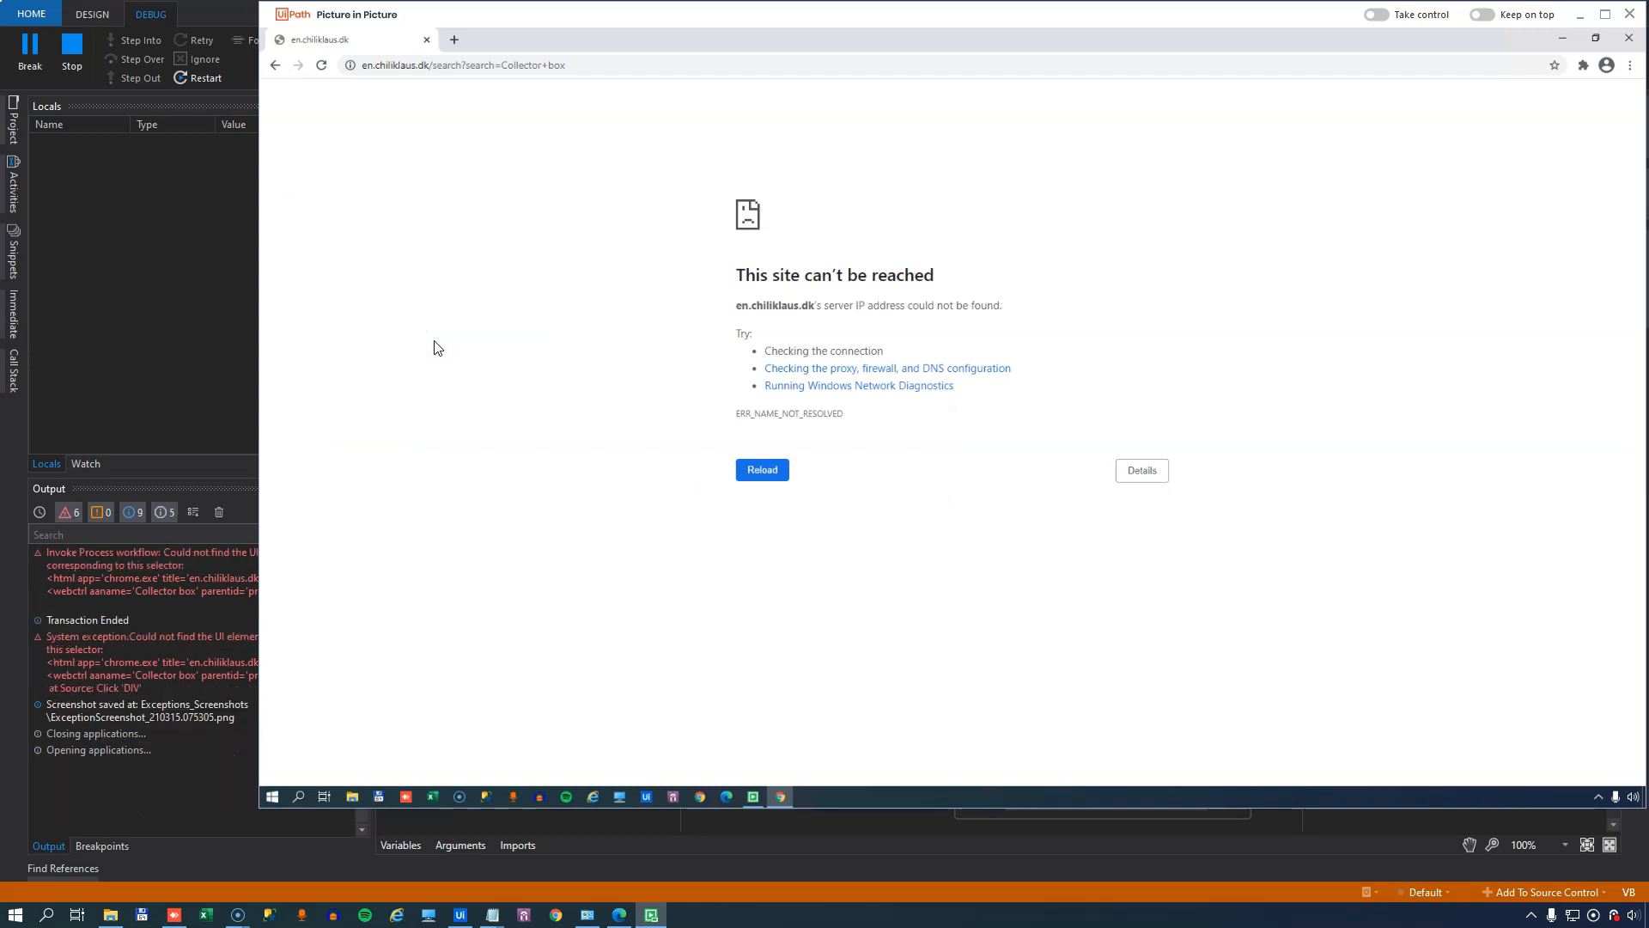
- Let the run continue searching 'The Reaper Hot Sauce' on the Chili Klaus site until it finishes
click(761, 469)
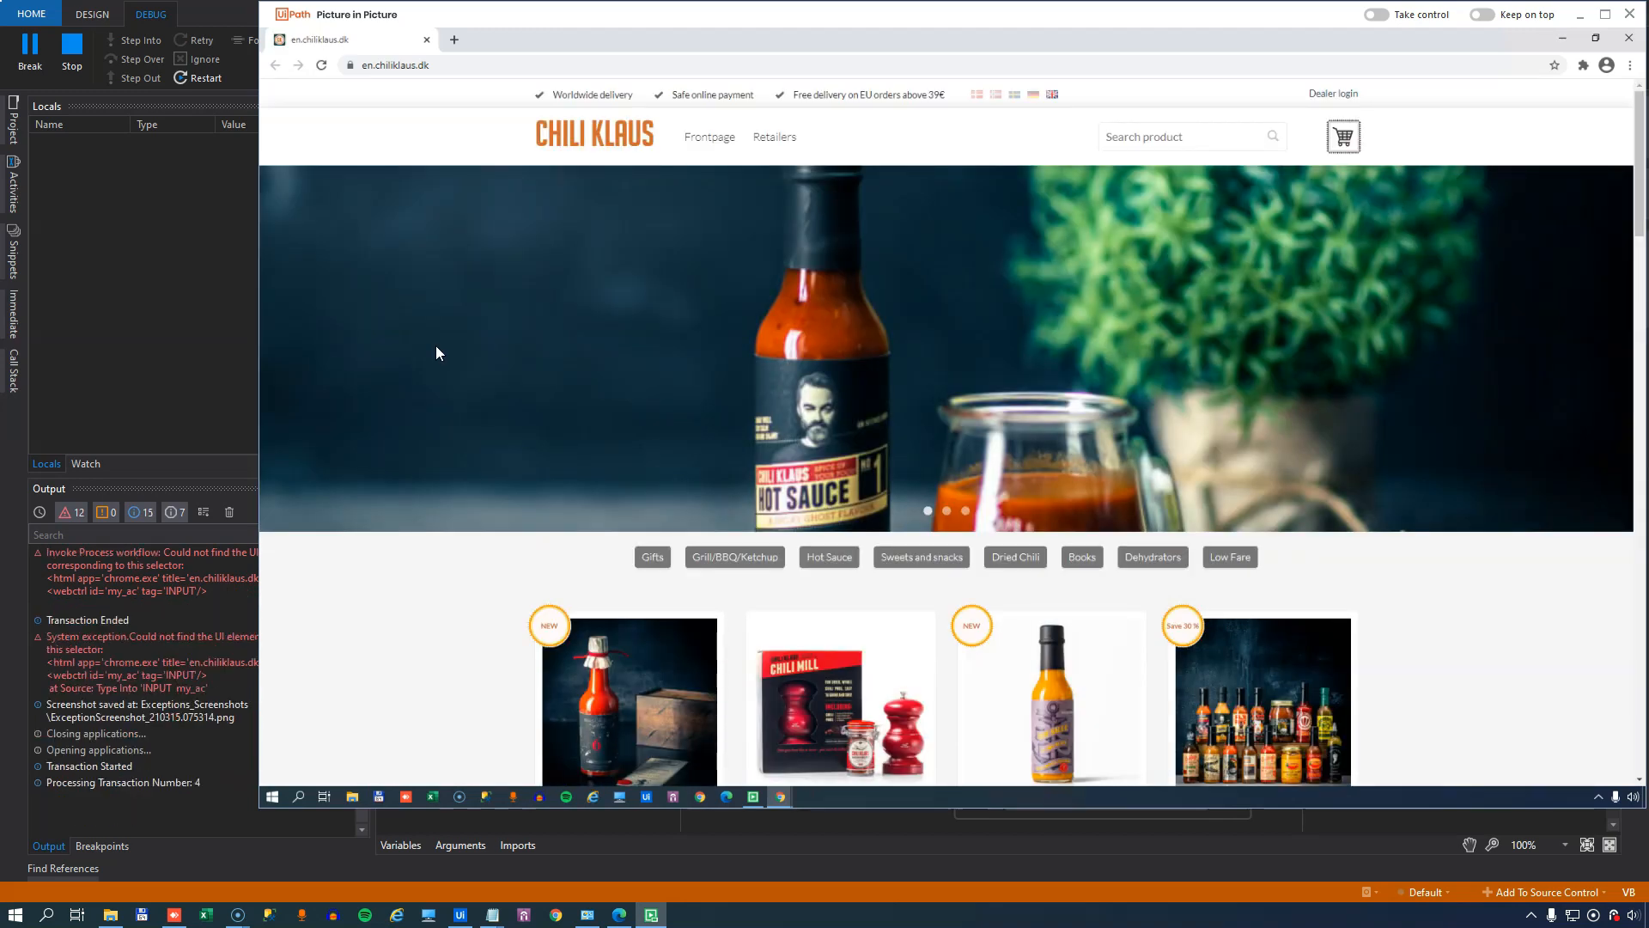
text(The Reaper Hot Sauce)
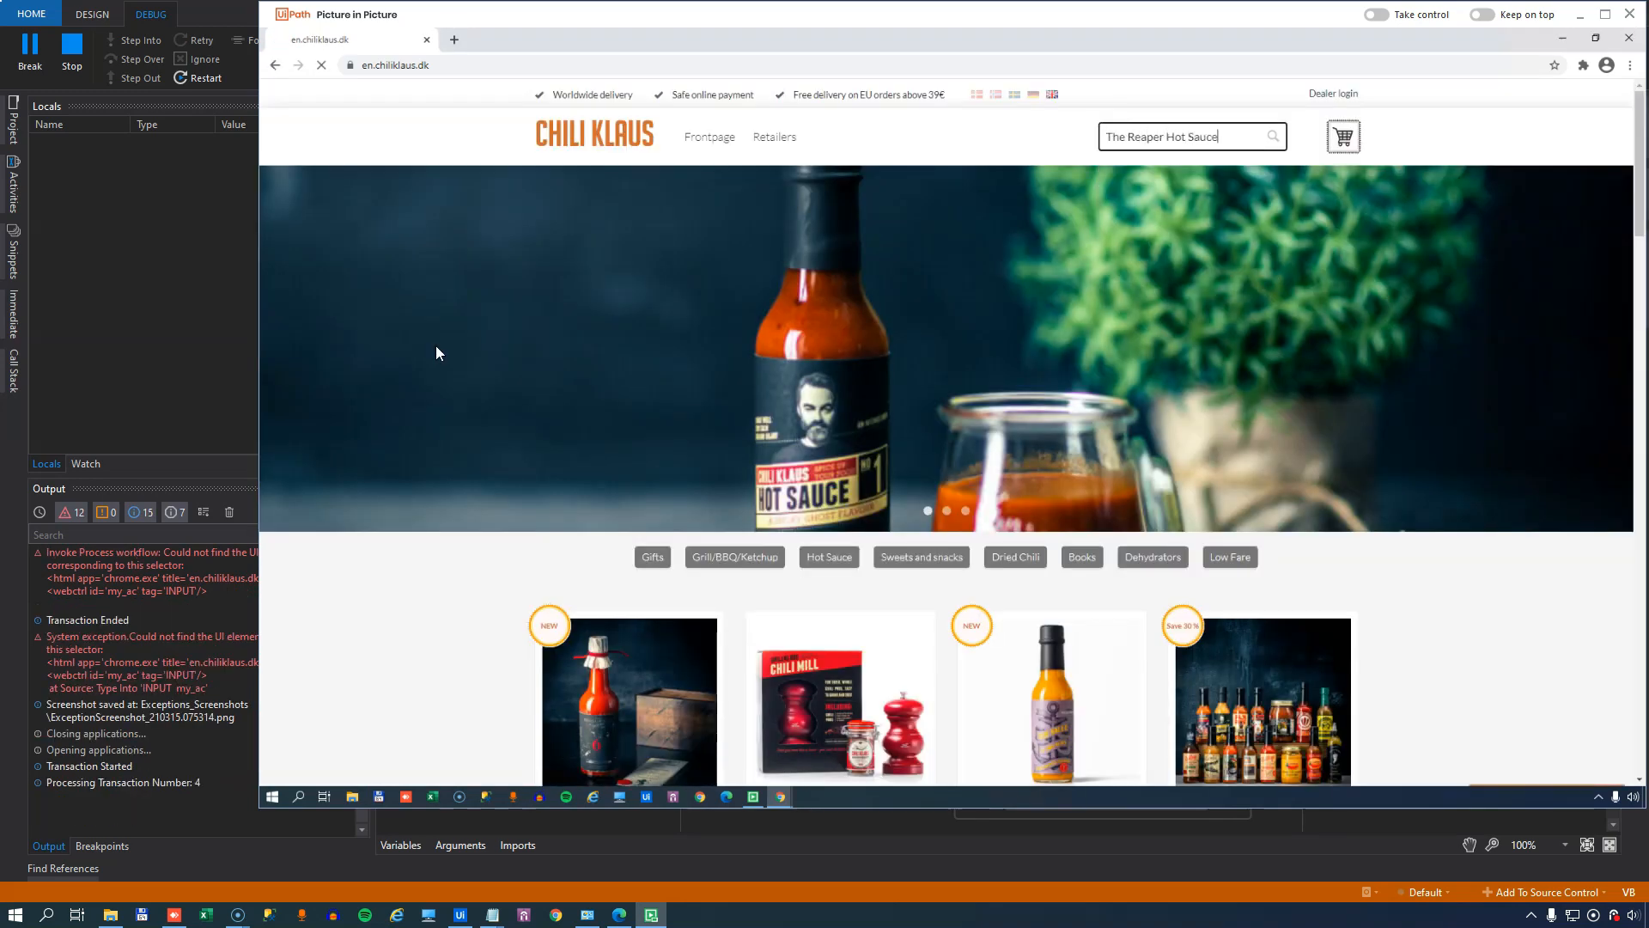
key(enter)
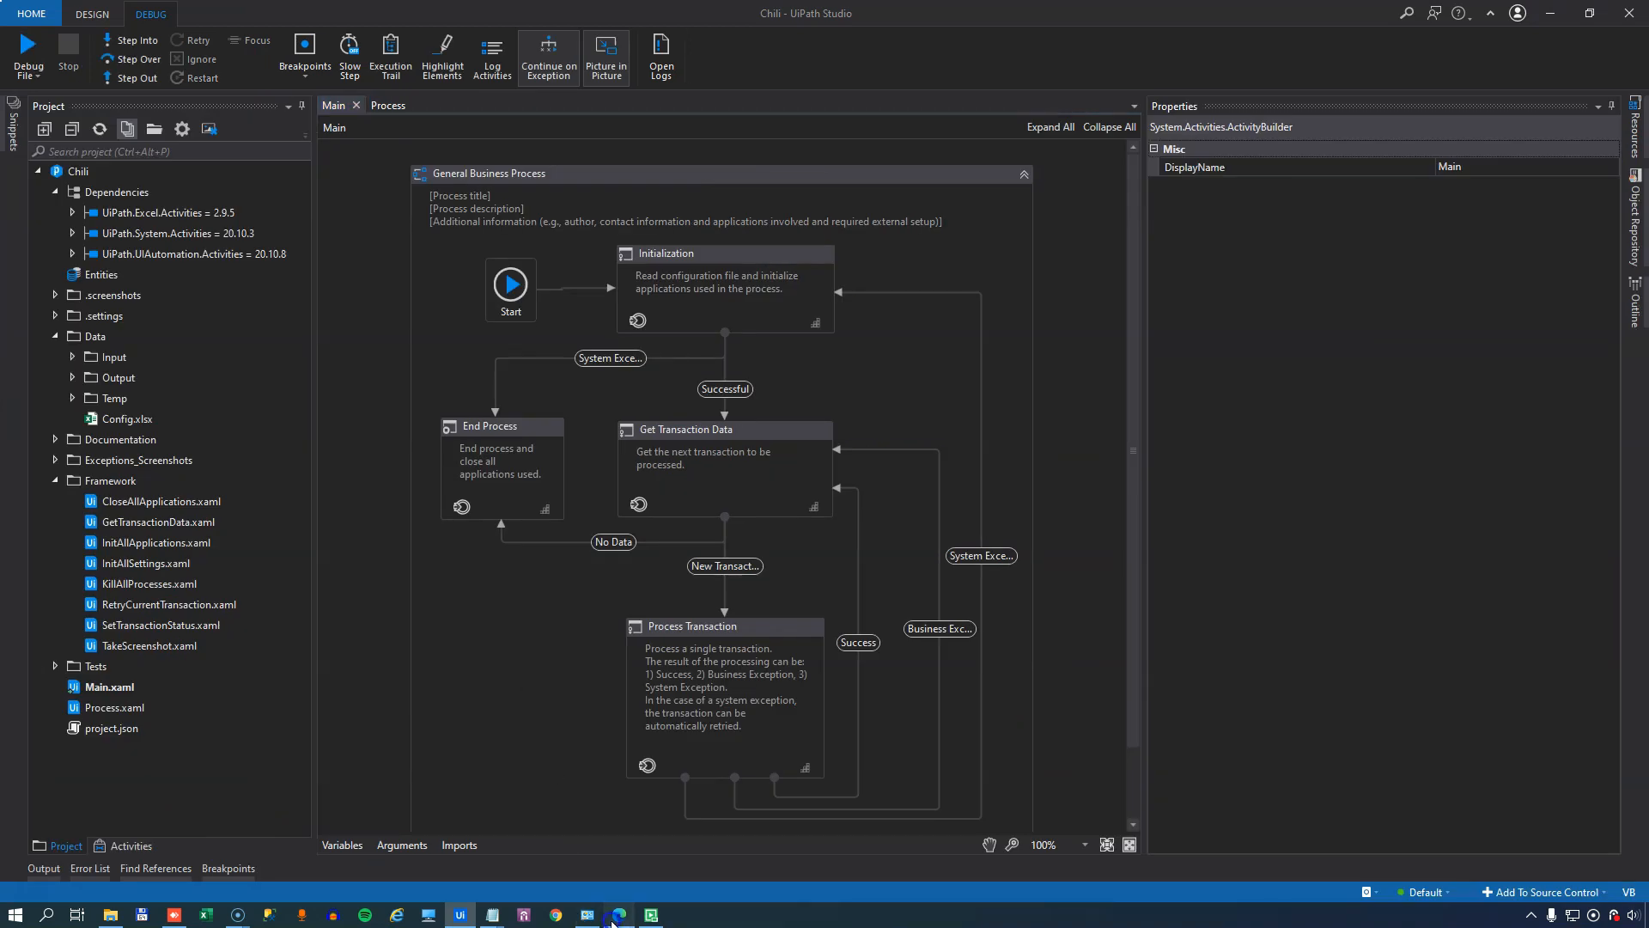
- Refresh the Orders transactions list in Orchestrator after the run
click(619, 914)
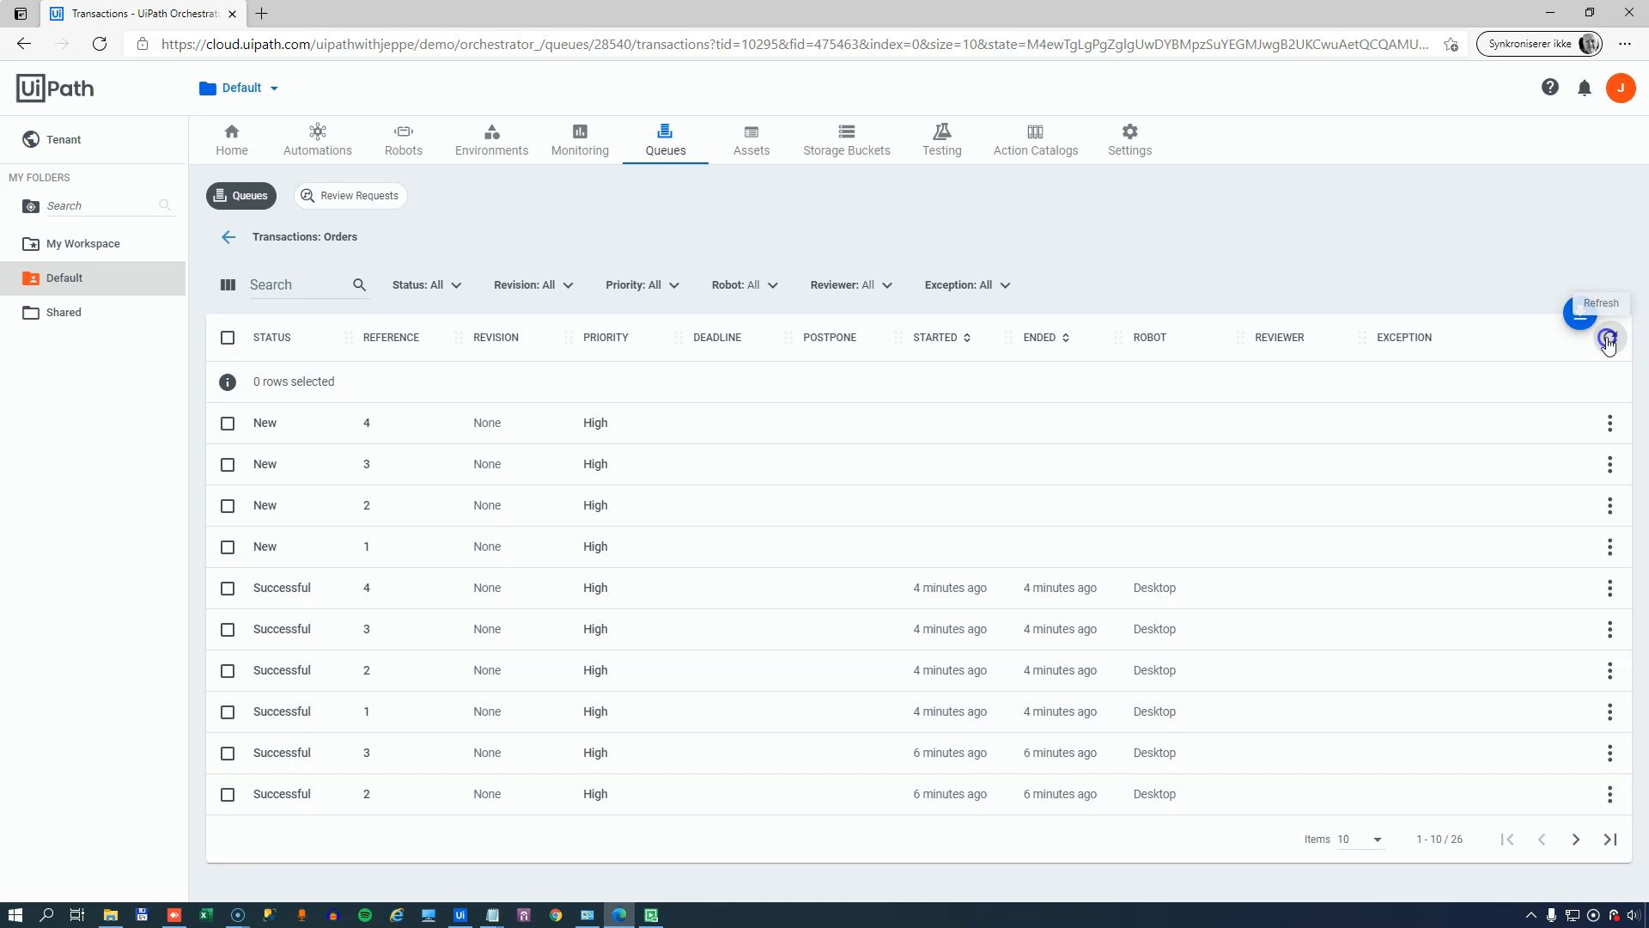
click(1610, 339)
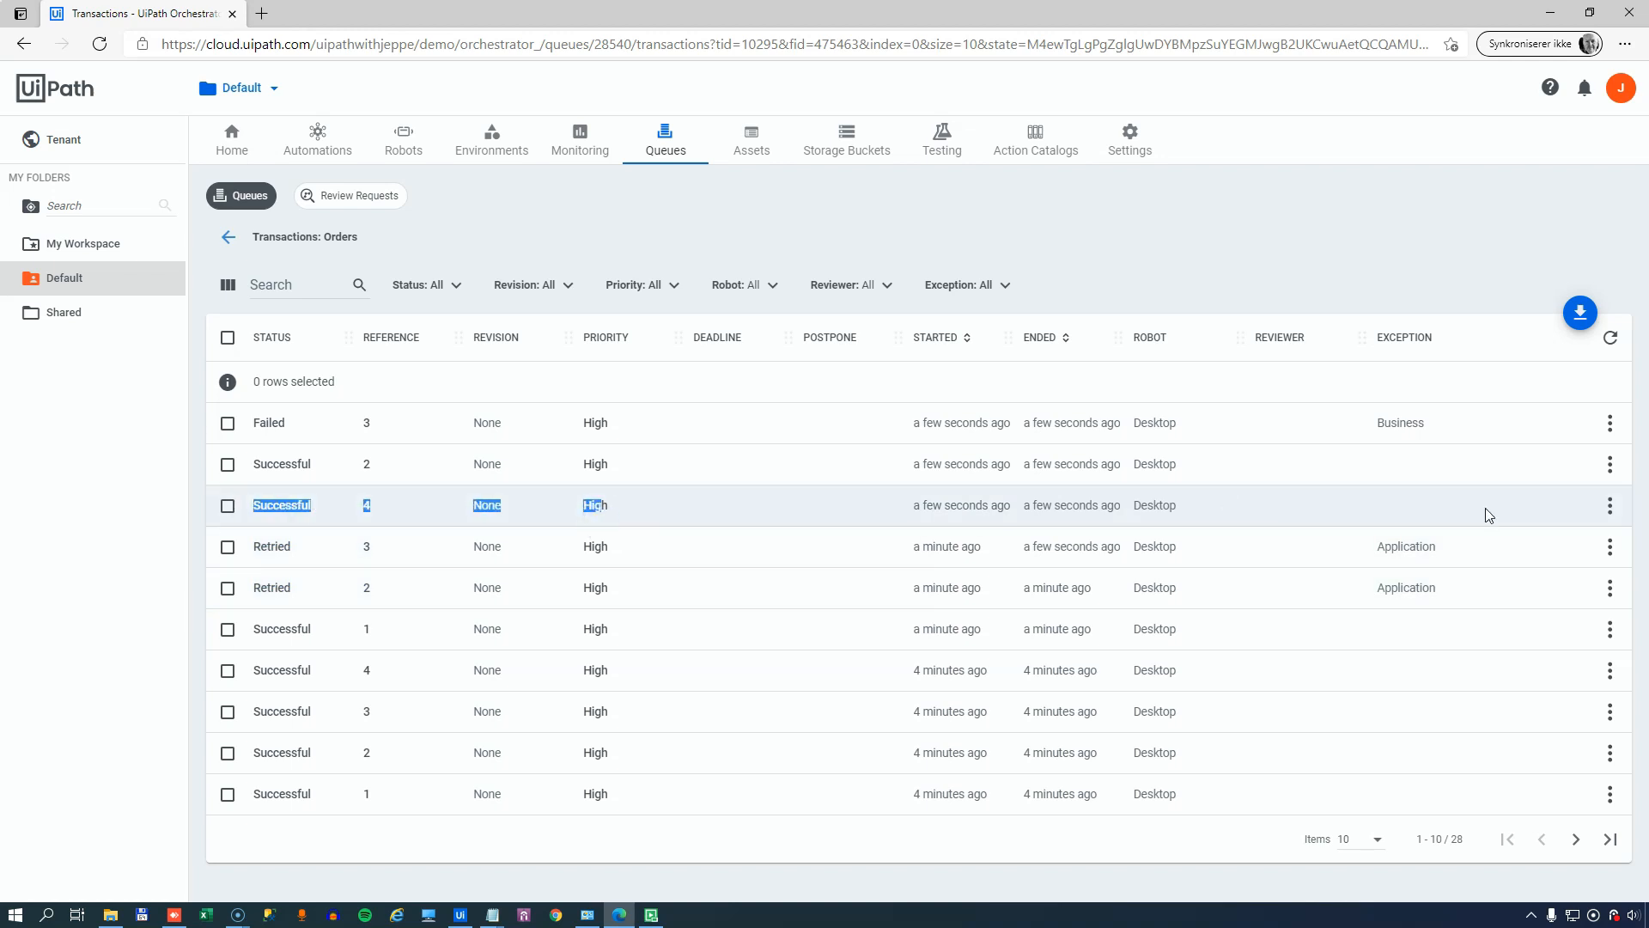
mouse_move(383, 596)
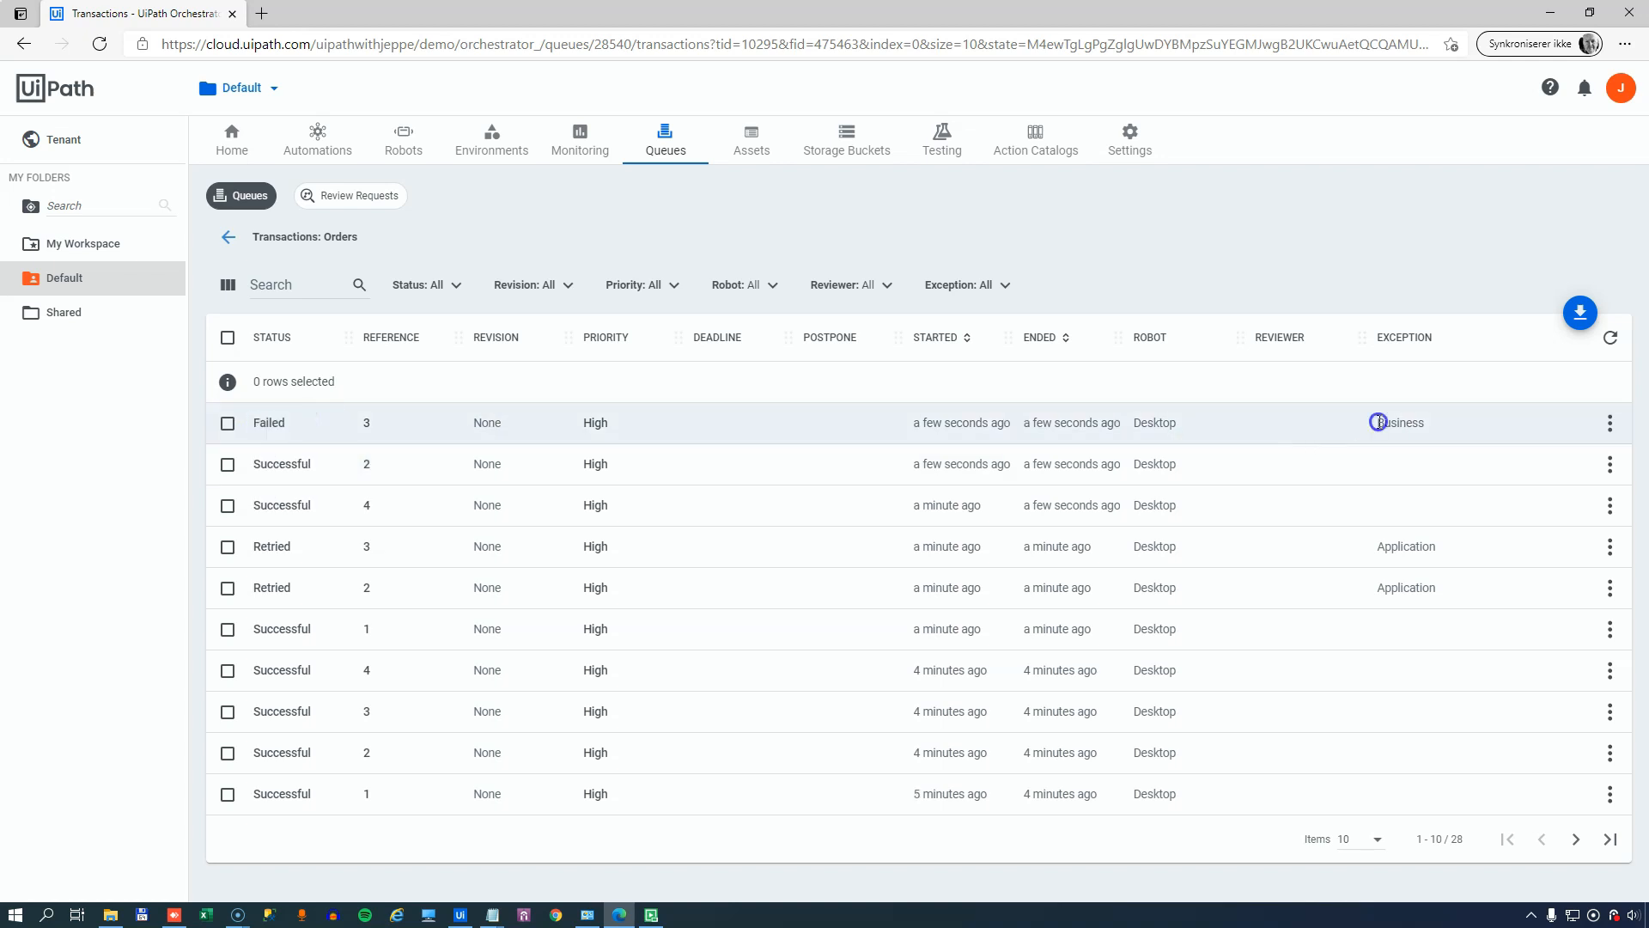
- View transaction 3's details, highlighting the 'Chili Klaus Easter Box price too high' business exception
click(1612, 423)
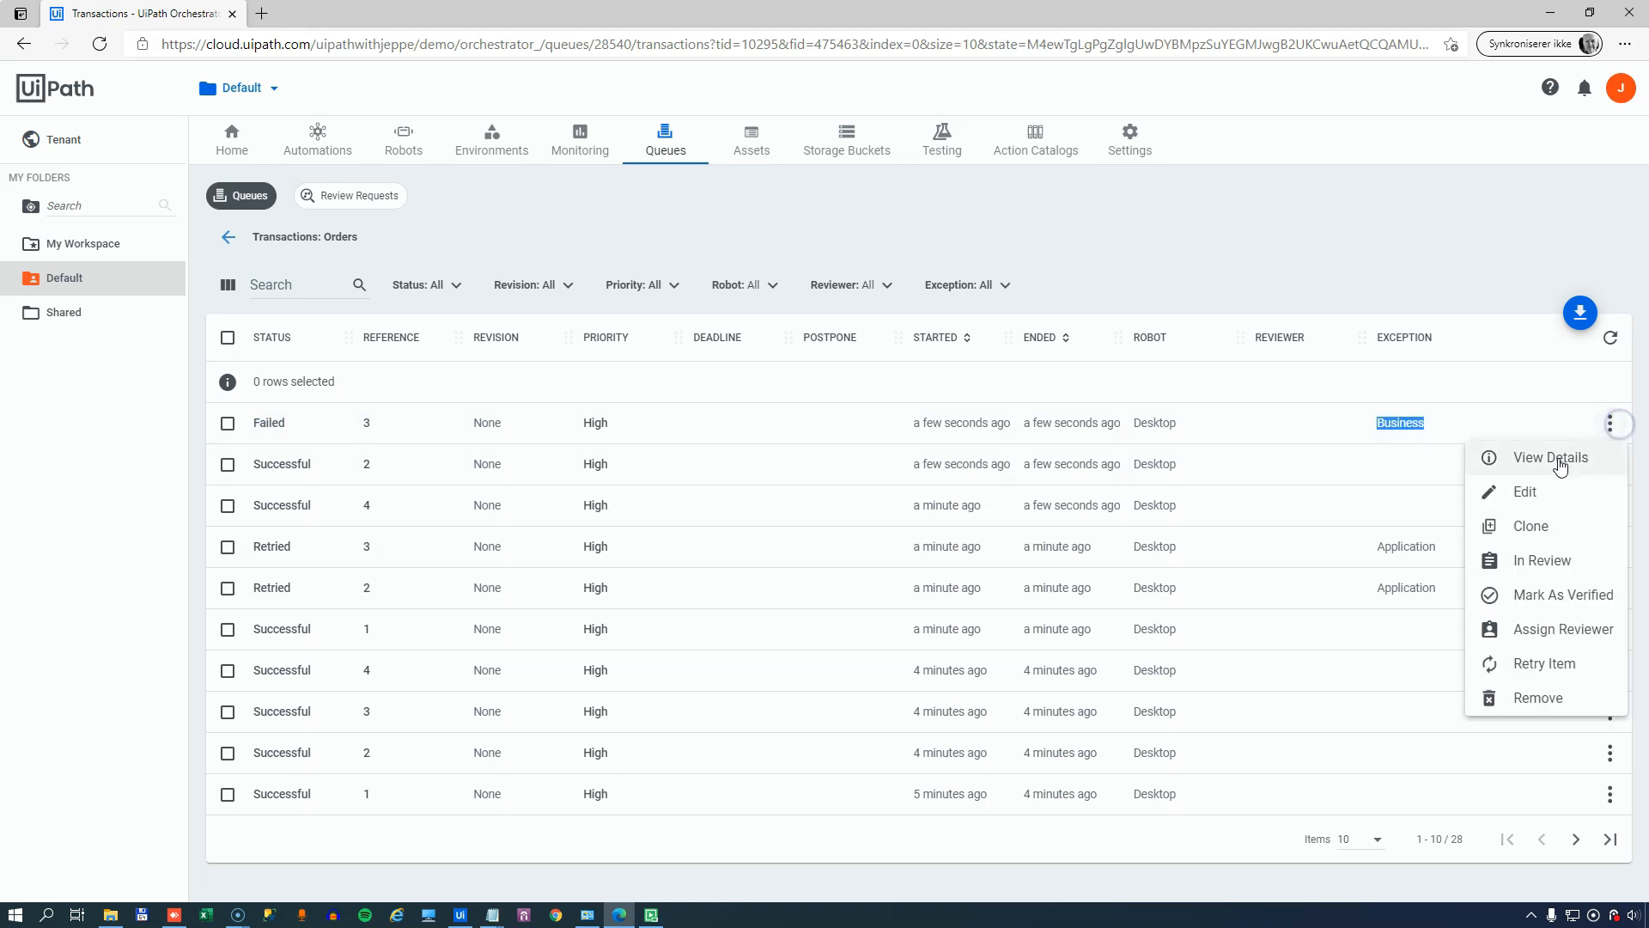
click(1550, 457)
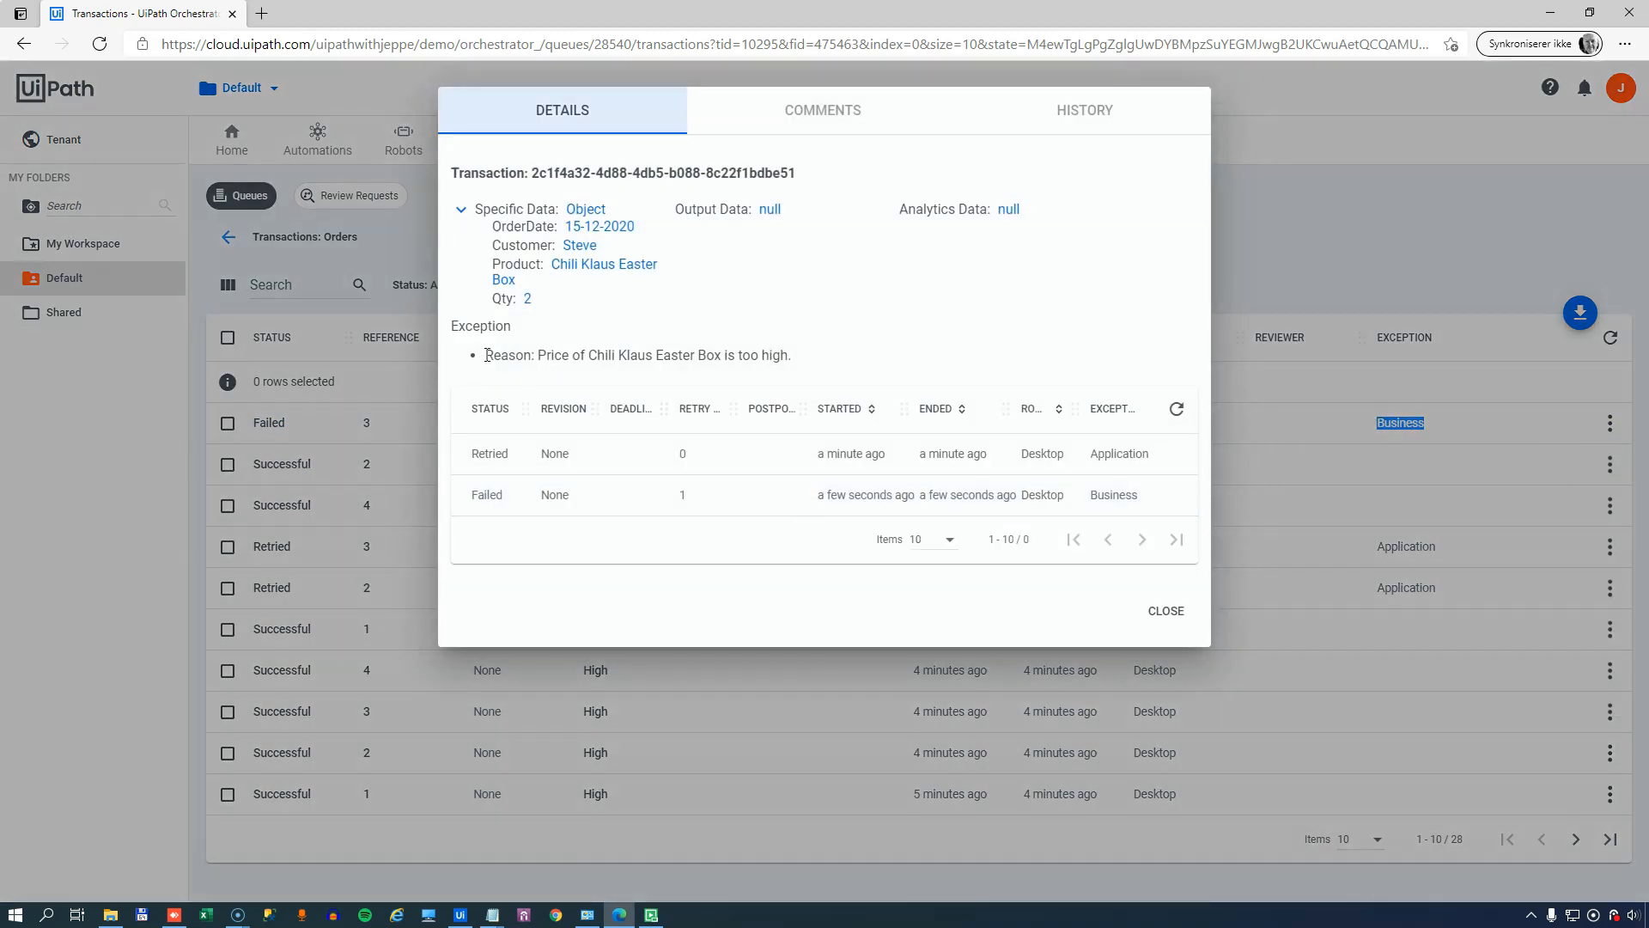
drag(484, 354, 795, 354)
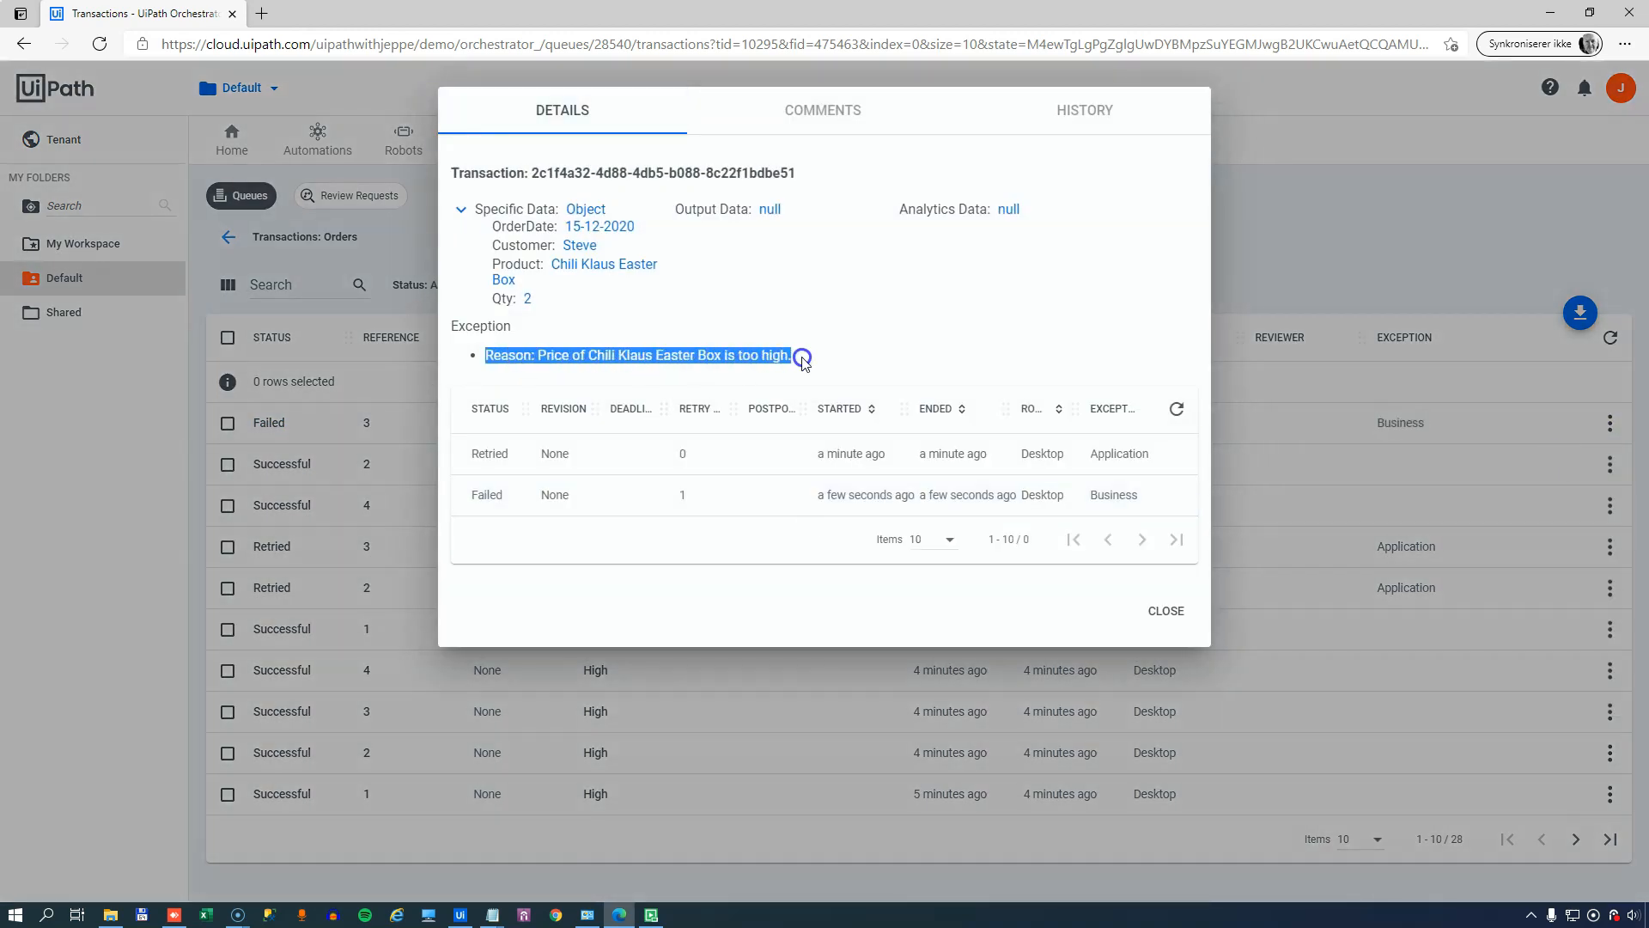
click(1165, 610)
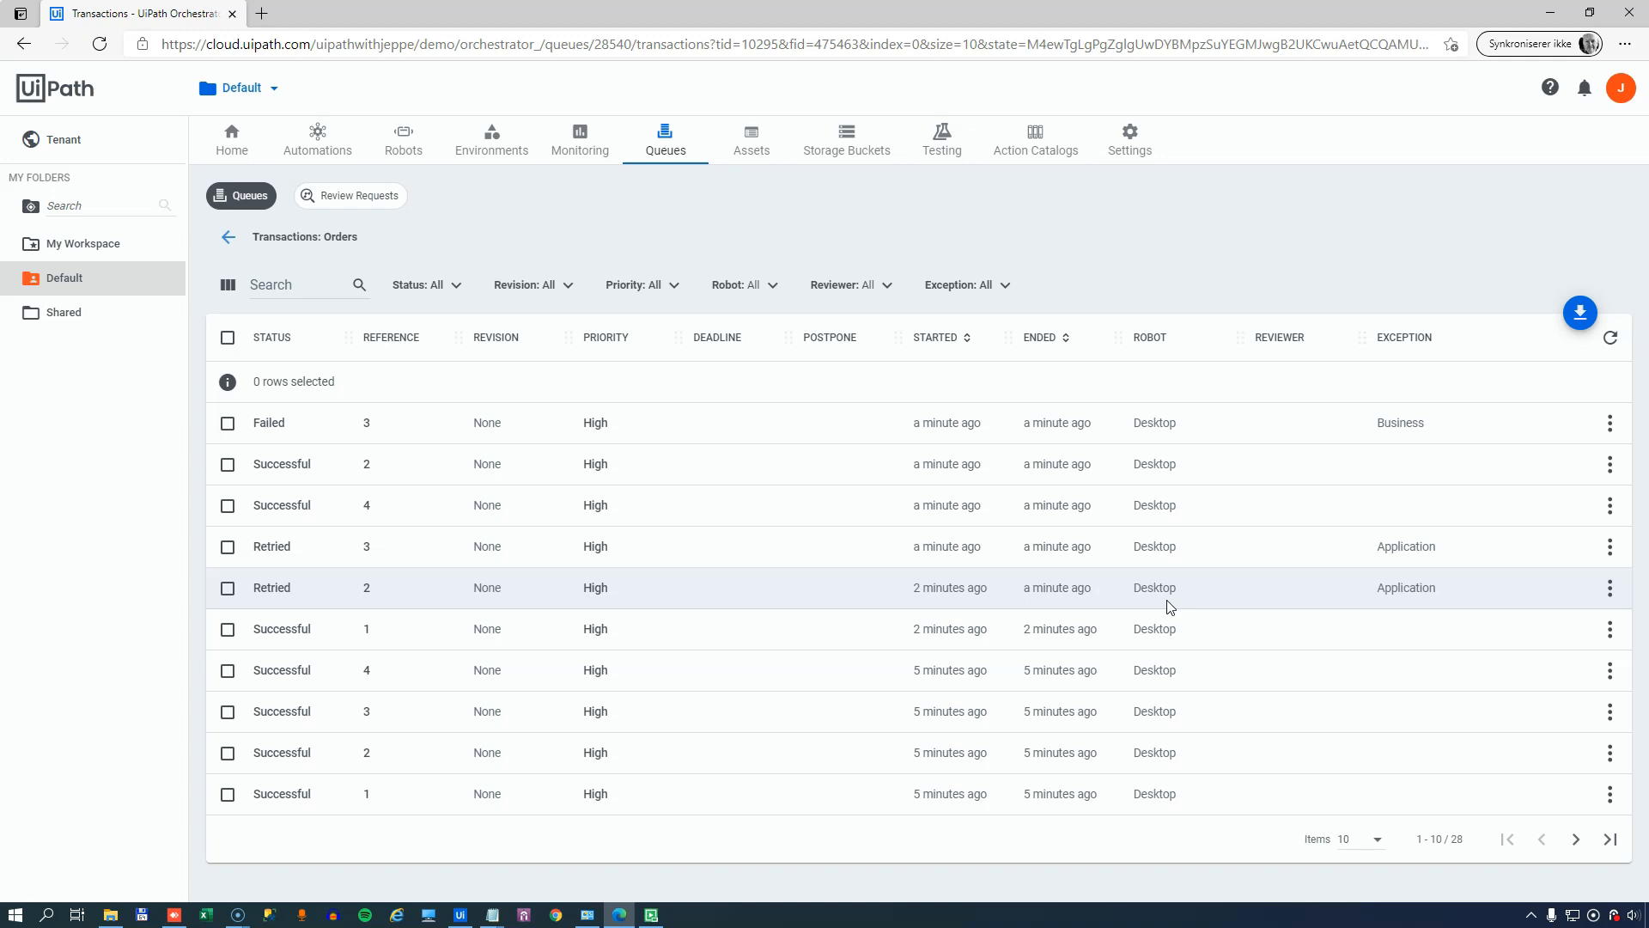
mouse_move(492, 910)
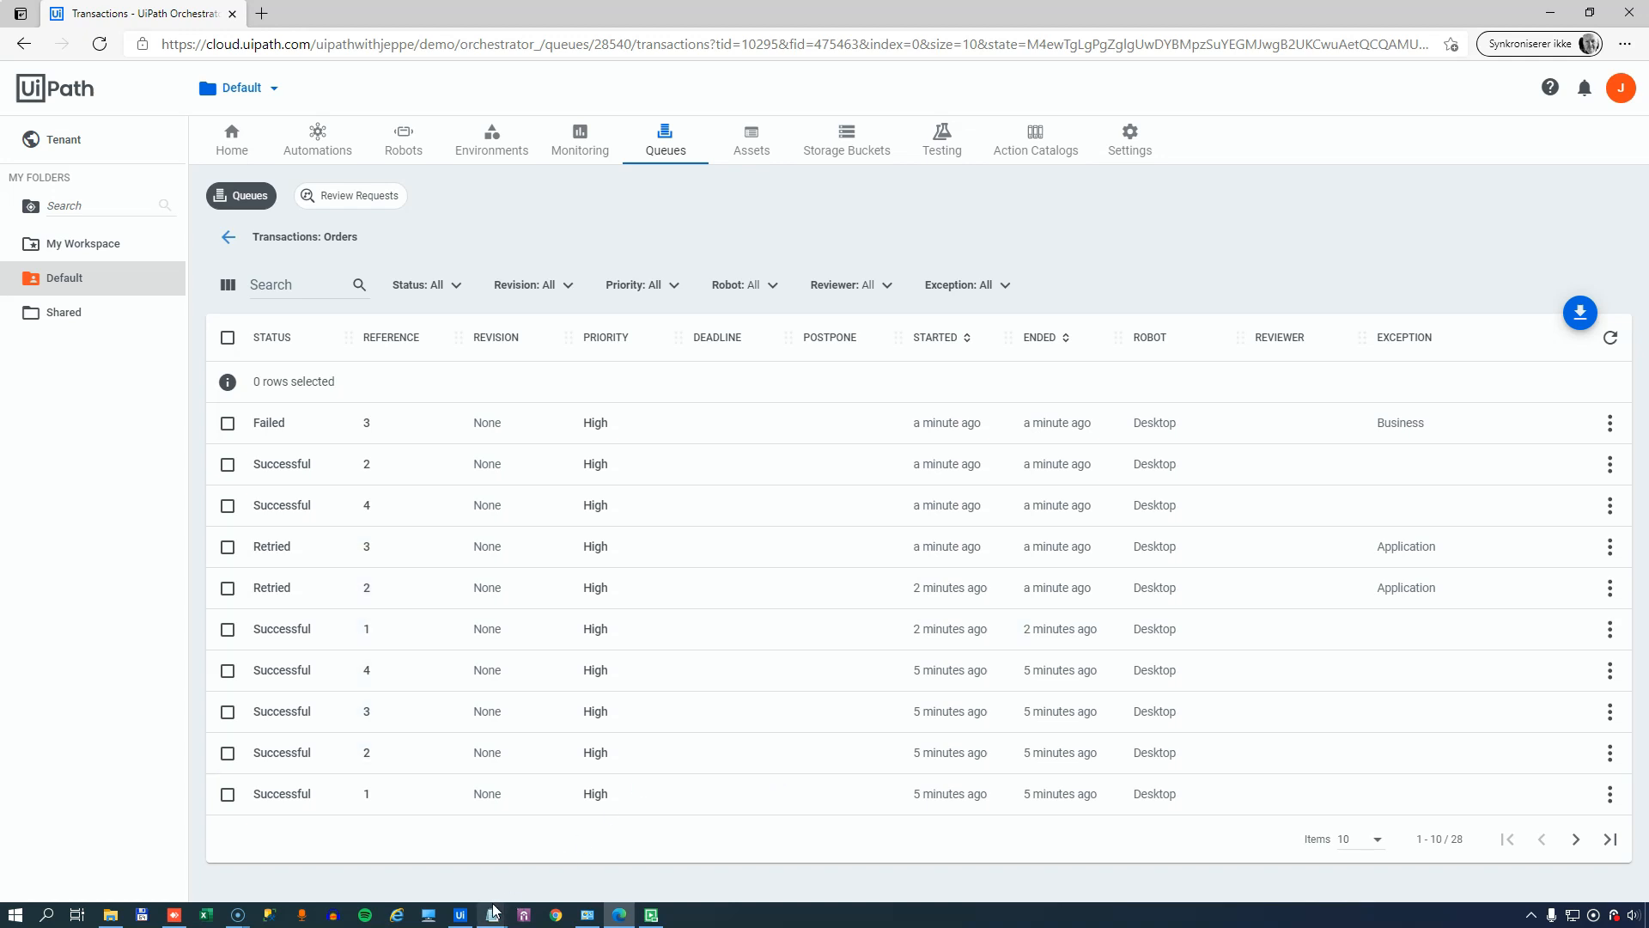
- Switch back to Studio's Main.xaml General Business Process state machine
click(459, 914)
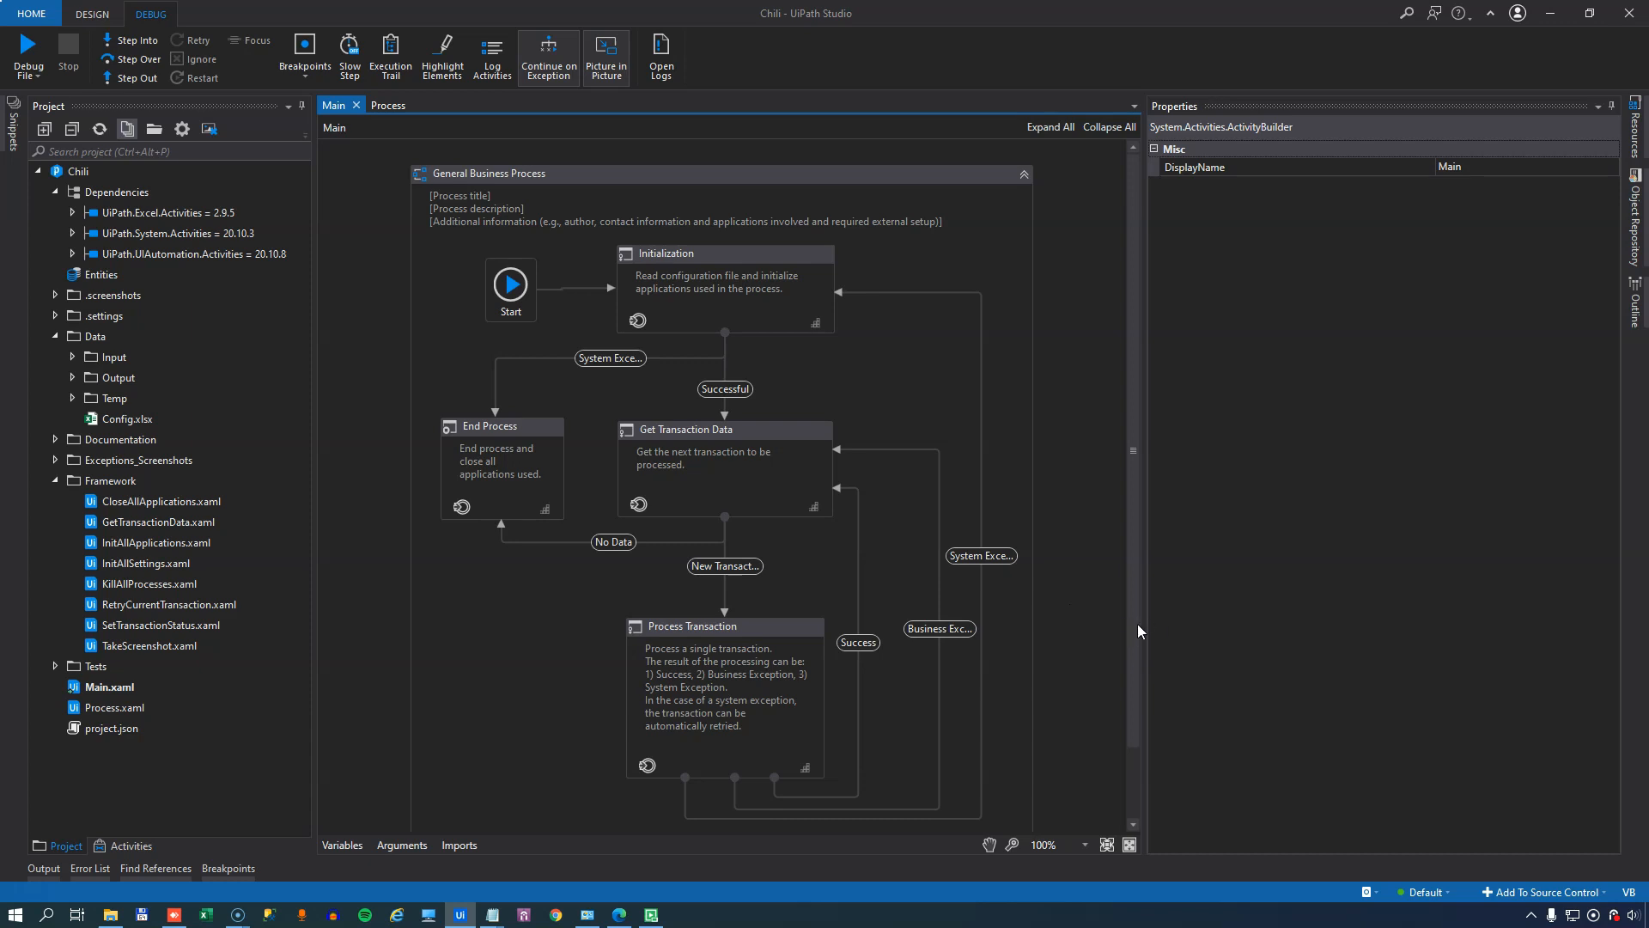
mouse_move(1093, 641)
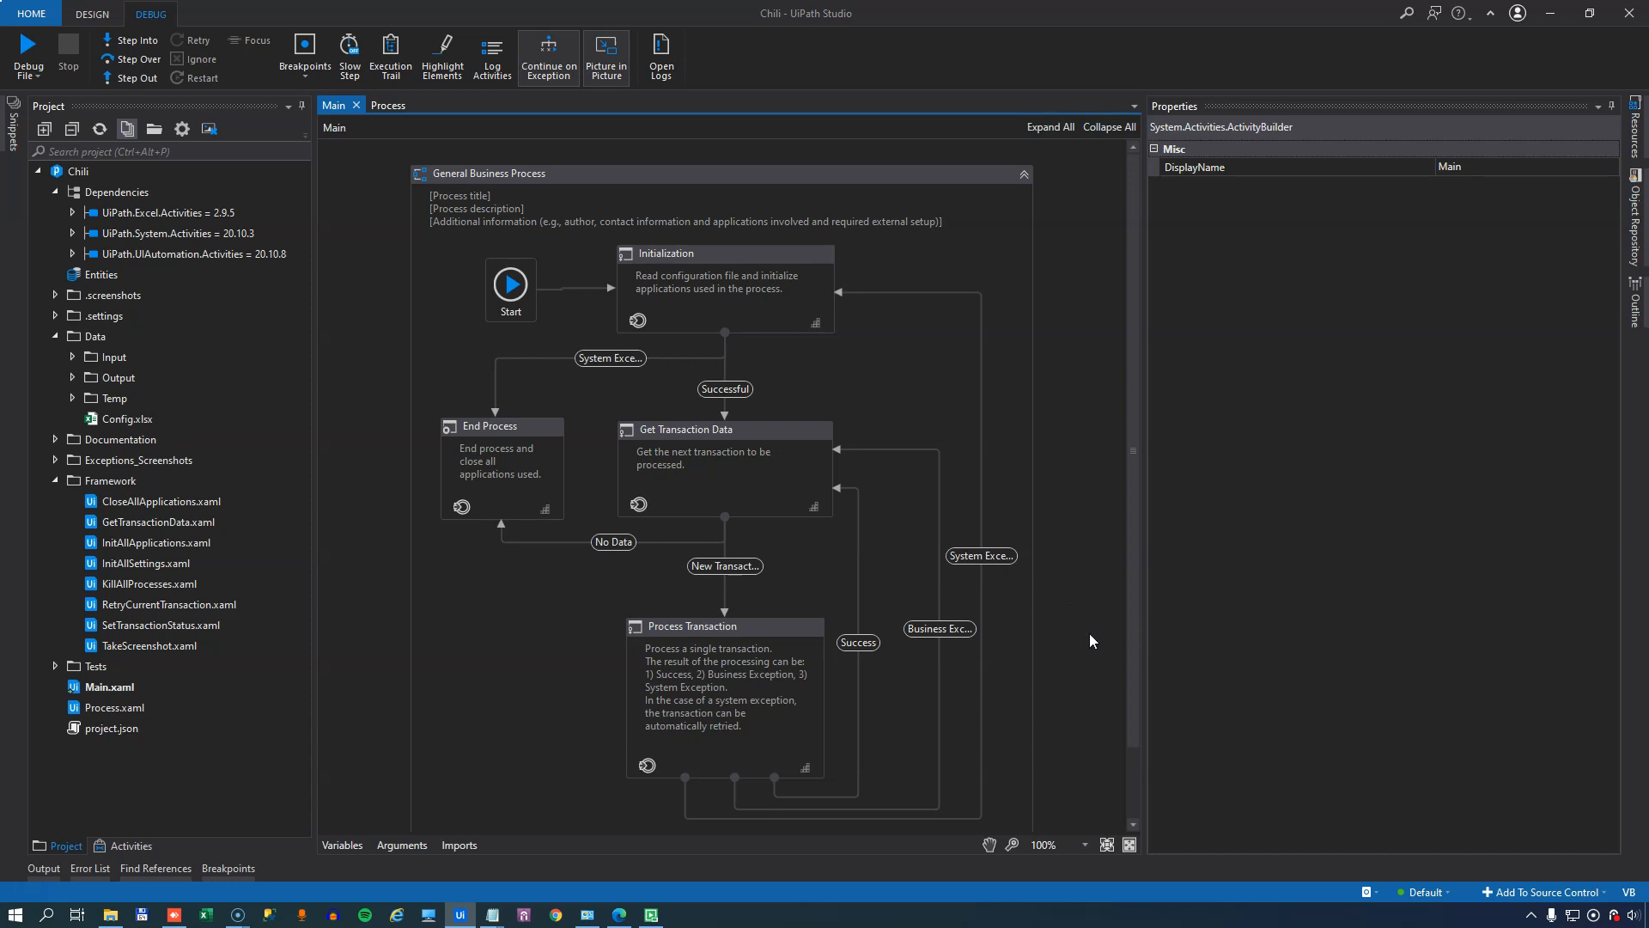